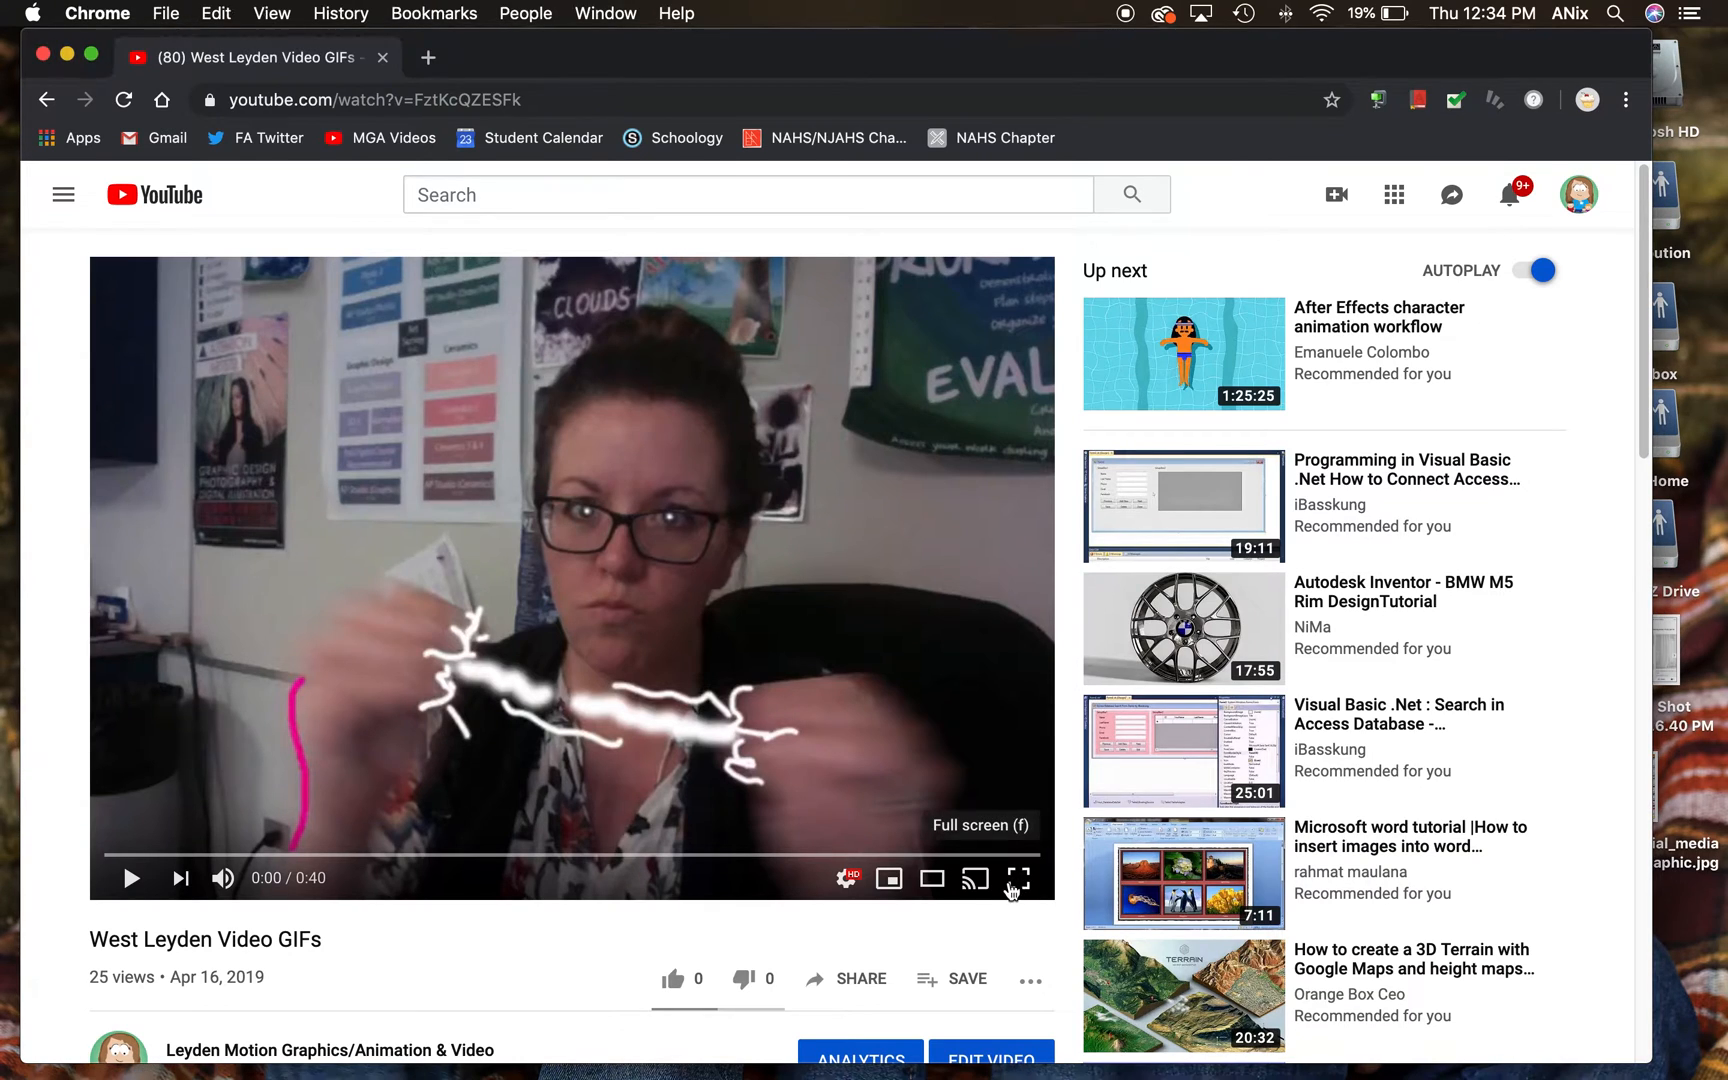
- Watch the West Leyden Video GIFs example full screen before switching to Photoshop's home screen
click(1017, 878)
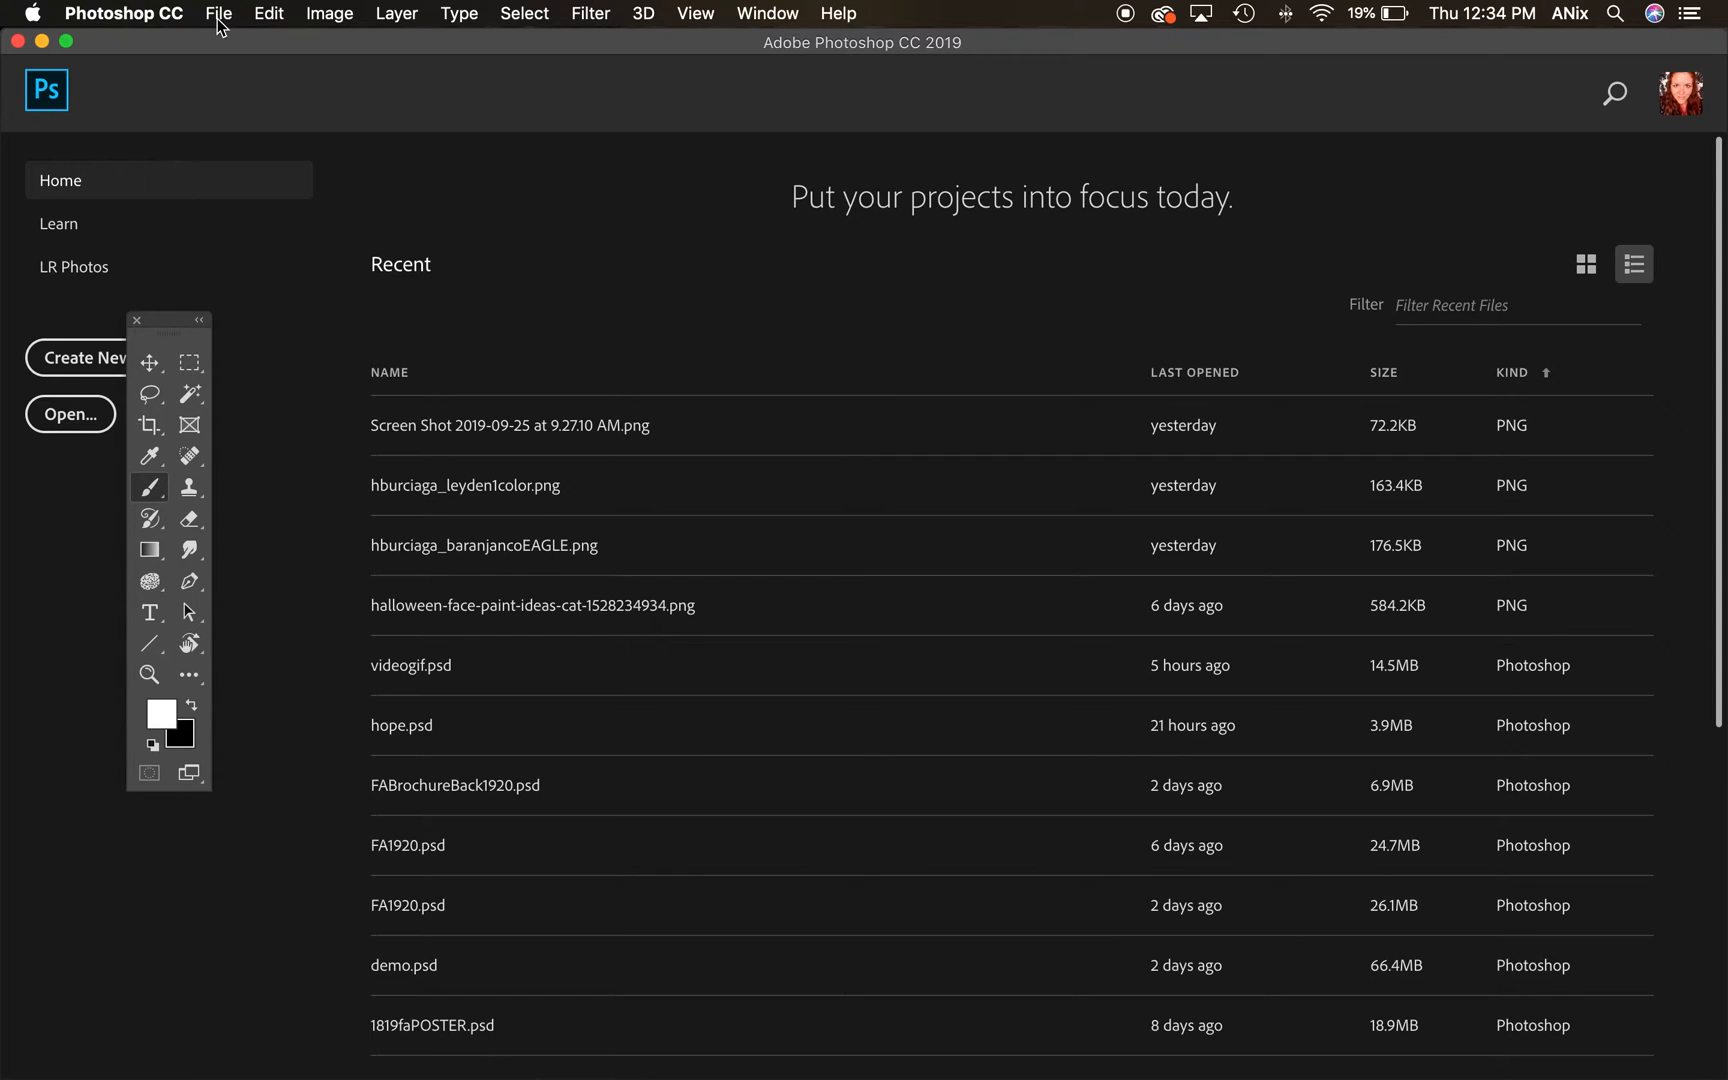
- Import Video Frames to Layers, choosing the Cup Of Coffee mp4 from the Desktop
click(218, 13)
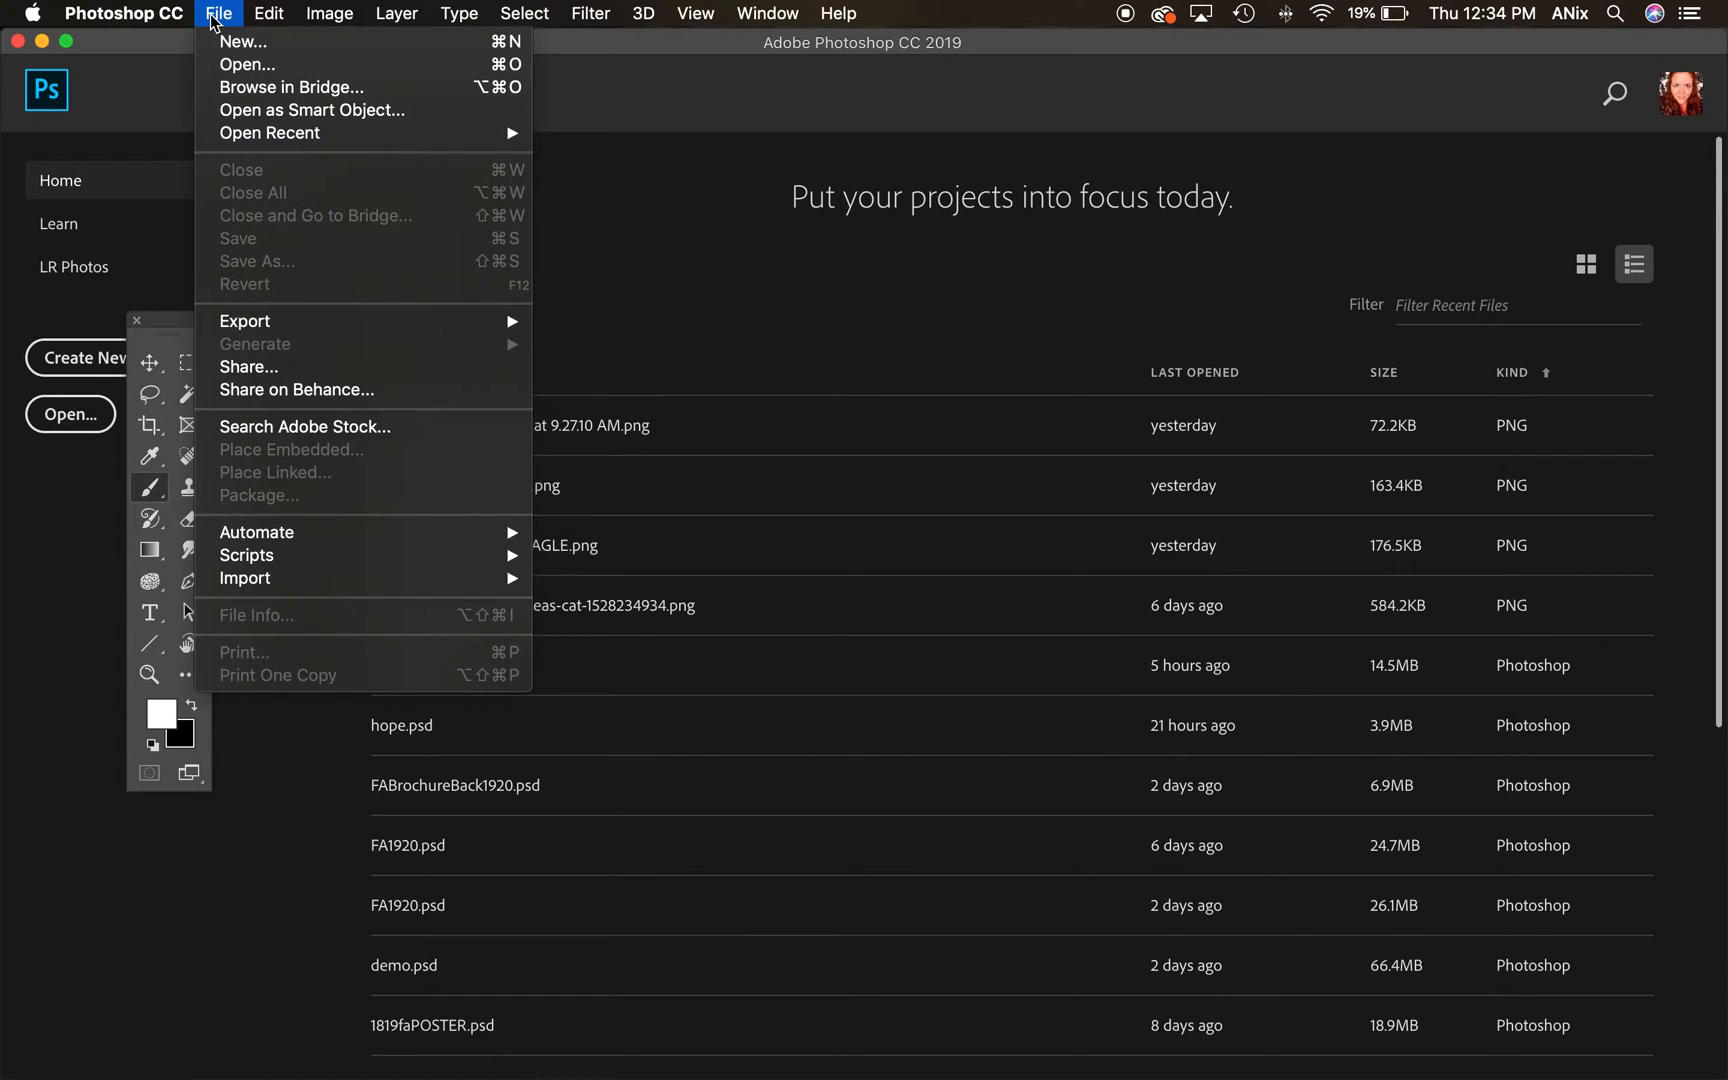
mouse_move(258, 532)
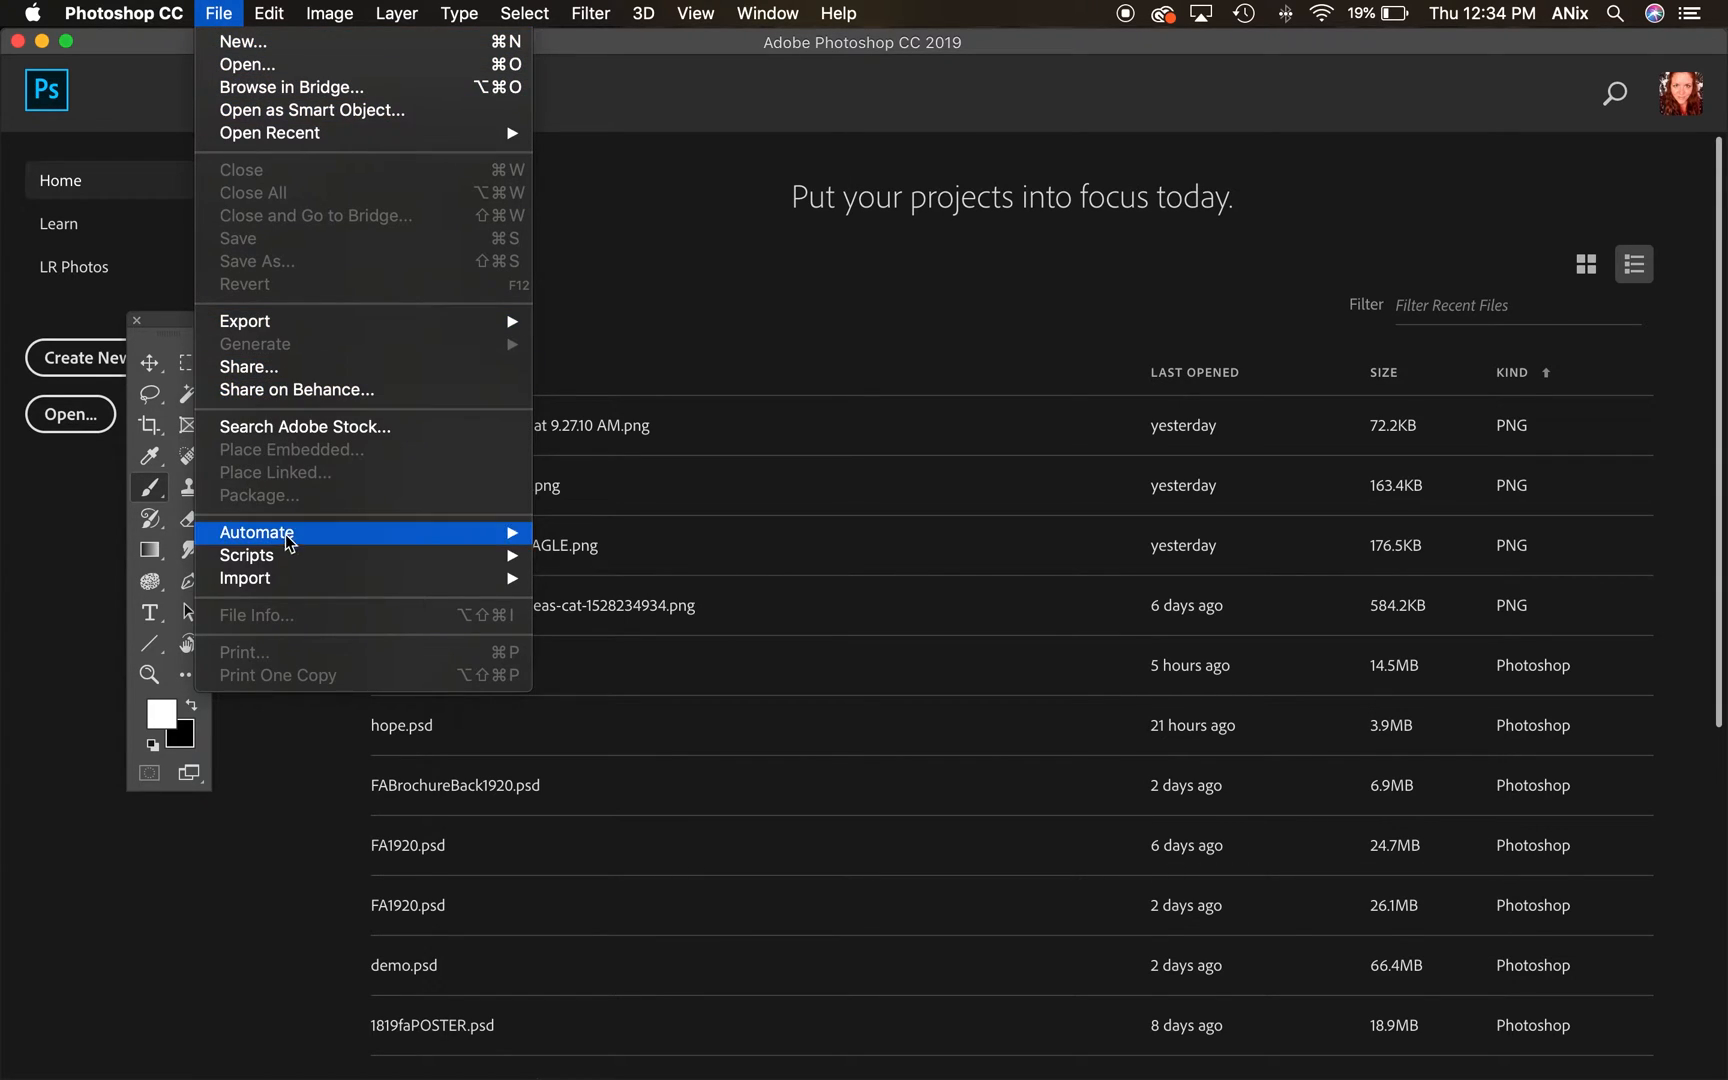
mouse_move(245, 577)
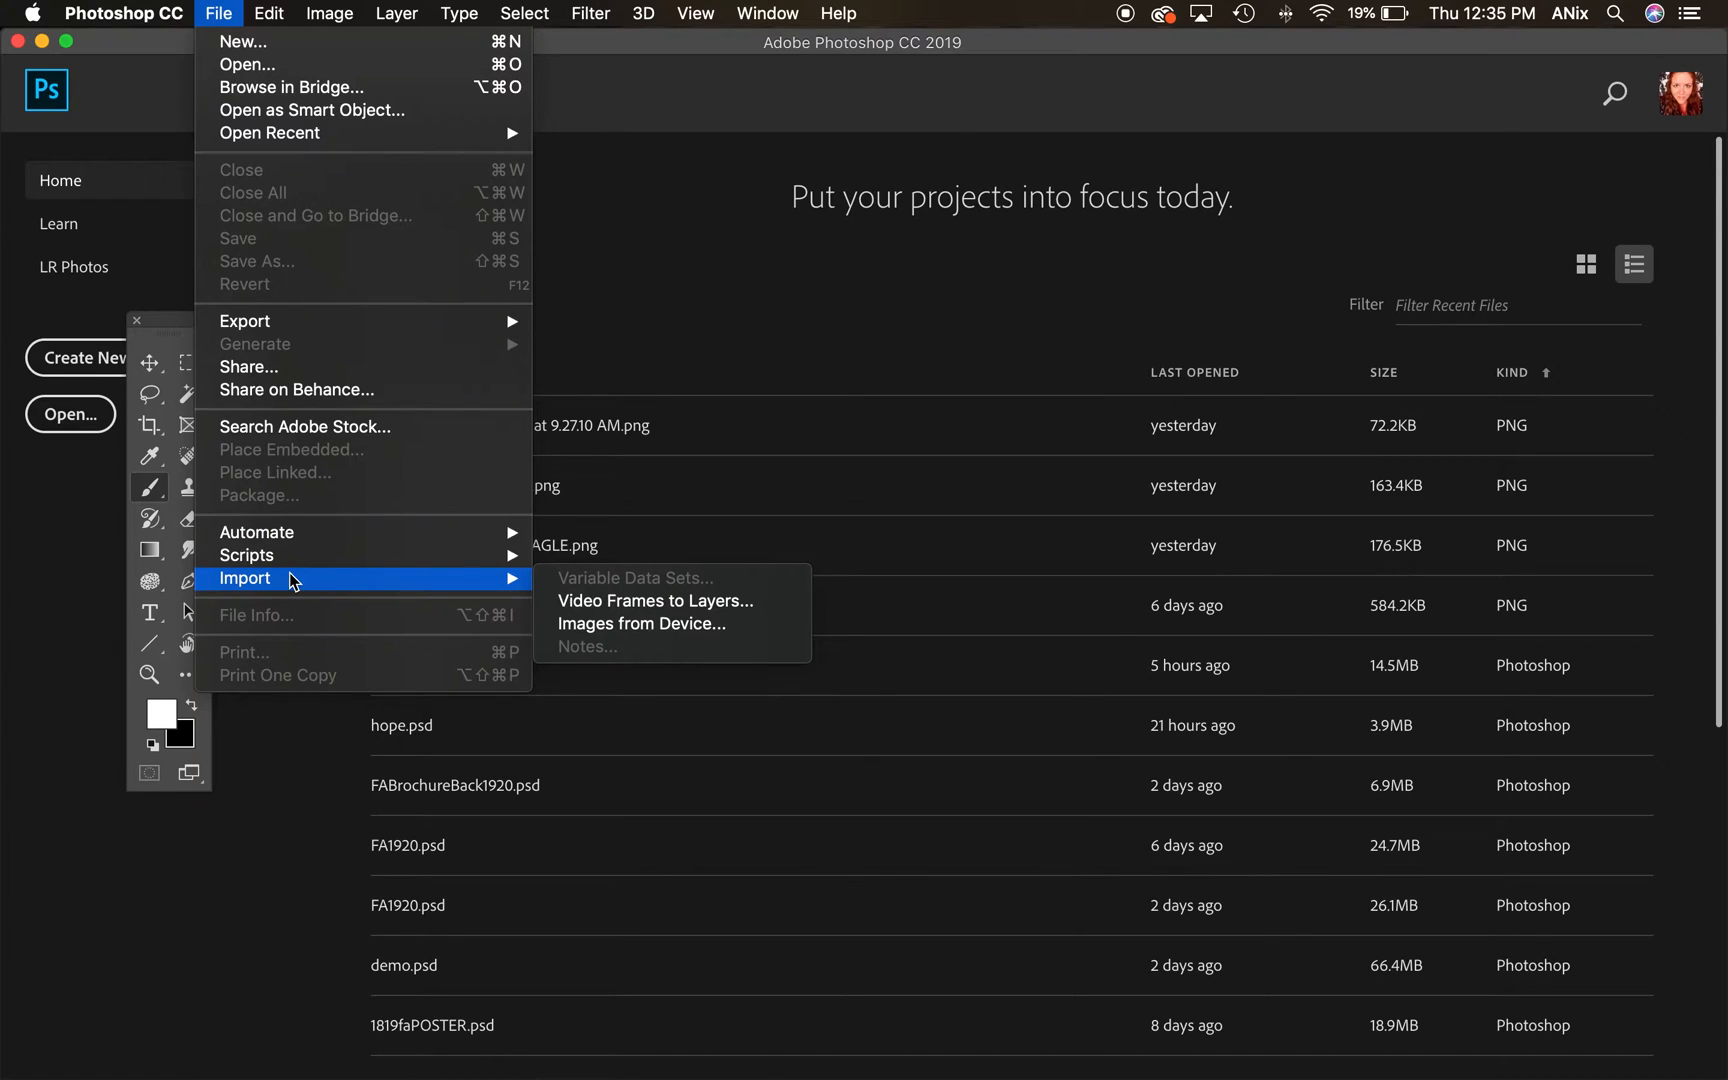
mouse_move(628, 601)
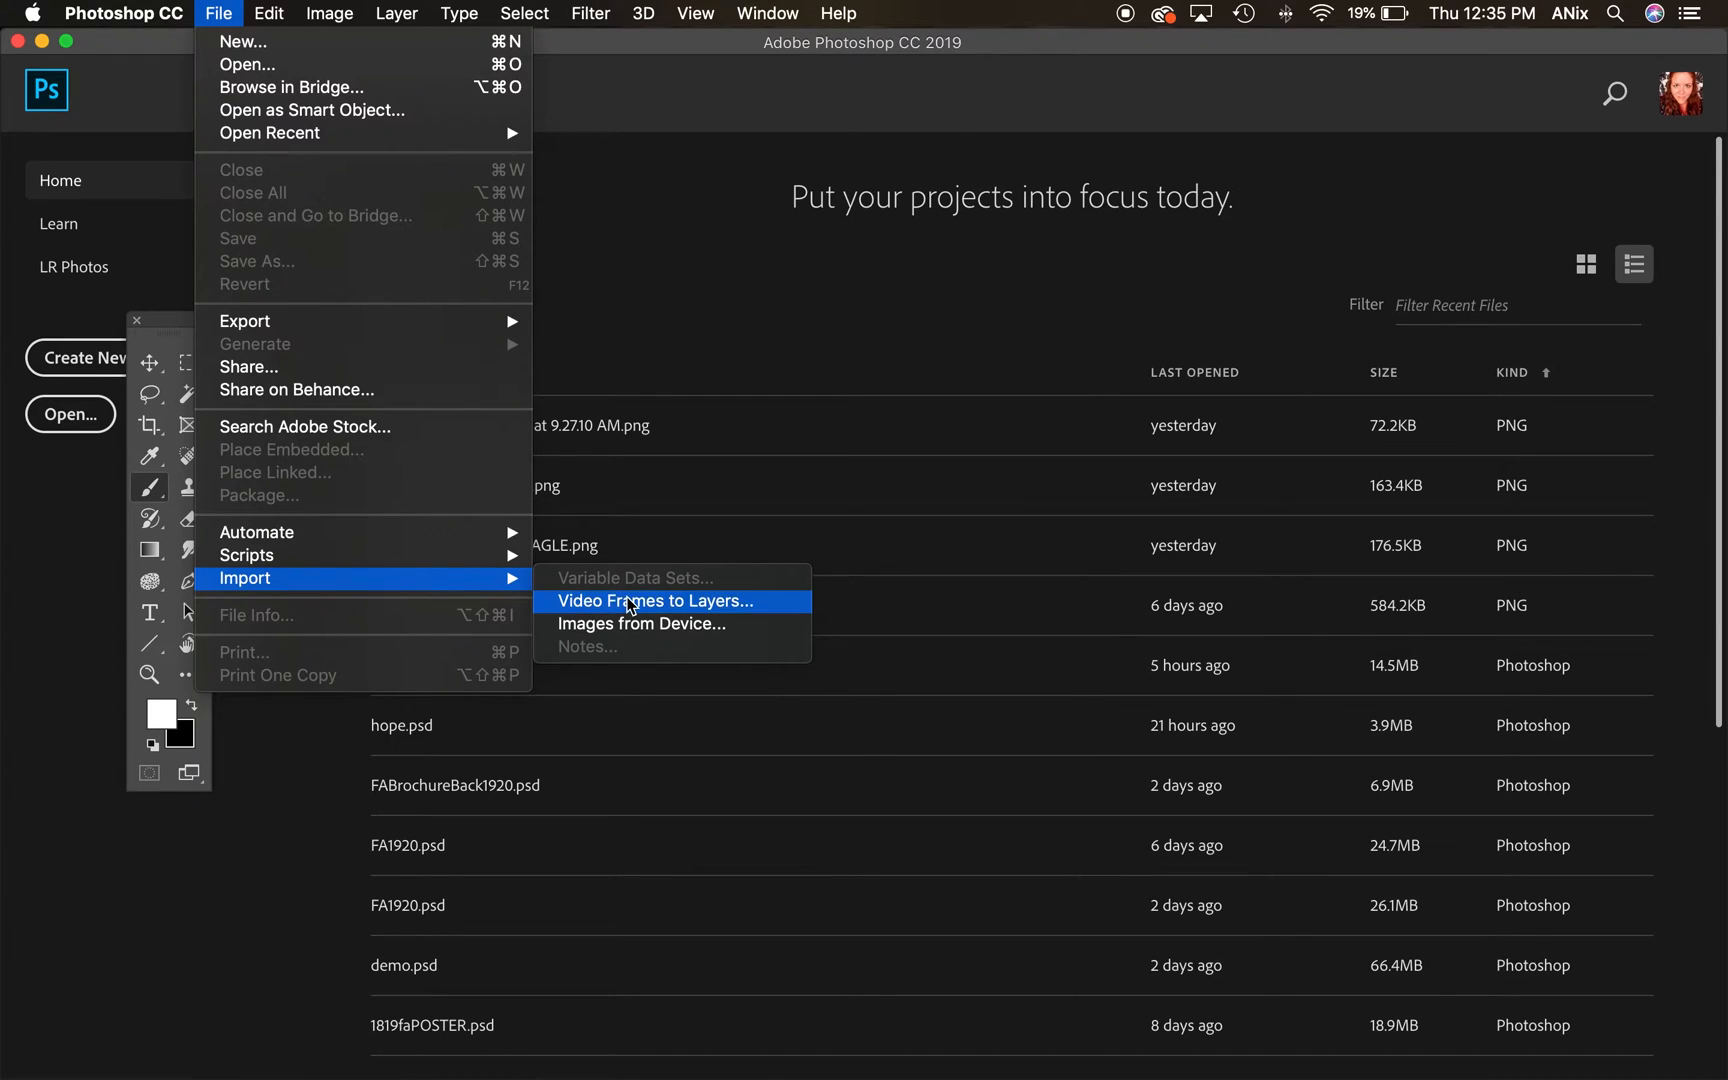
mouse_move(642, 624)
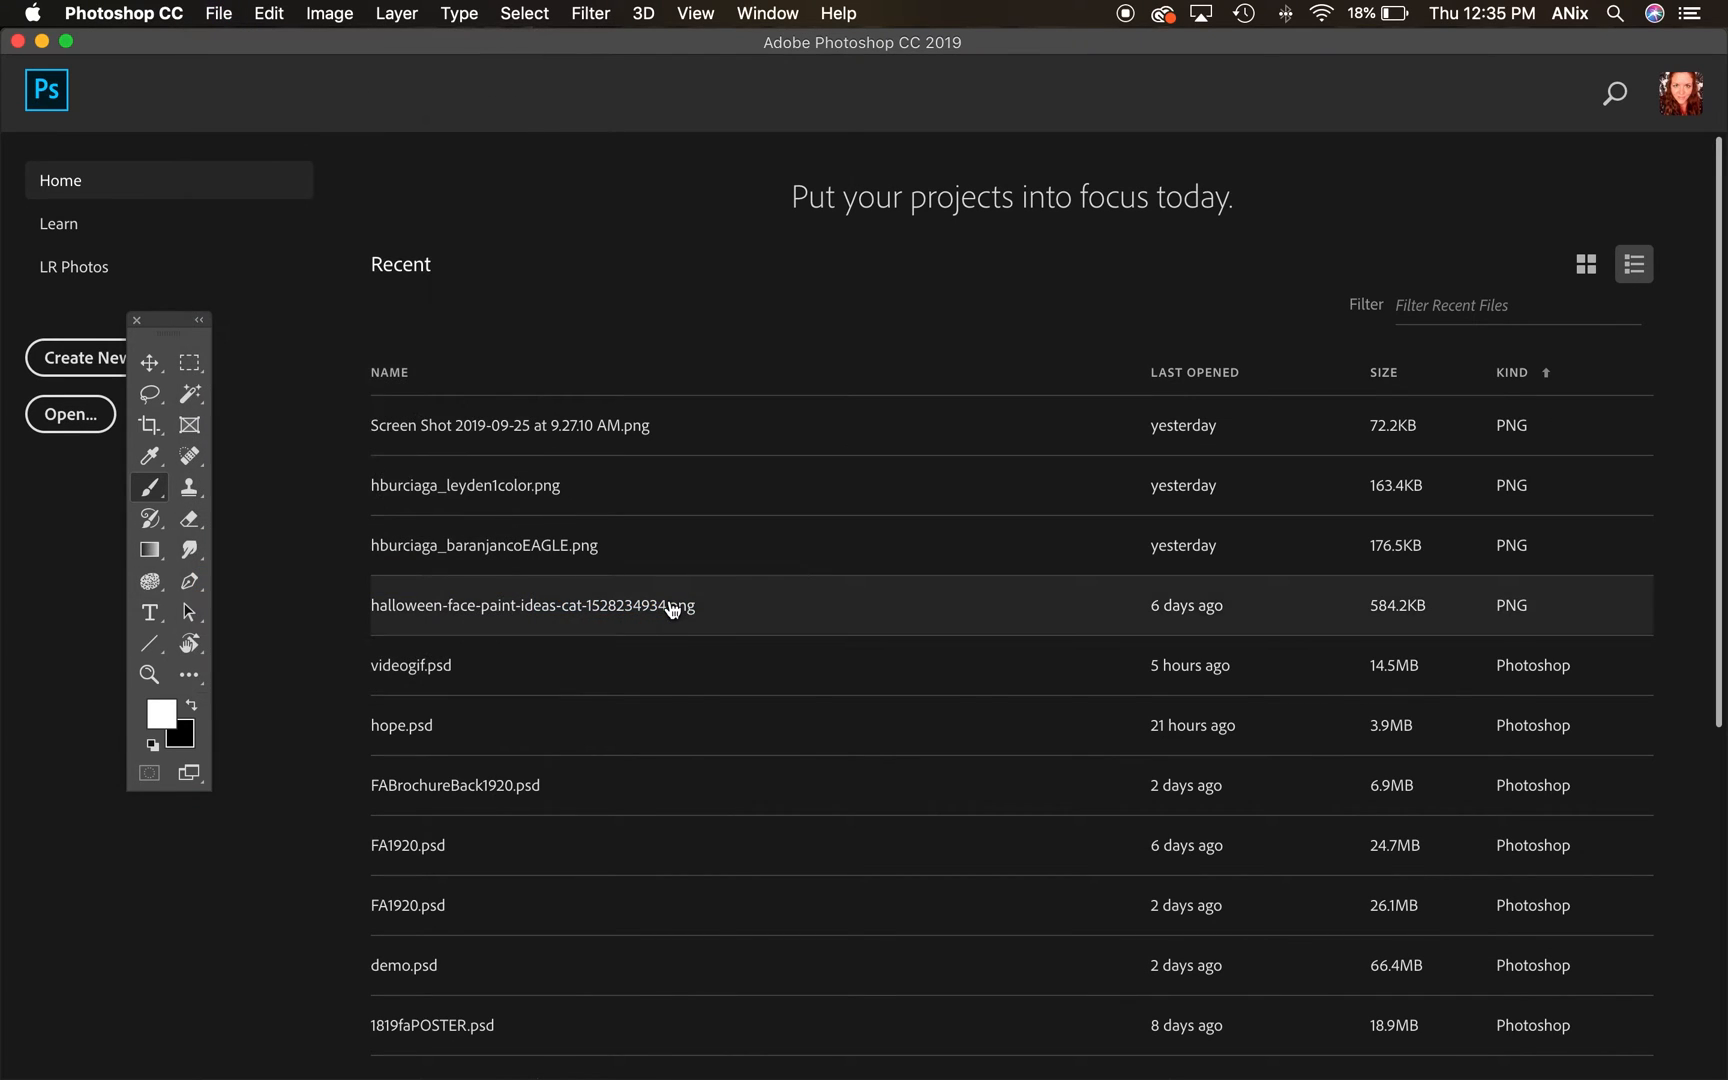
click(69, 413)
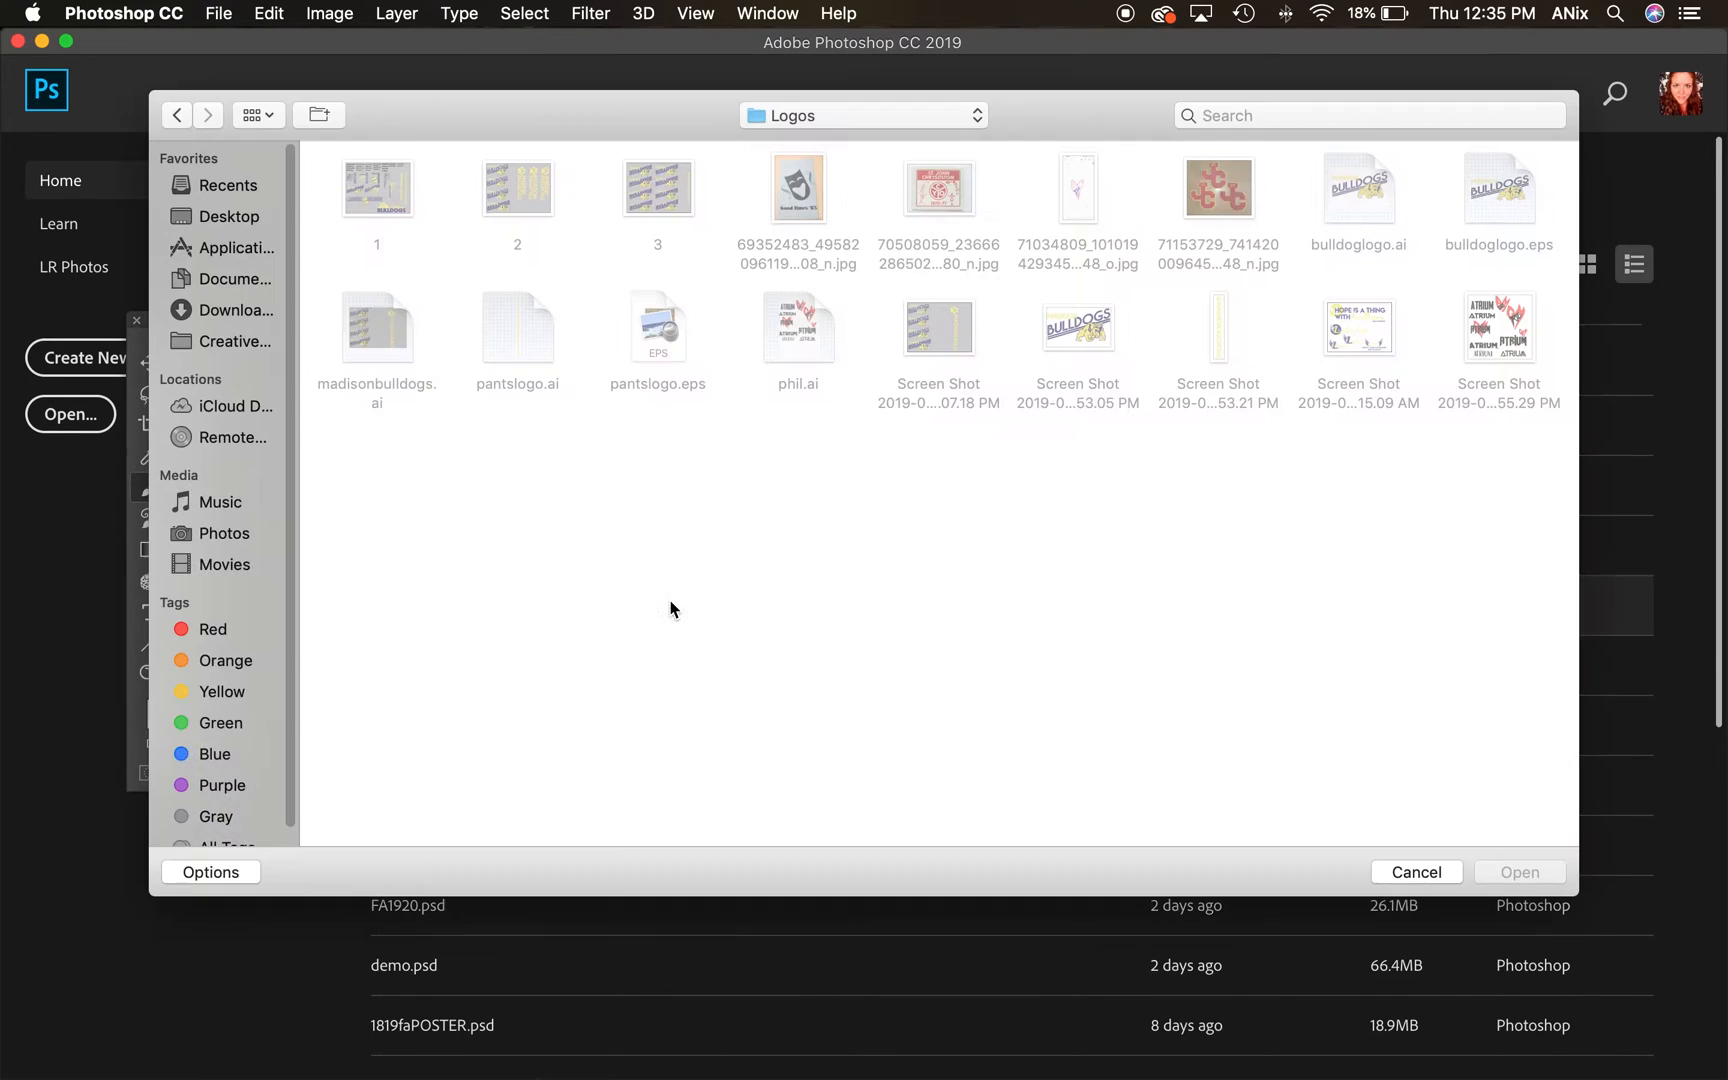
click(231, 216)
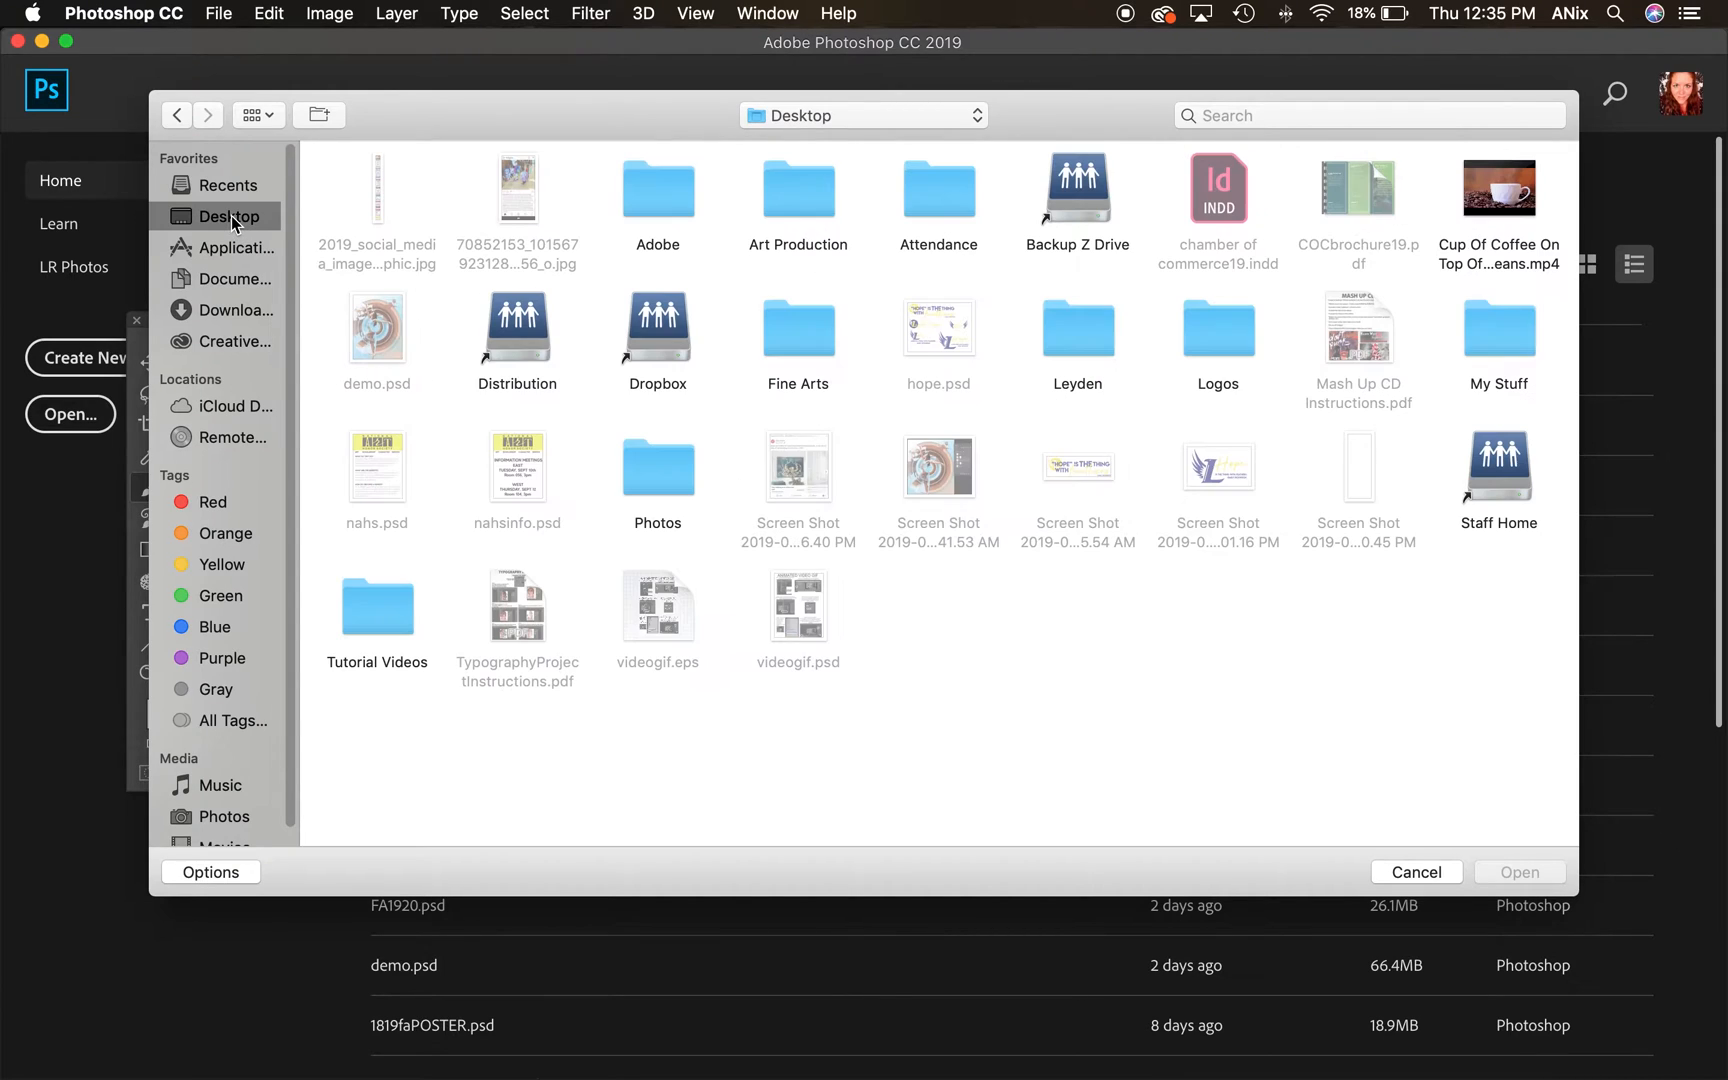
click(1498, 187)
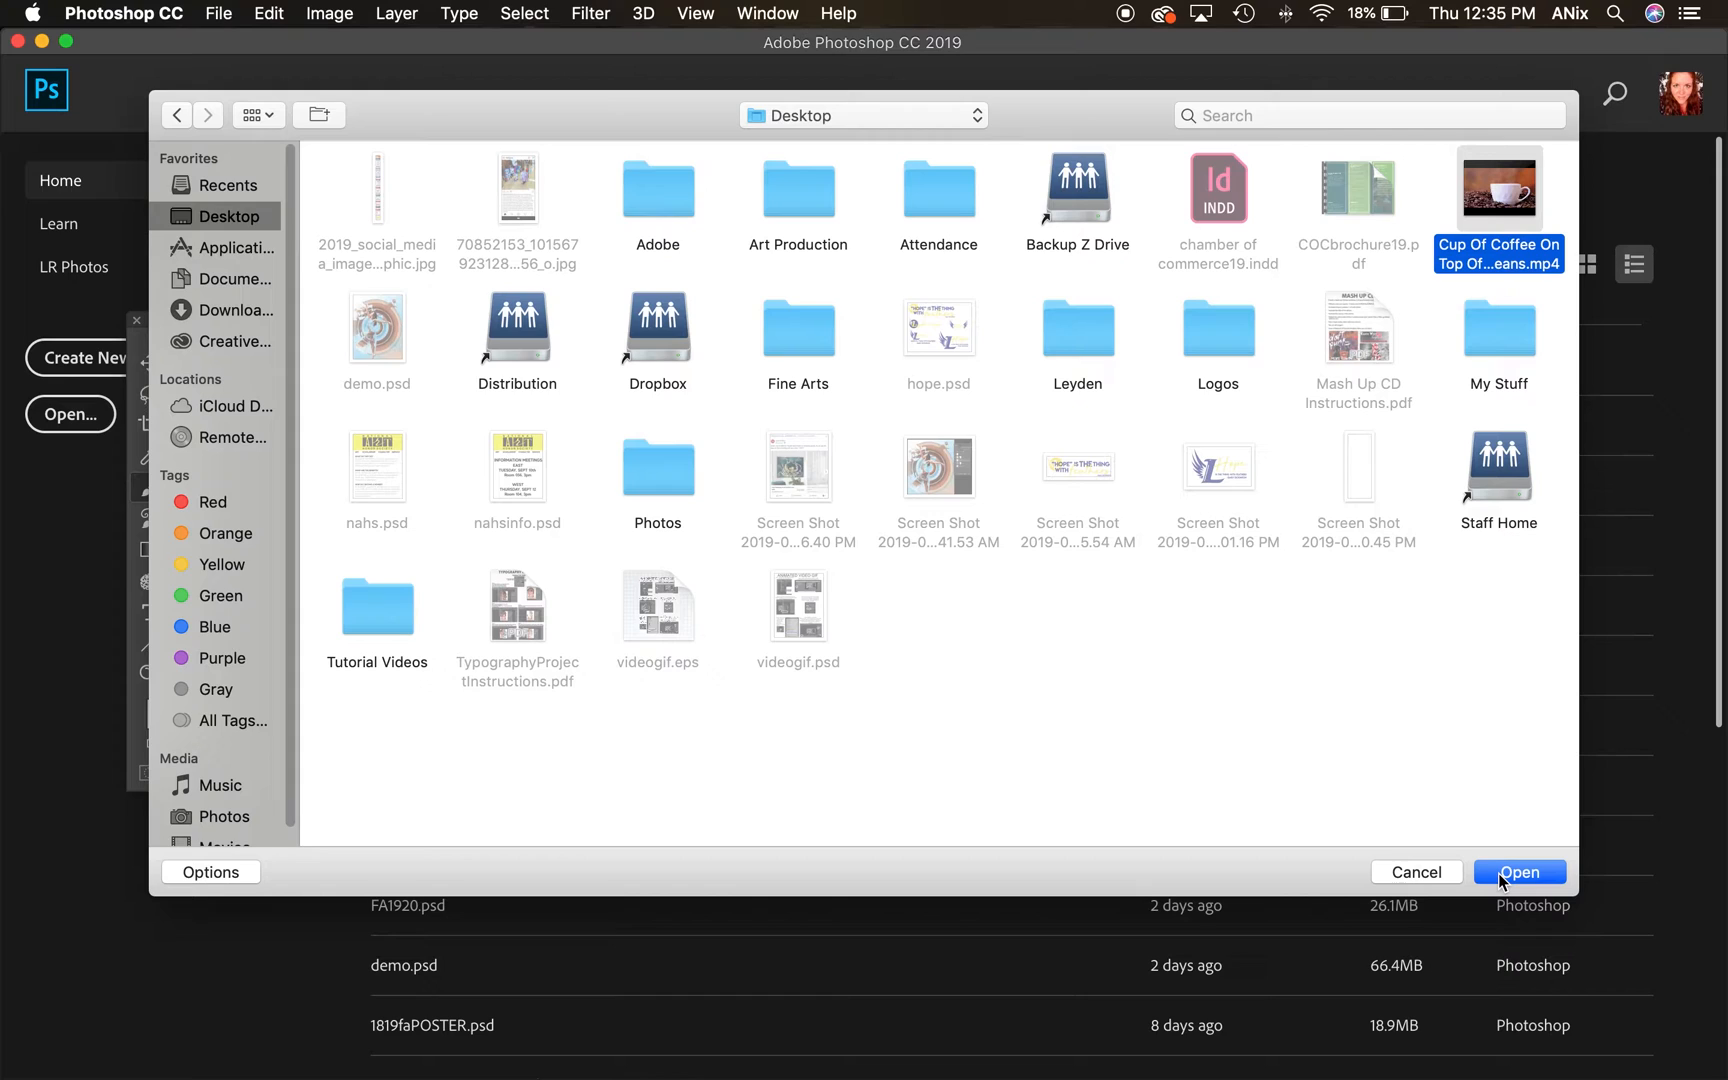
click(1519, 872)
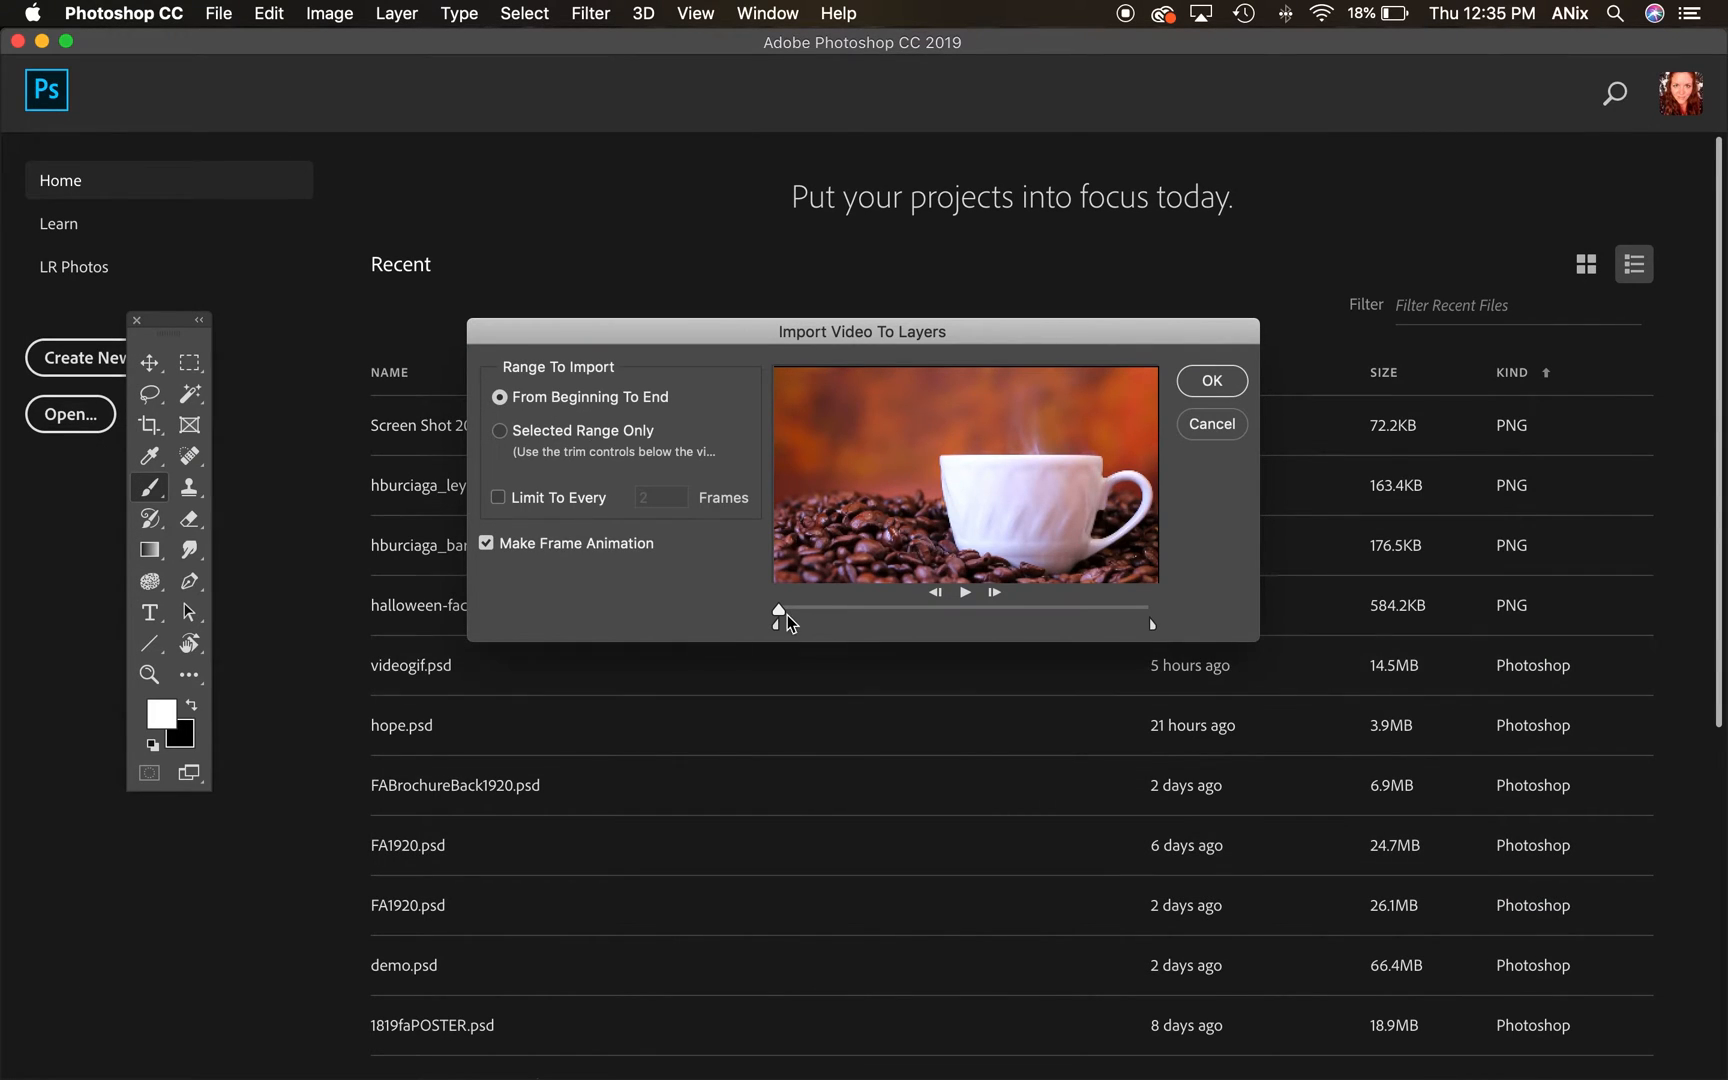
- Trim the clip to a selected range, limit to every 2 frames as a frame animation, and import it
drag(777, 613, 1141, 608)
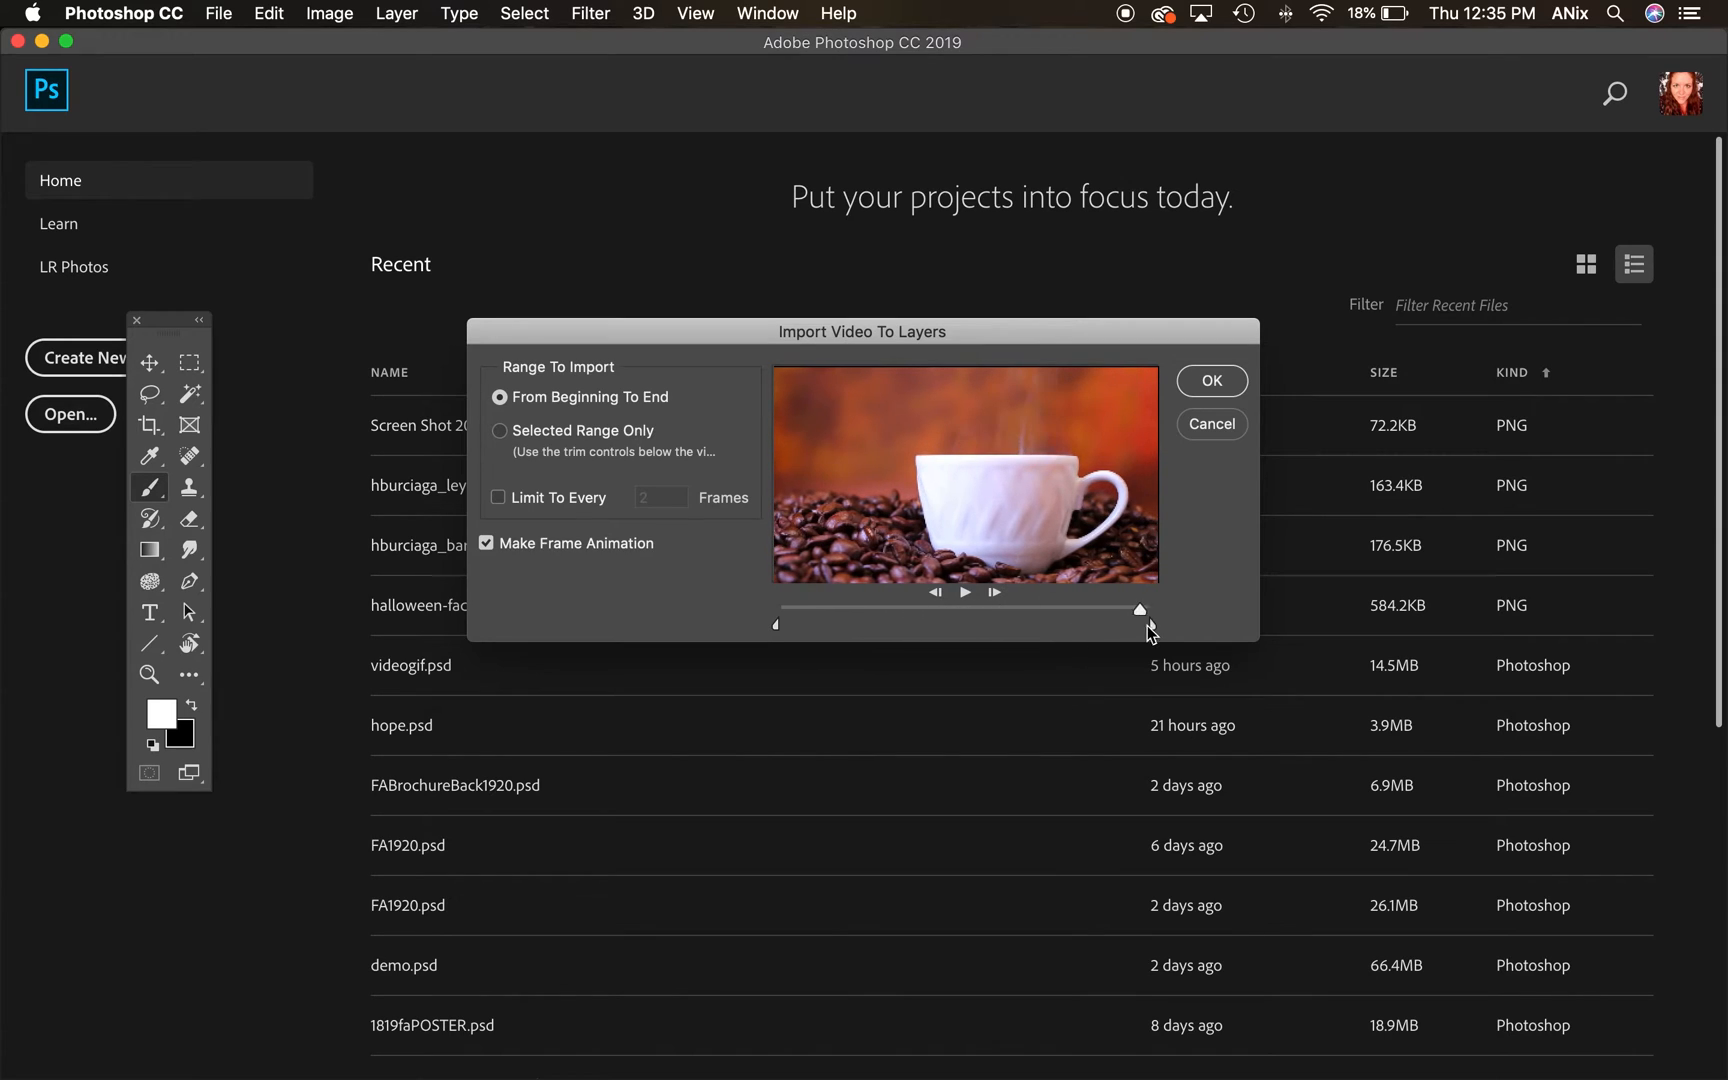
drag(1140, 608, 904, 608)
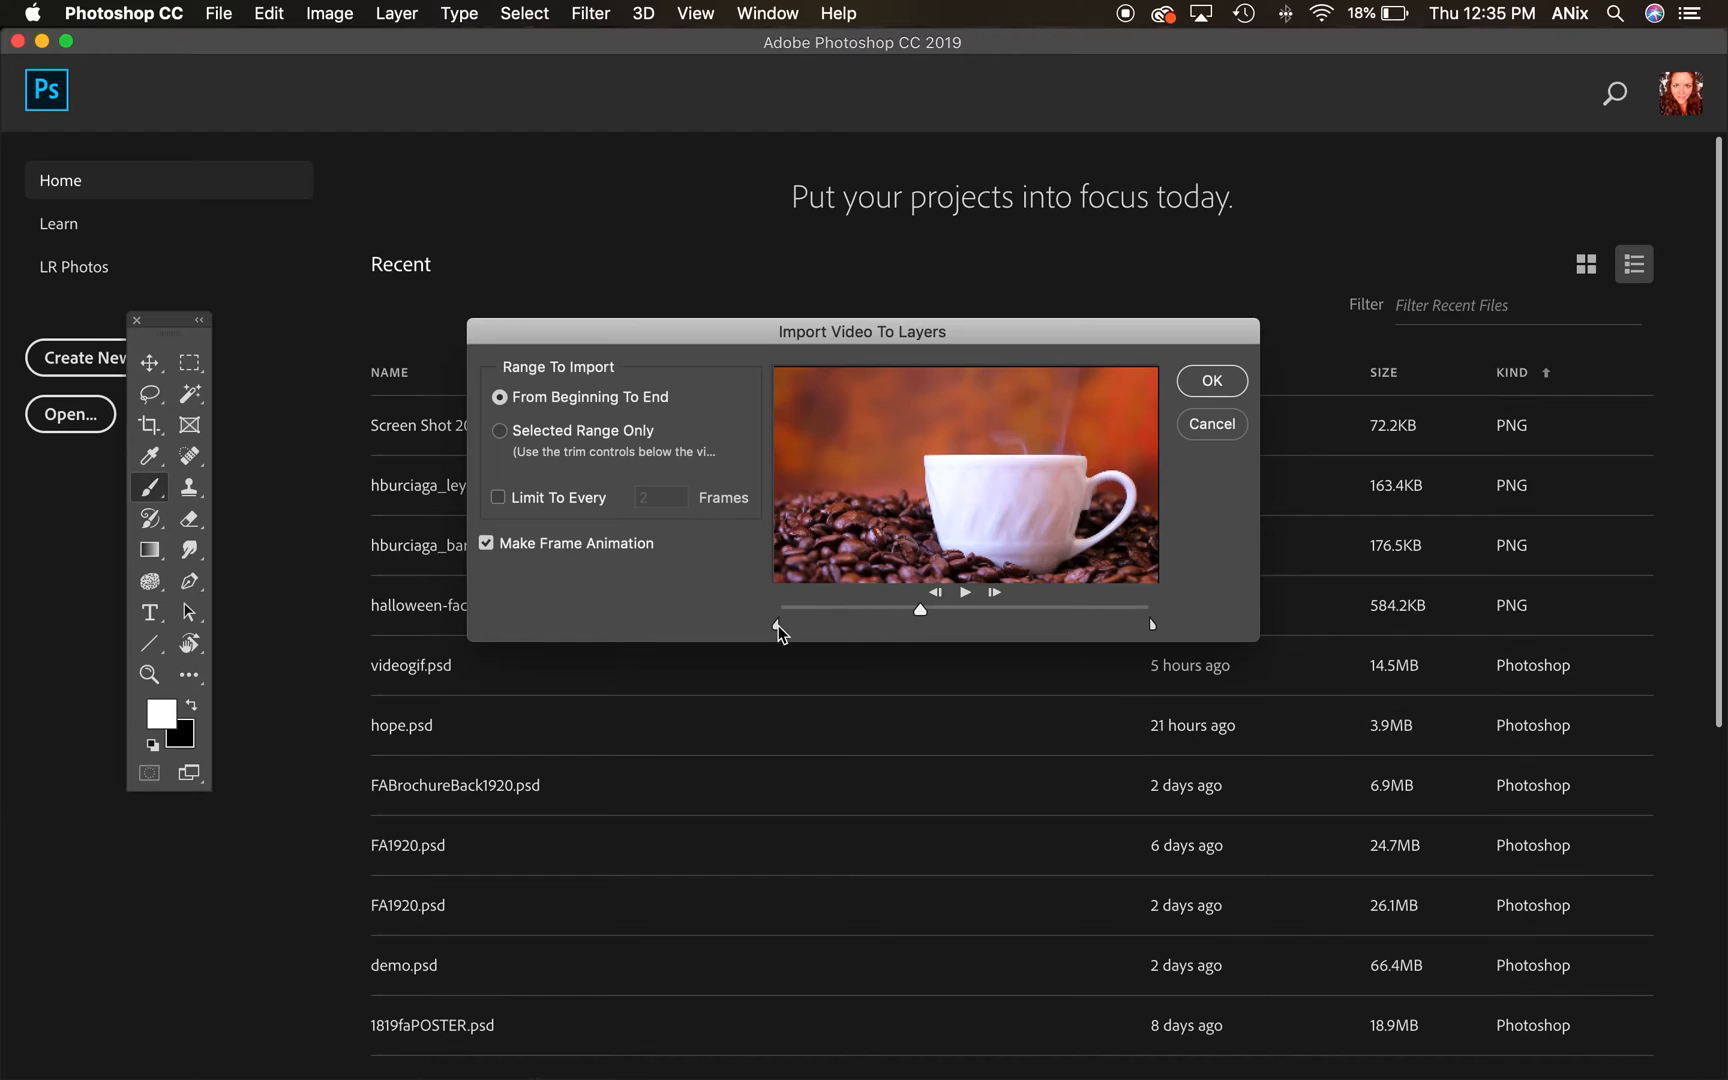
click(499, 431)
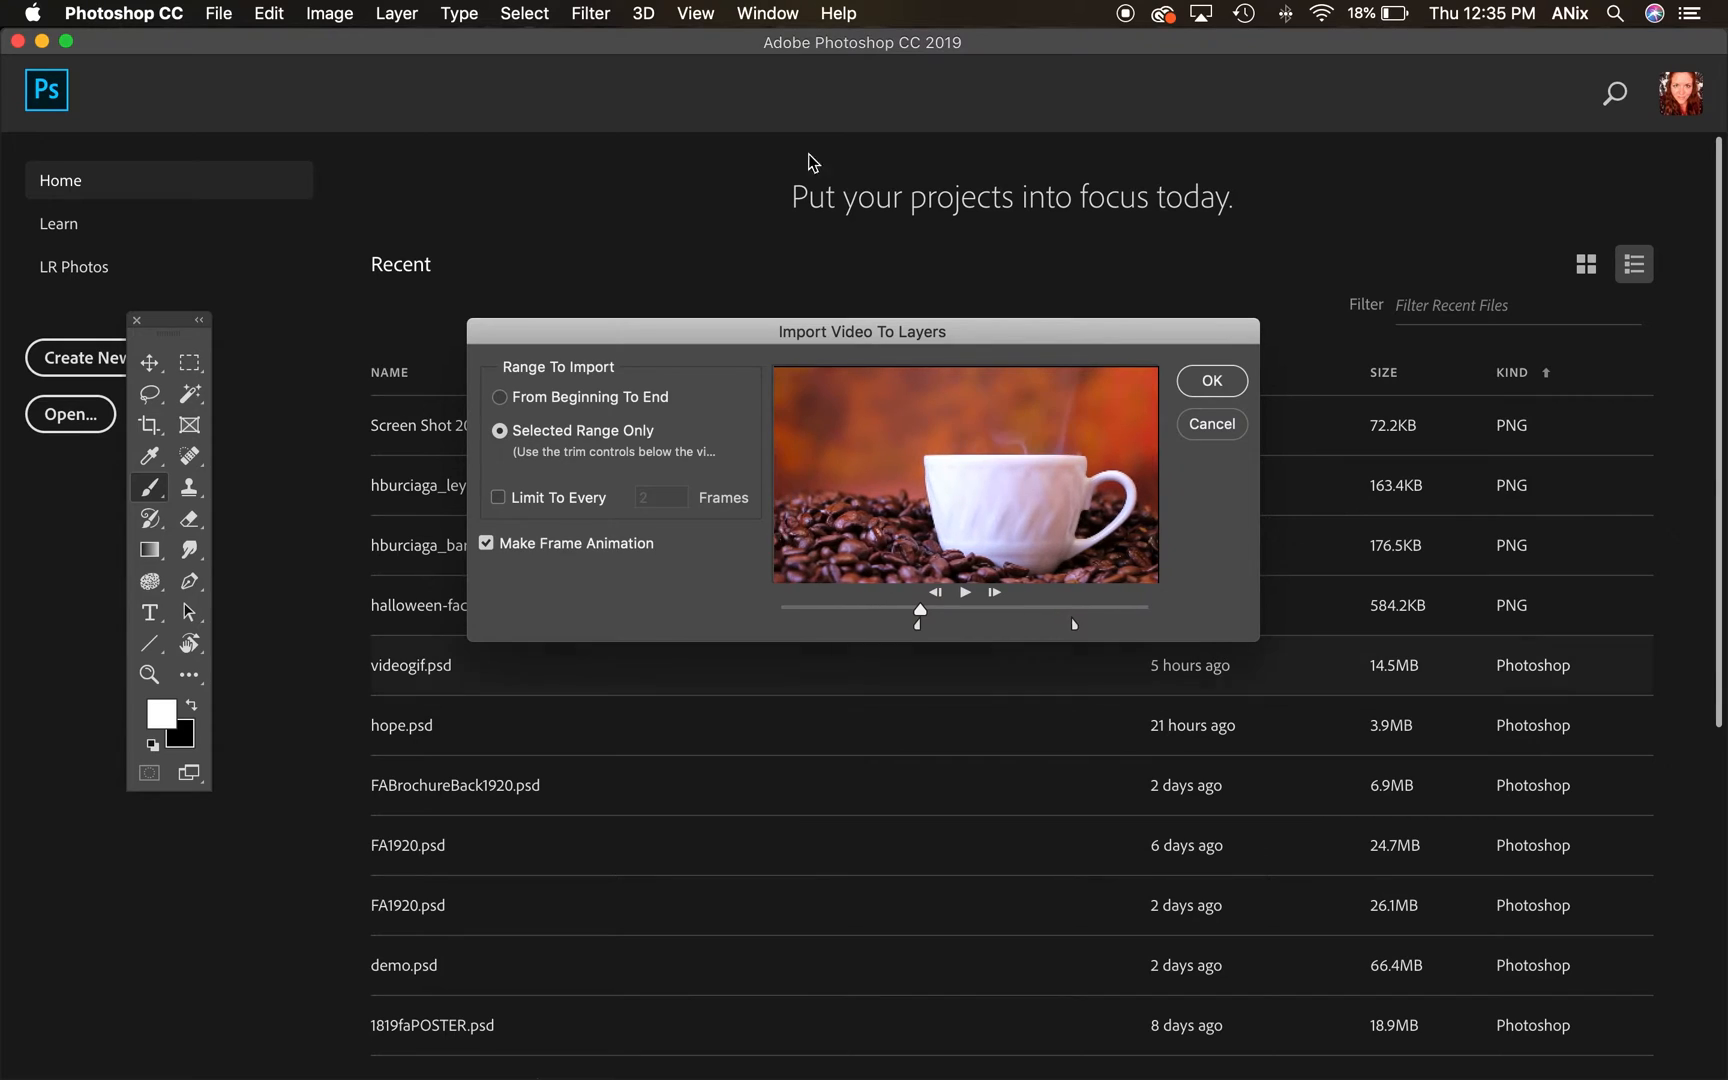
mouse_move(879, 619)
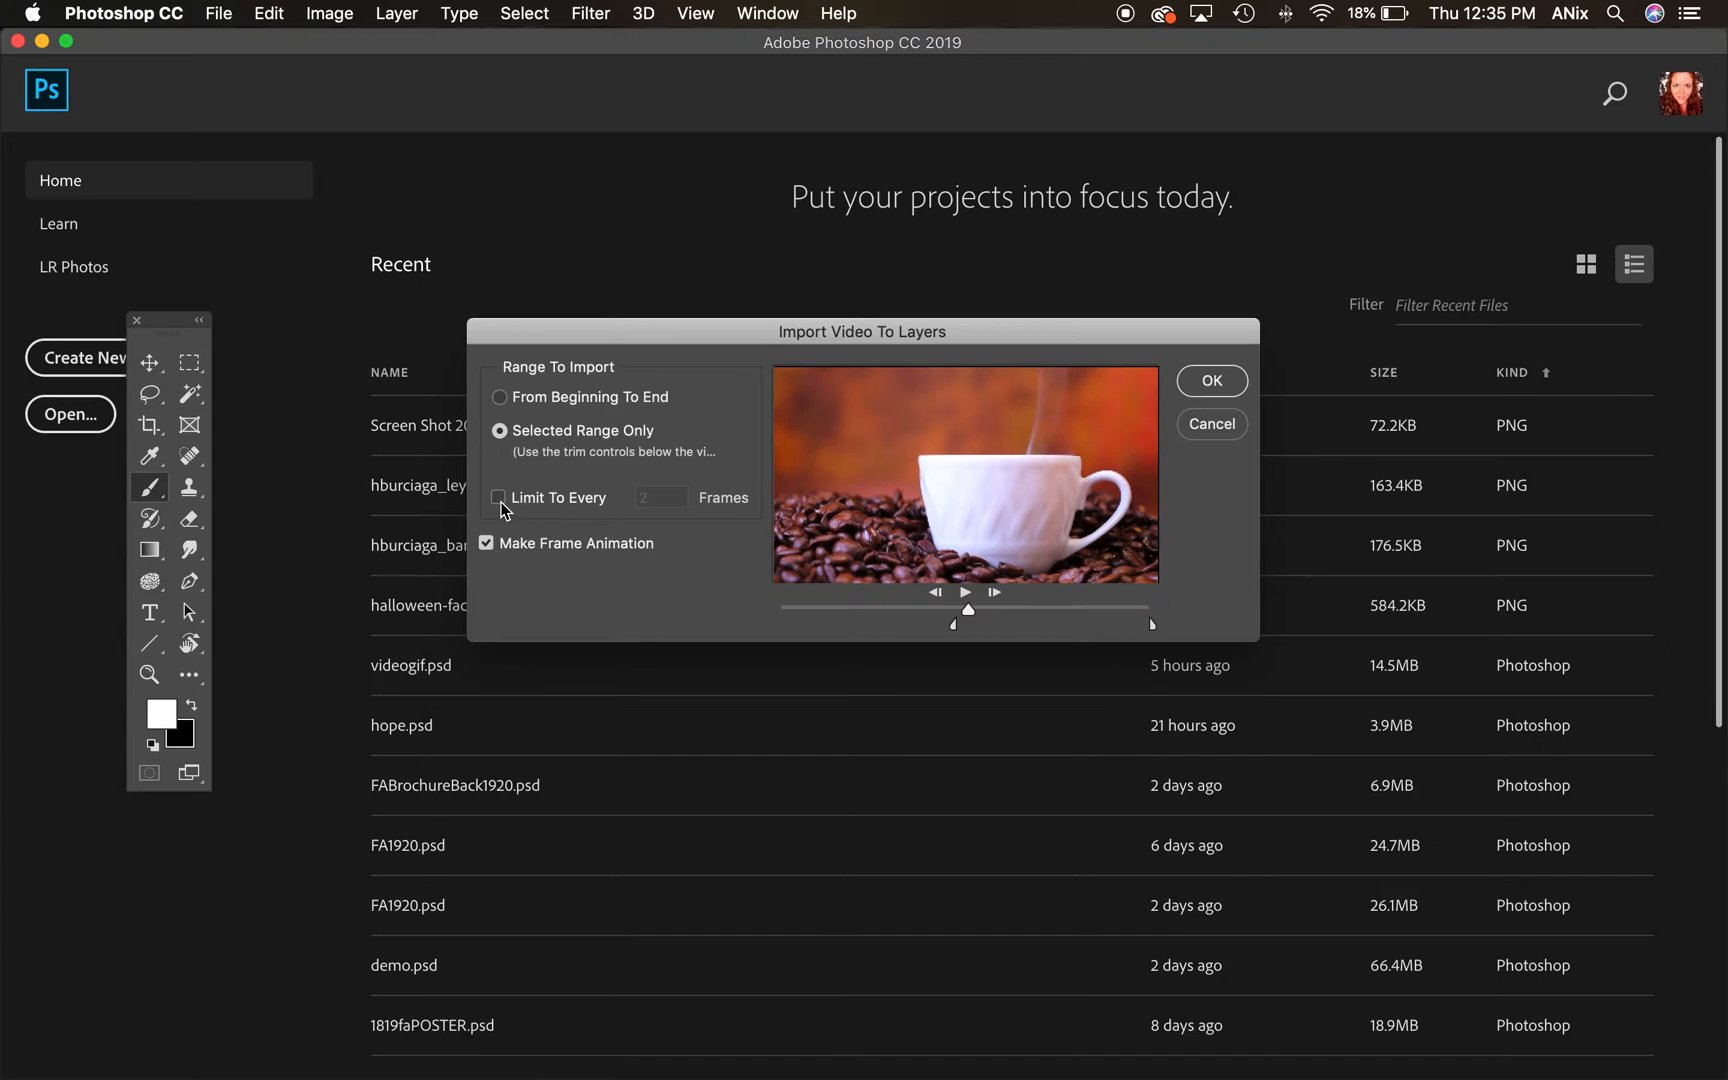
click(499, 497)
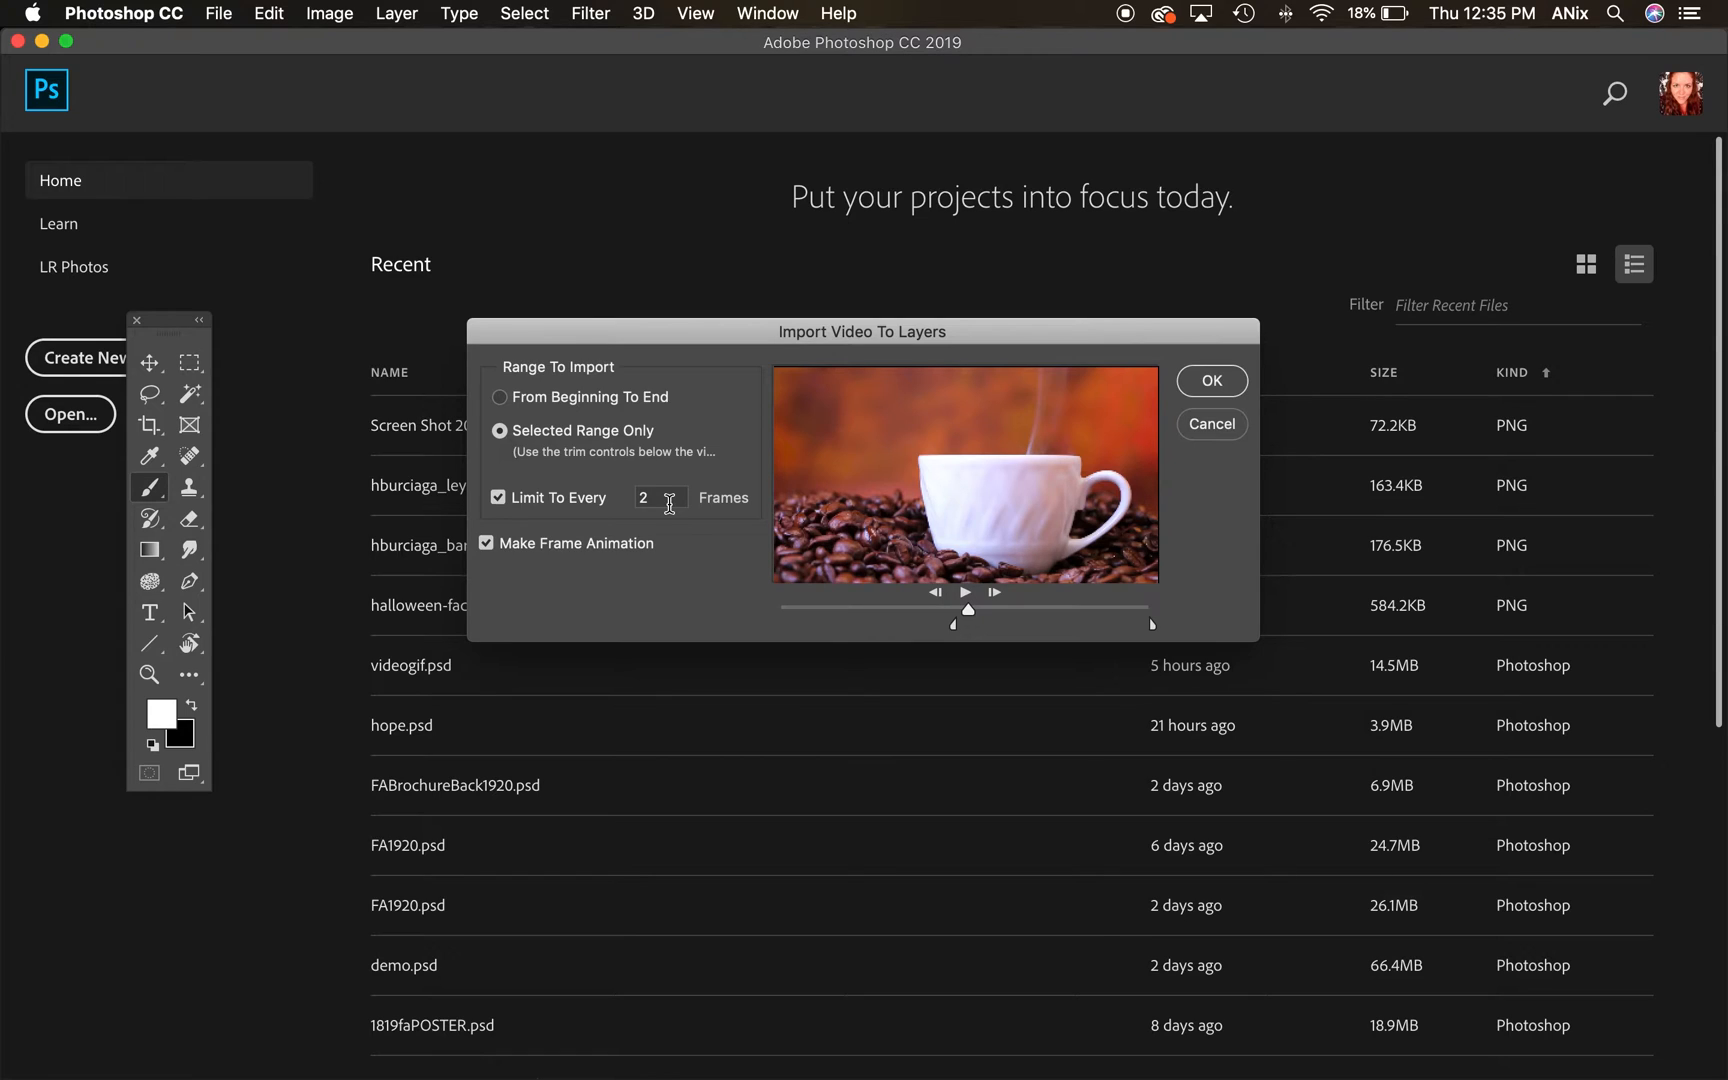
mouse_move(645, 537)
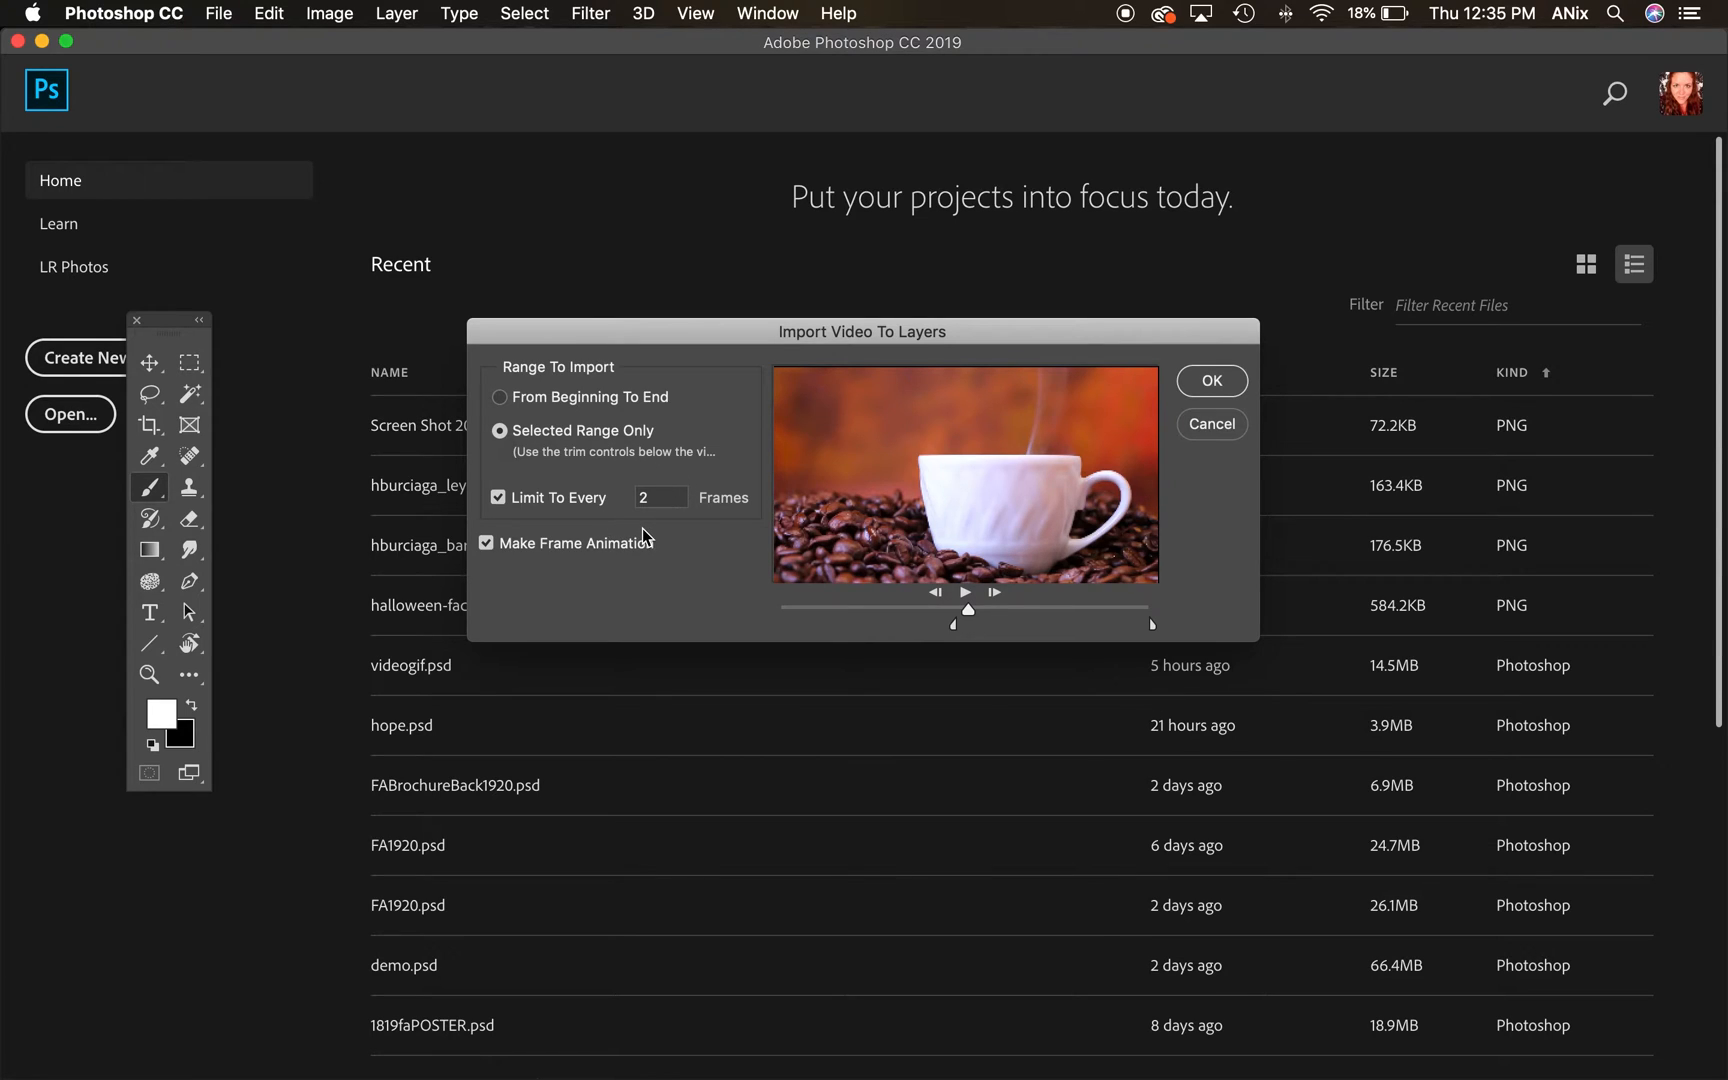
mouse_move(687, 527)
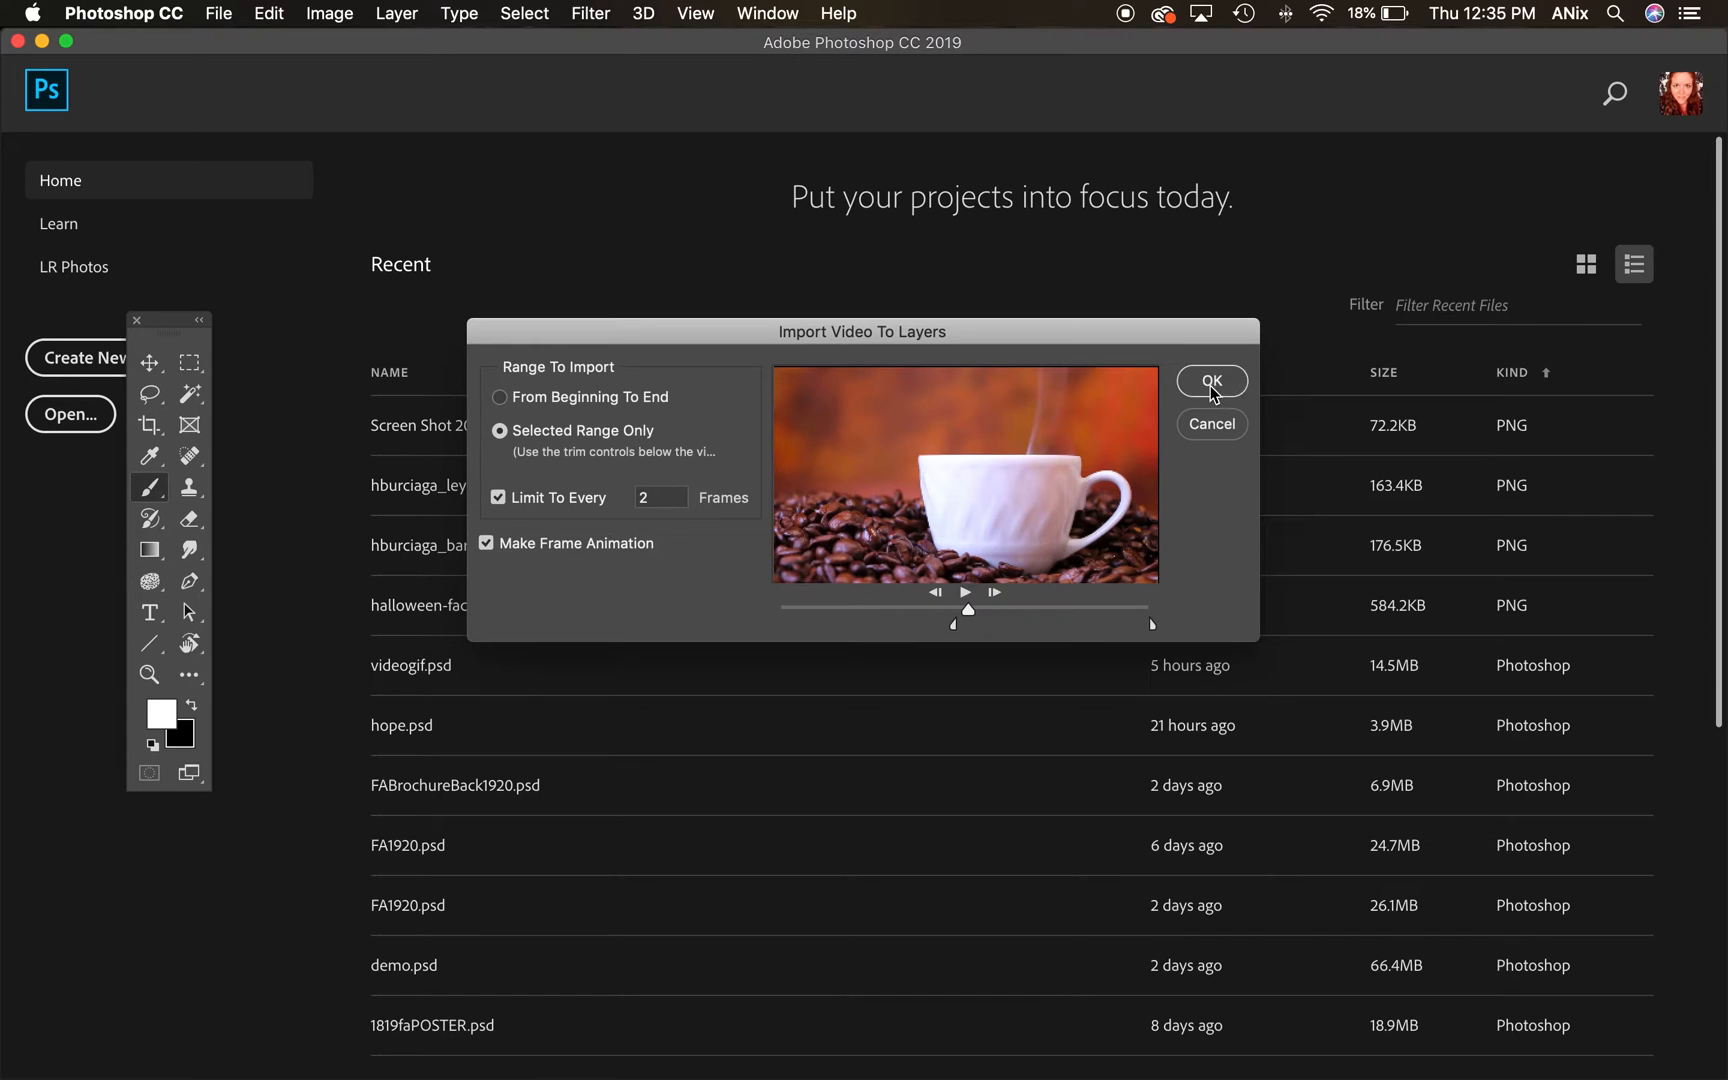
click(1211, 381)
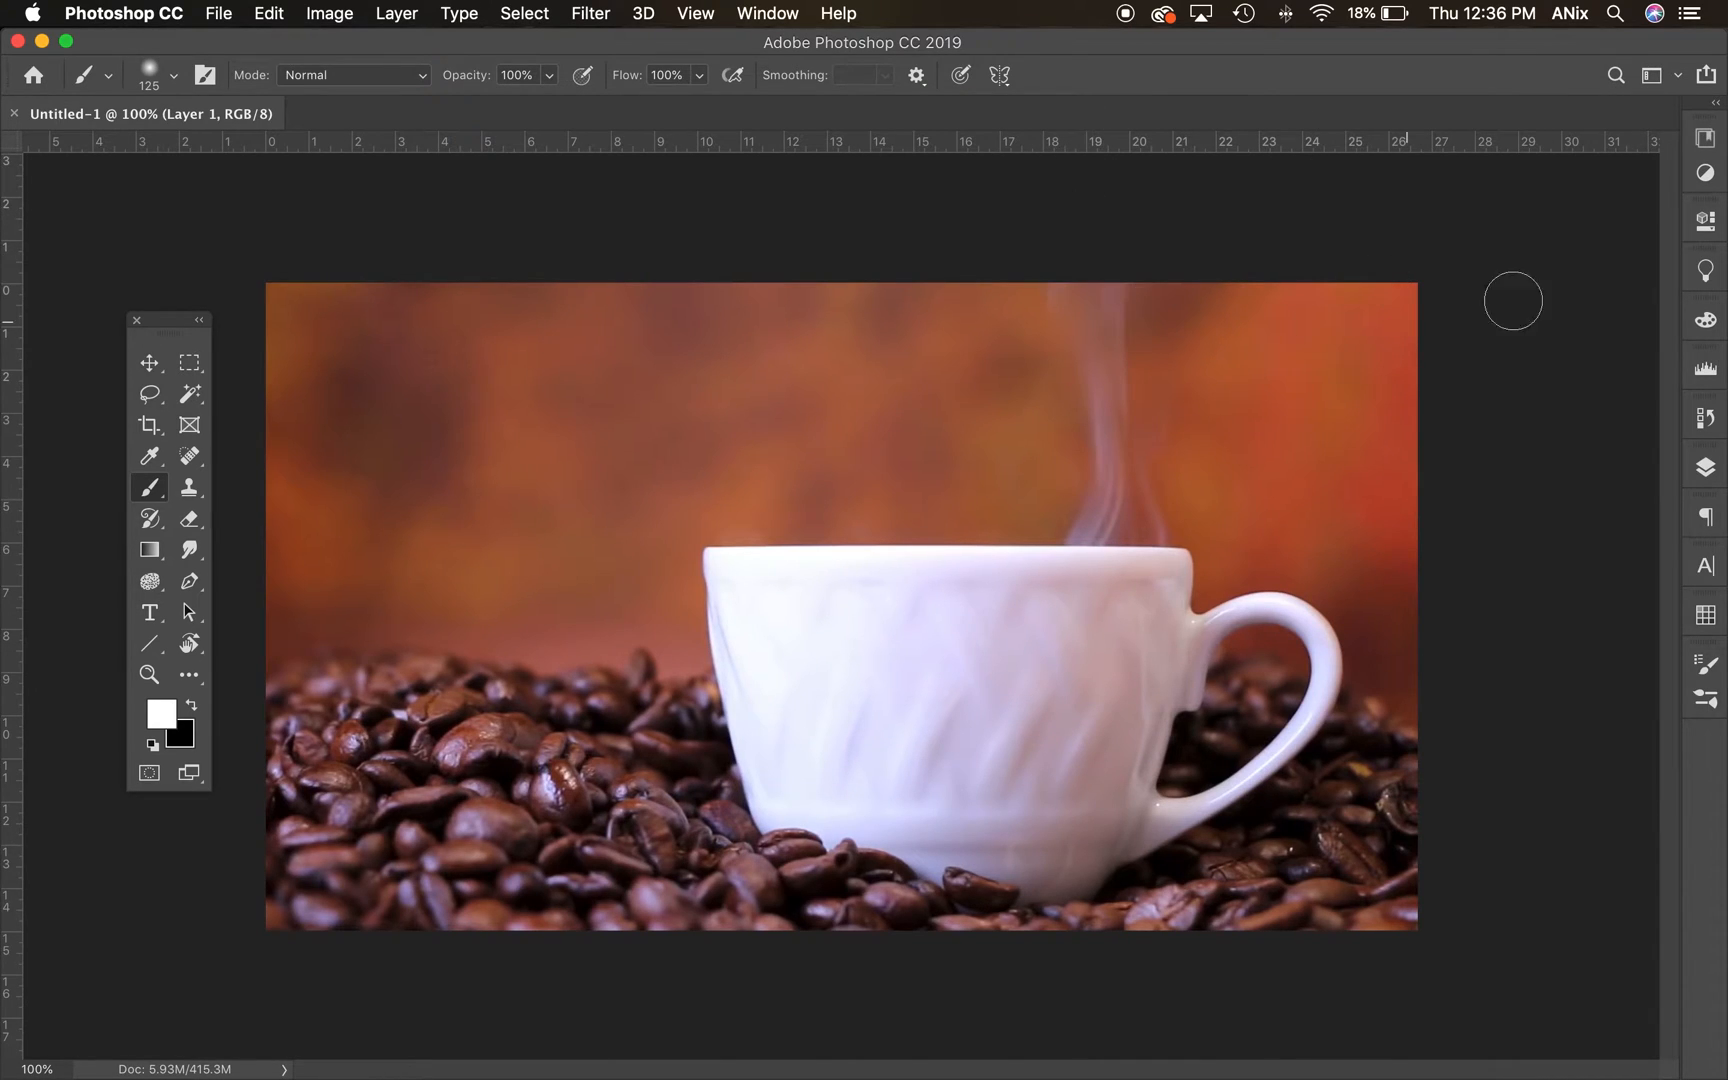
- Show the Timeline panel and the Layers panel listing the coffee clip's layers down to Layer 1
click(767, 13)
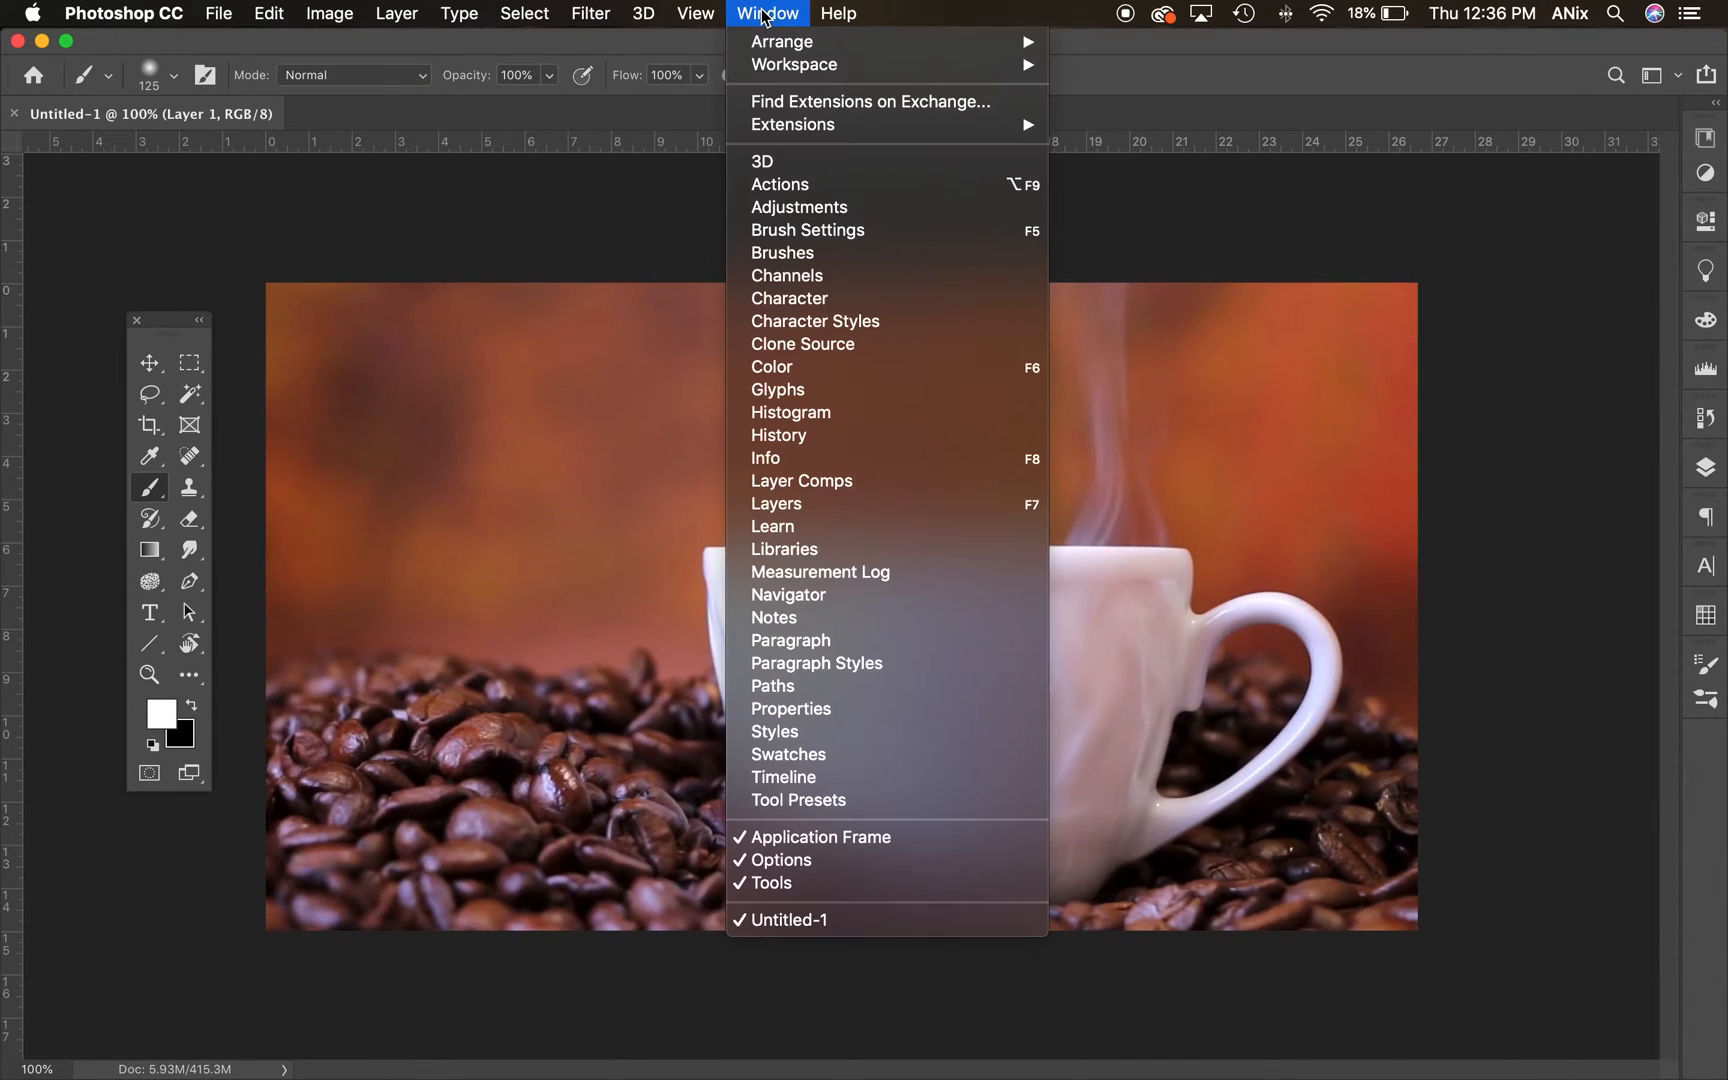
mouse_move(784, 777)
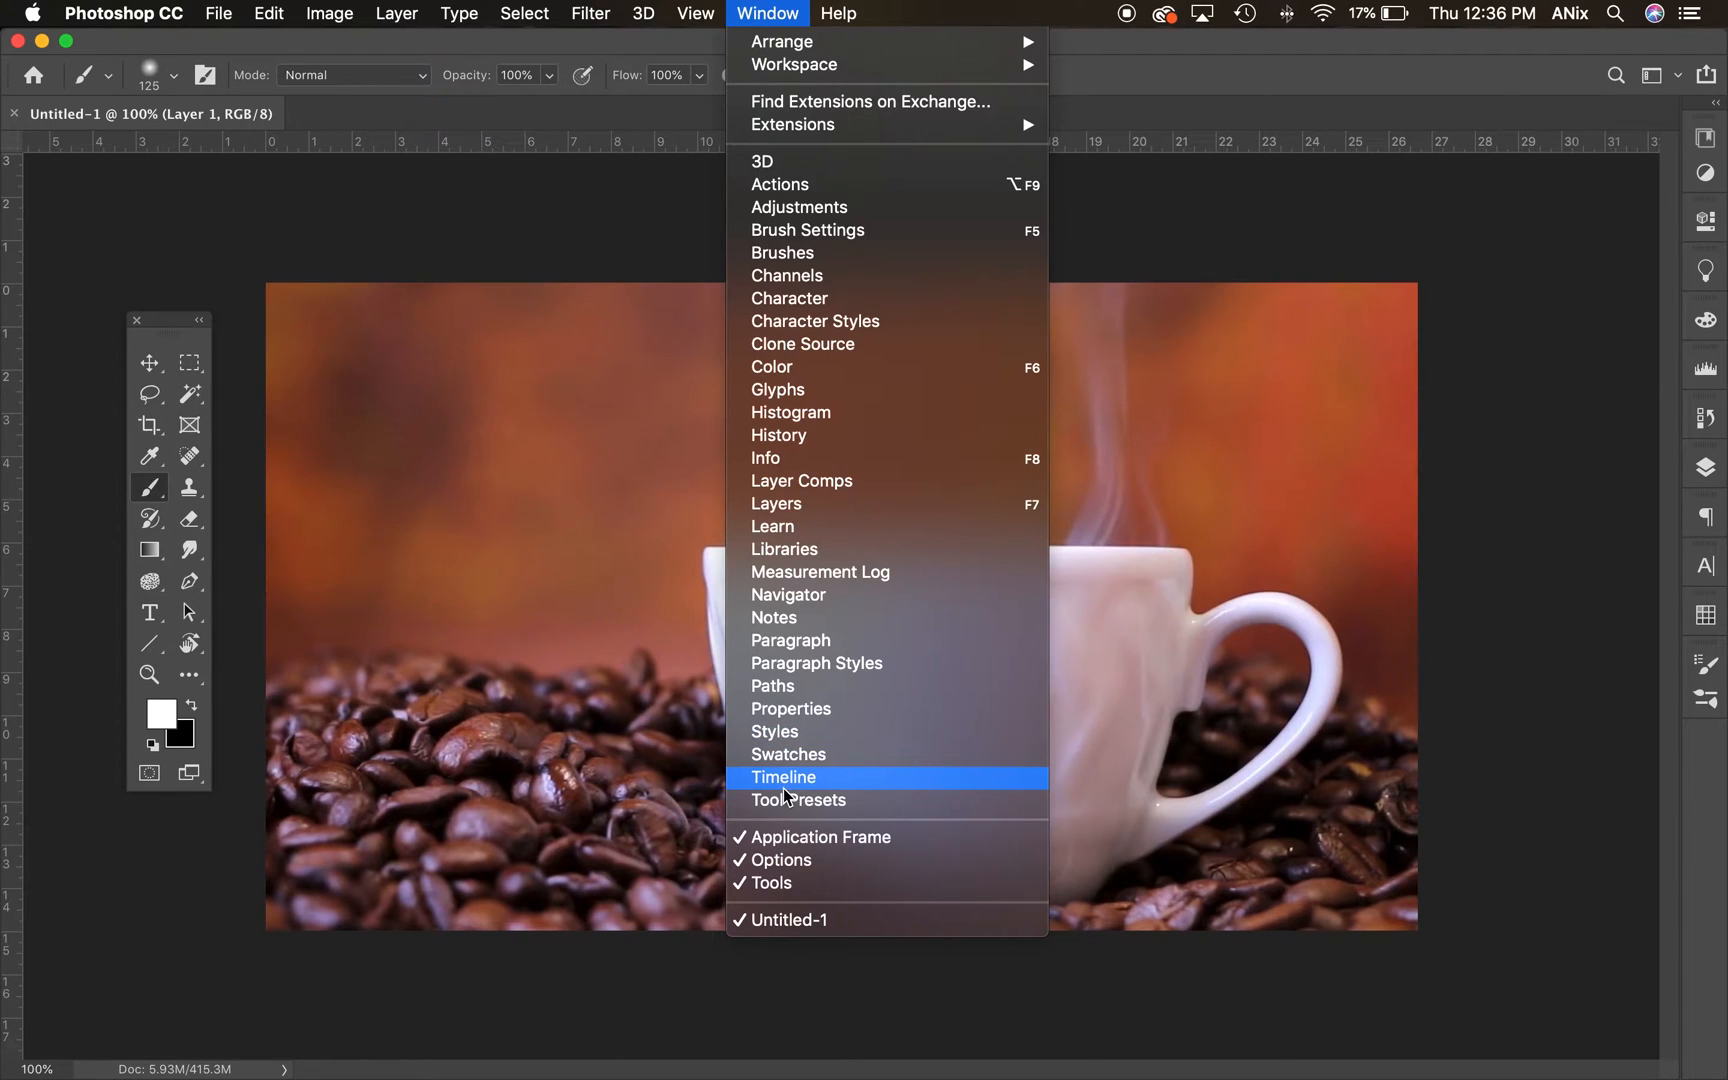
click(782, 777)
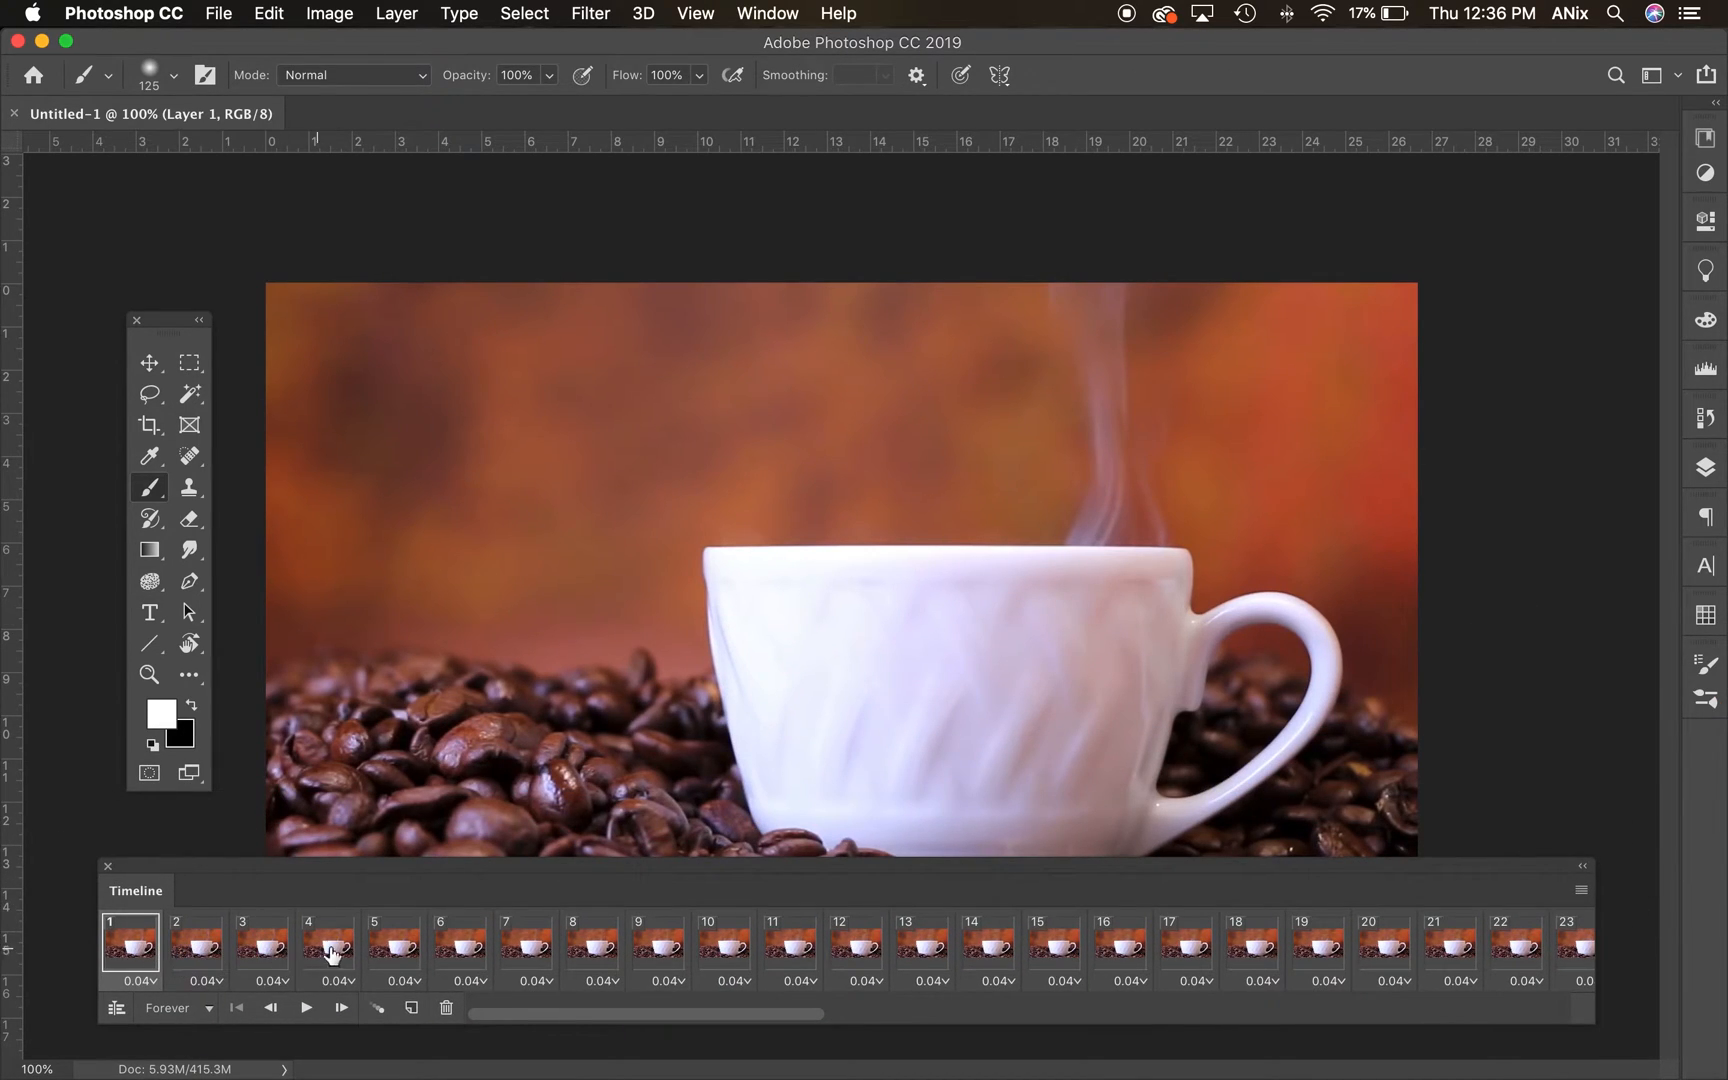
click(1705, 466)
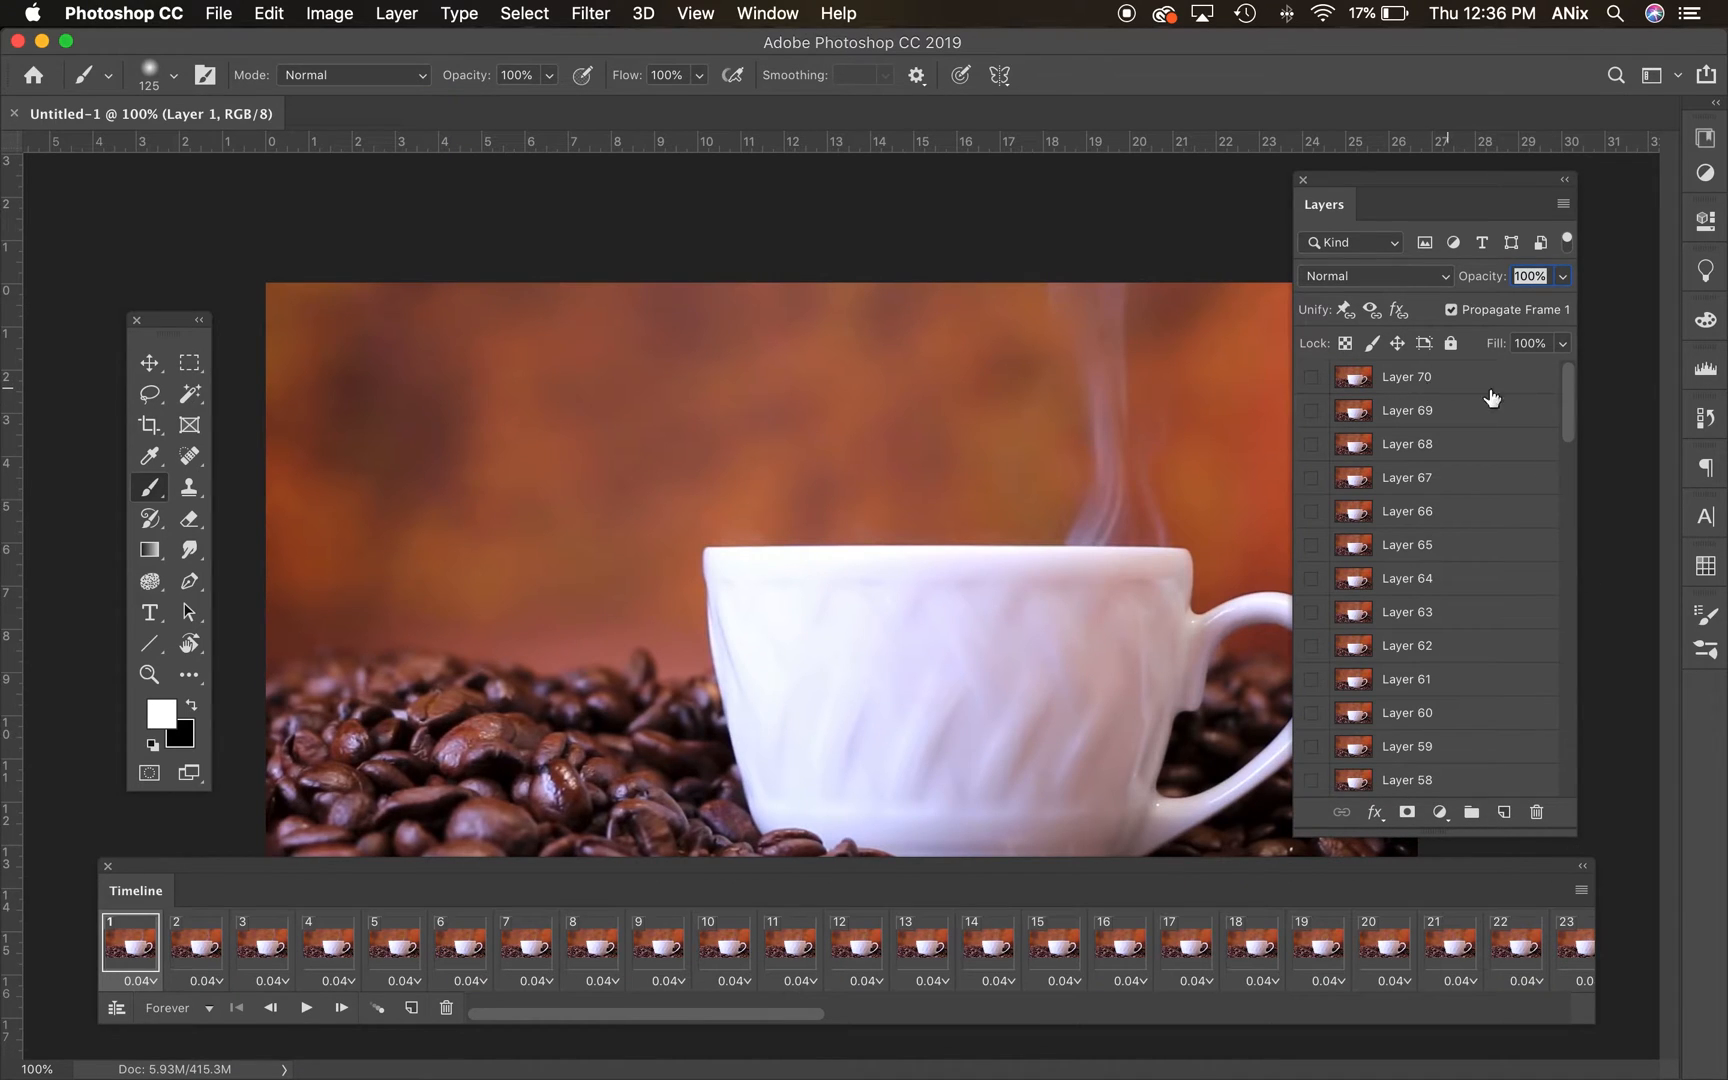
scroll(down, 3)
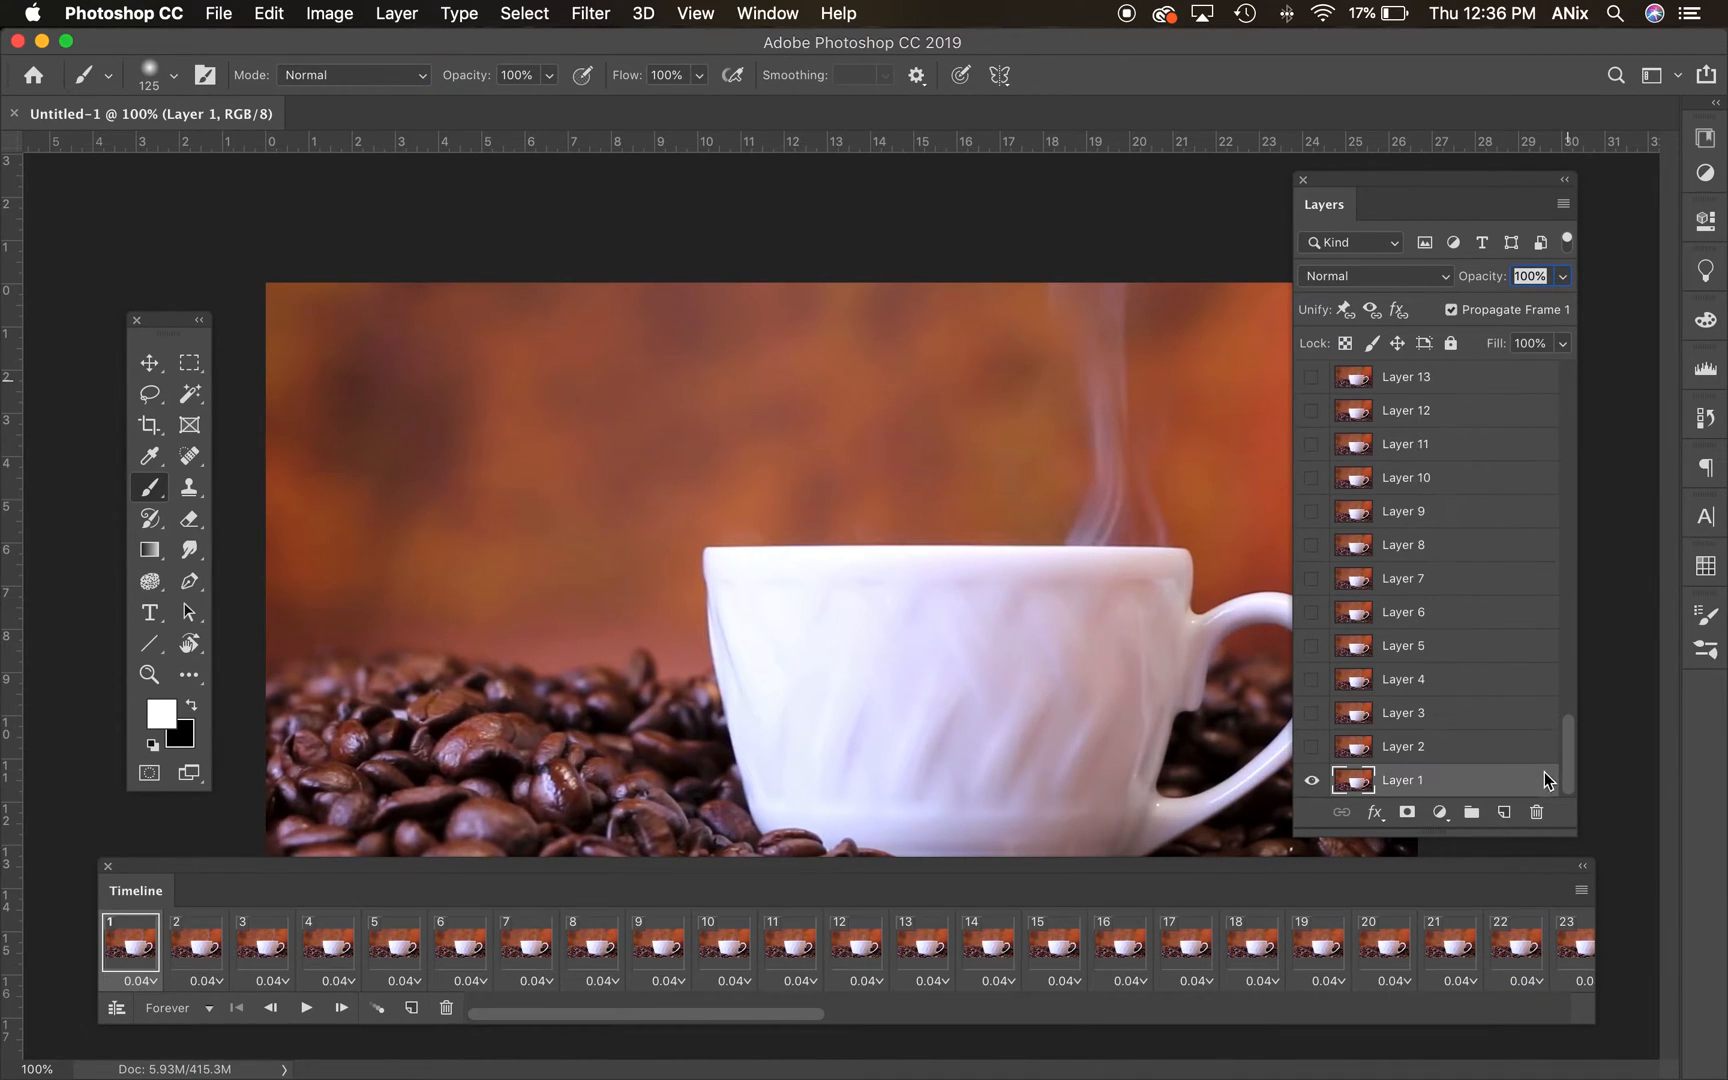
mouse_move(642, 870)
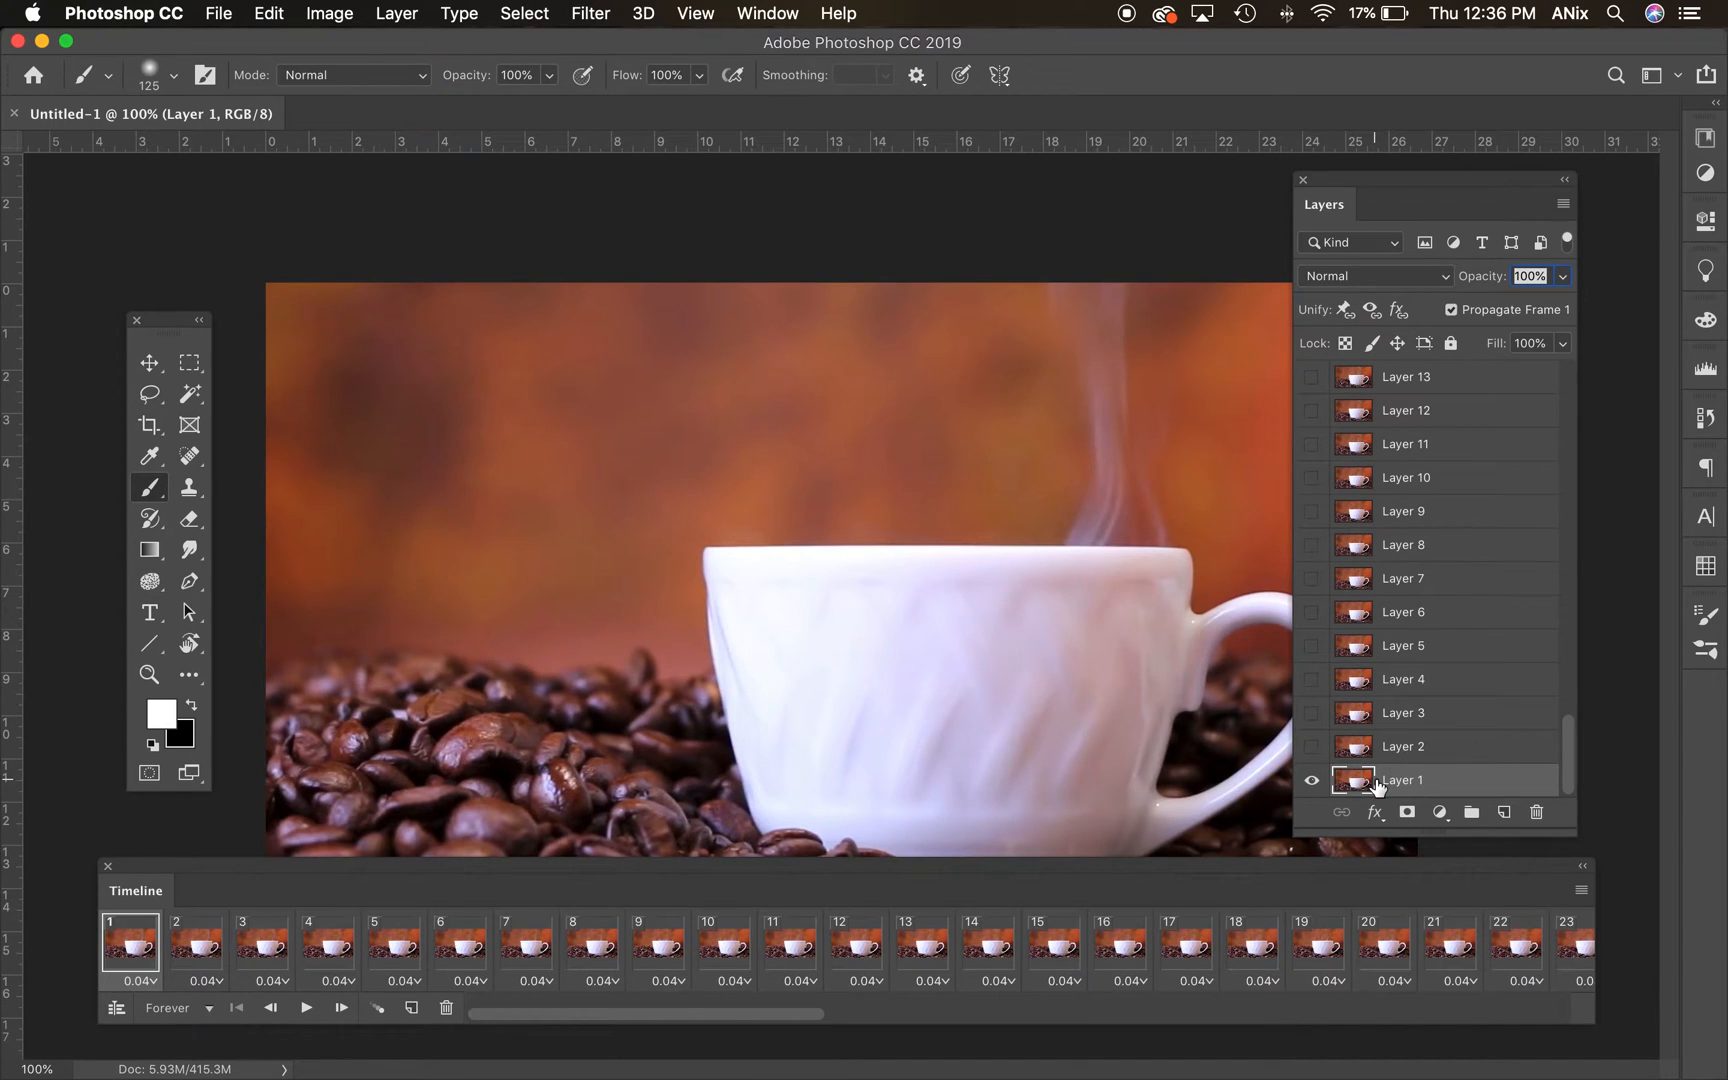
mouse_move(908, 650)
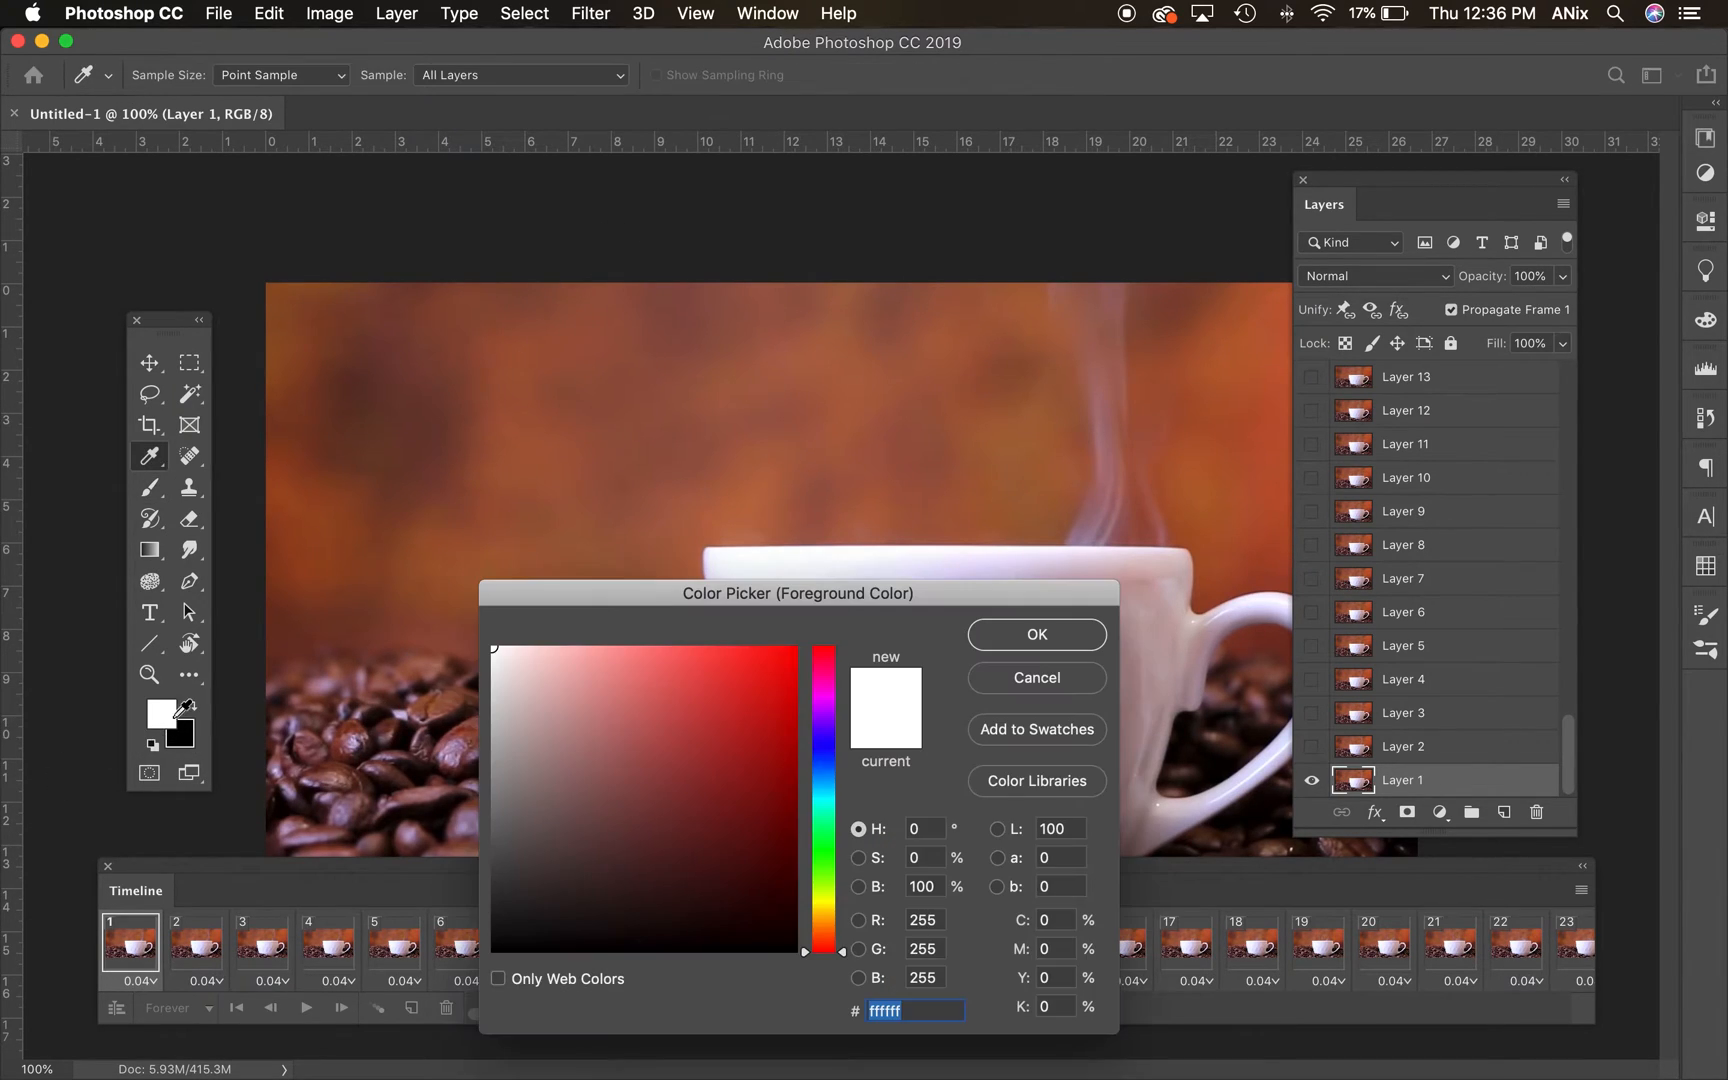
- Paint the first white heart strokes on frames 1 to 3, extending the stroke on Layer 3
click(1033, 634)
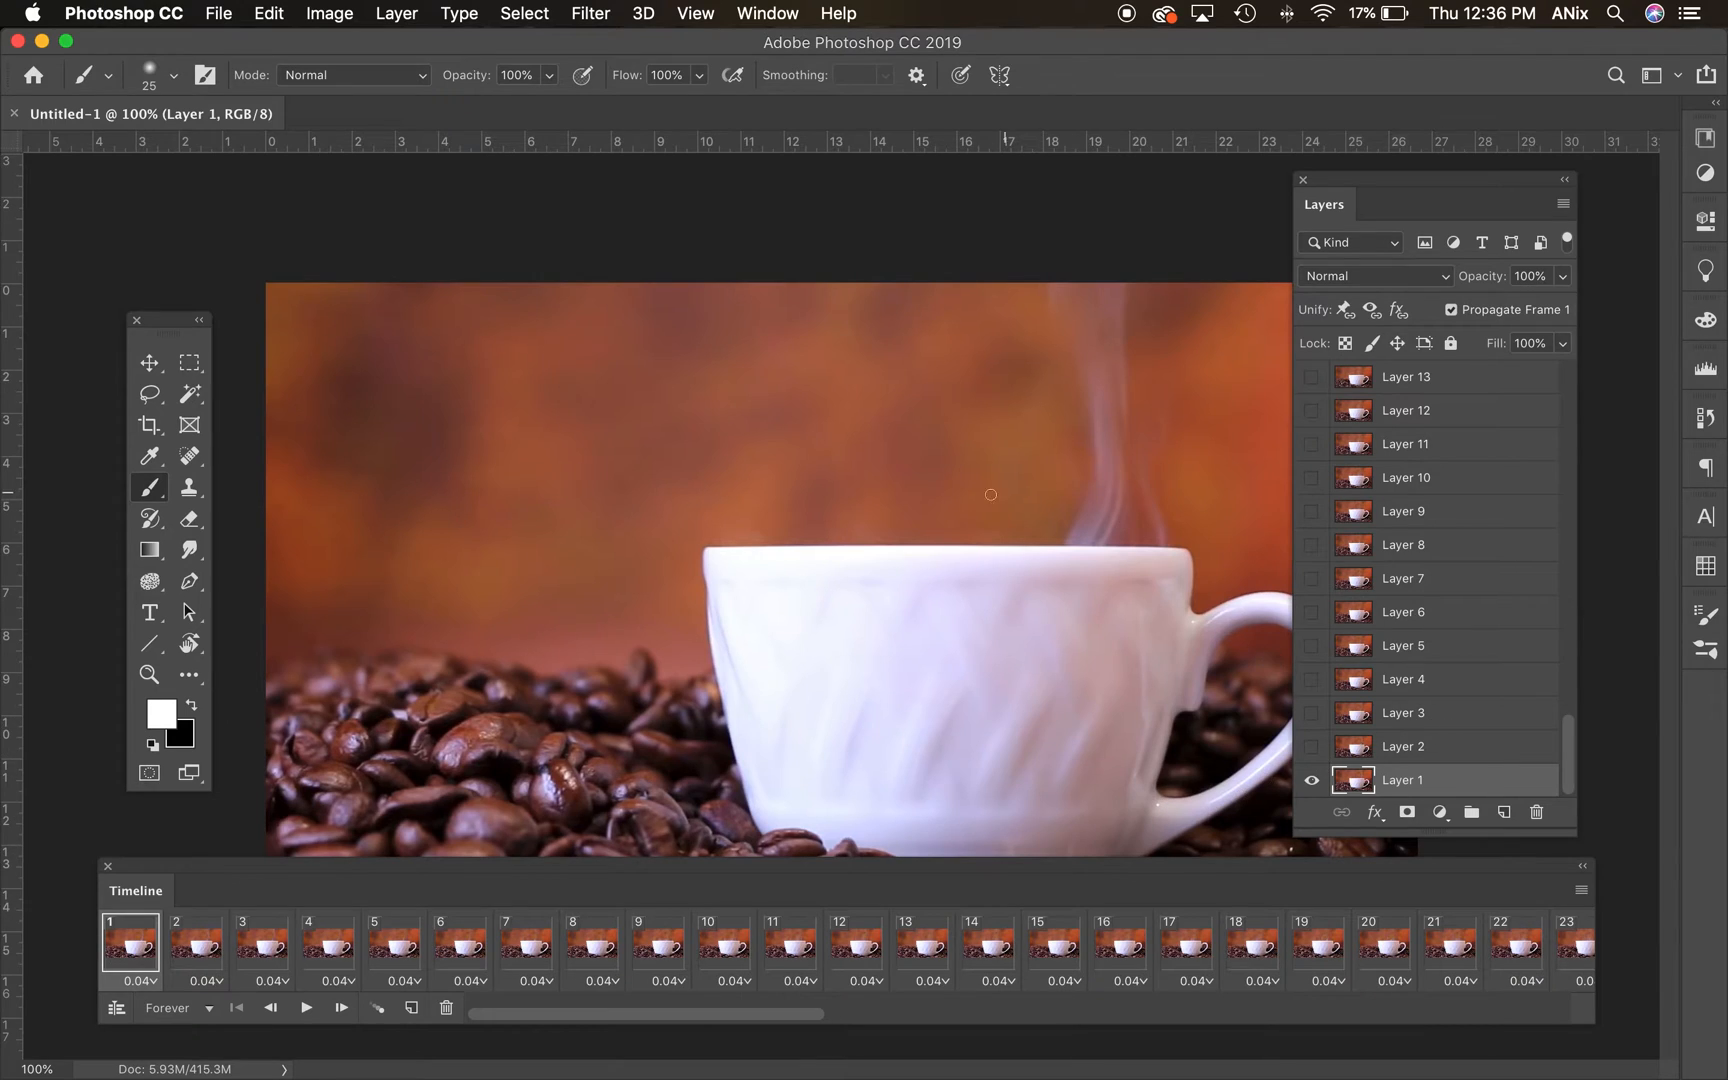
drag(990, 494, 909, 485)
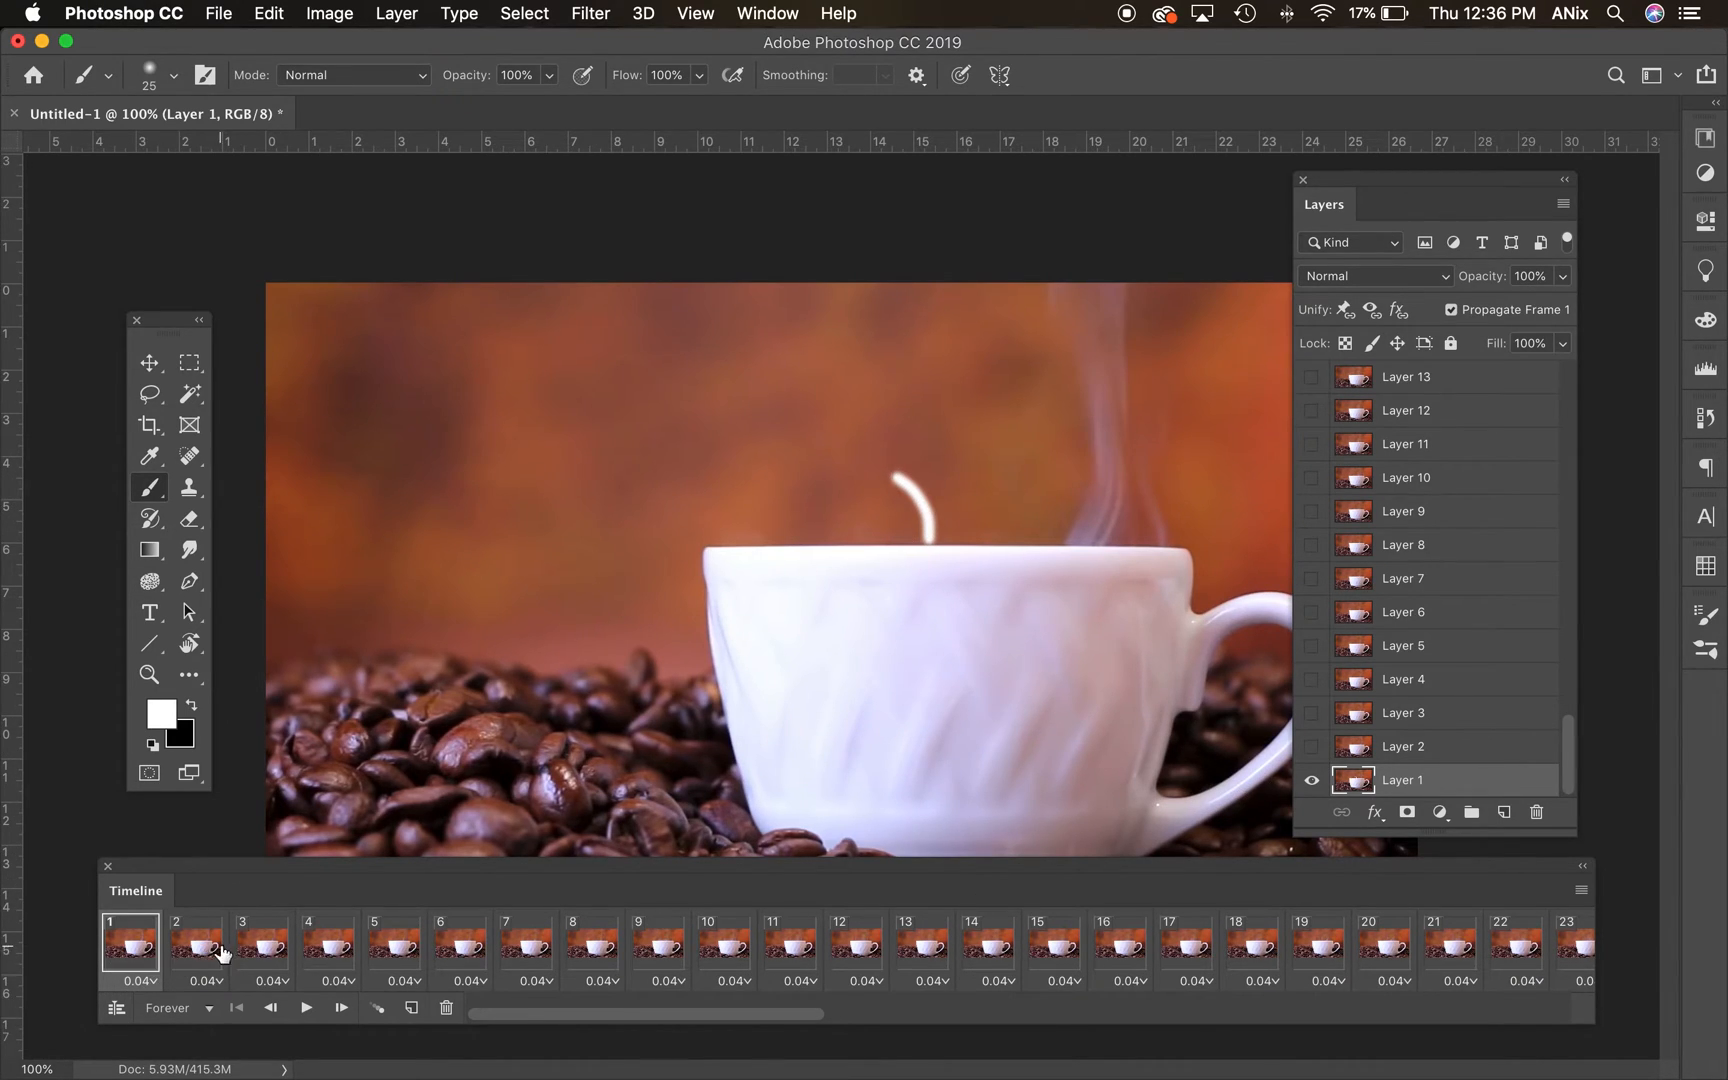
click(195, 943)
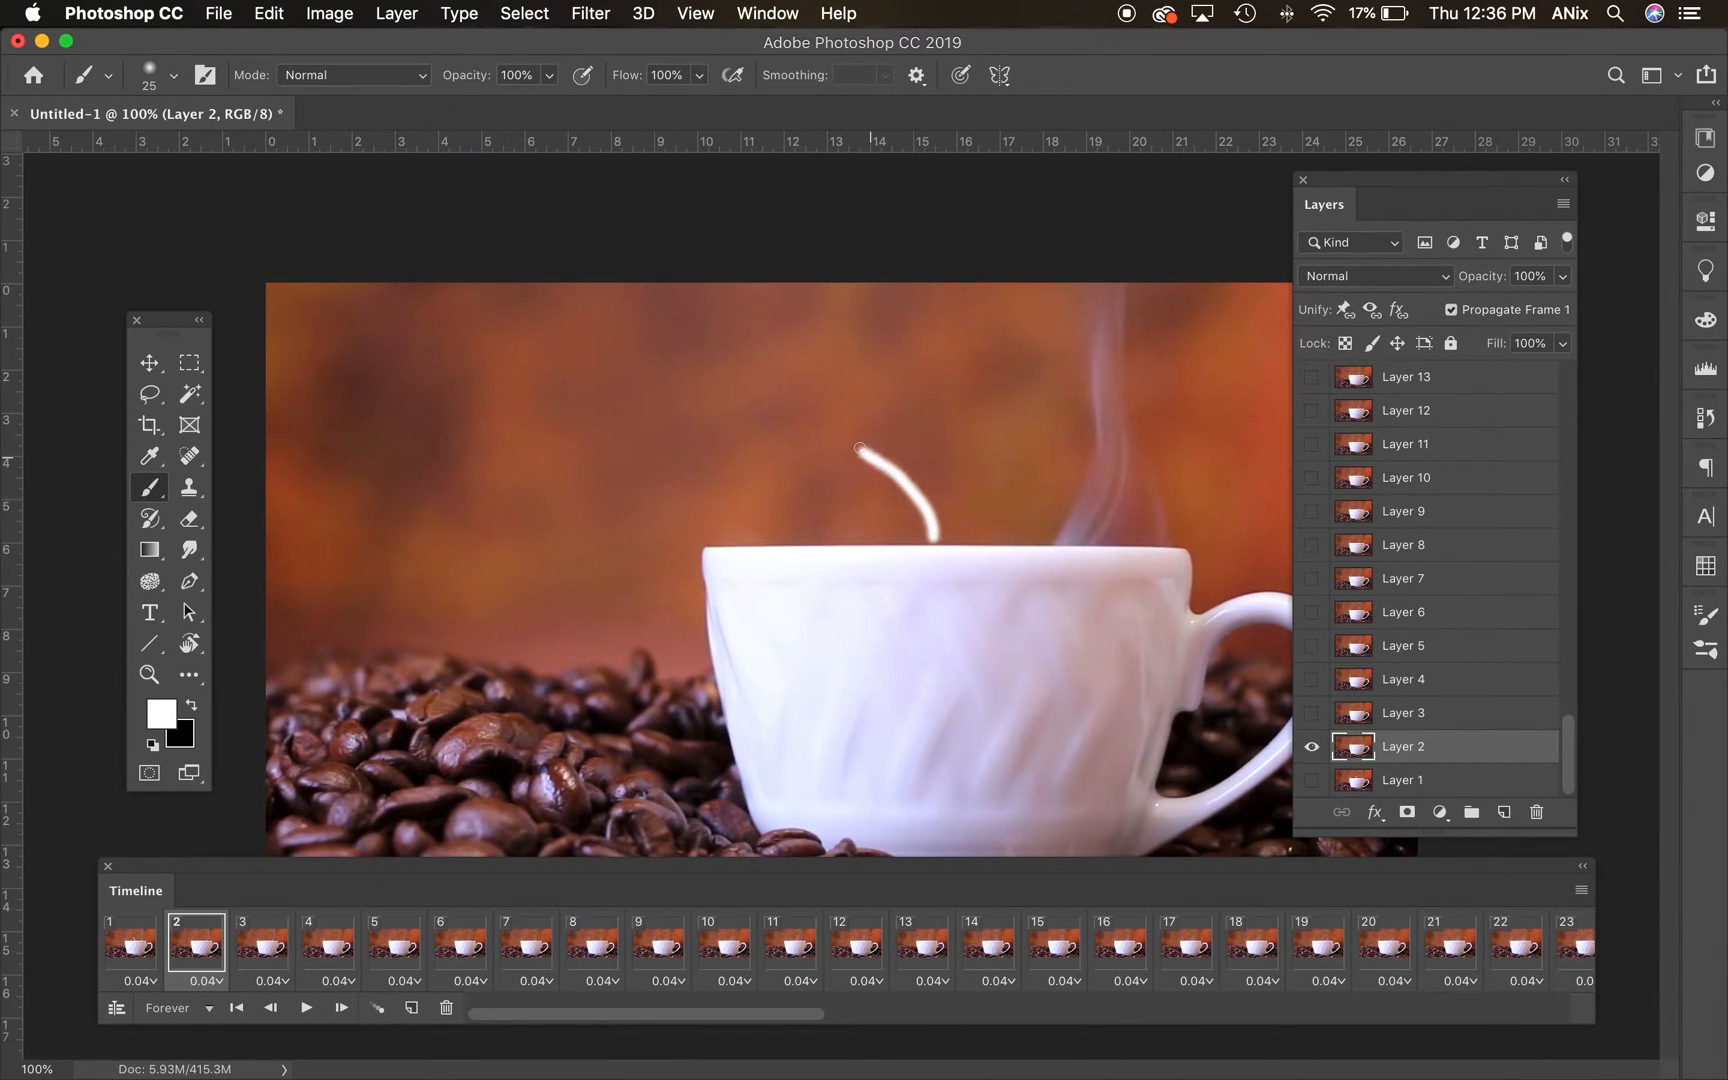
click(261, 944)
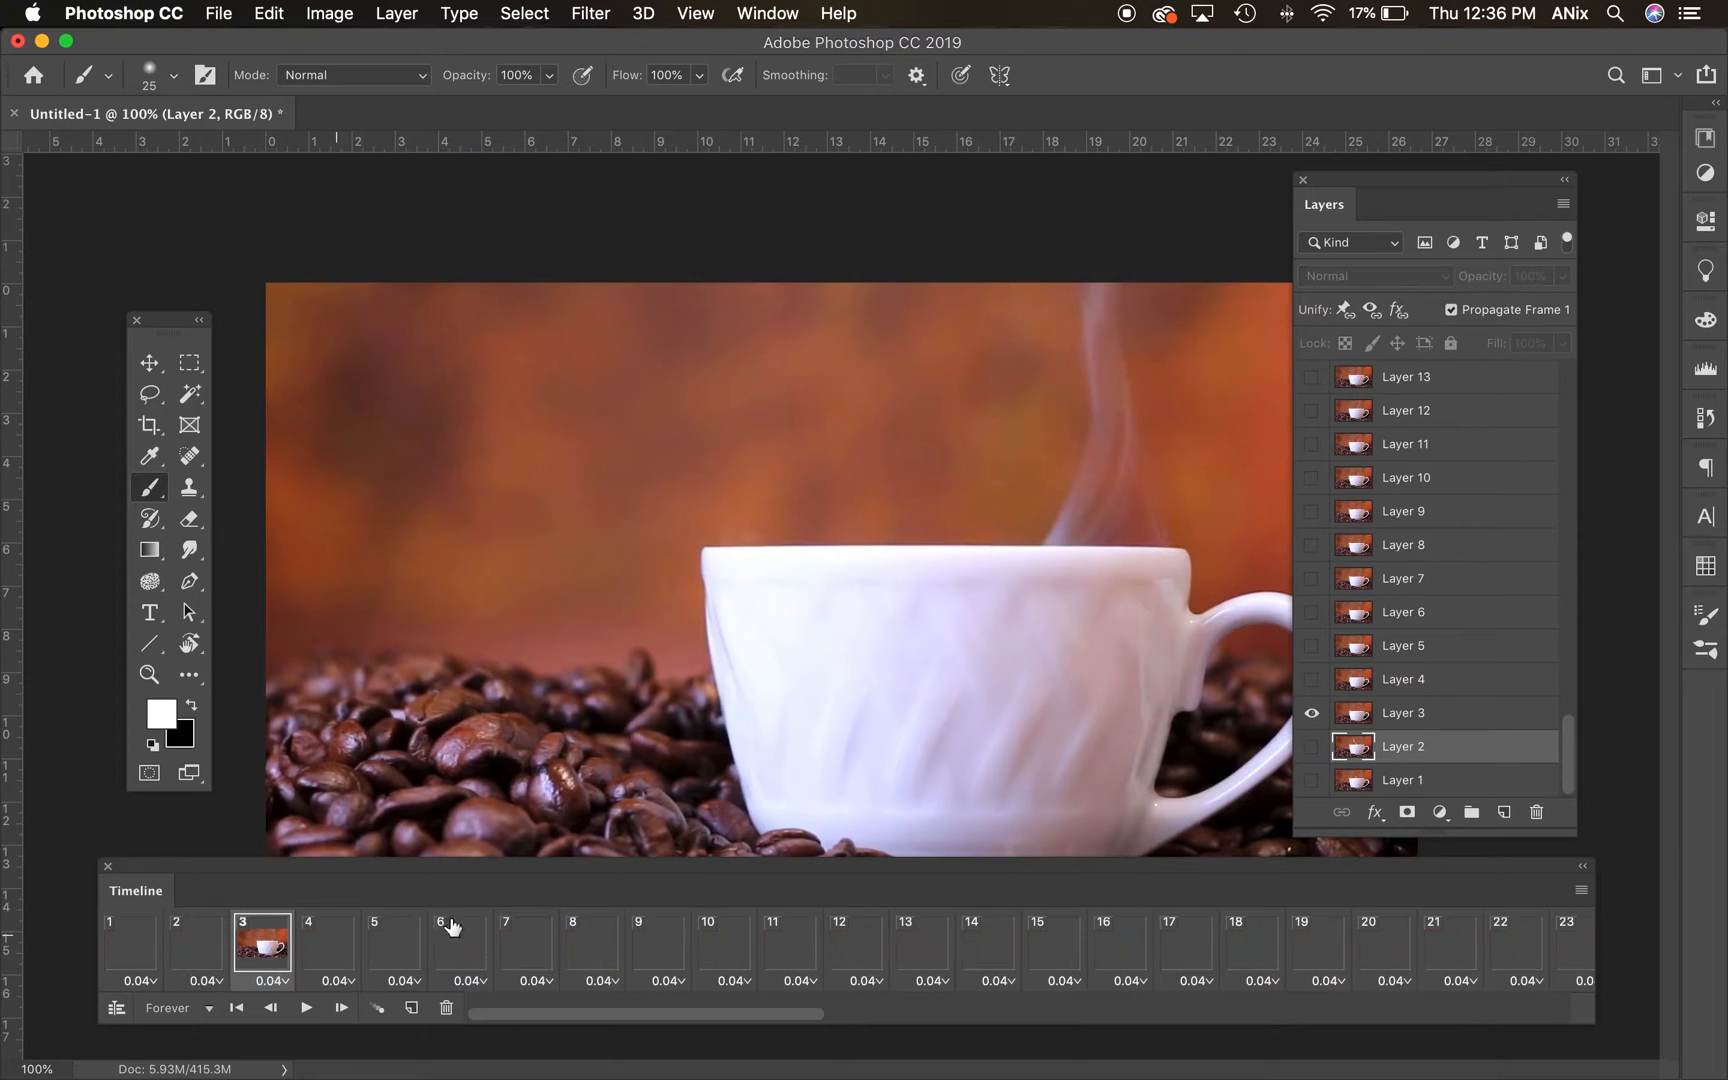
click(1405, 712)
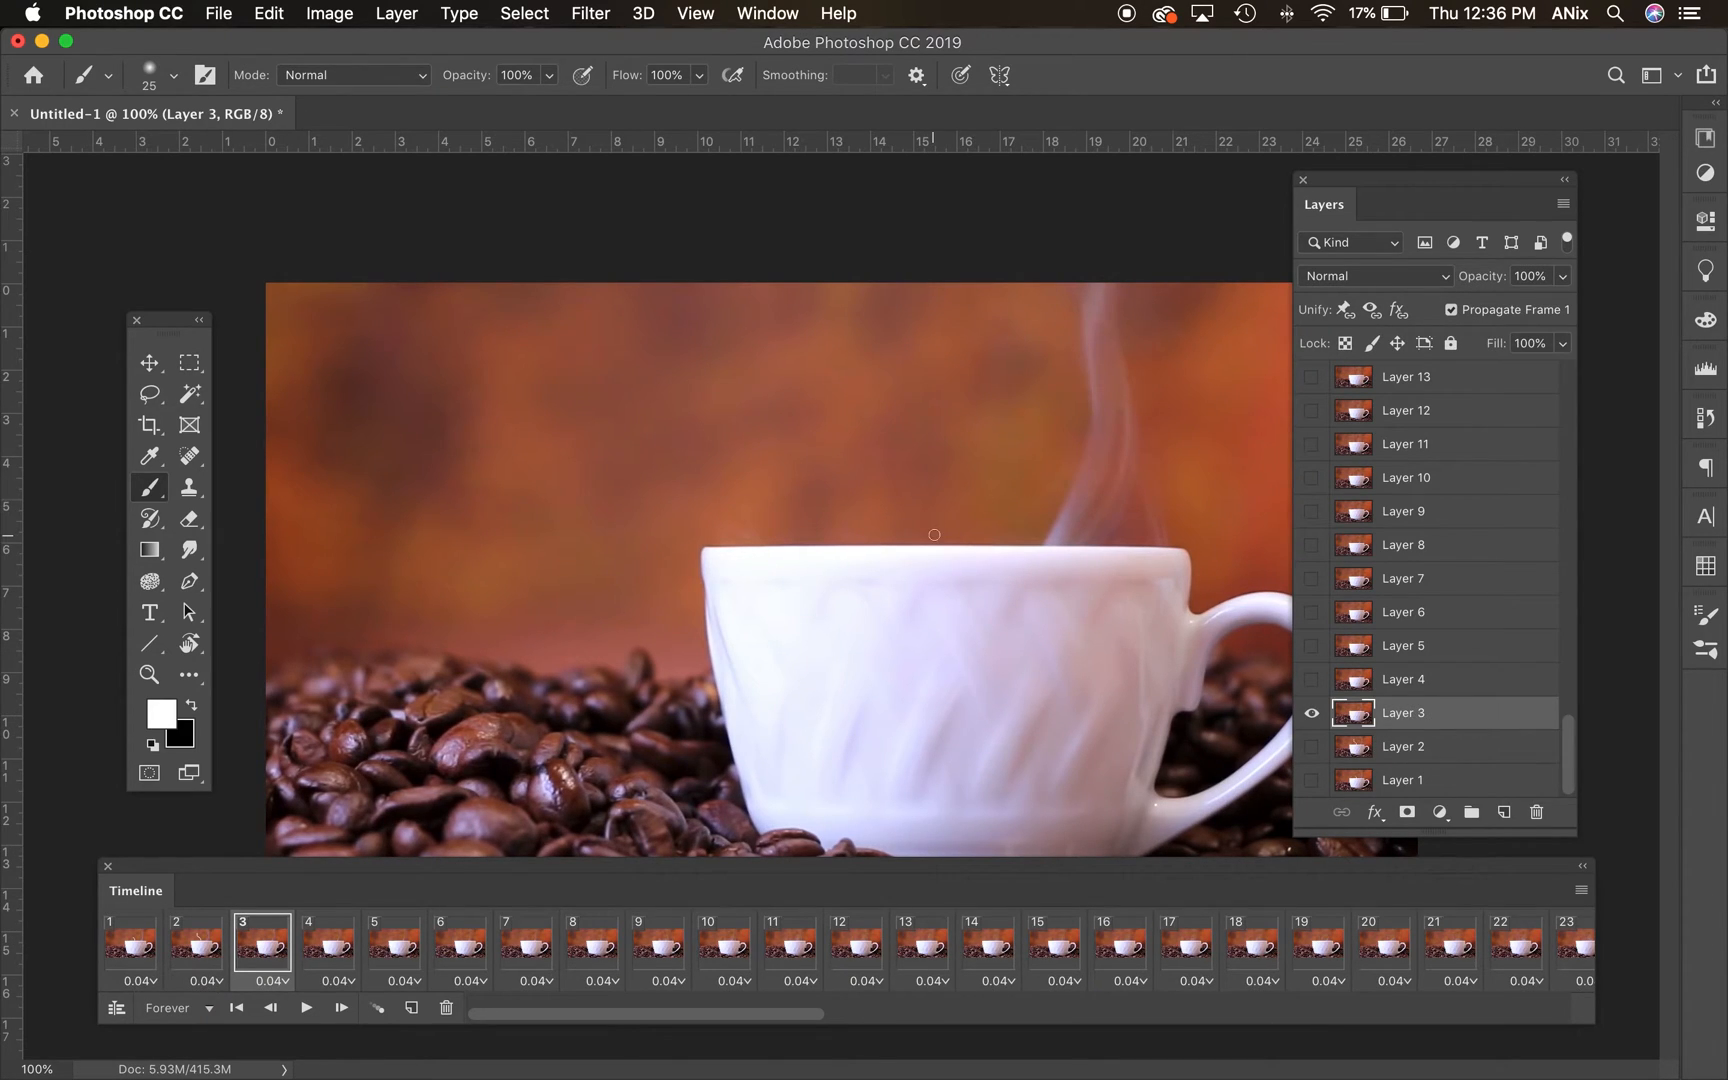
drag(933, 534, 909, 356)
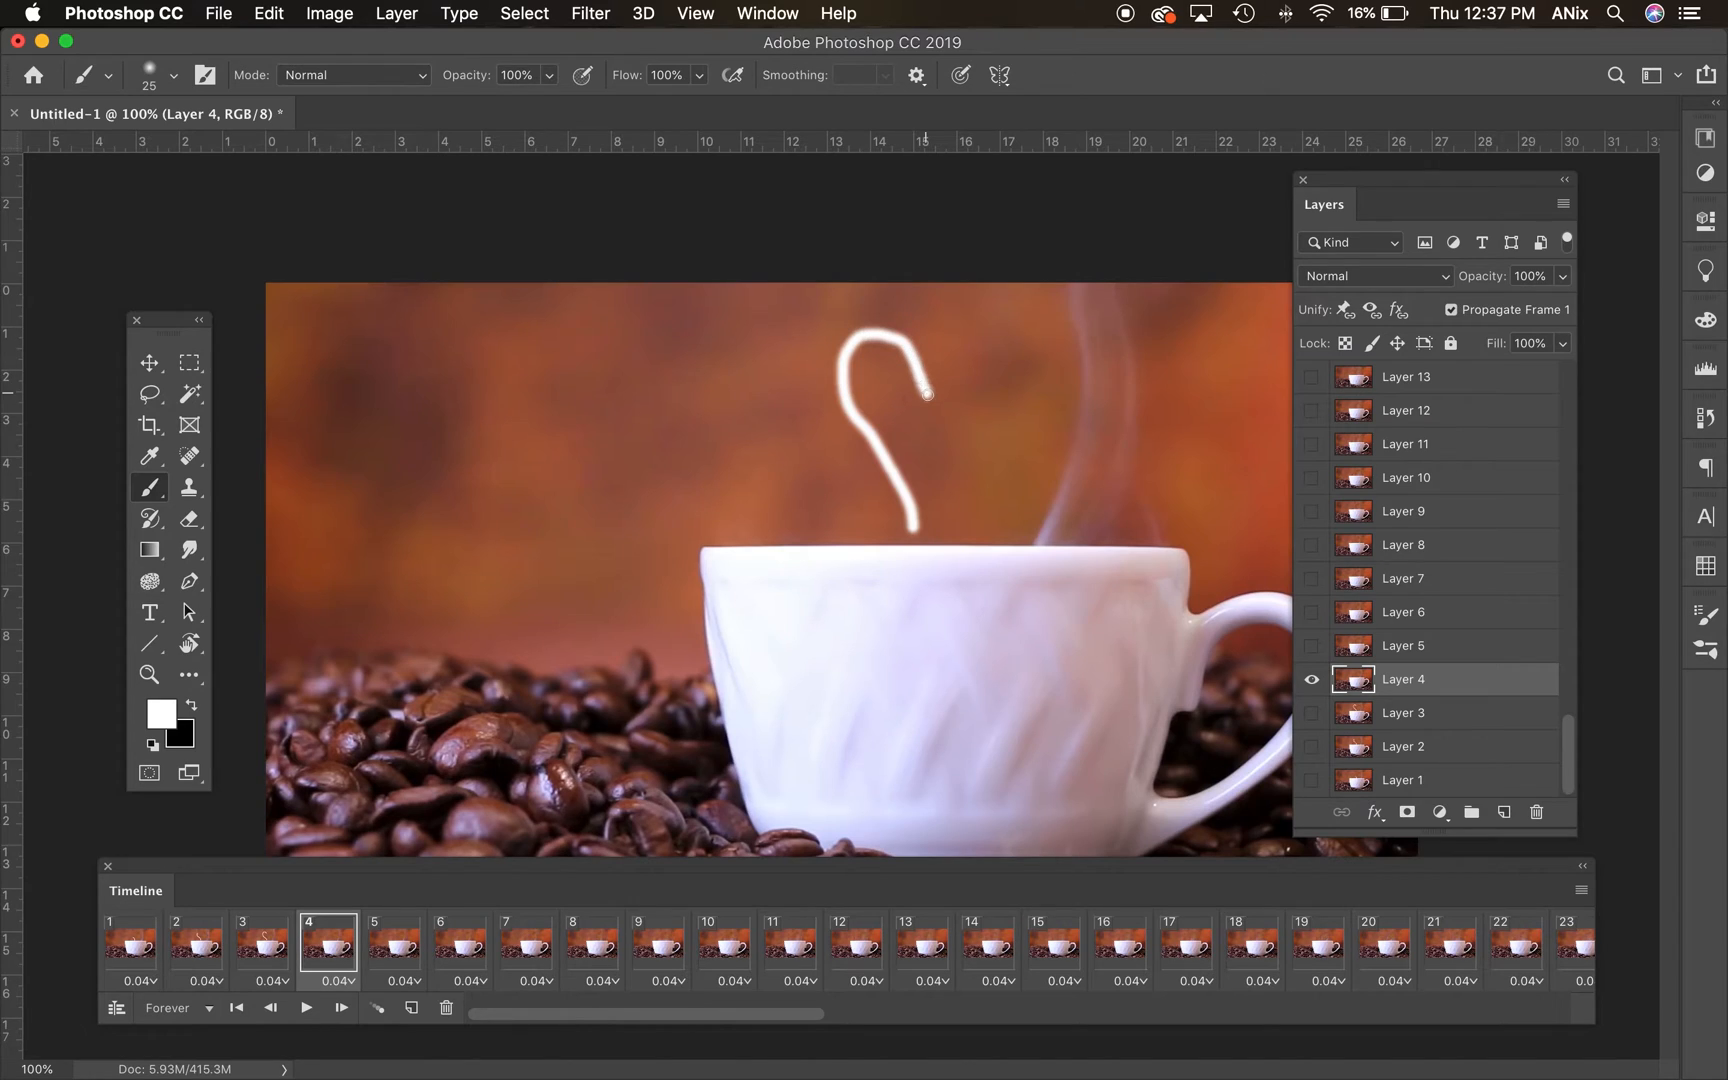
- Extend the white heart through its right lobe and side on frames 5 to 7, then review earlier frames
click(392, 946)
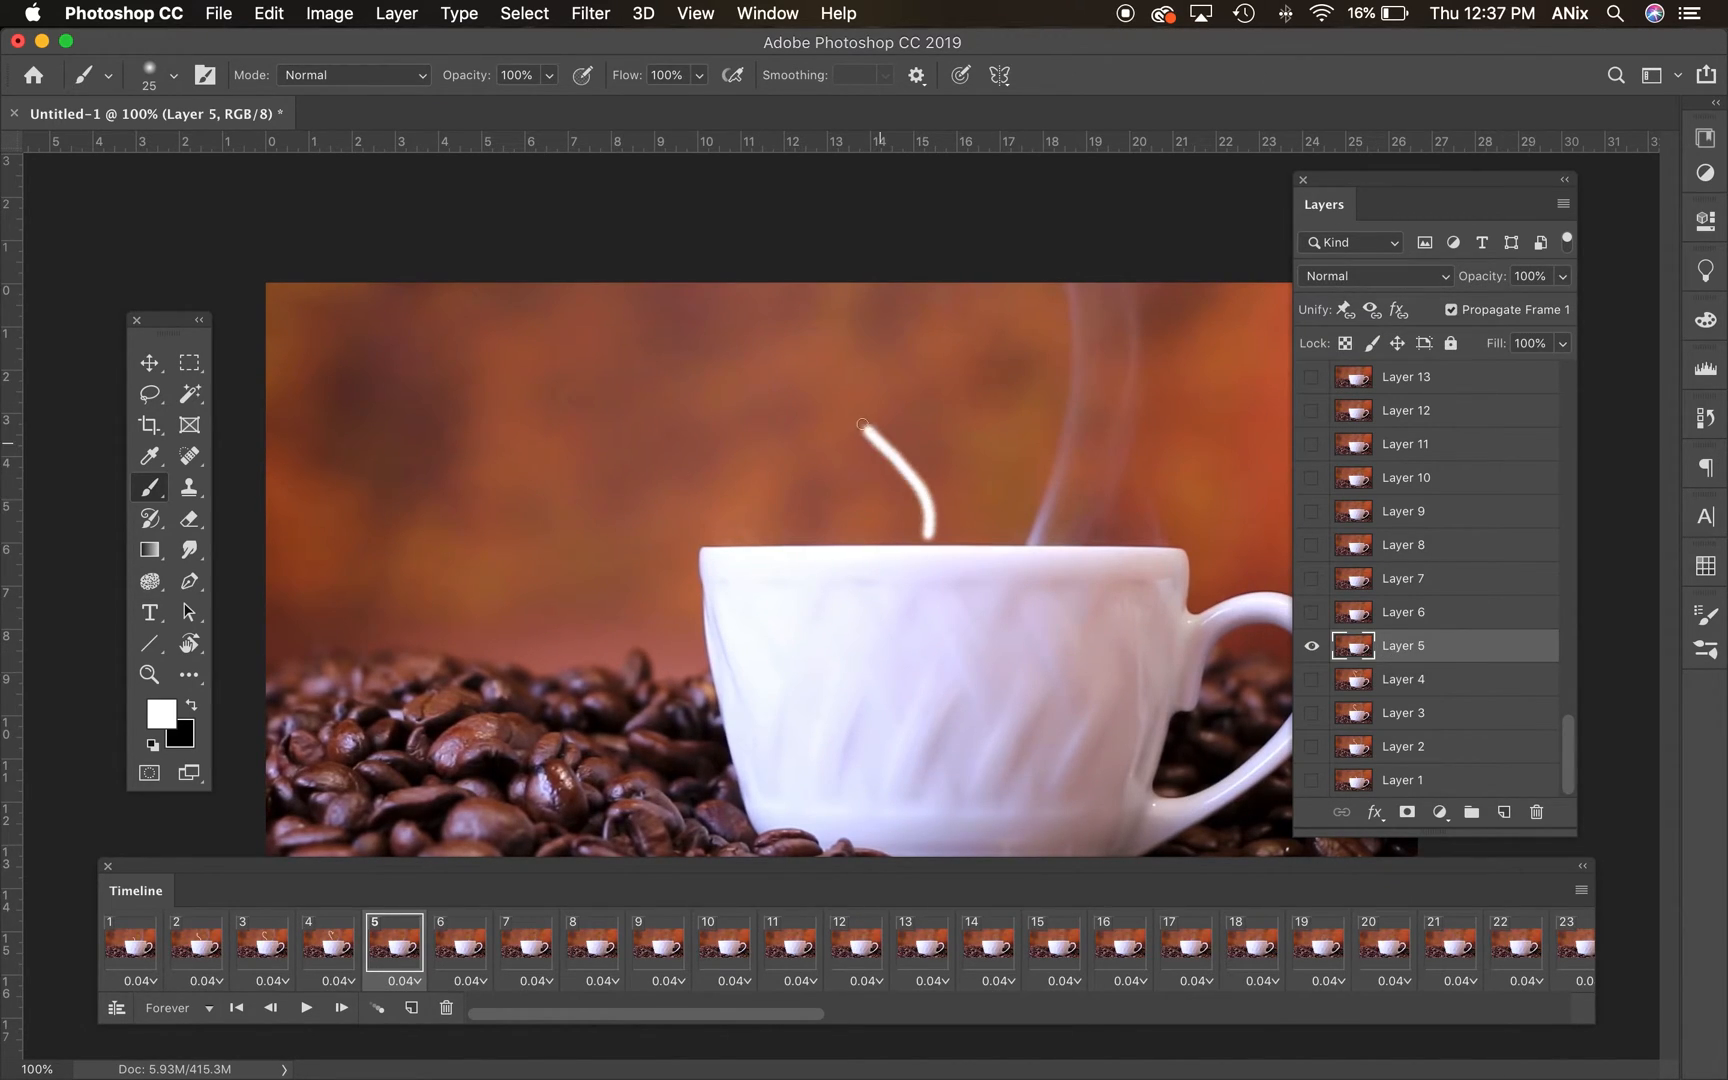
drag(863, 424, 1006, 357)
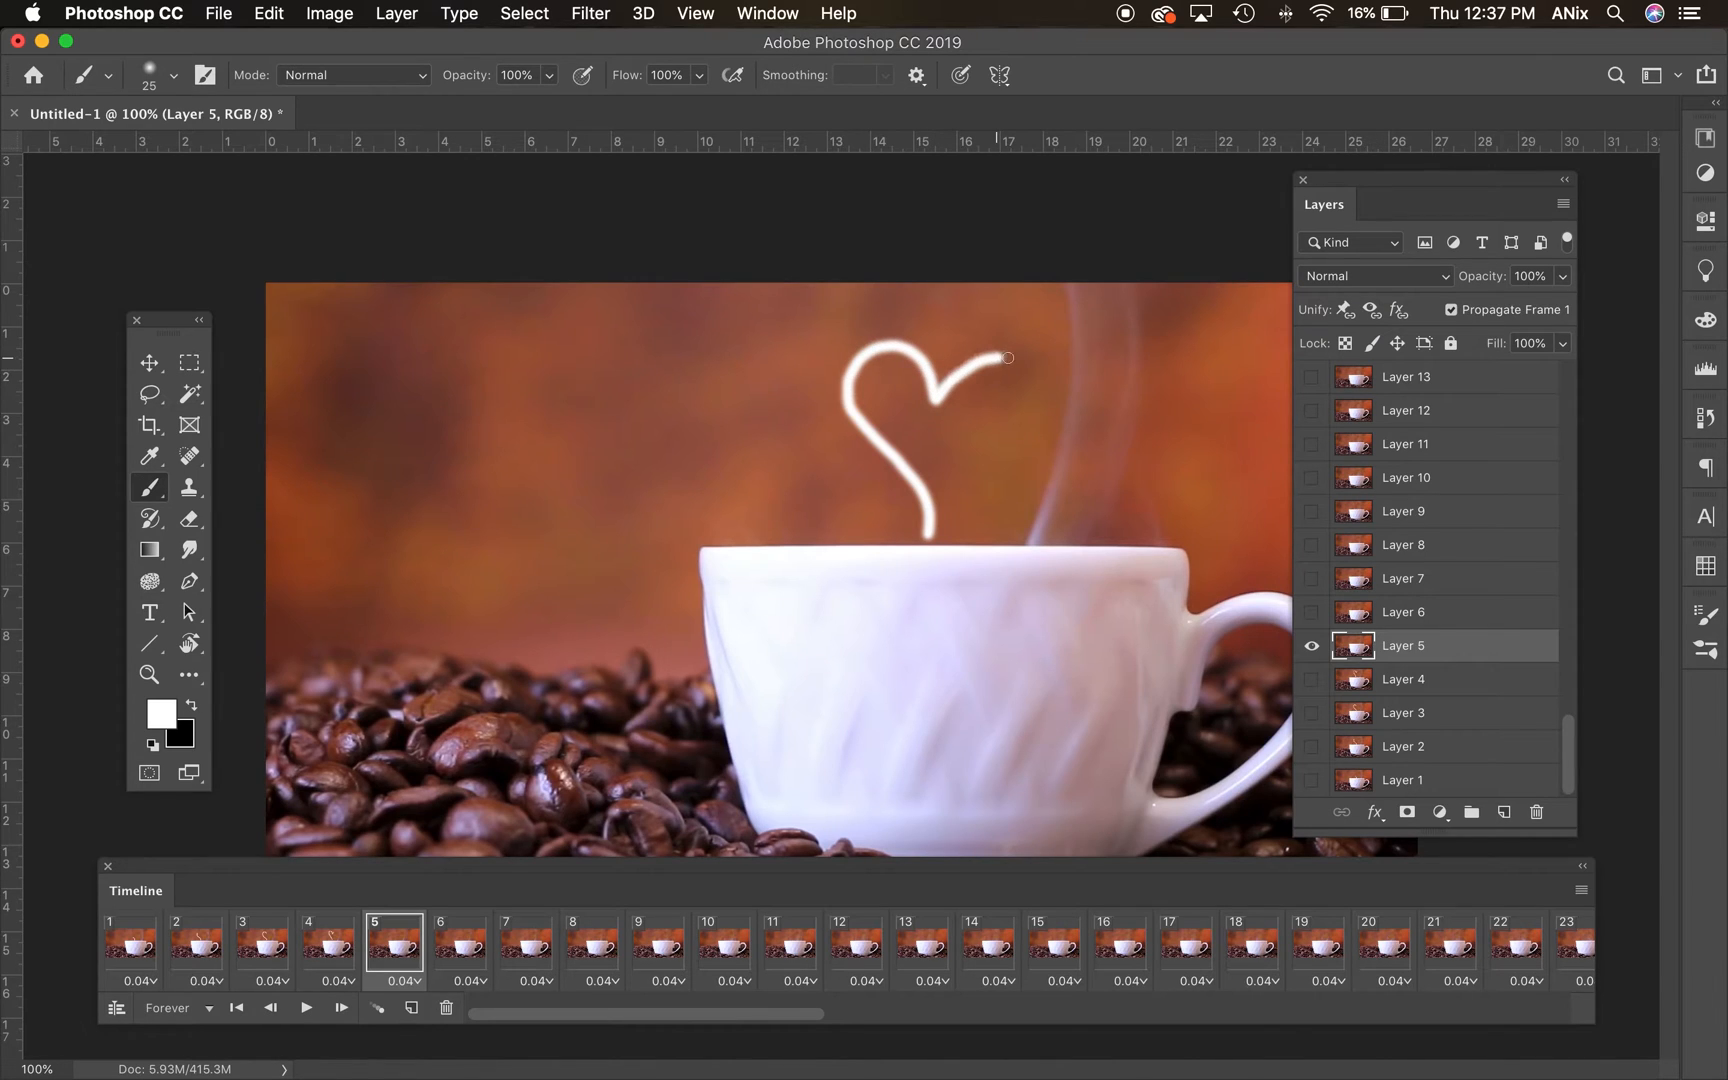
click(460, 944)
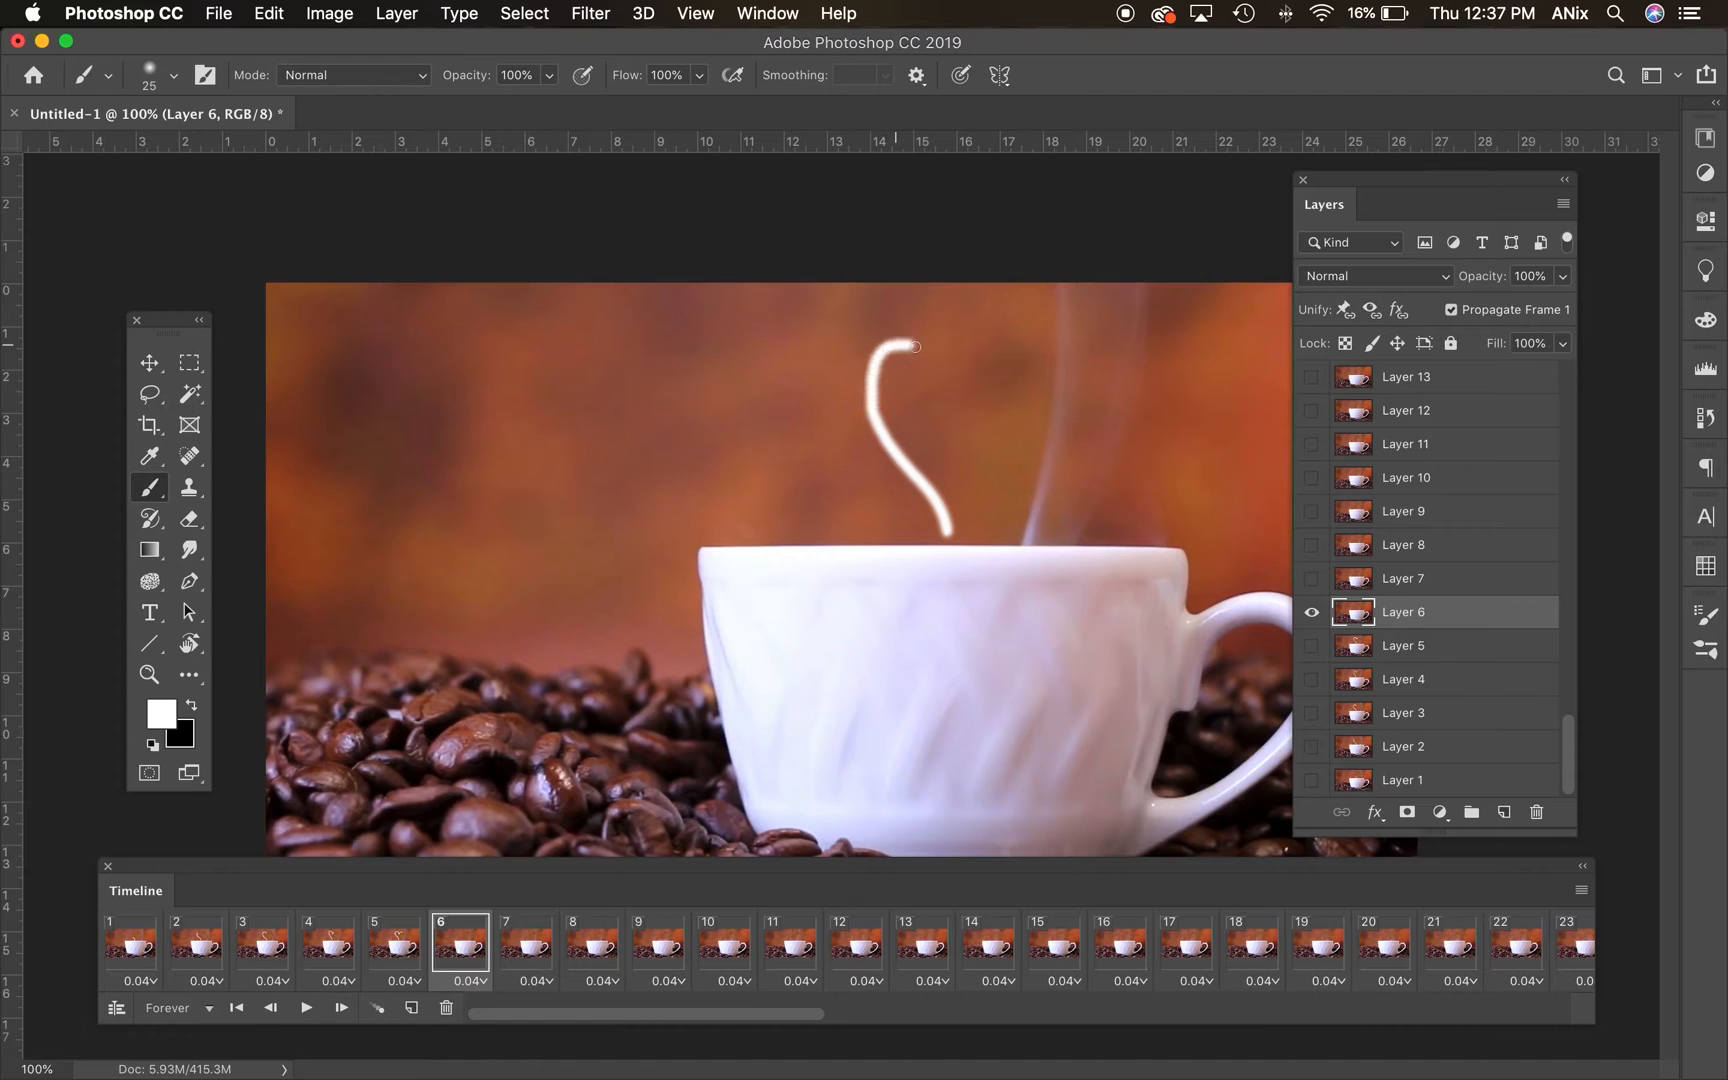
drag(915, 347, 1025, 452)
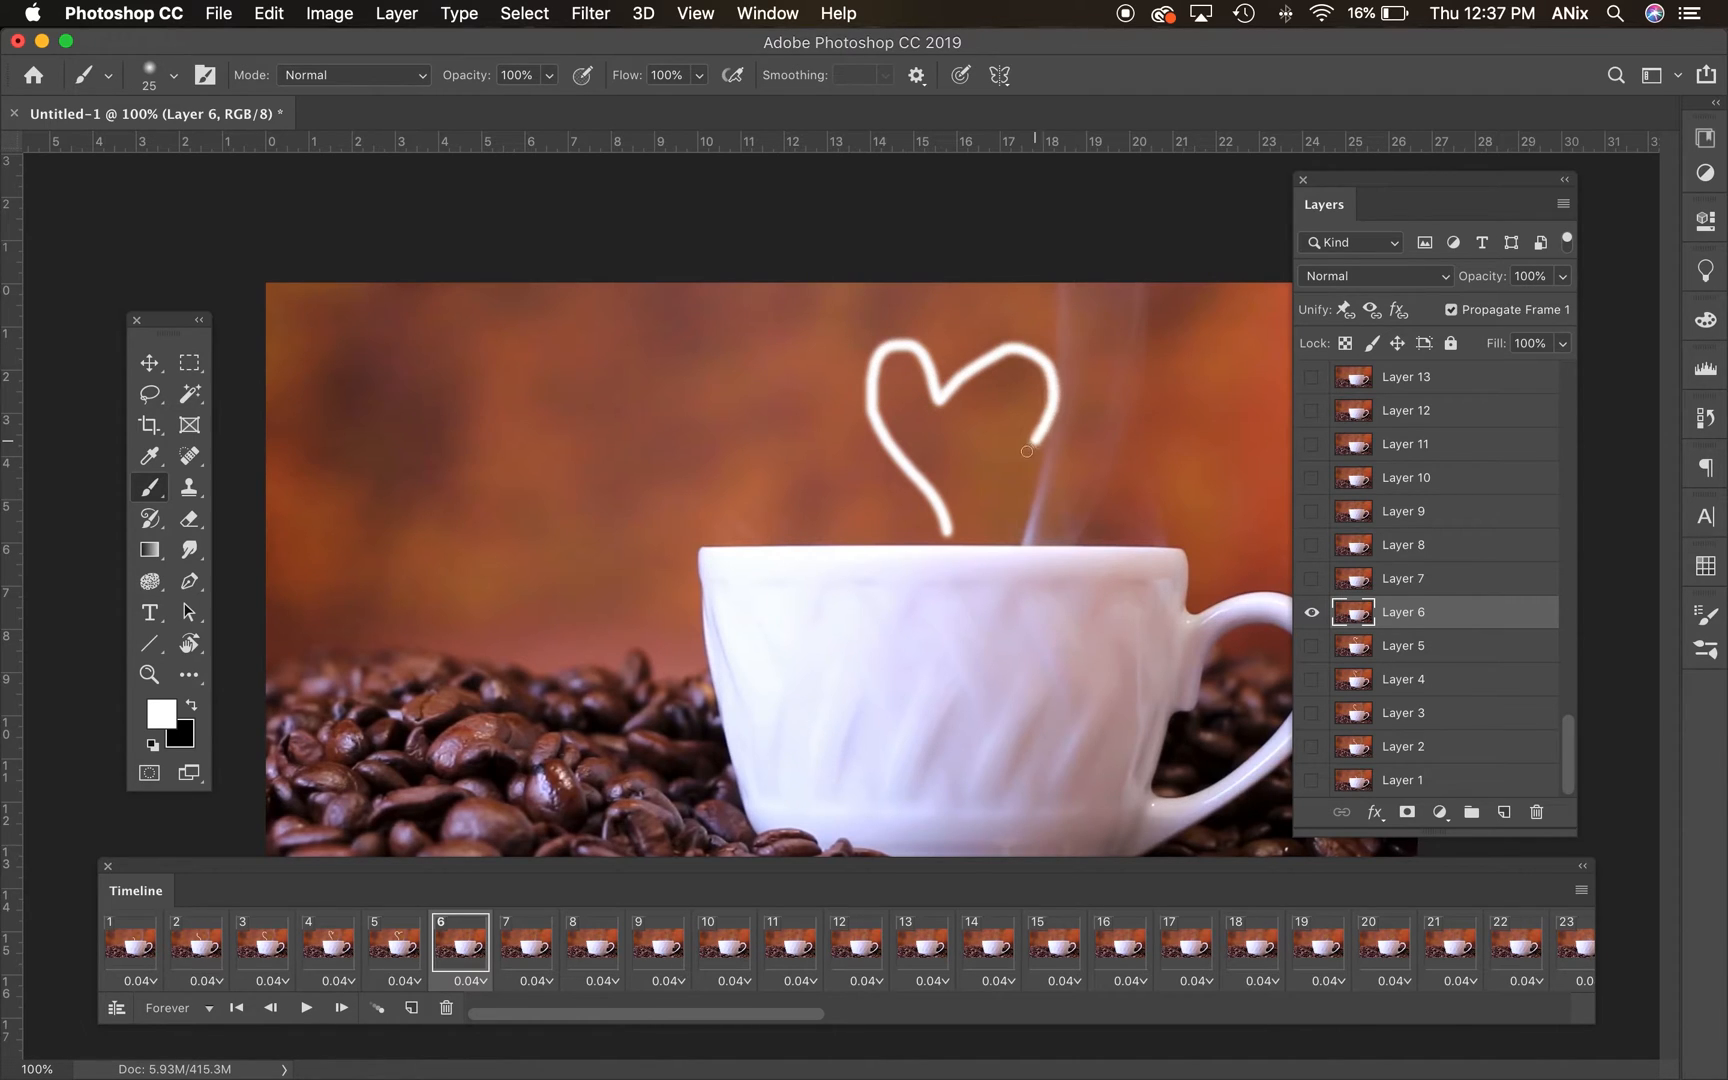
click(526, 946)
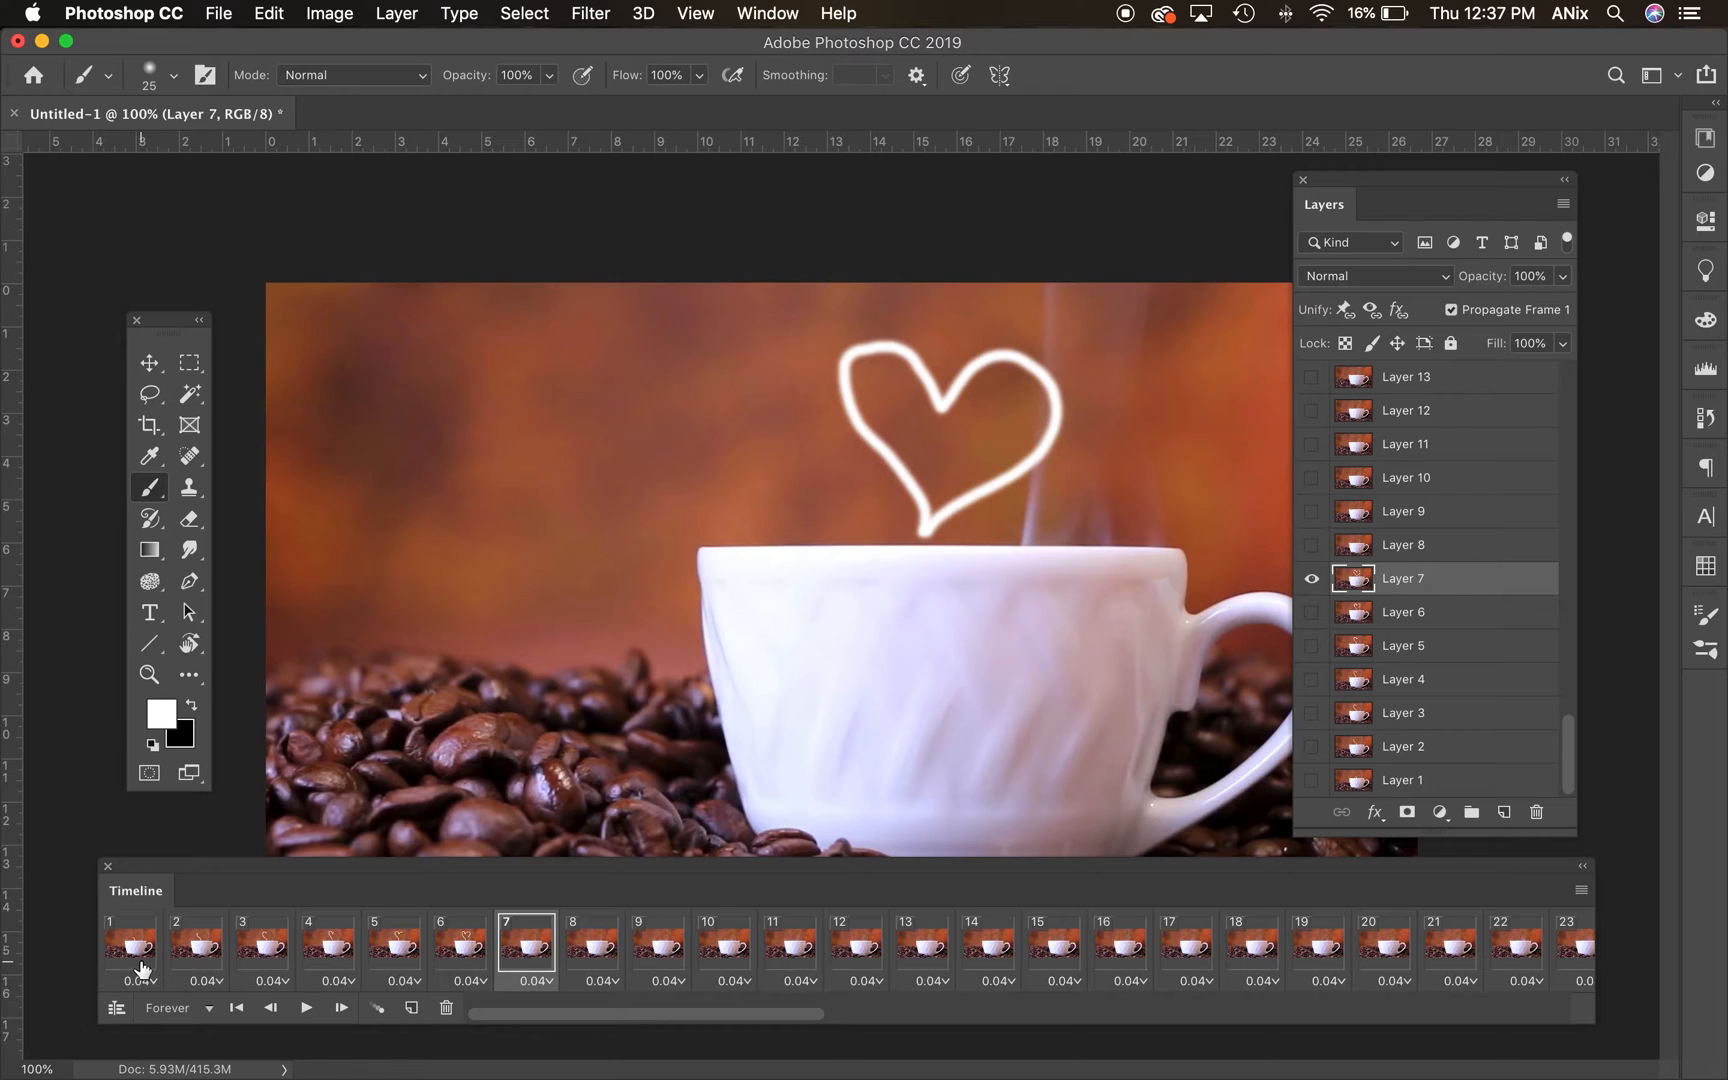
click(327, 942)
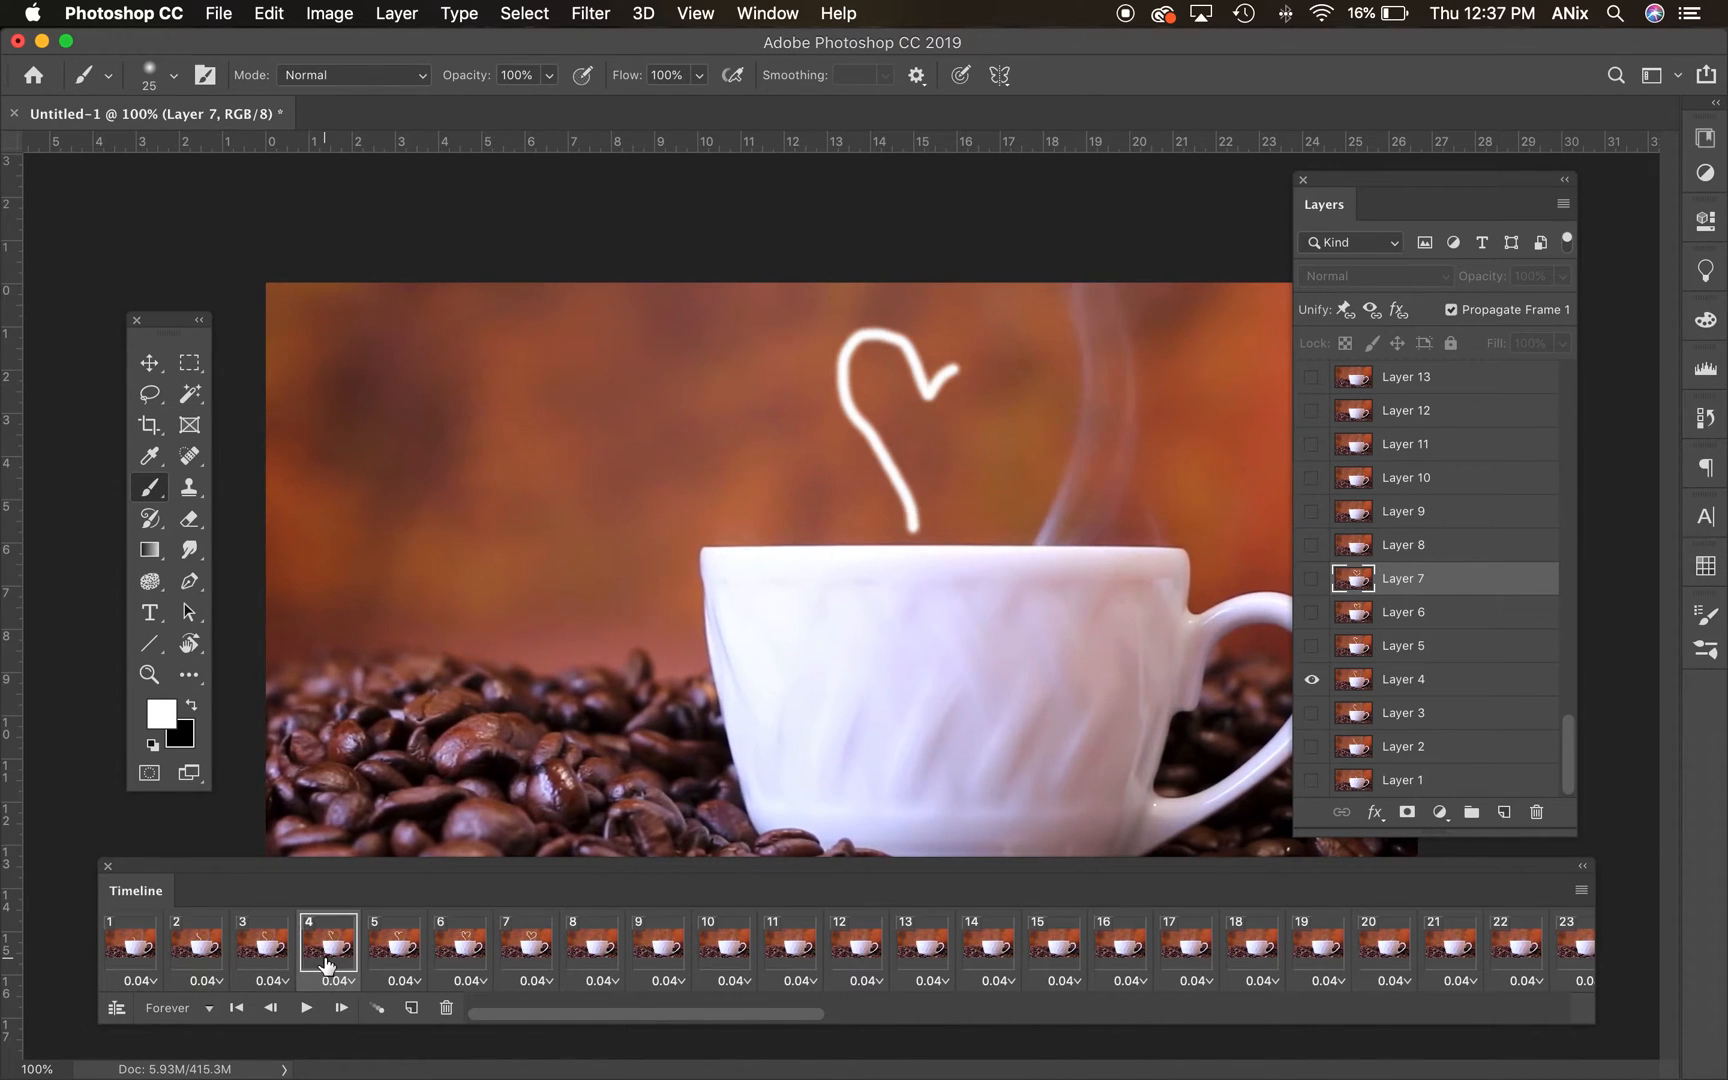
click(525, 944)
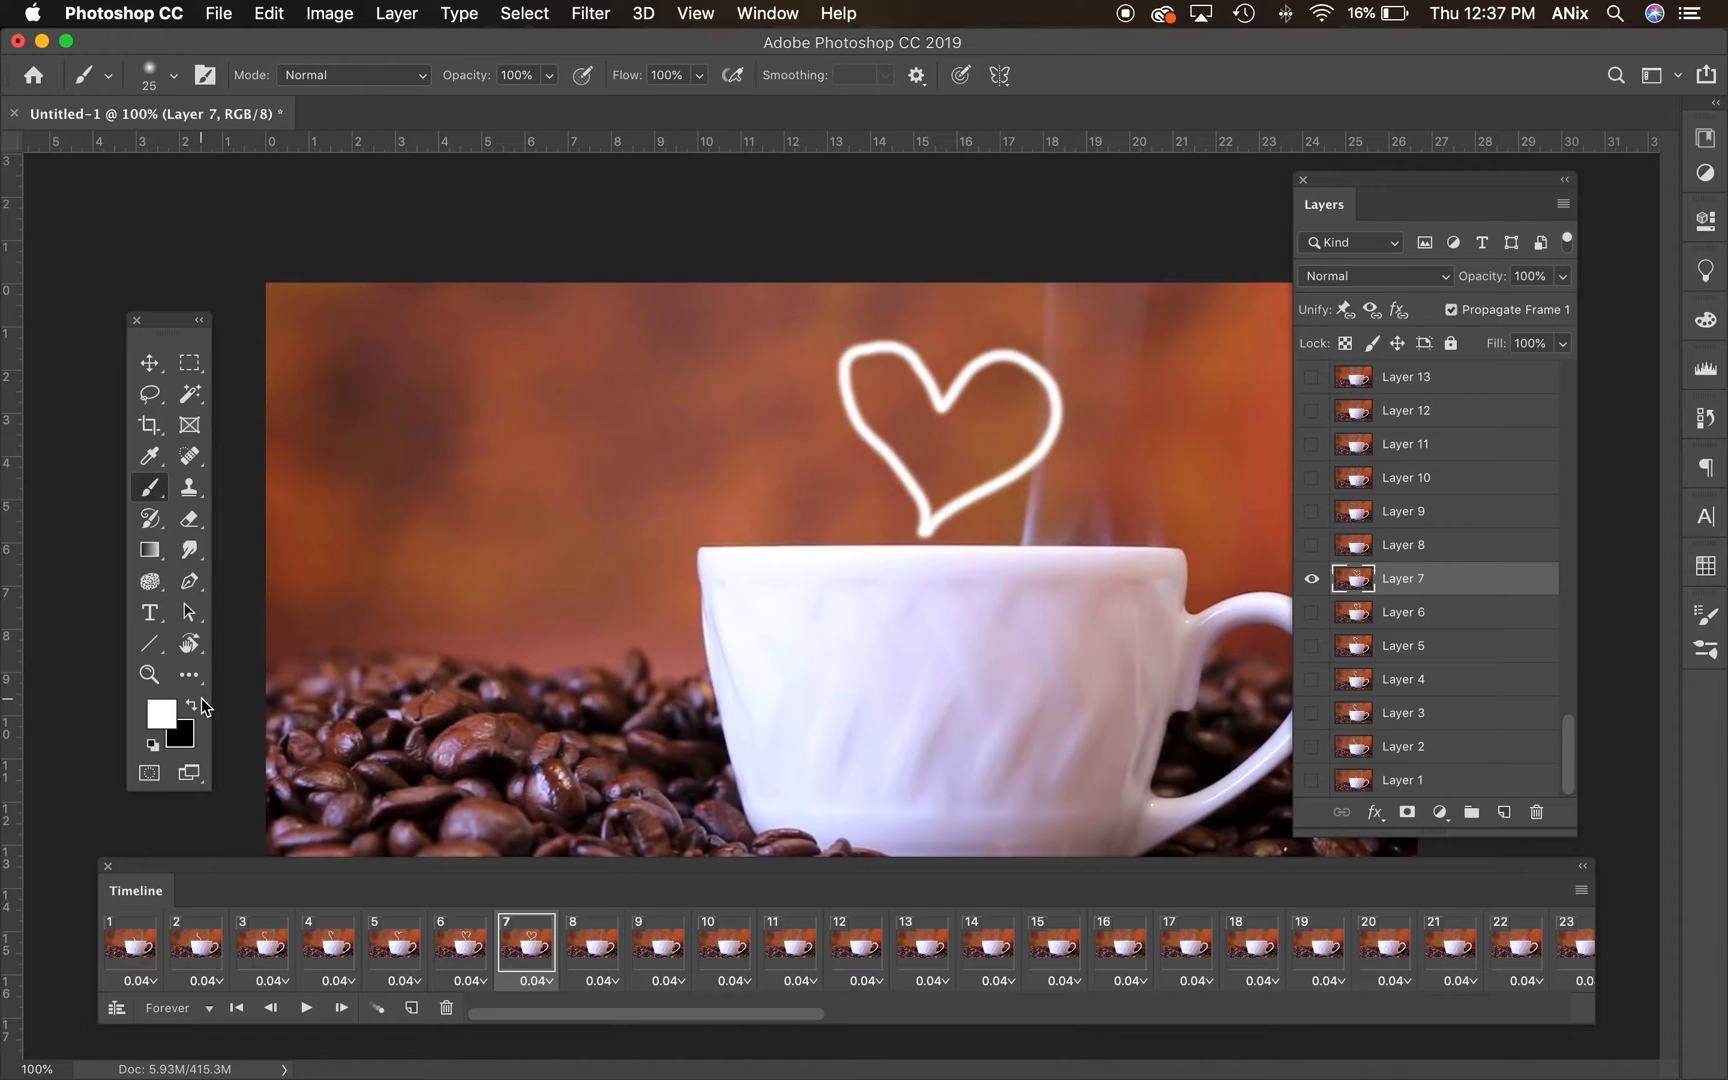
- With black, outline the cup's left side and rim on frames 3 and 4, longer on Layer 4
click(130, 943)
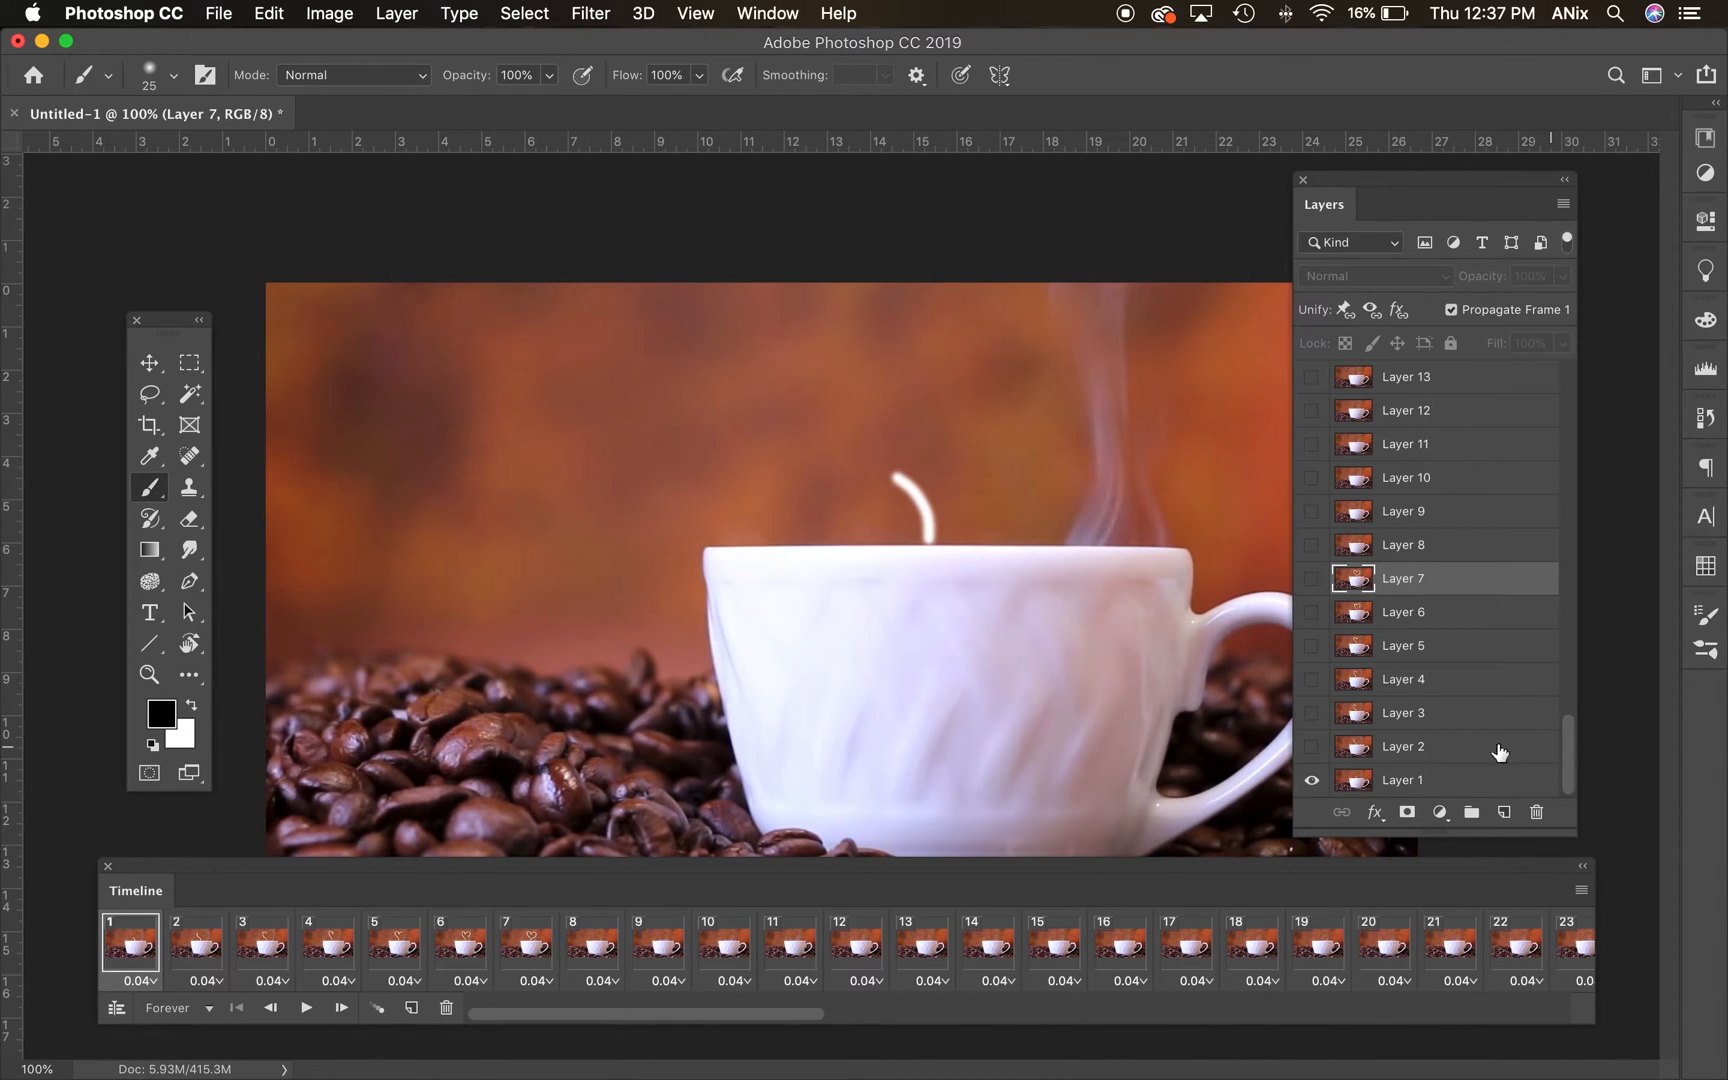
click(1404, 779)
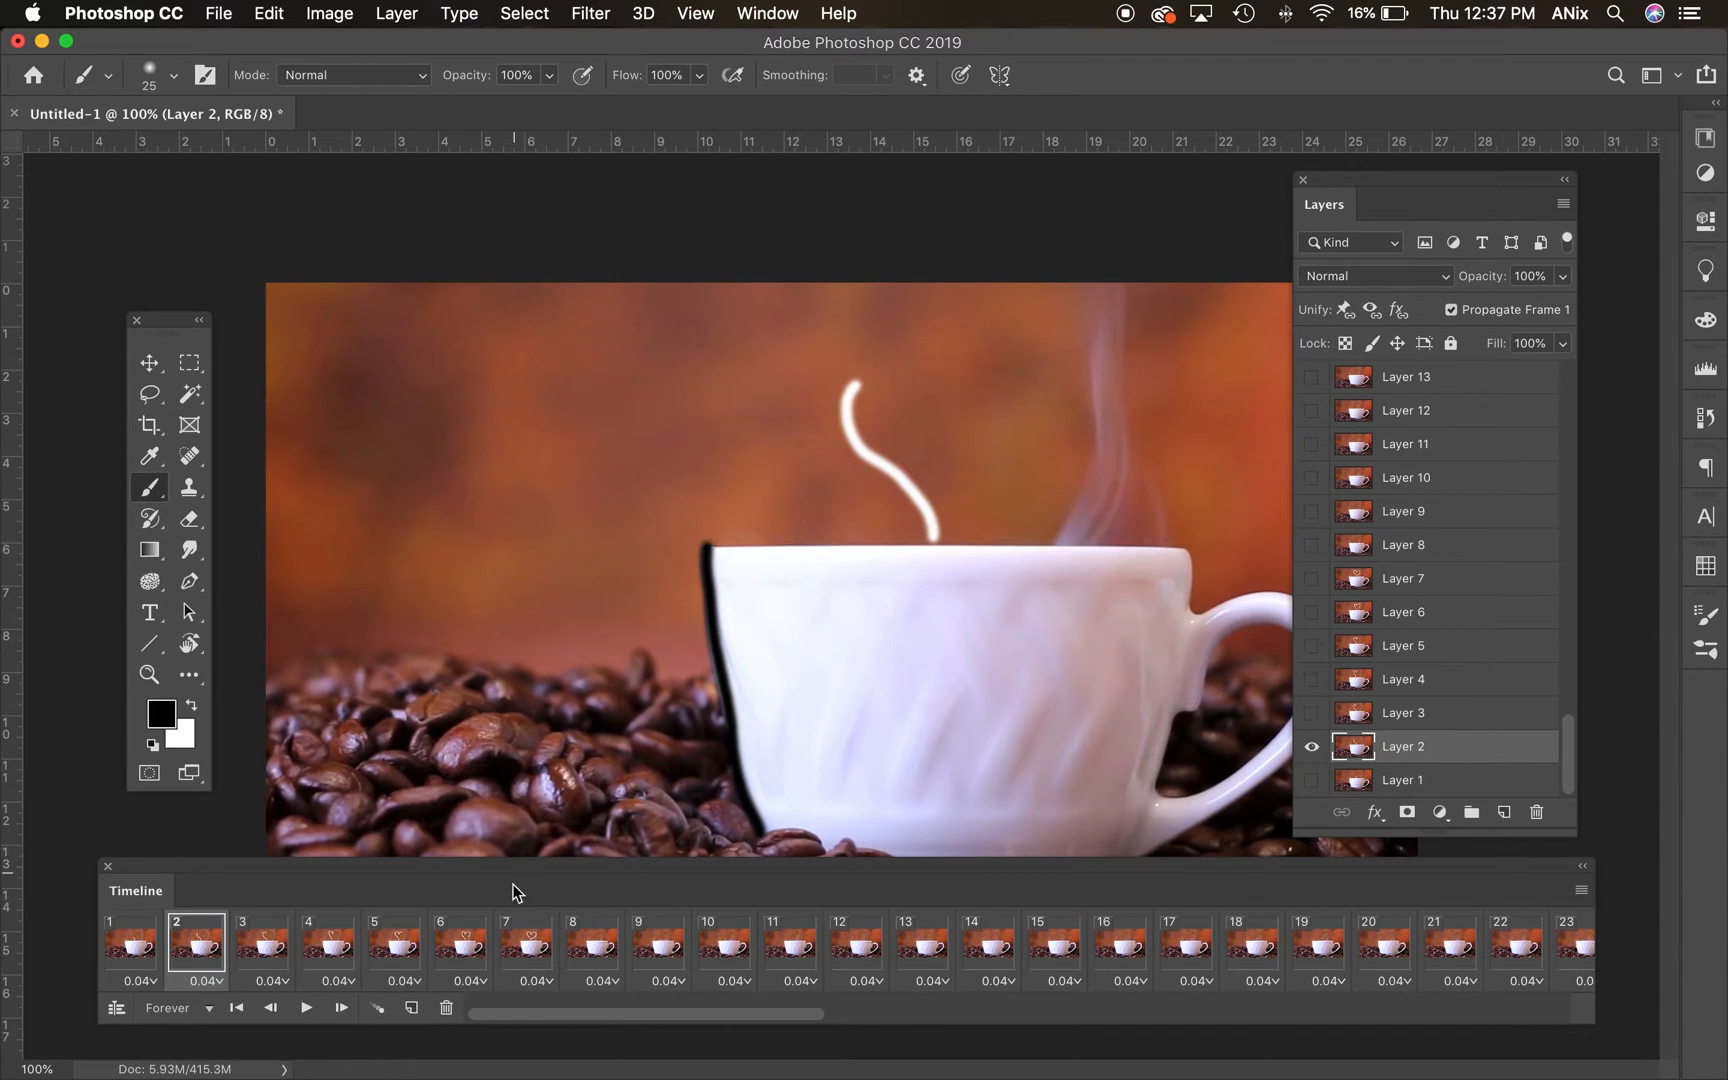
click(261, 942)
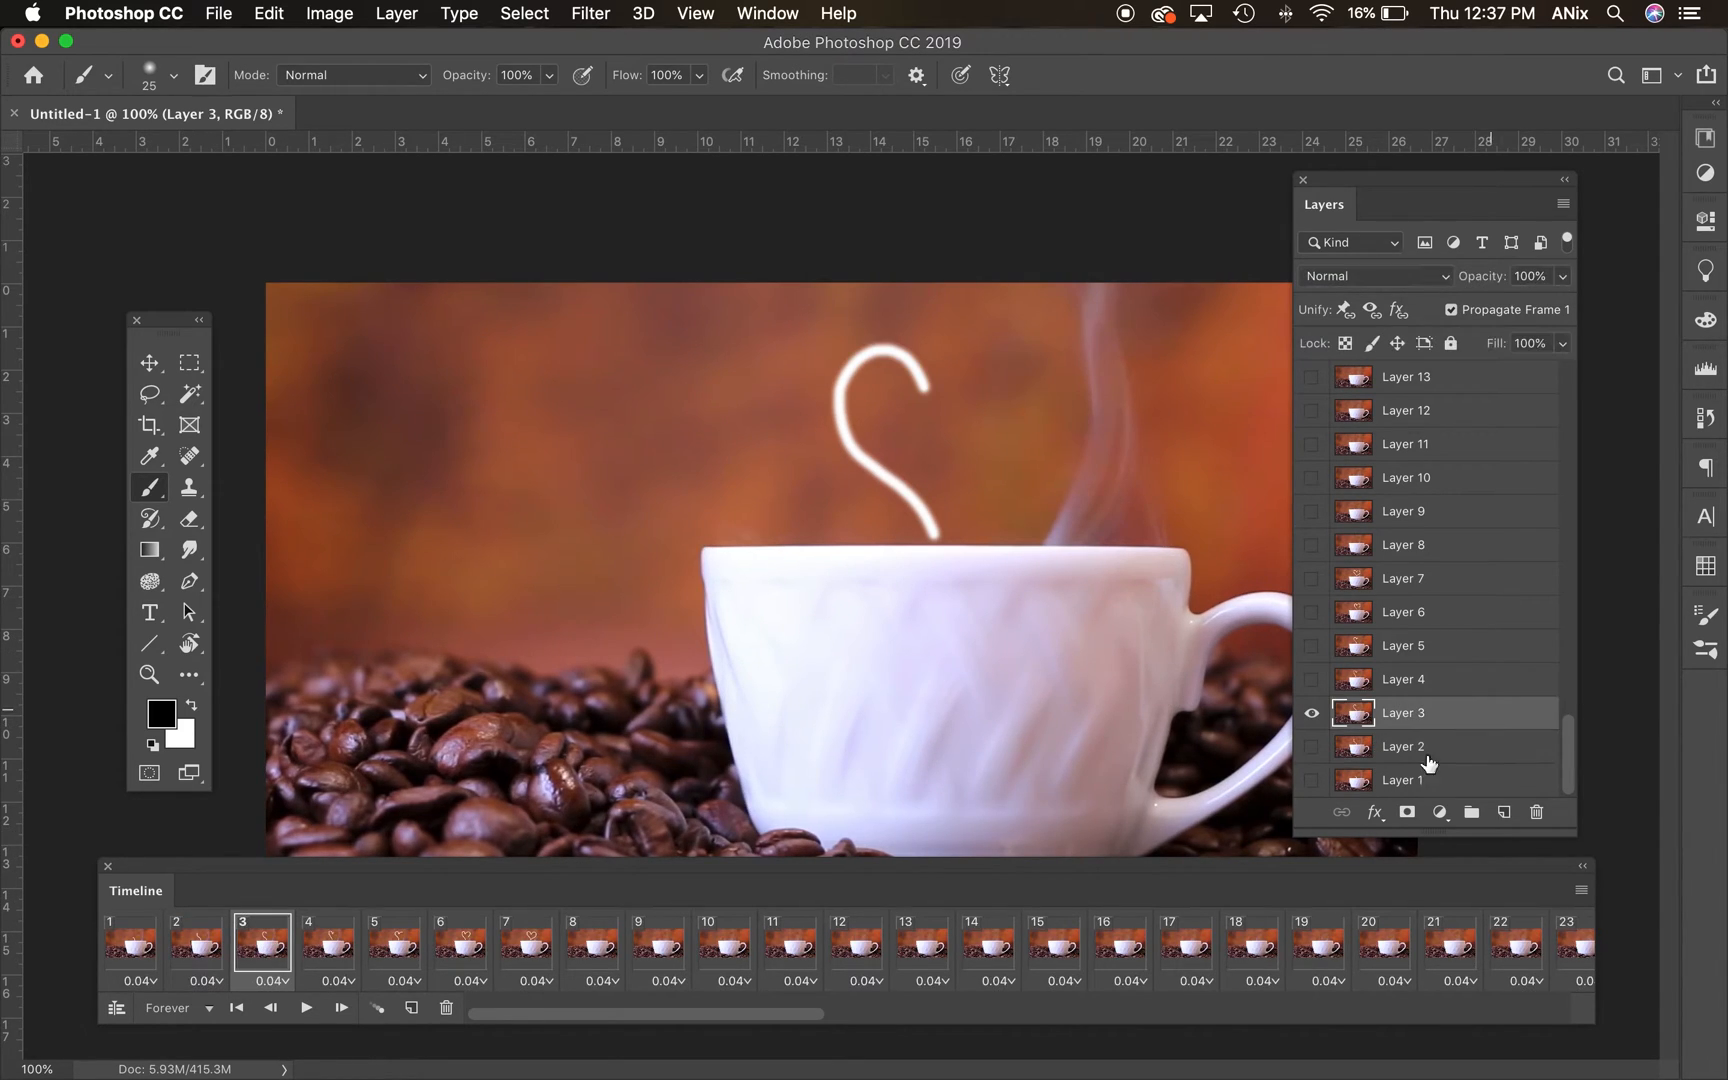
drag(705, 661, 760, 838)
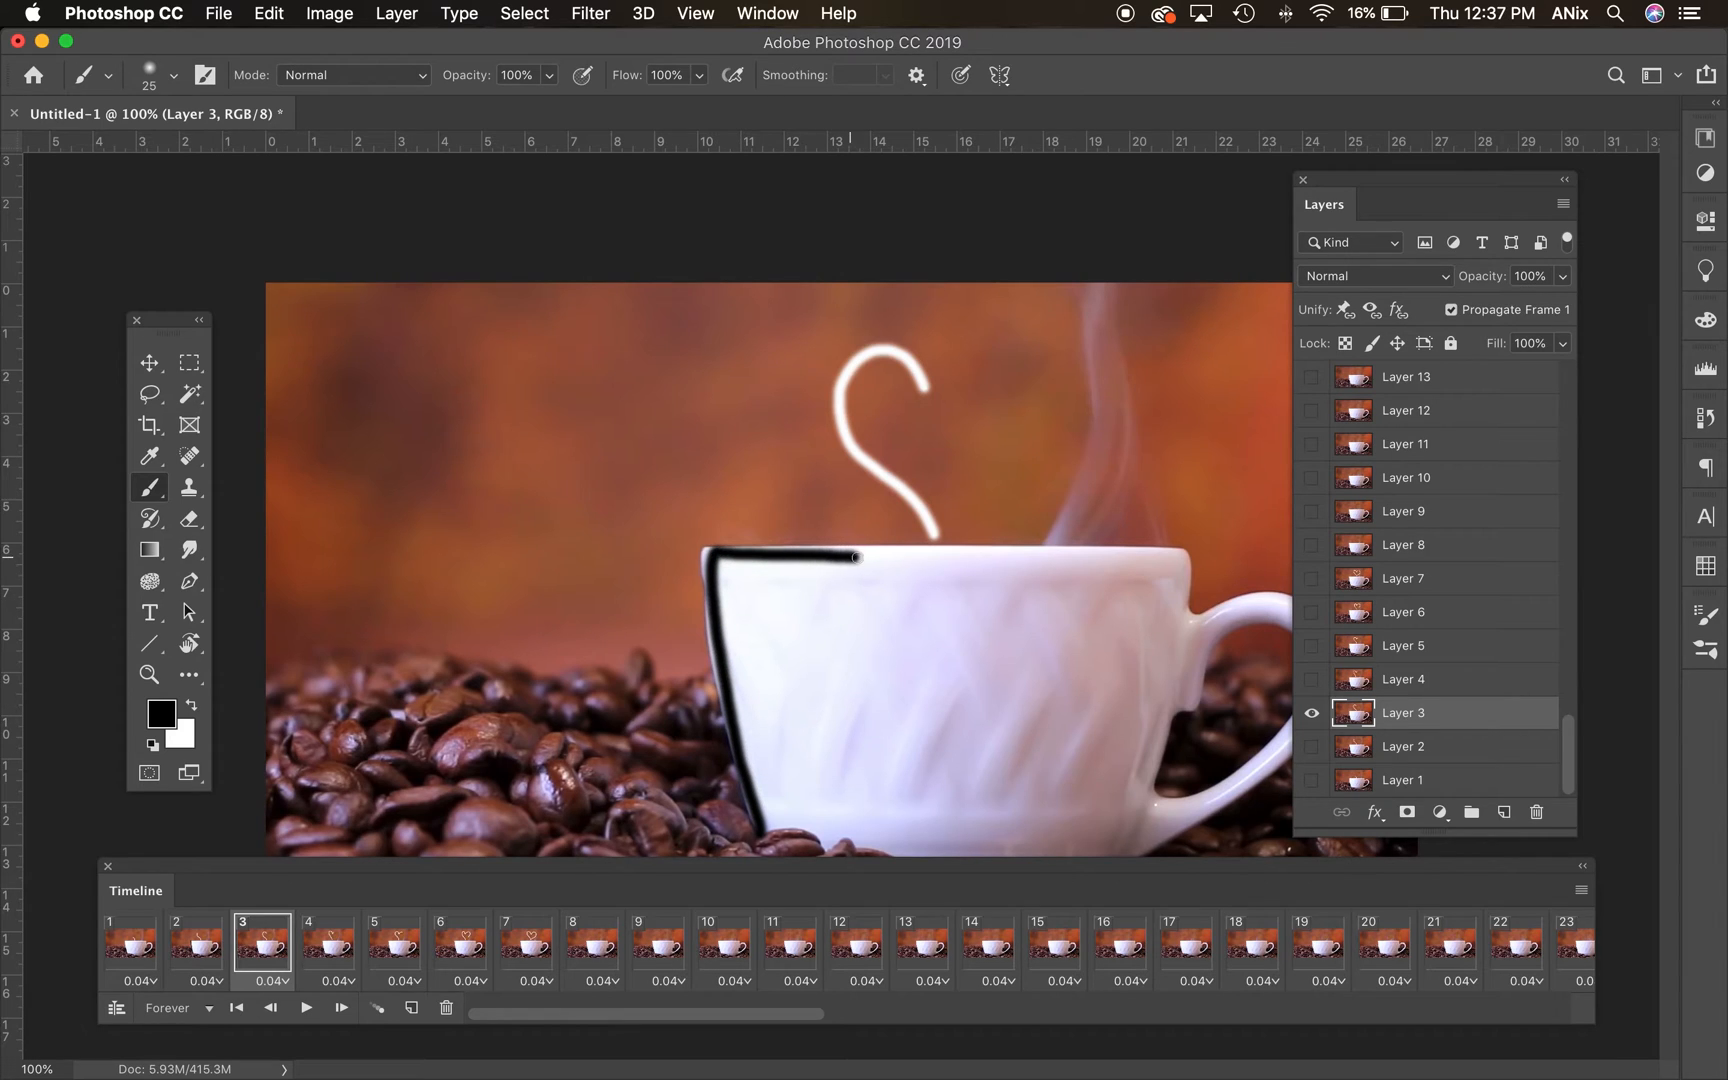
click(327, 941)
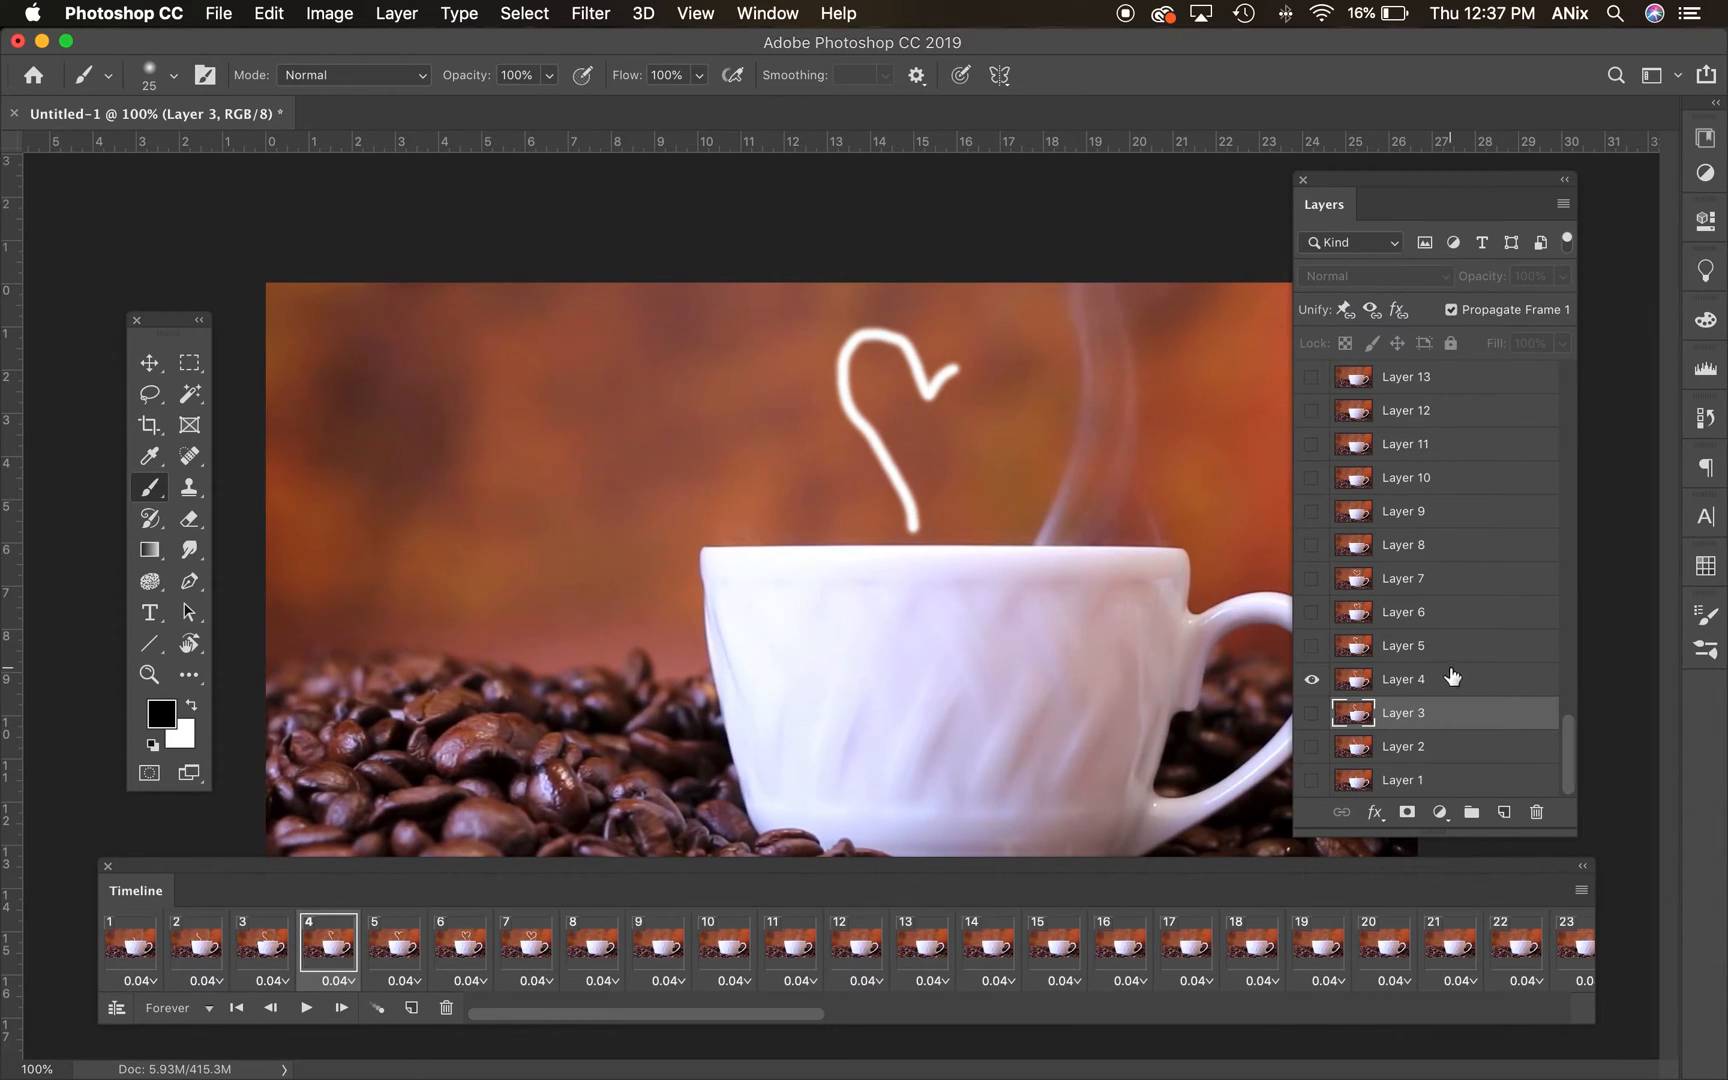
click(1405, 679)
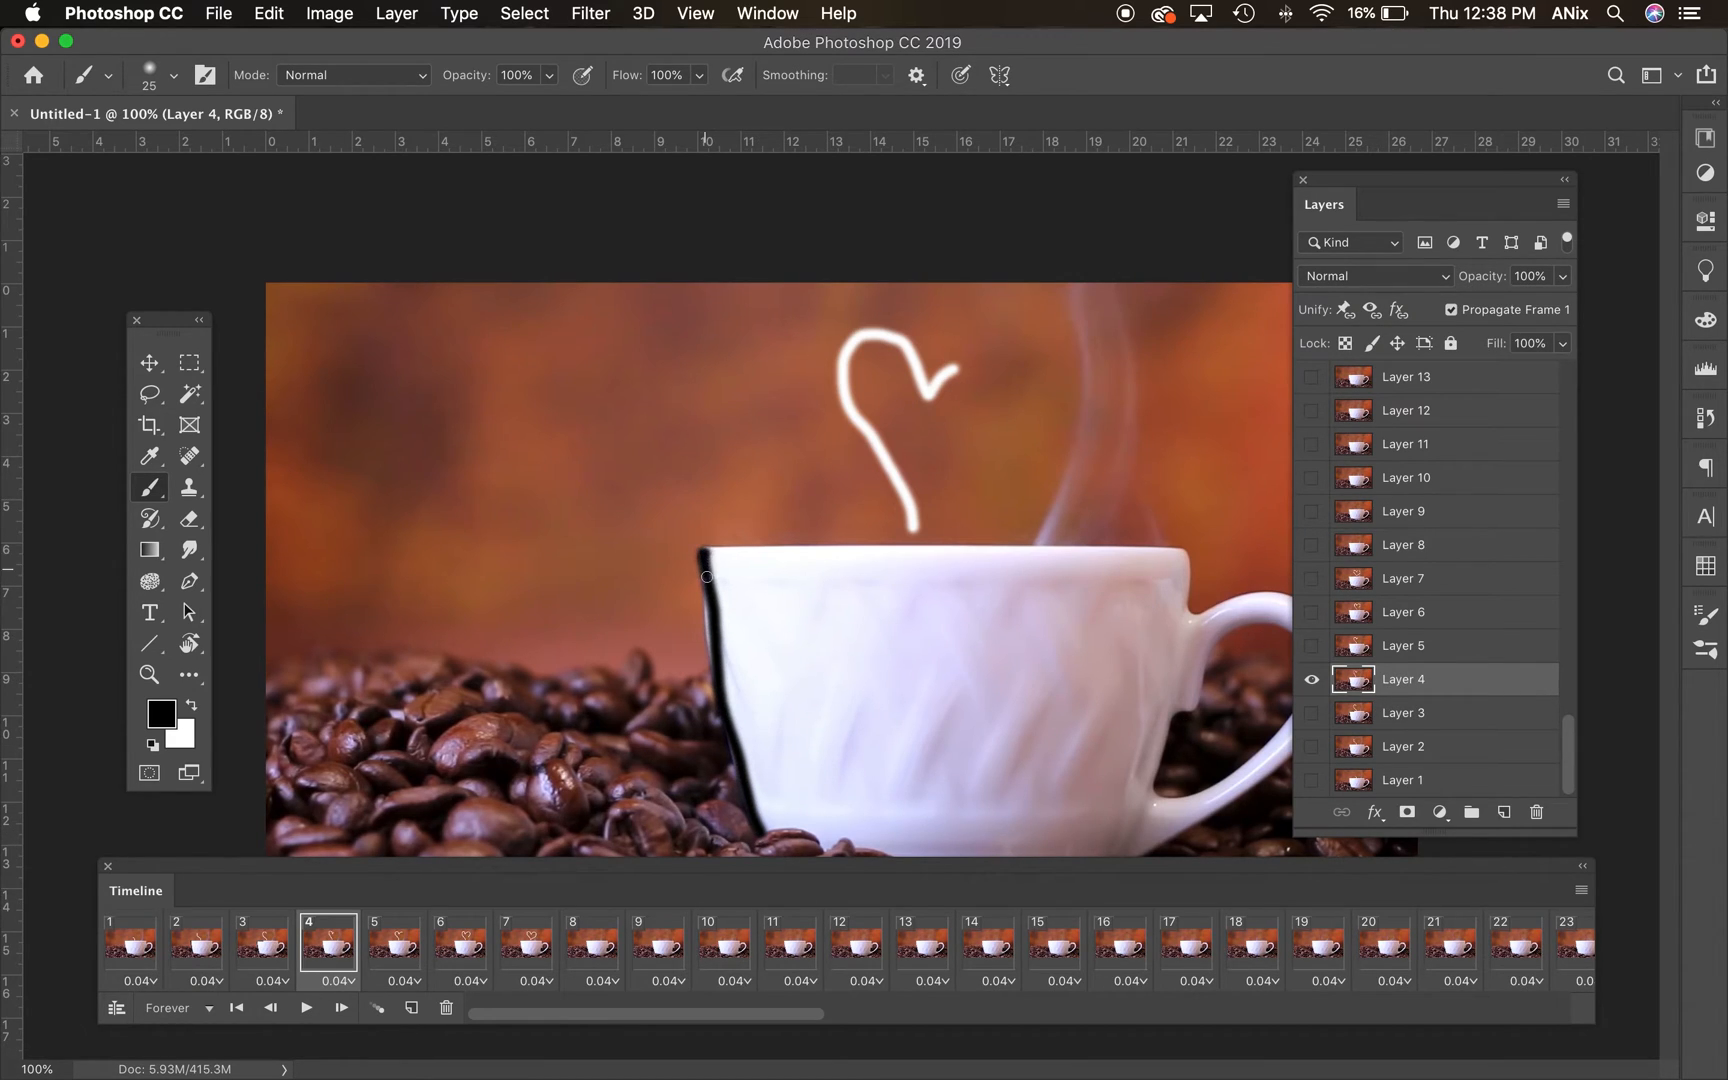
drag(705, 576, 1086, 551)
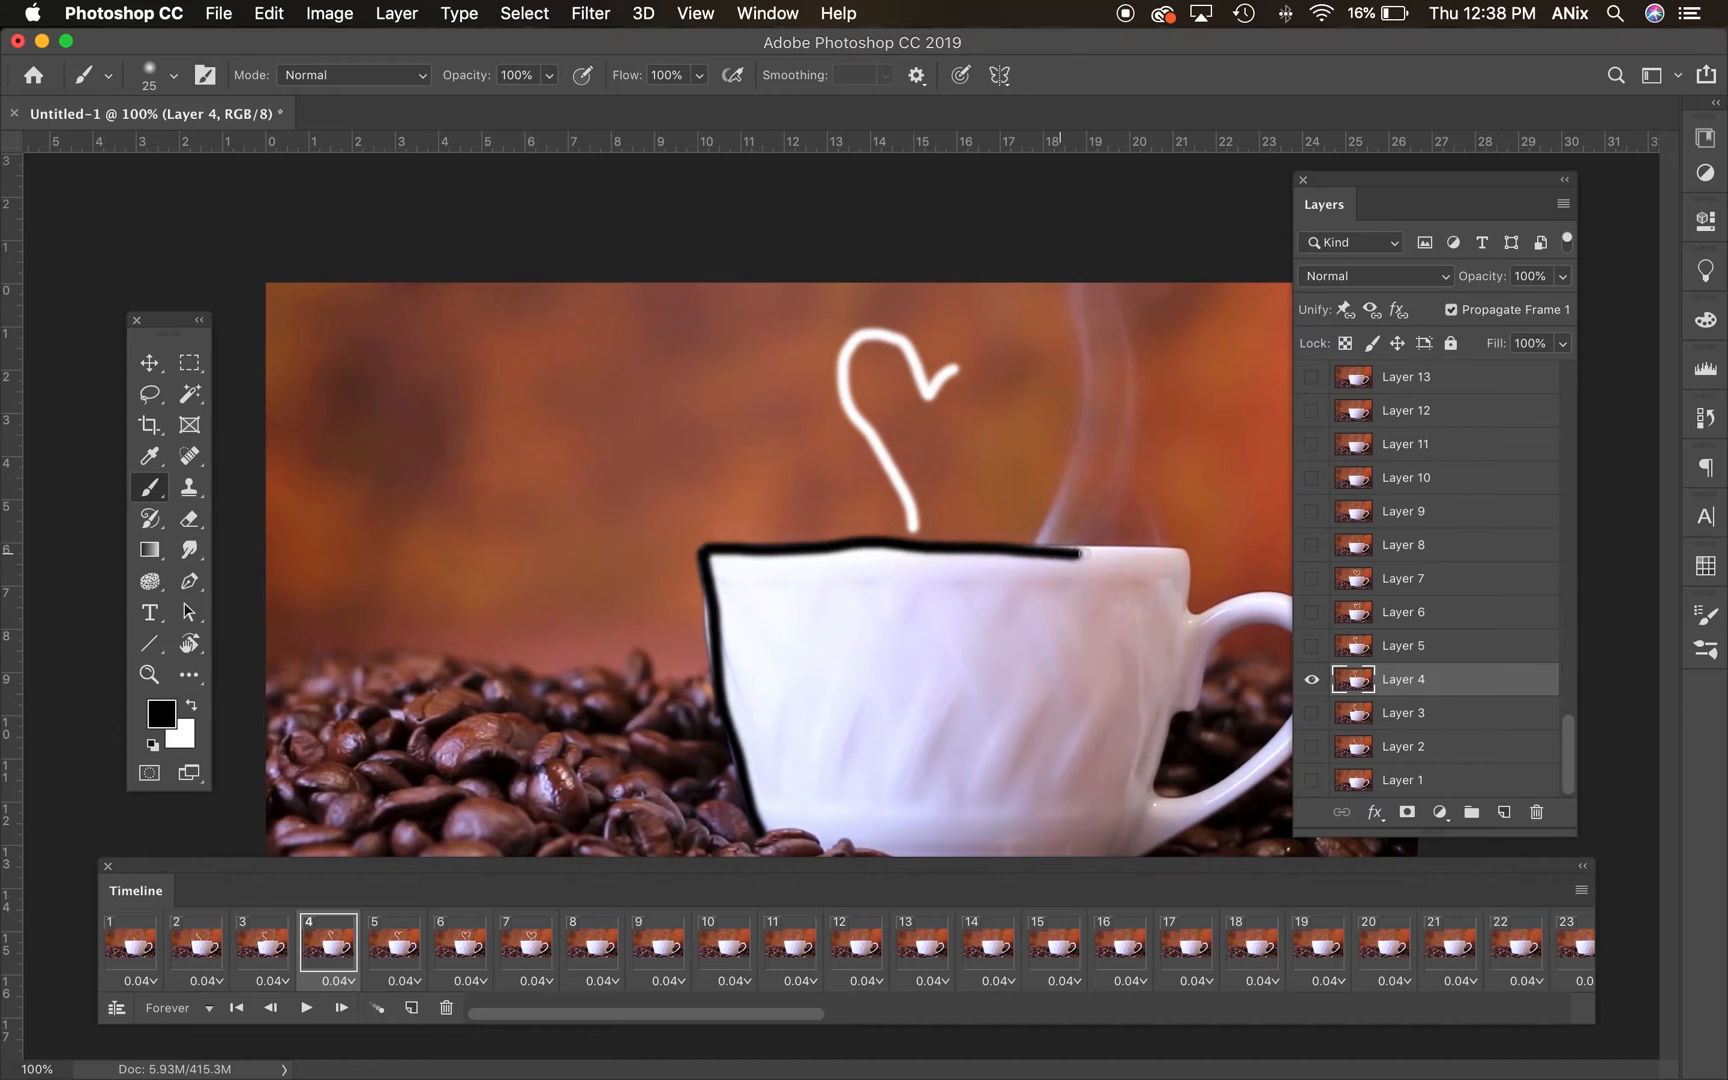
- Grow the black cup outline to the full rim and handle across frames 5, 6 and 7
click(392, 942)
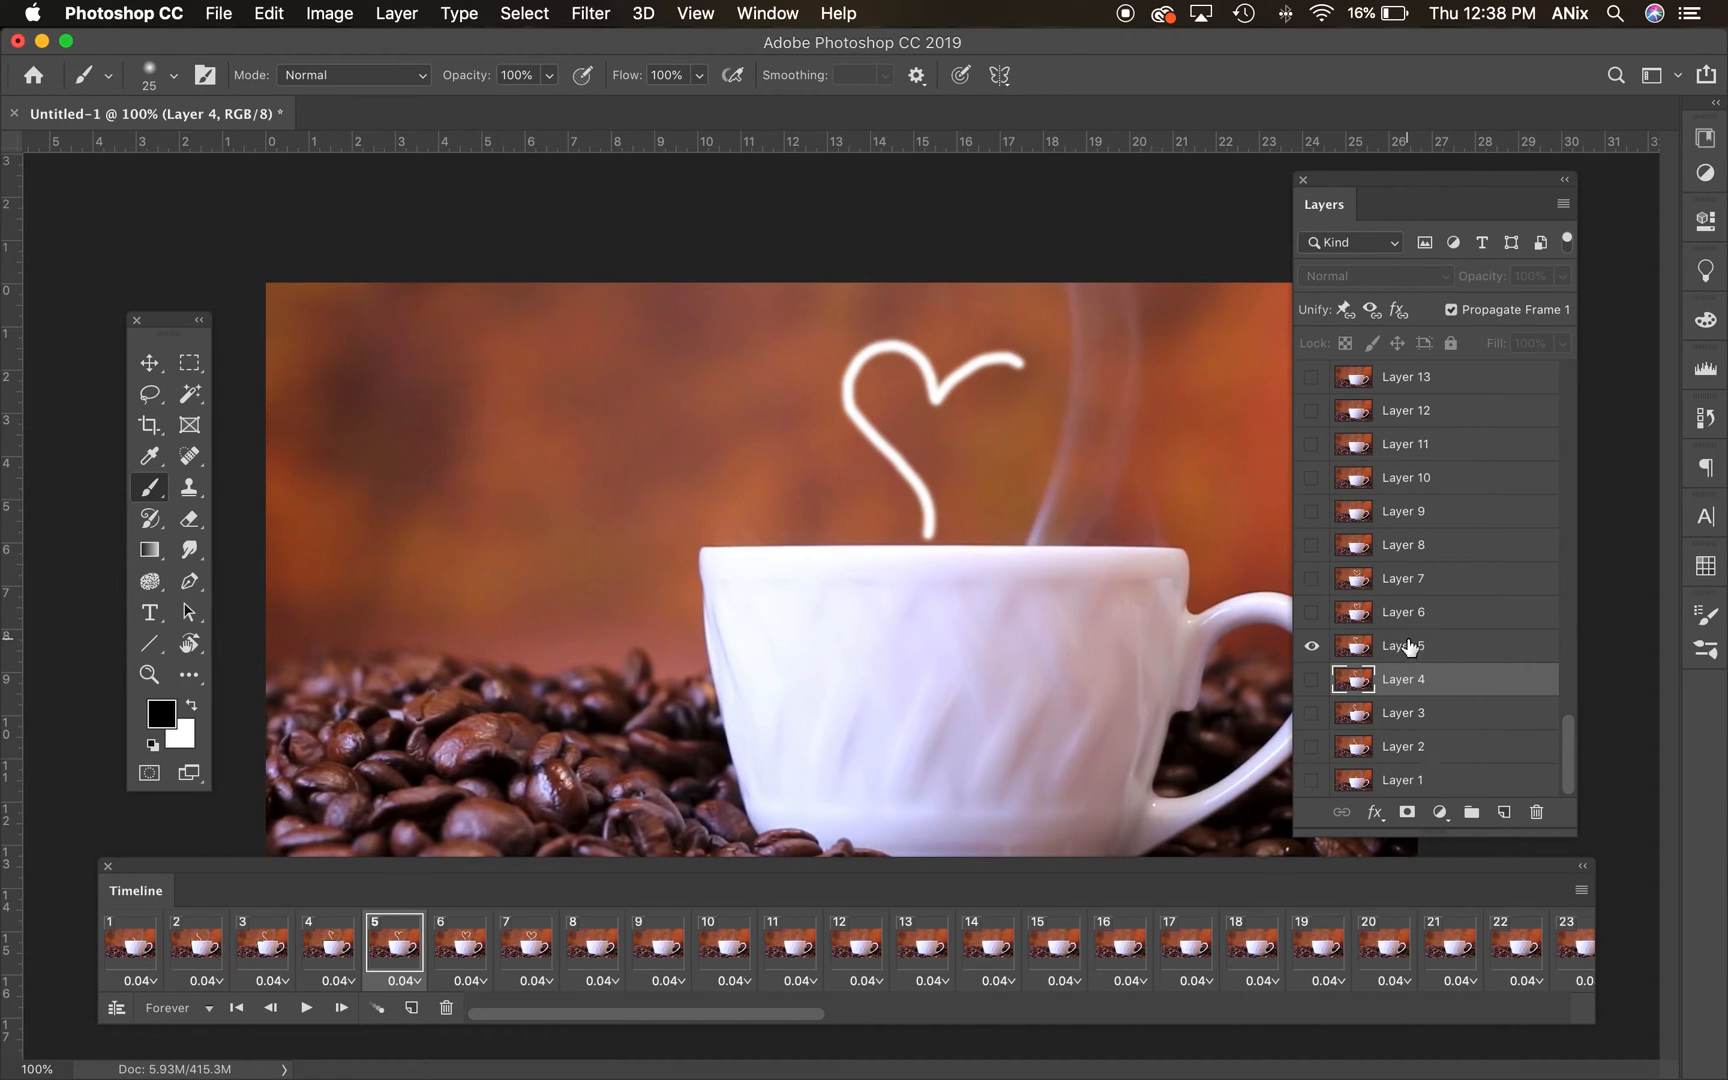
click(1403, 645)
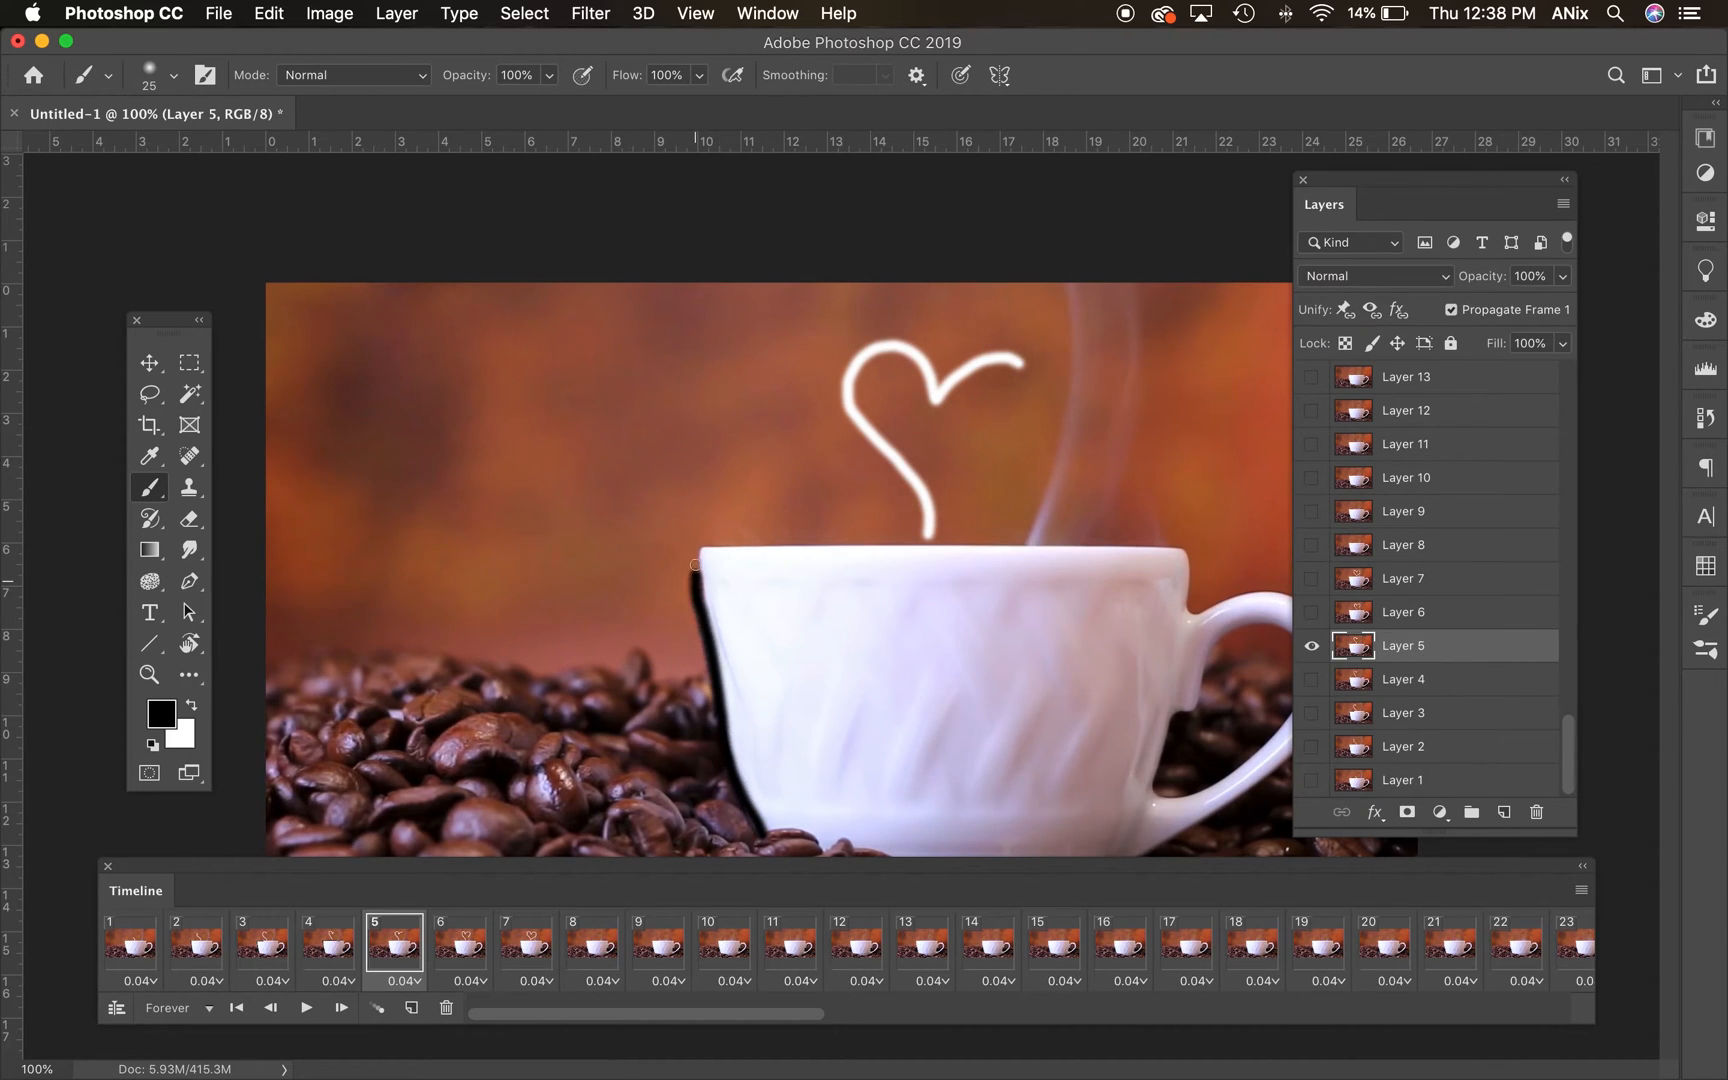
drag(694, 565, 1179, 557)
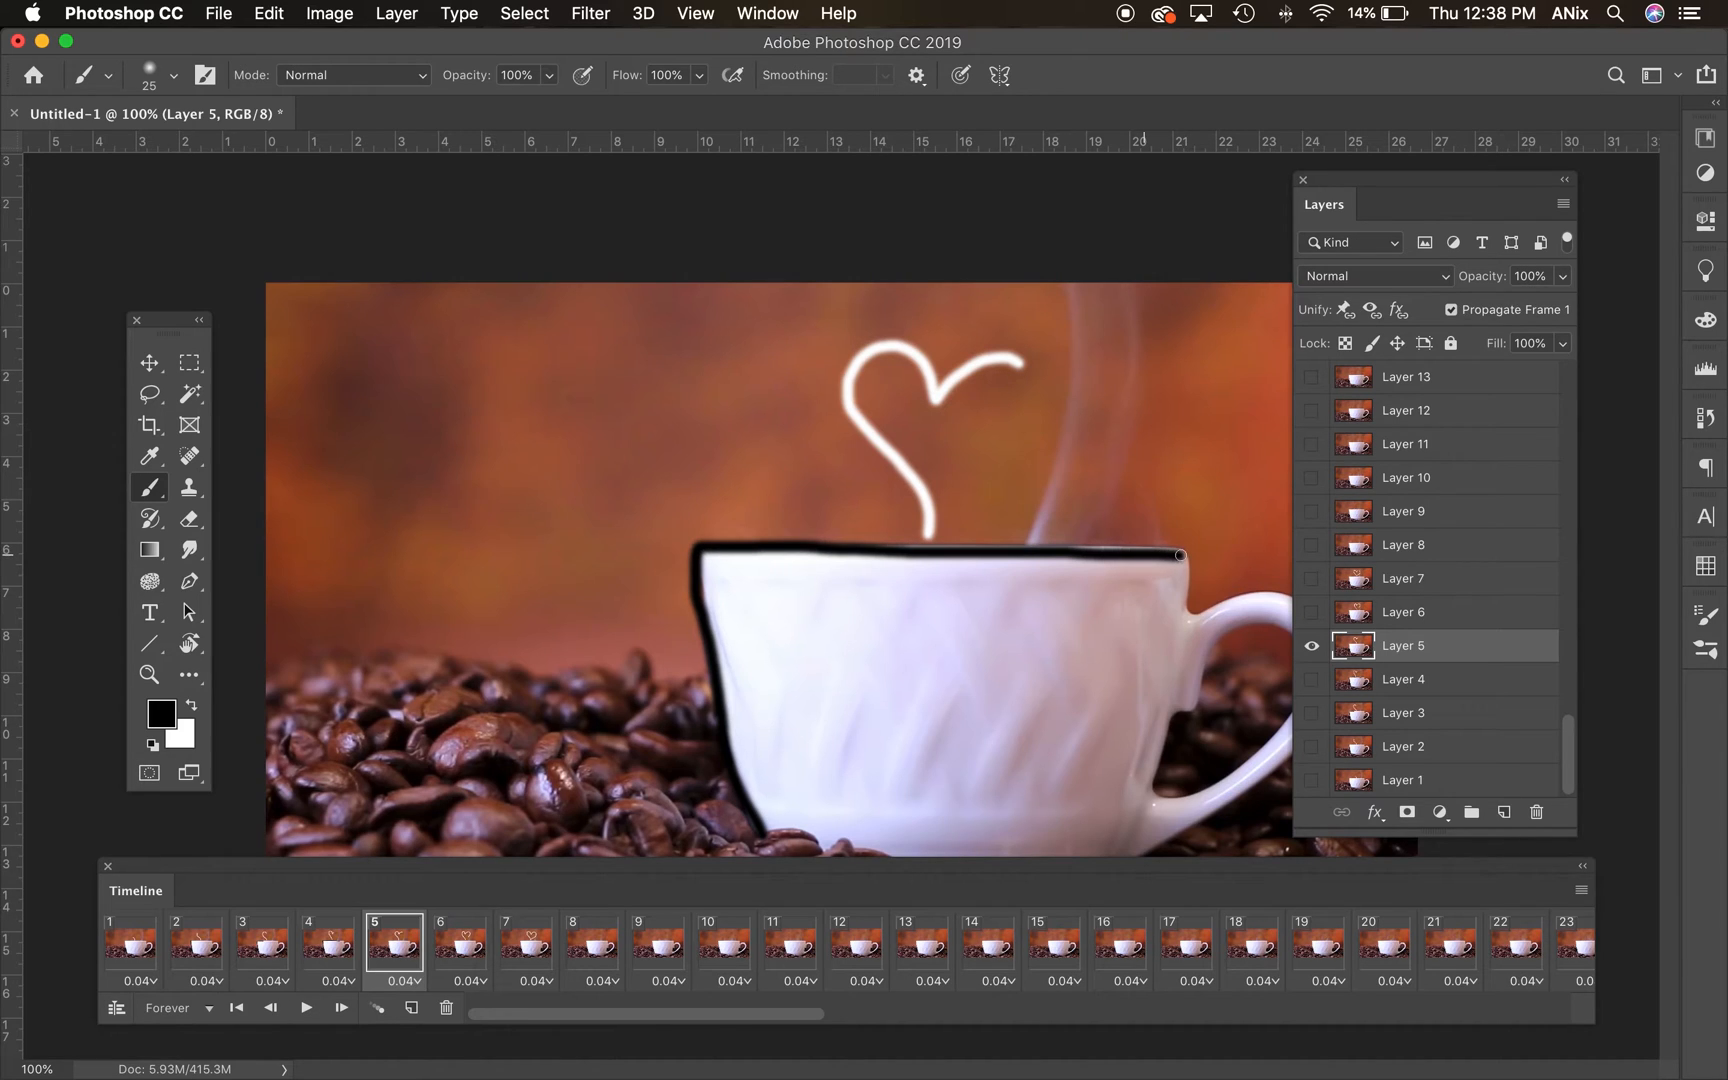
click(460, 941)
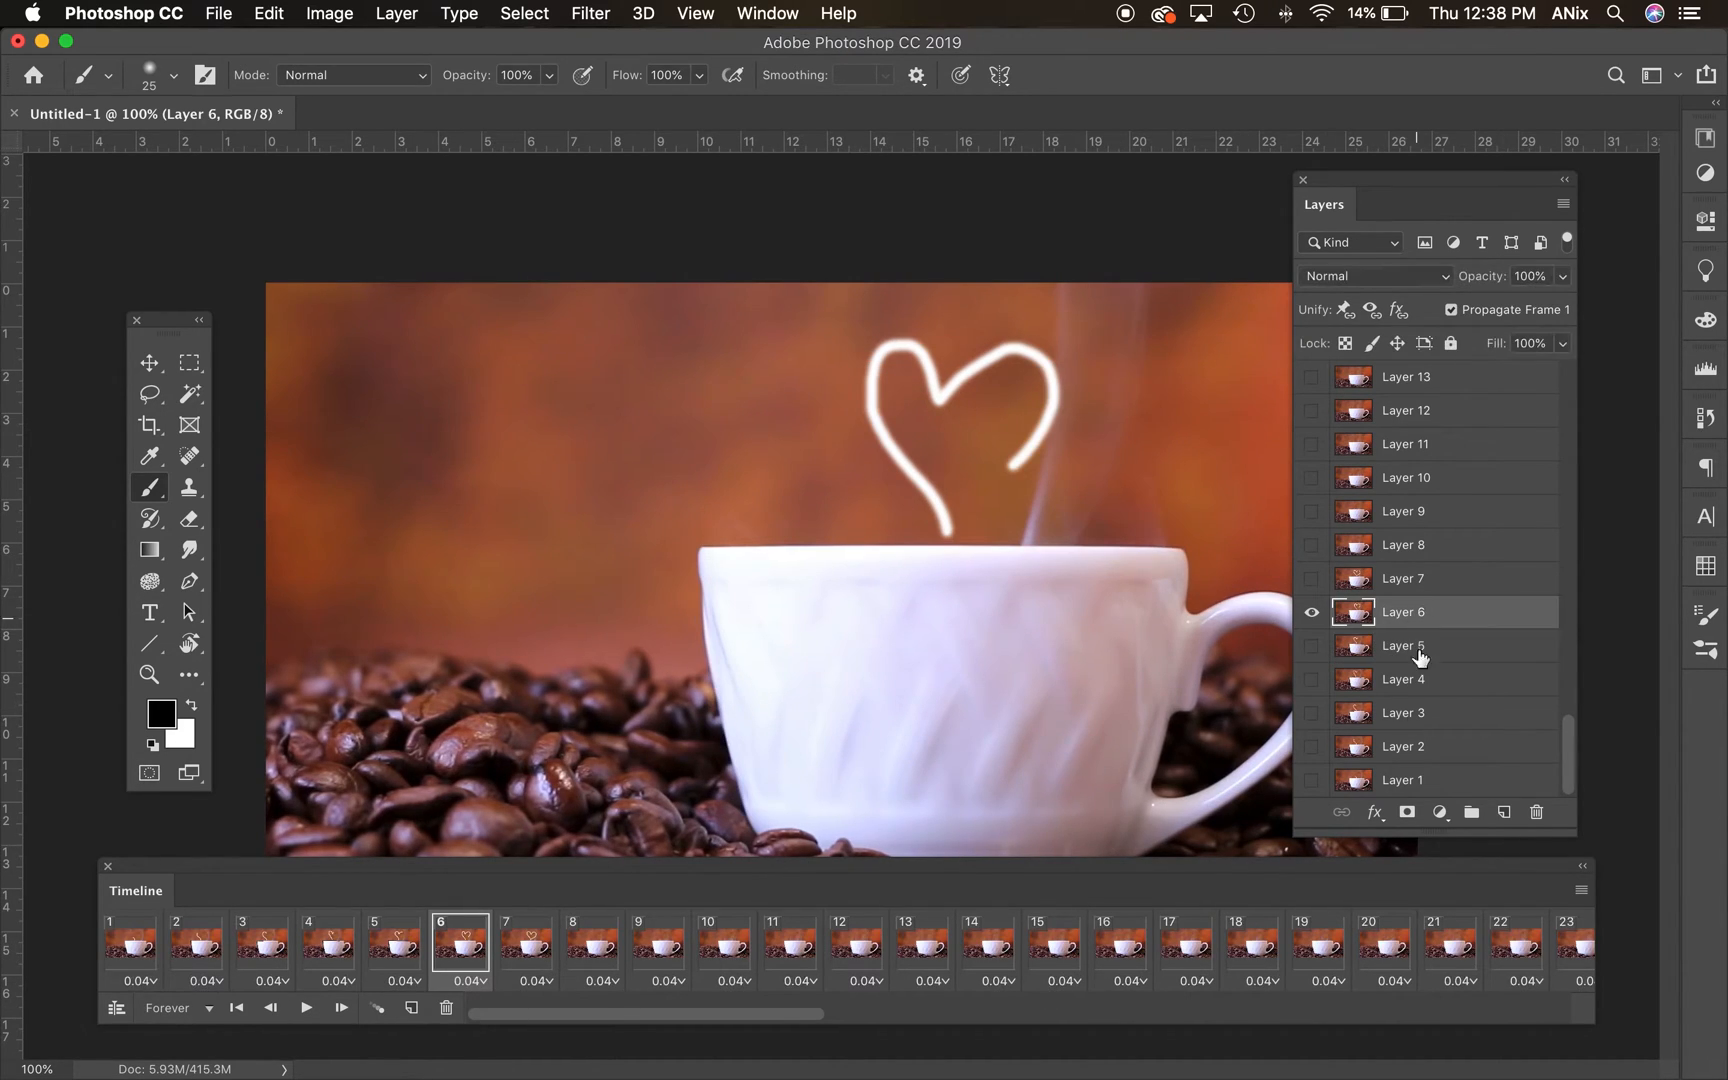
drag(717, 661, 775, 838)
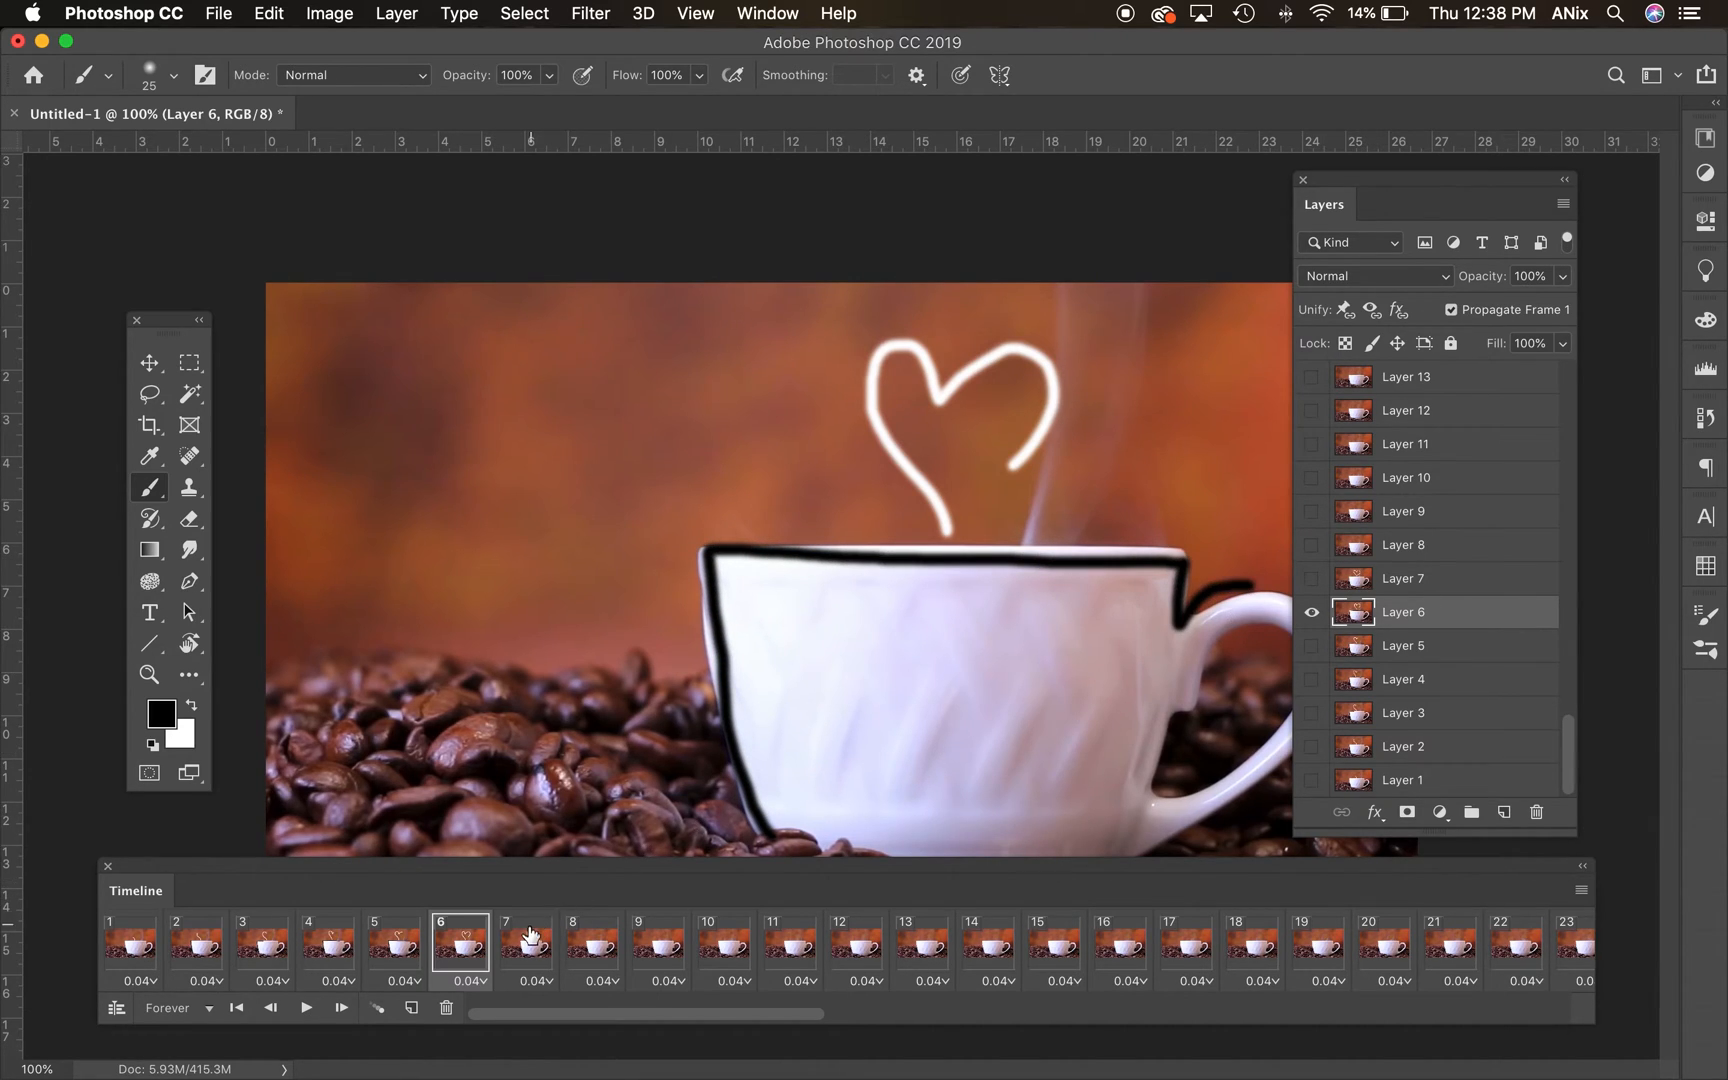
click(525, 942)
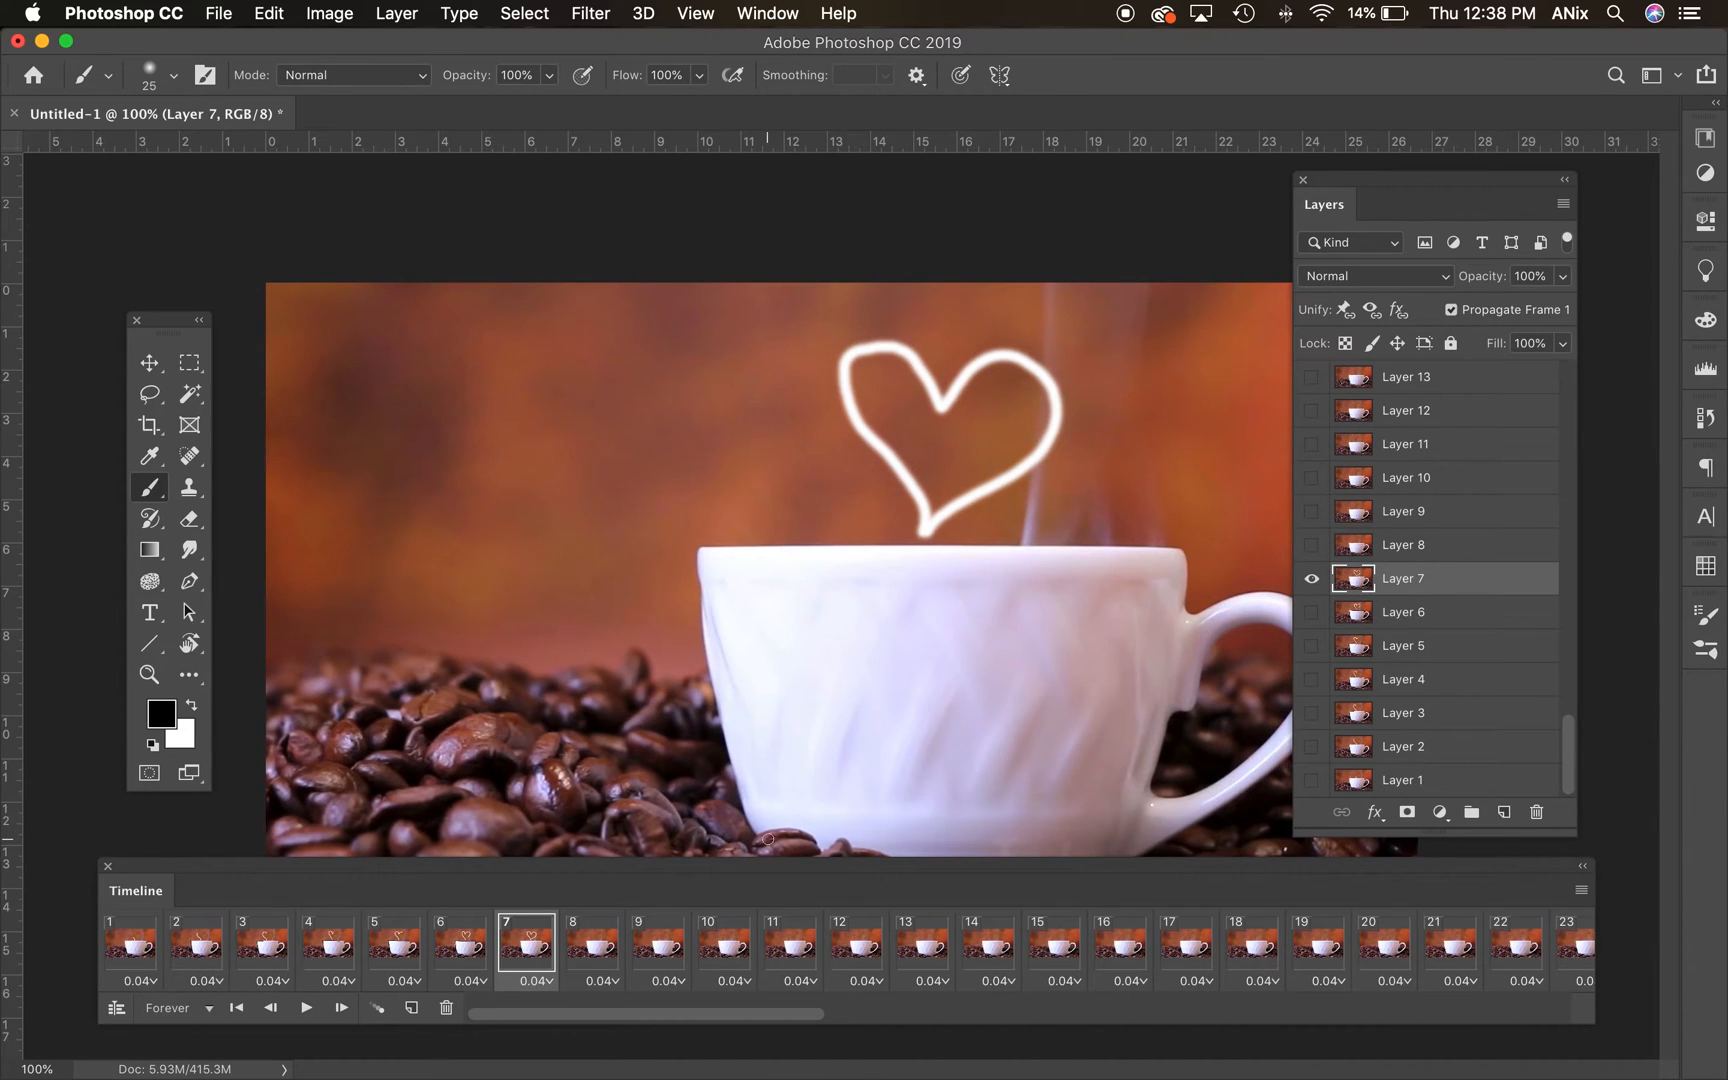
drag(760, 843, 1041, 546)
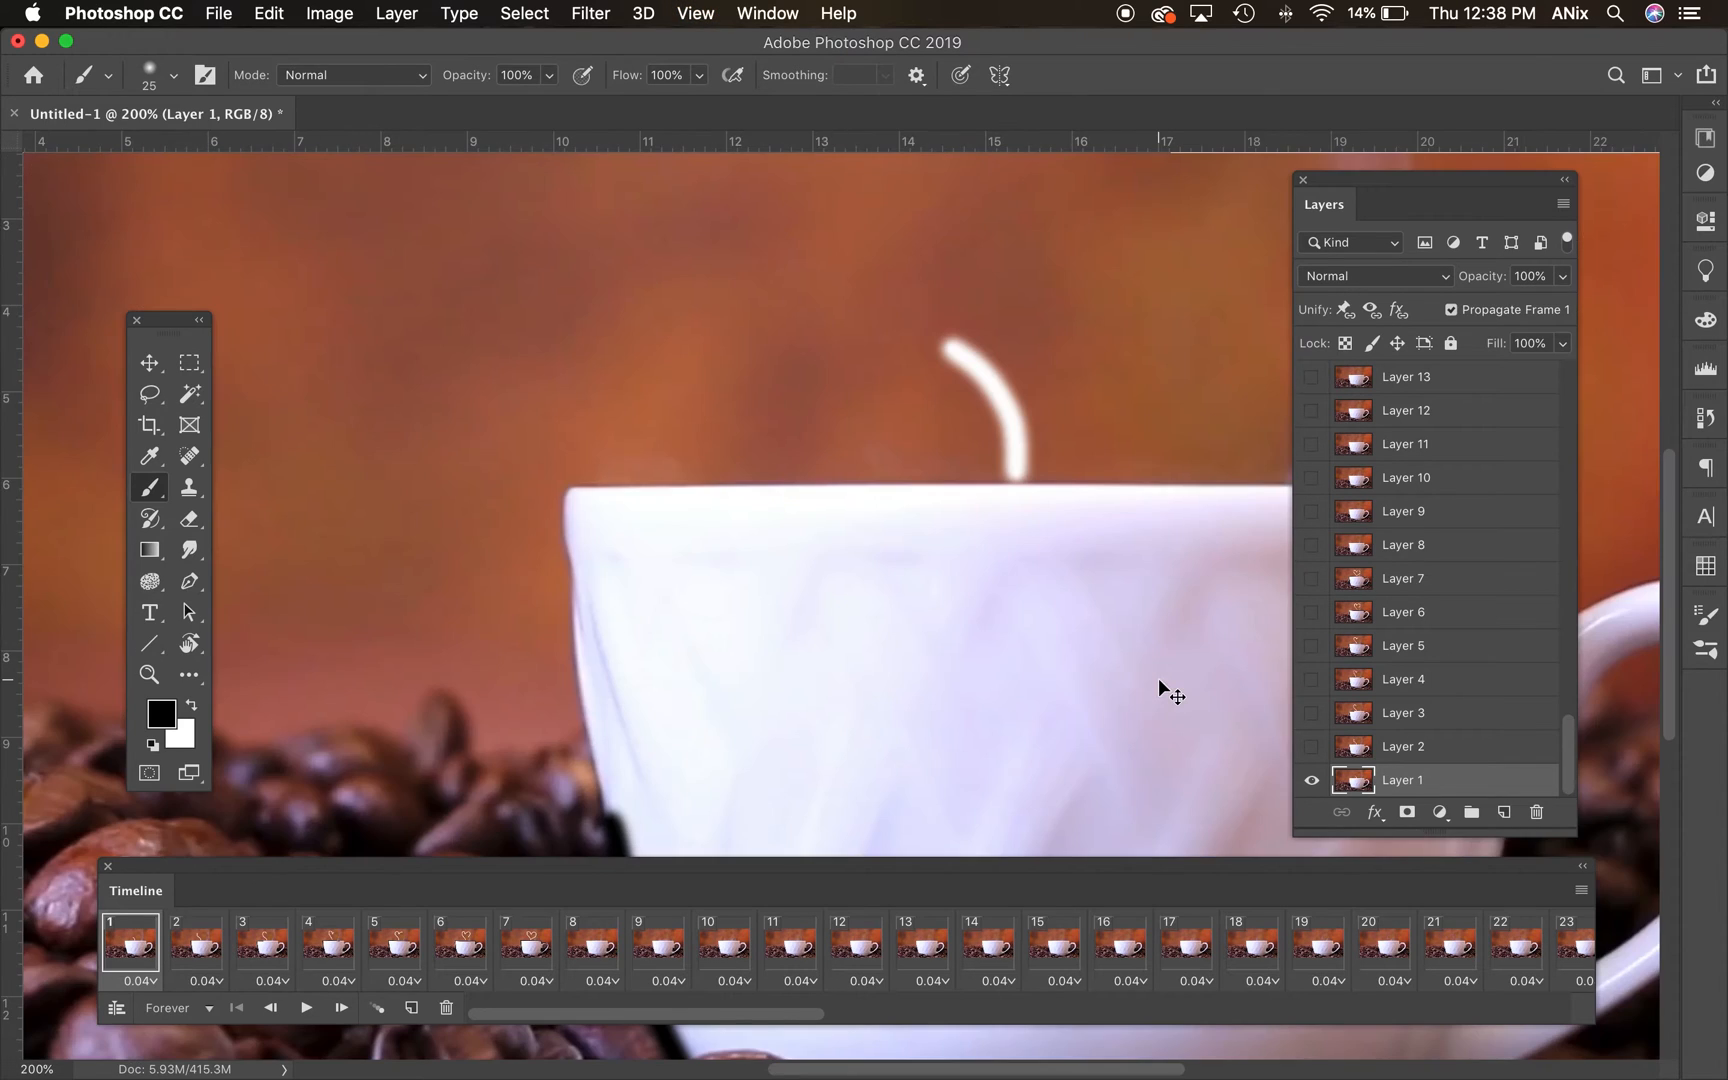
mouse_move(1133, 714)
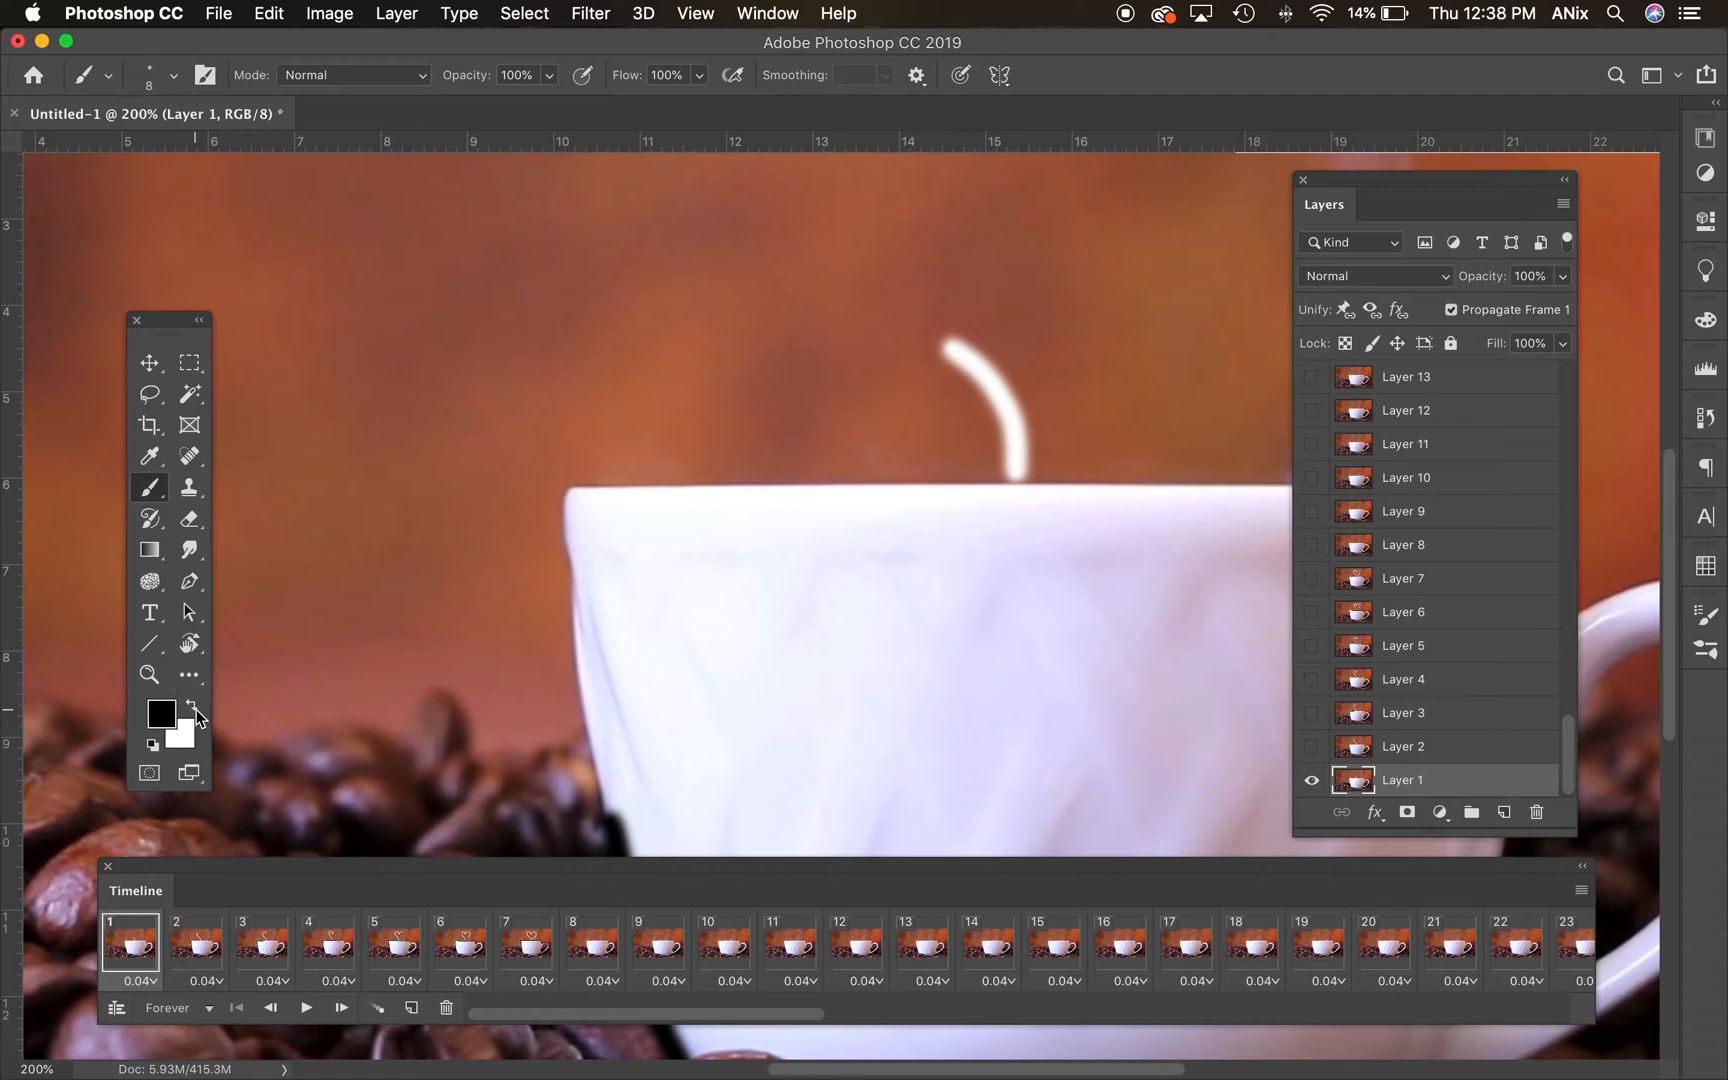
- With white, sketch thin accent lines beside the steam curve on frames 1 to 3
click(190, 705)
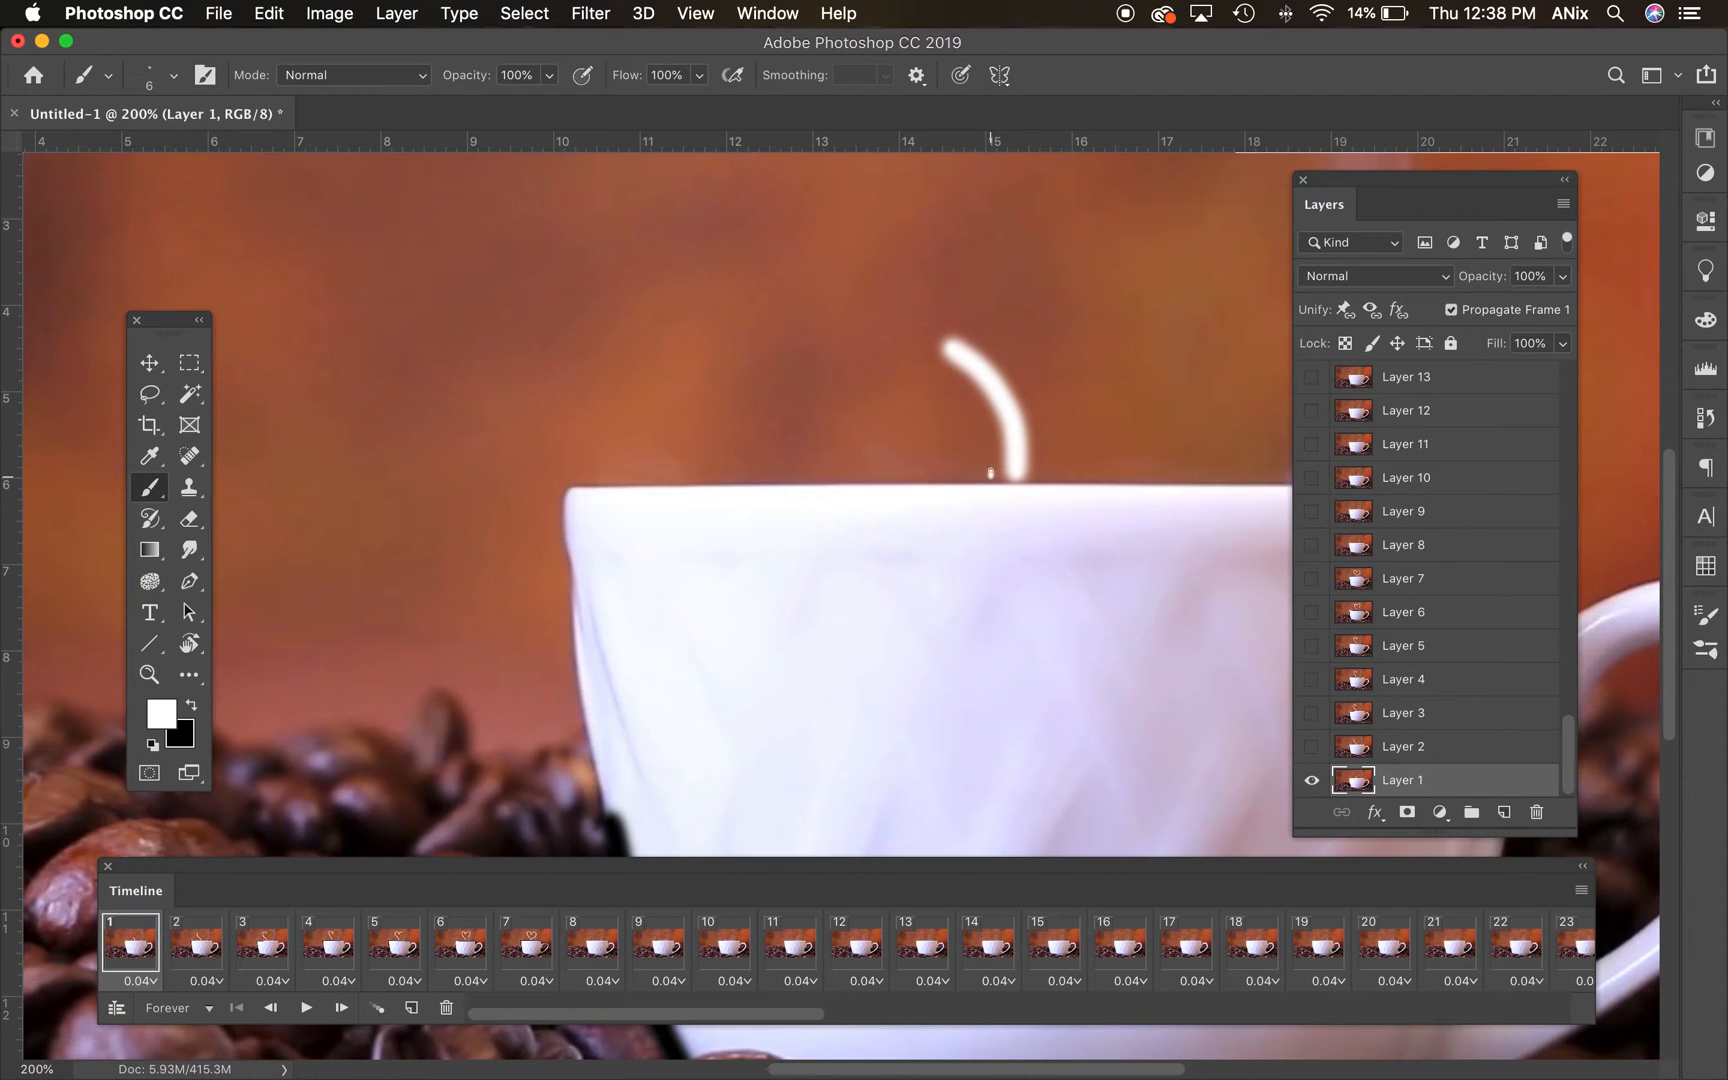
drag(989, 472, 953, 322)
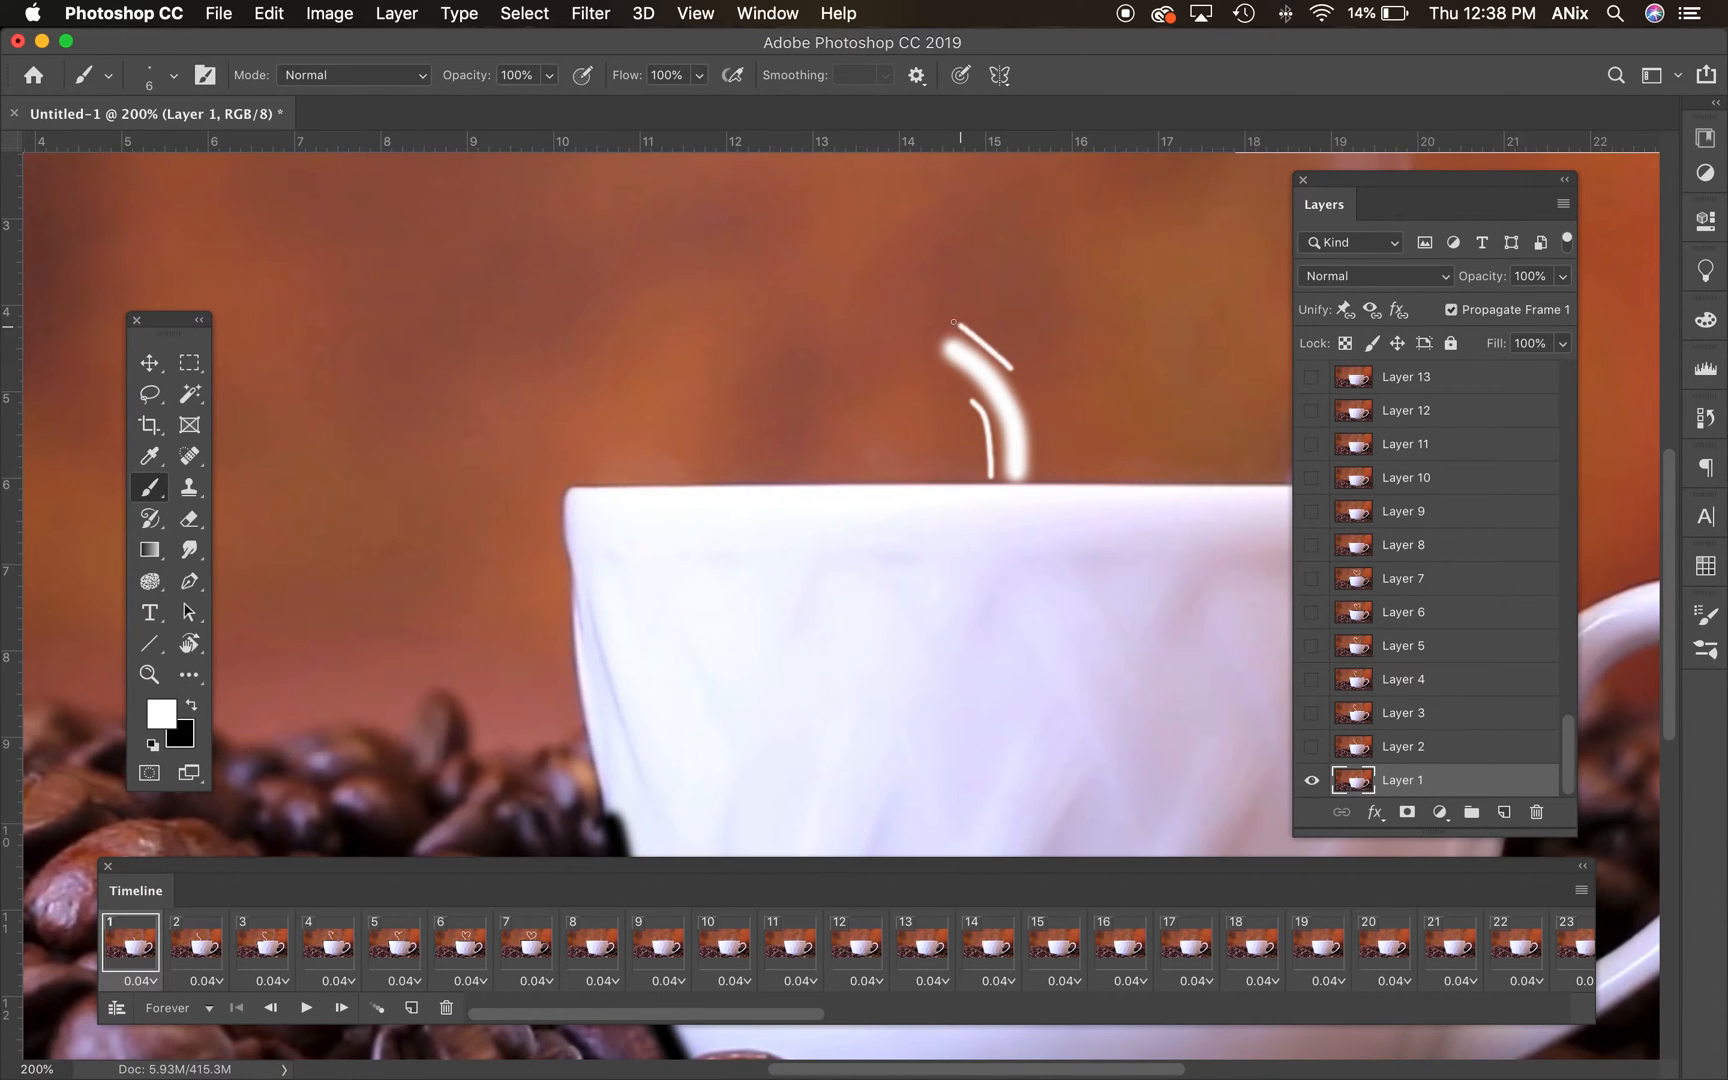
click(195, 942)
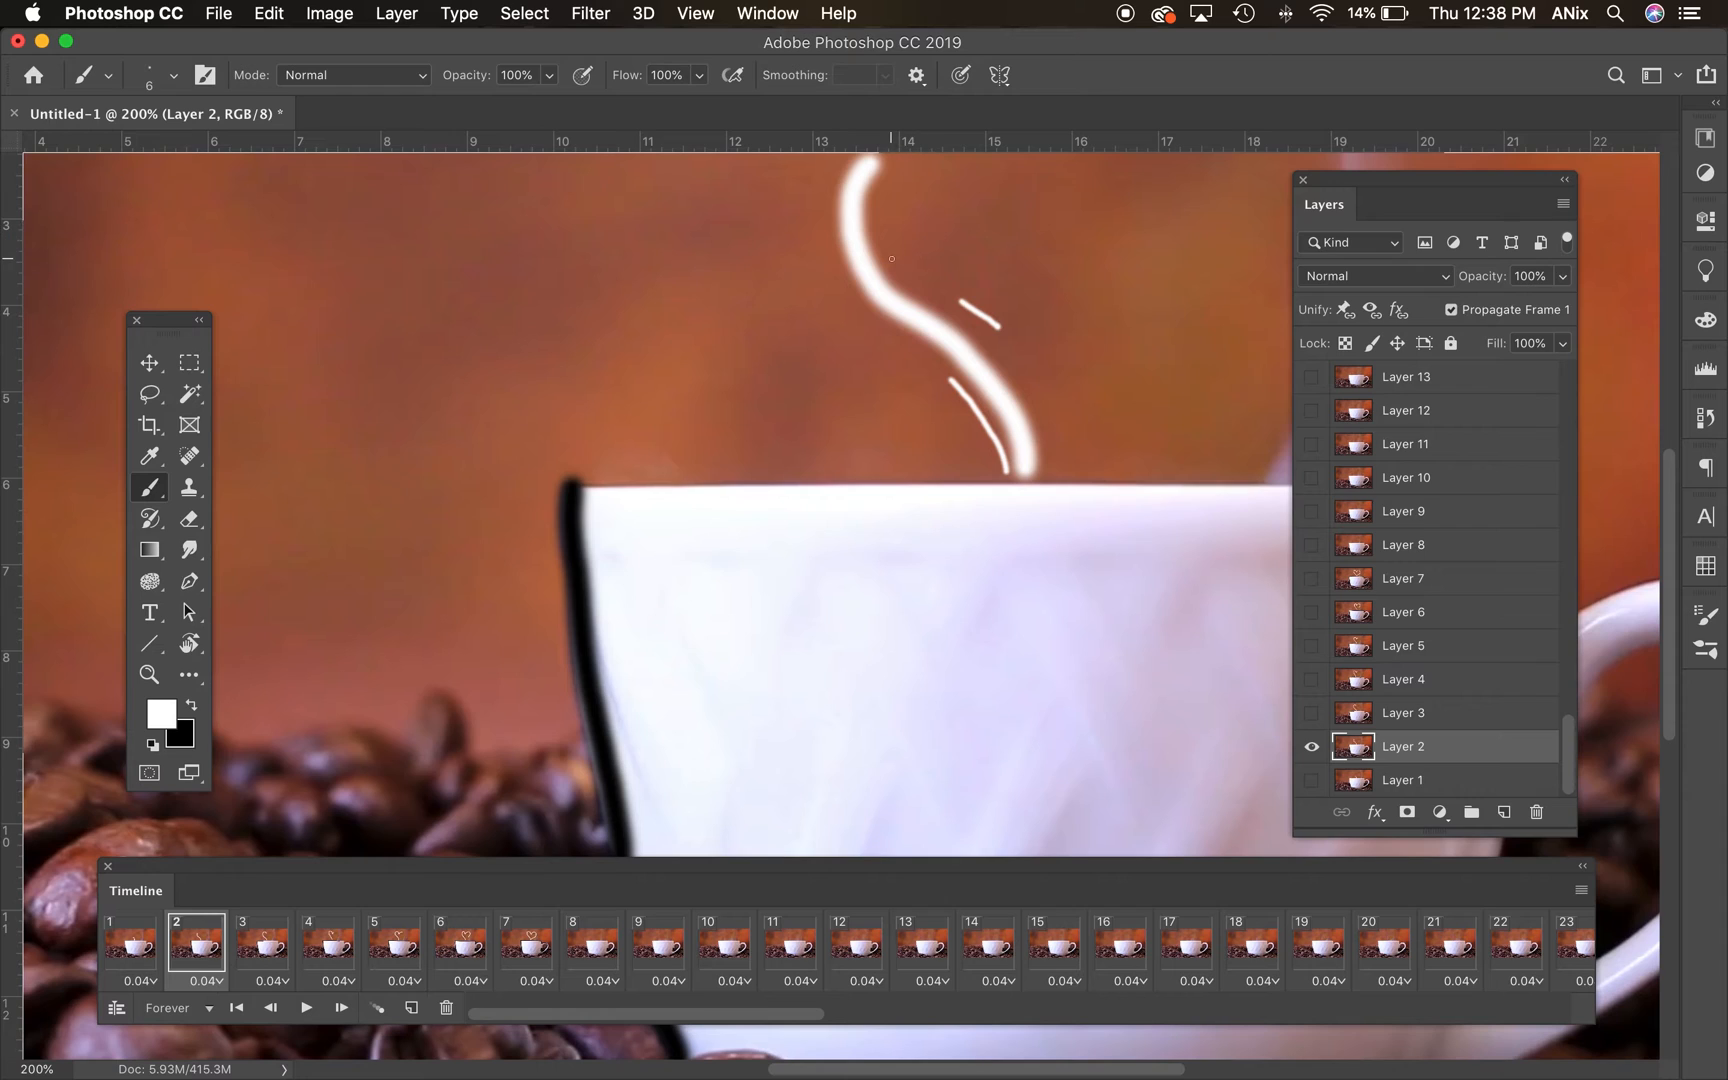
drag(860, 198, 838, 309)
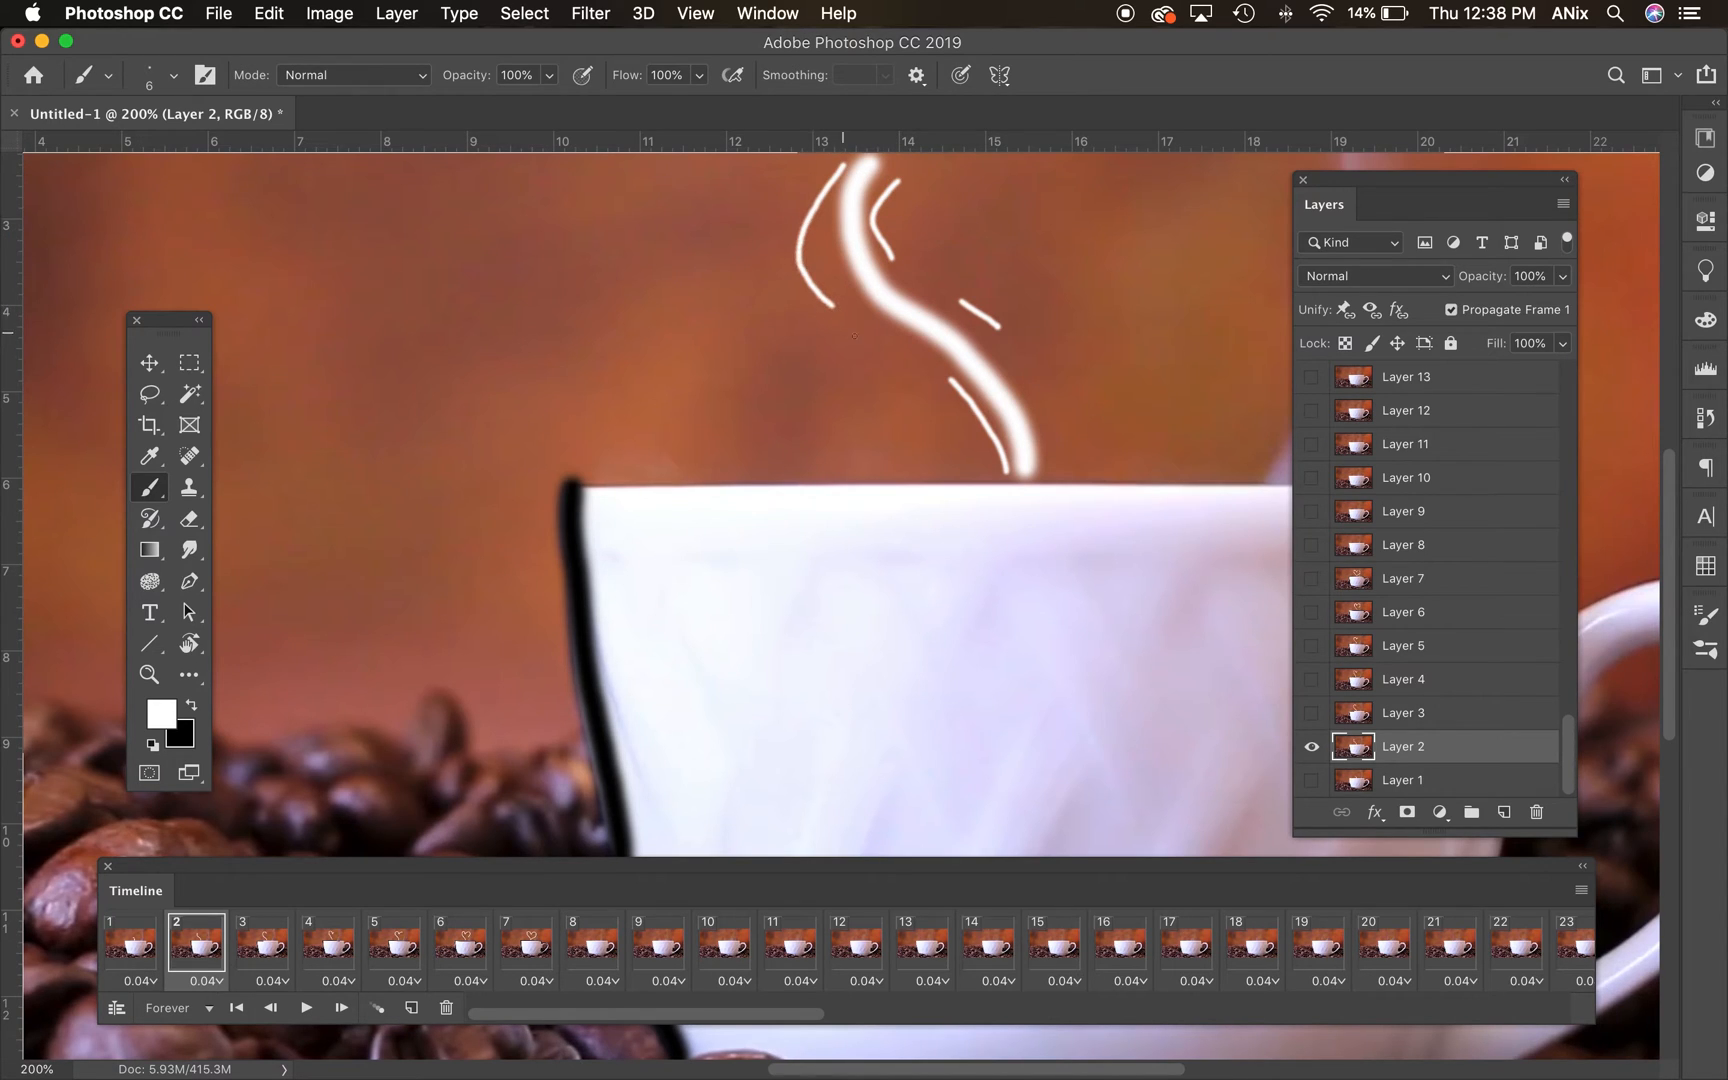
click(260, 946)
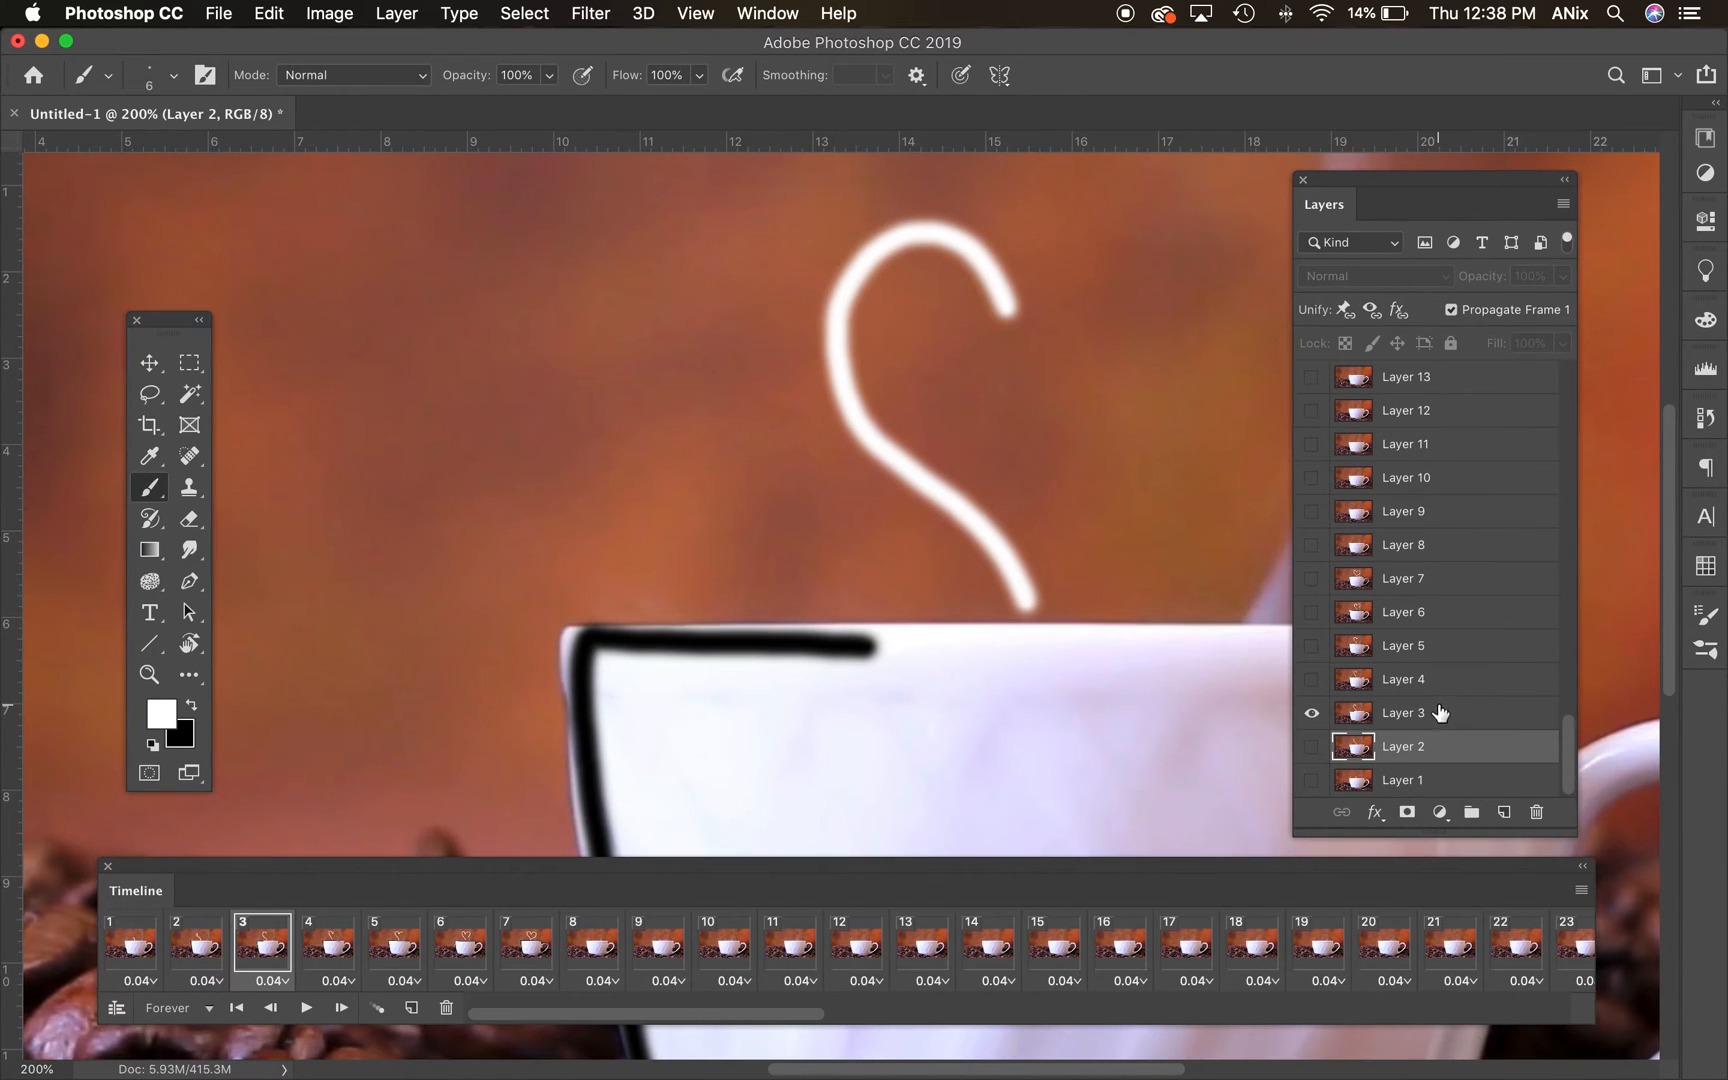
click(1405, 712)
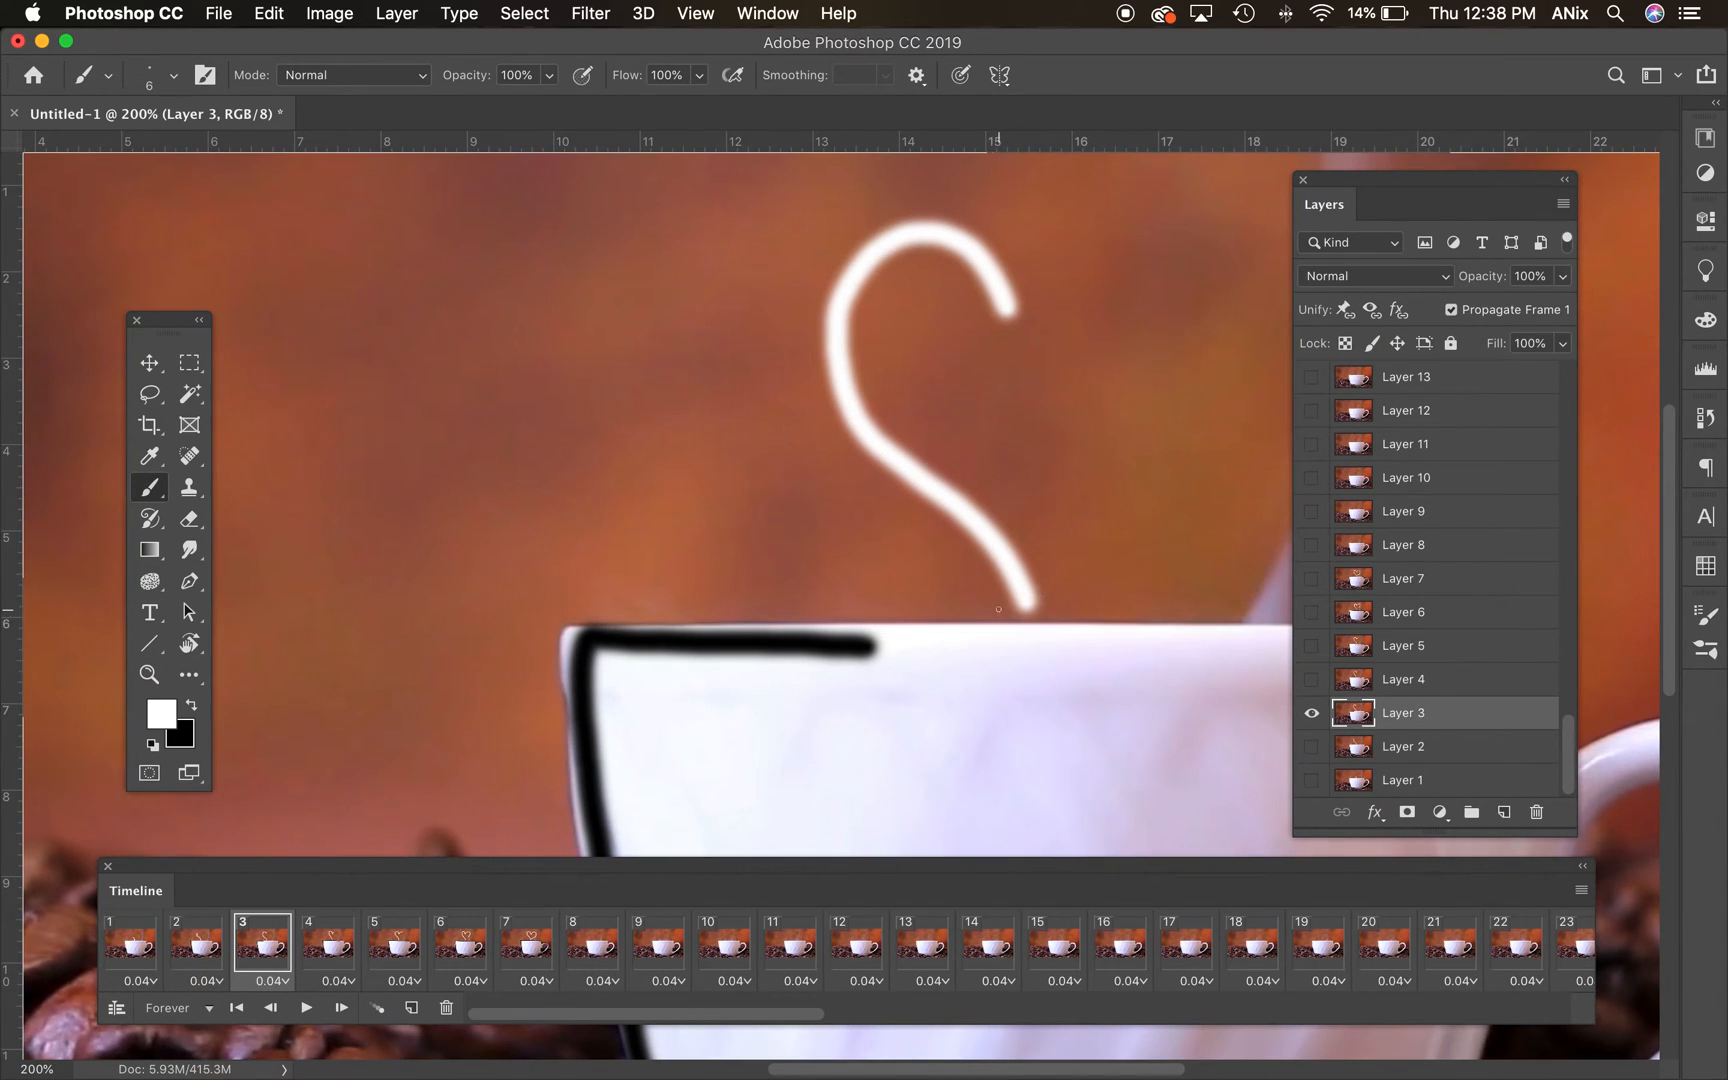
drag(911, 432, 1055, 593)
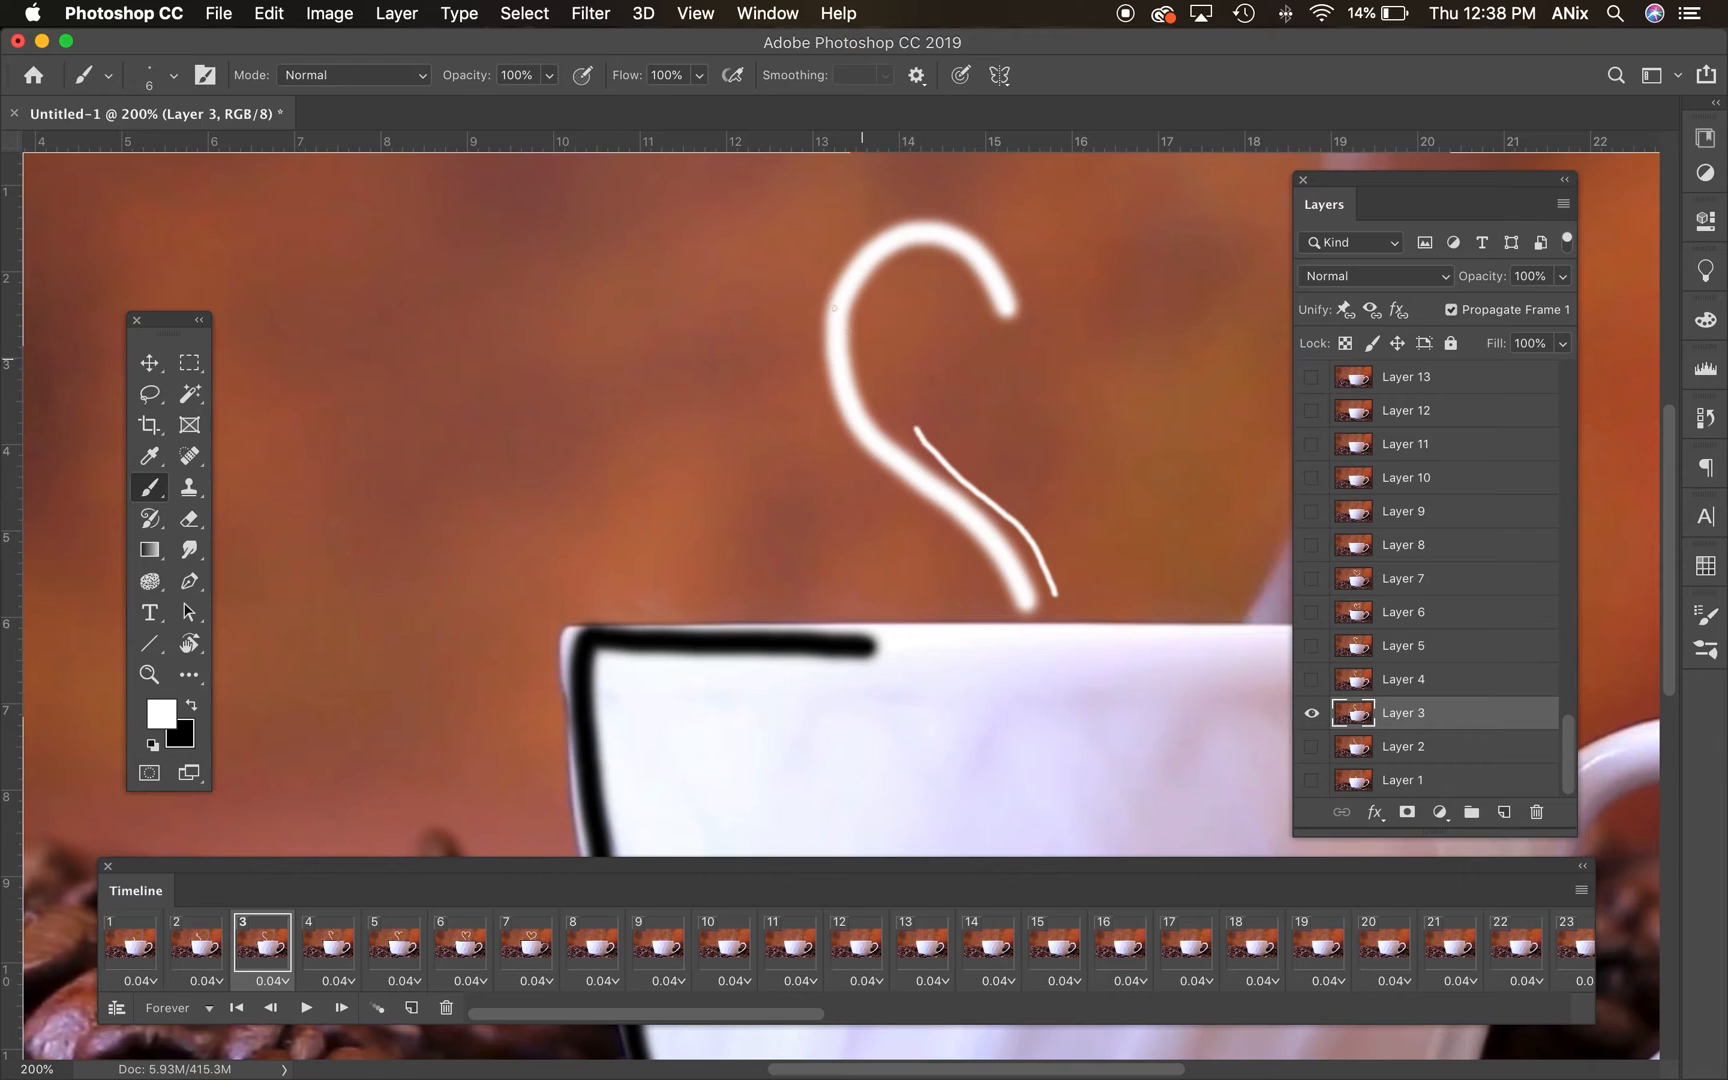
drag(821, 270, 854, 485)
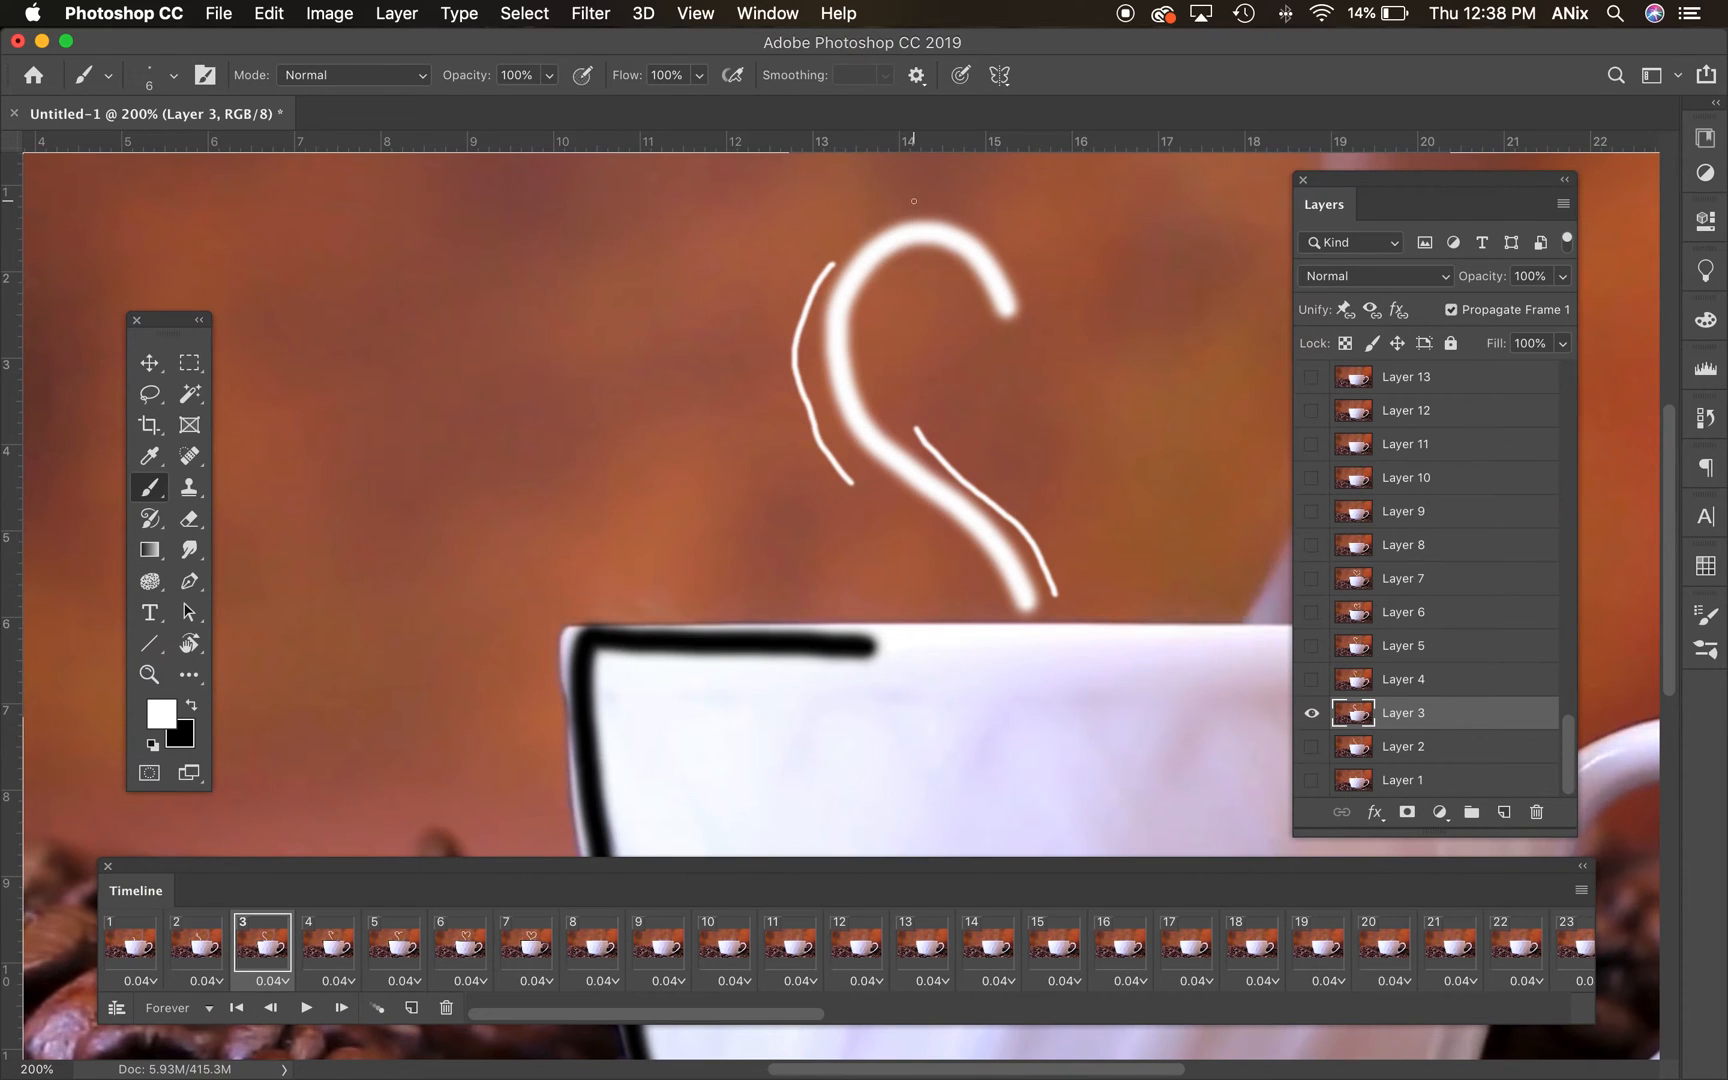
- Step through frames 4 to 7 and sketch white accent lines around the finished heart on frame 7
click(326, 942)
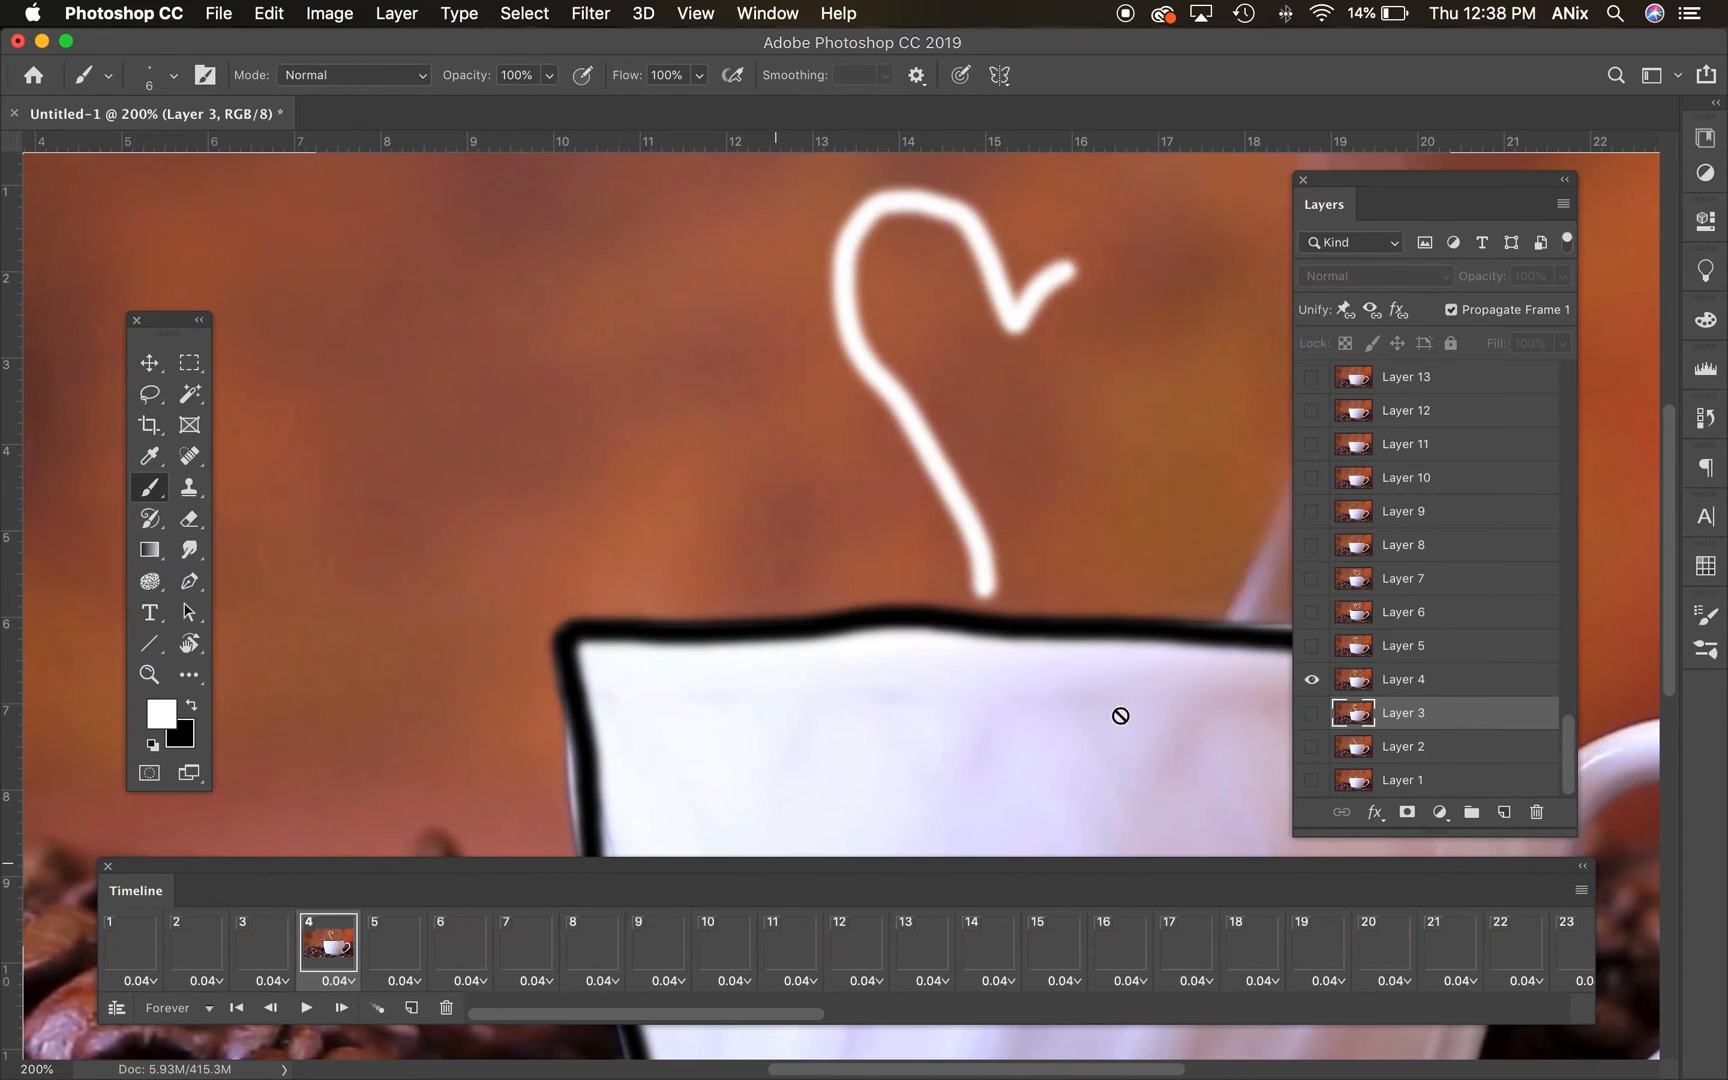
click(1404, 679)
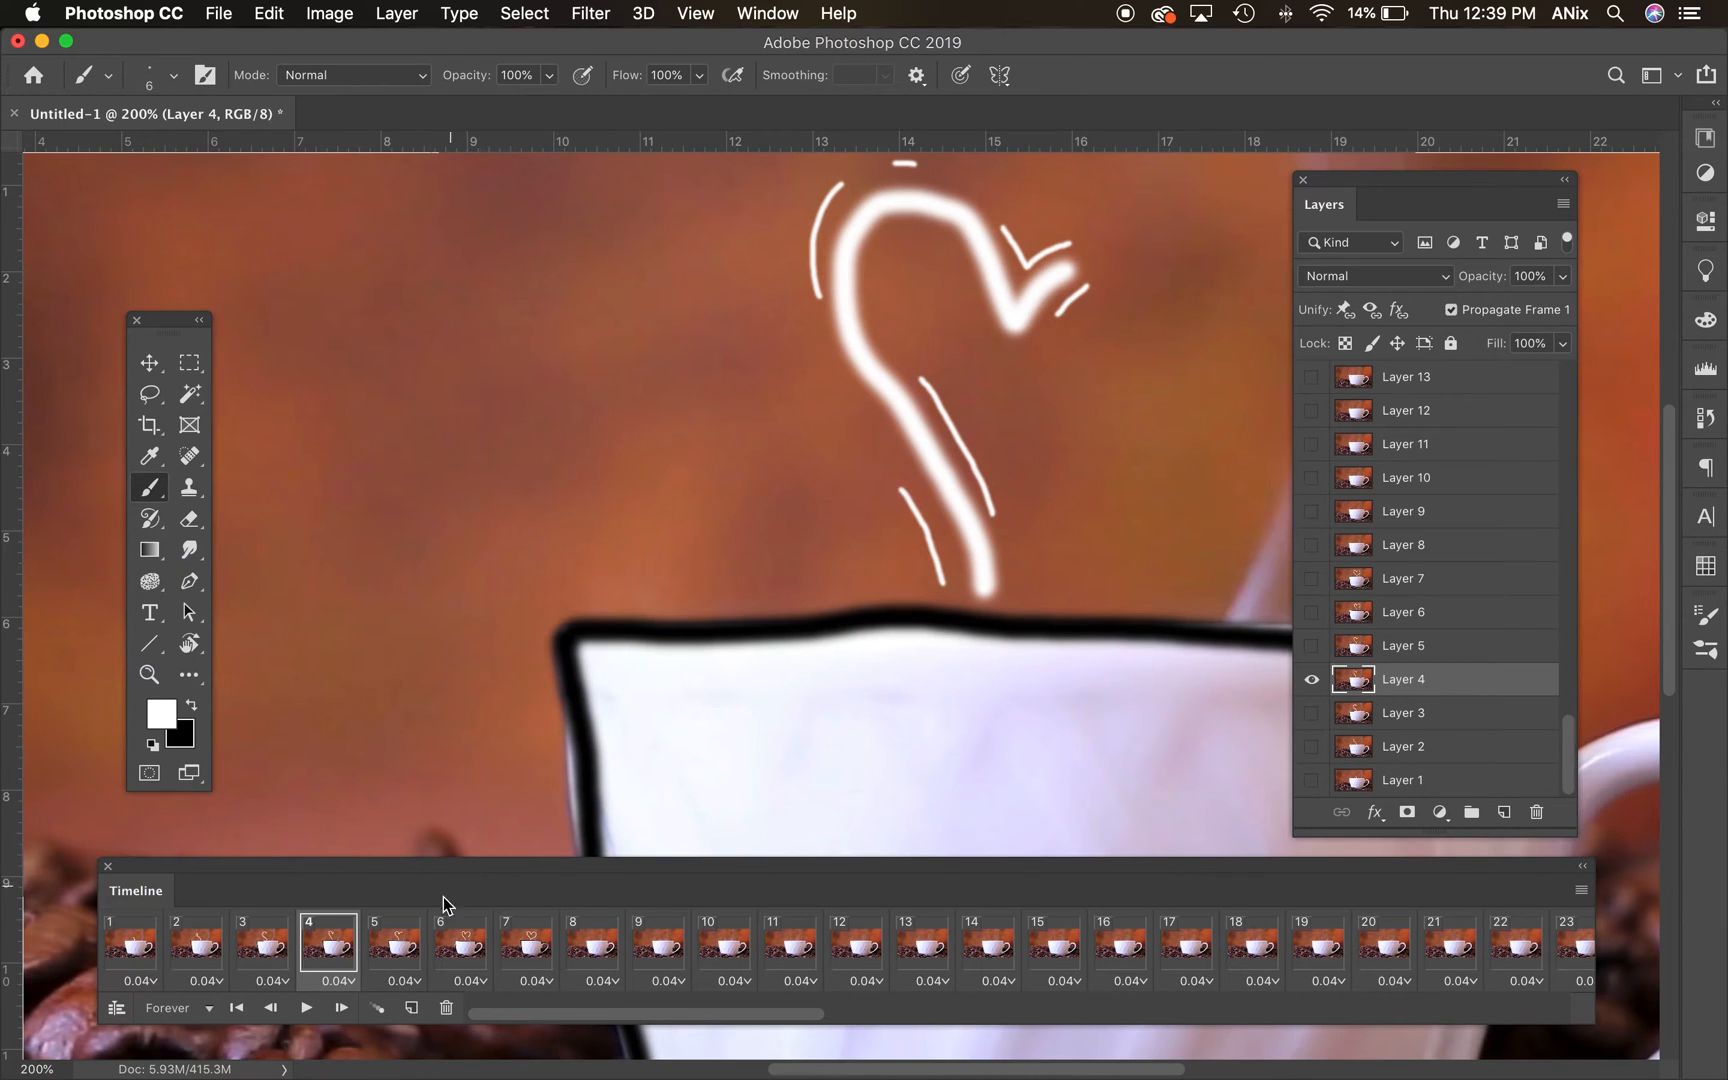
click(392, 942)
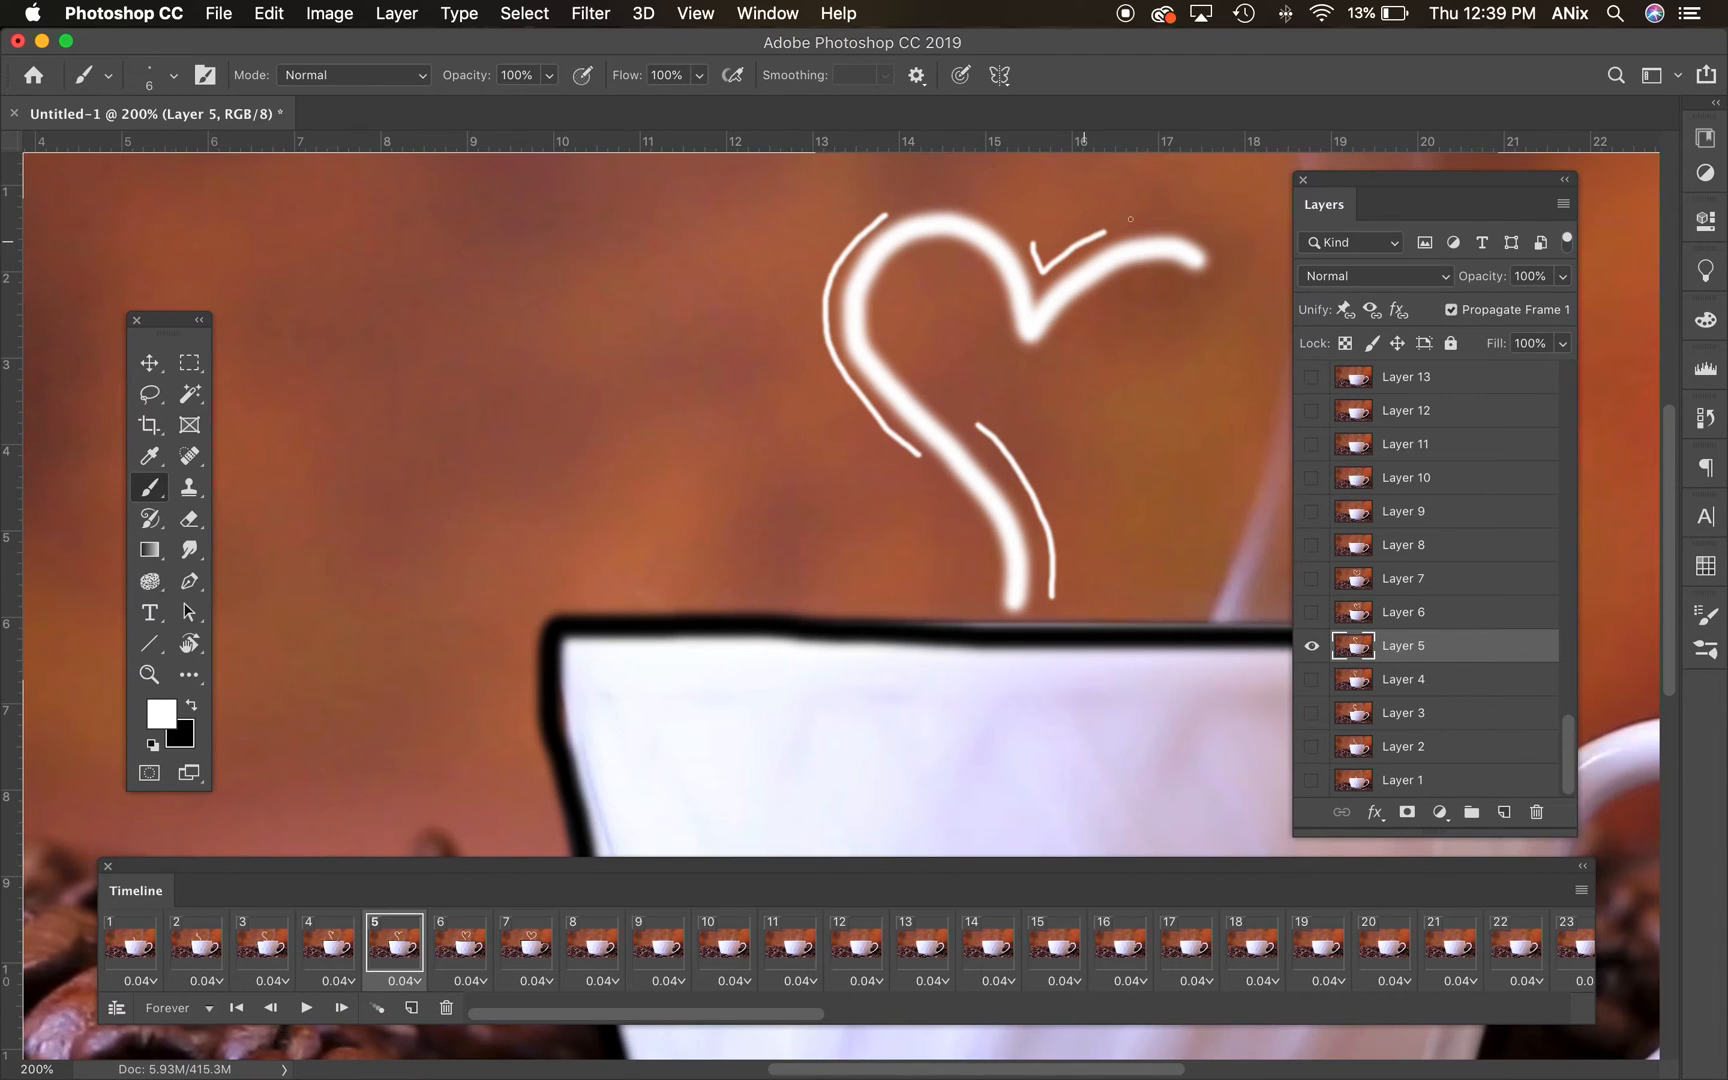
click(460, 946)
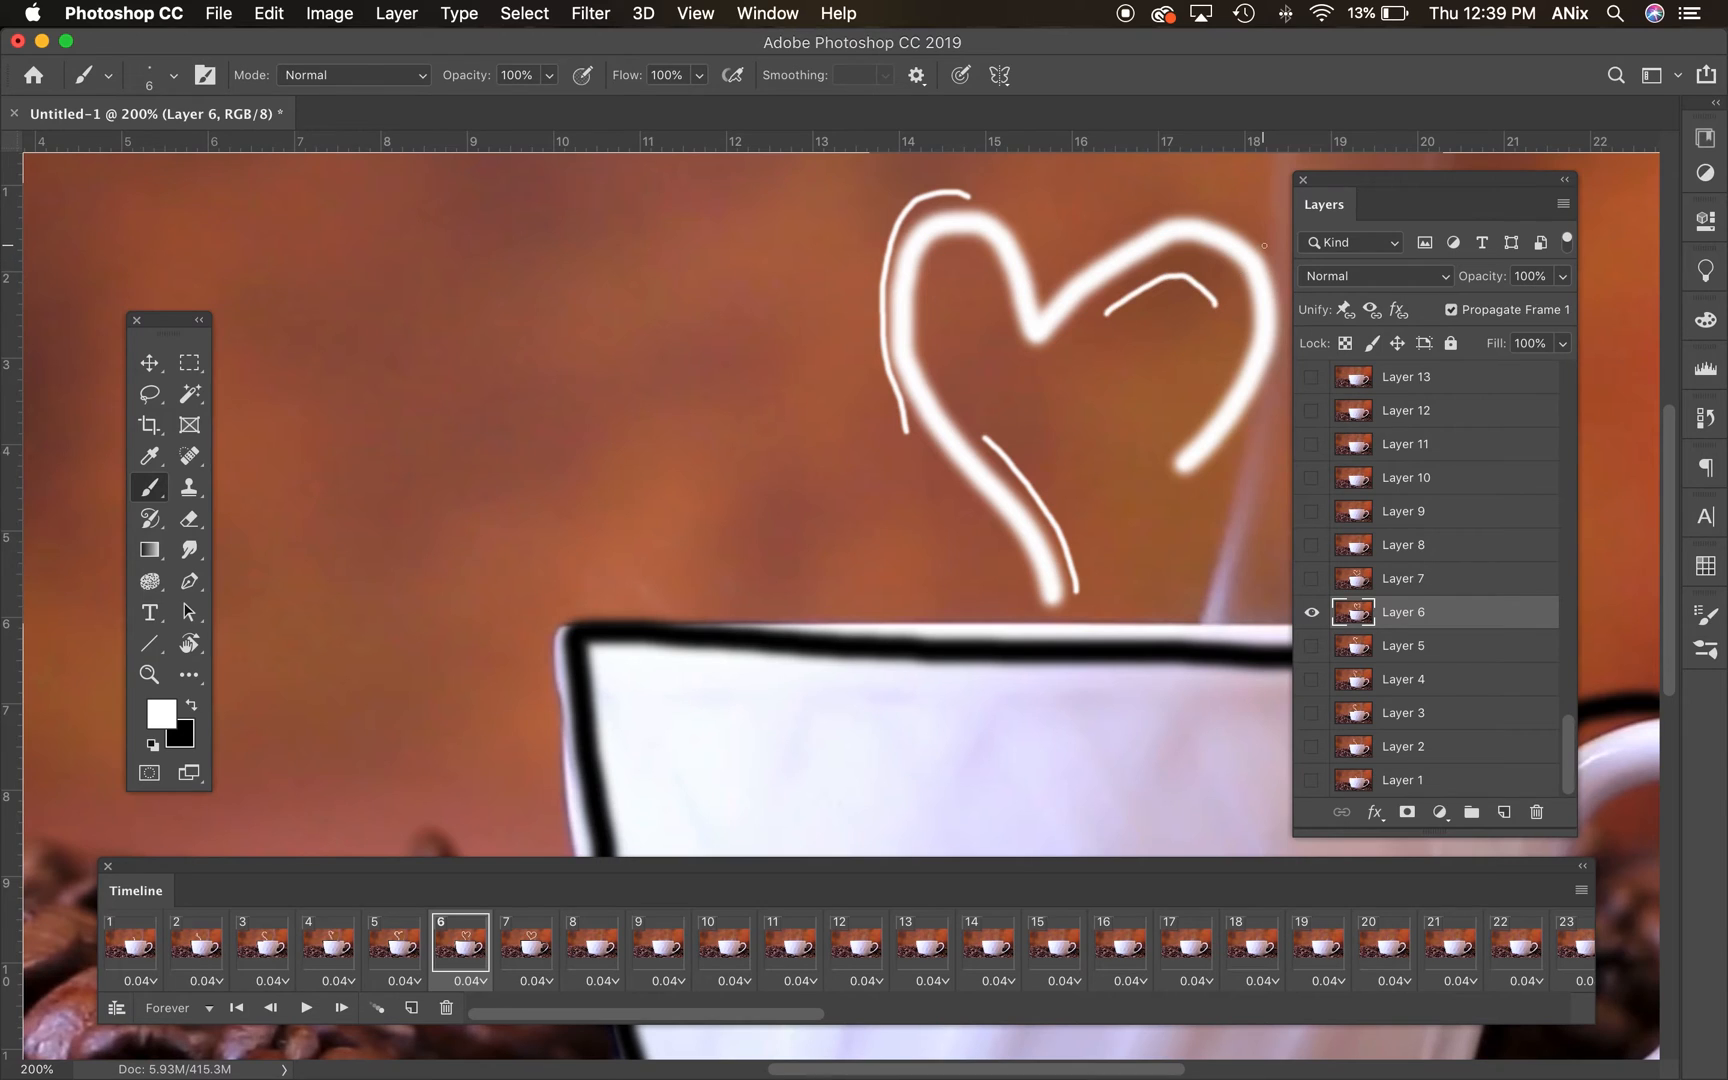
click(526, 944)
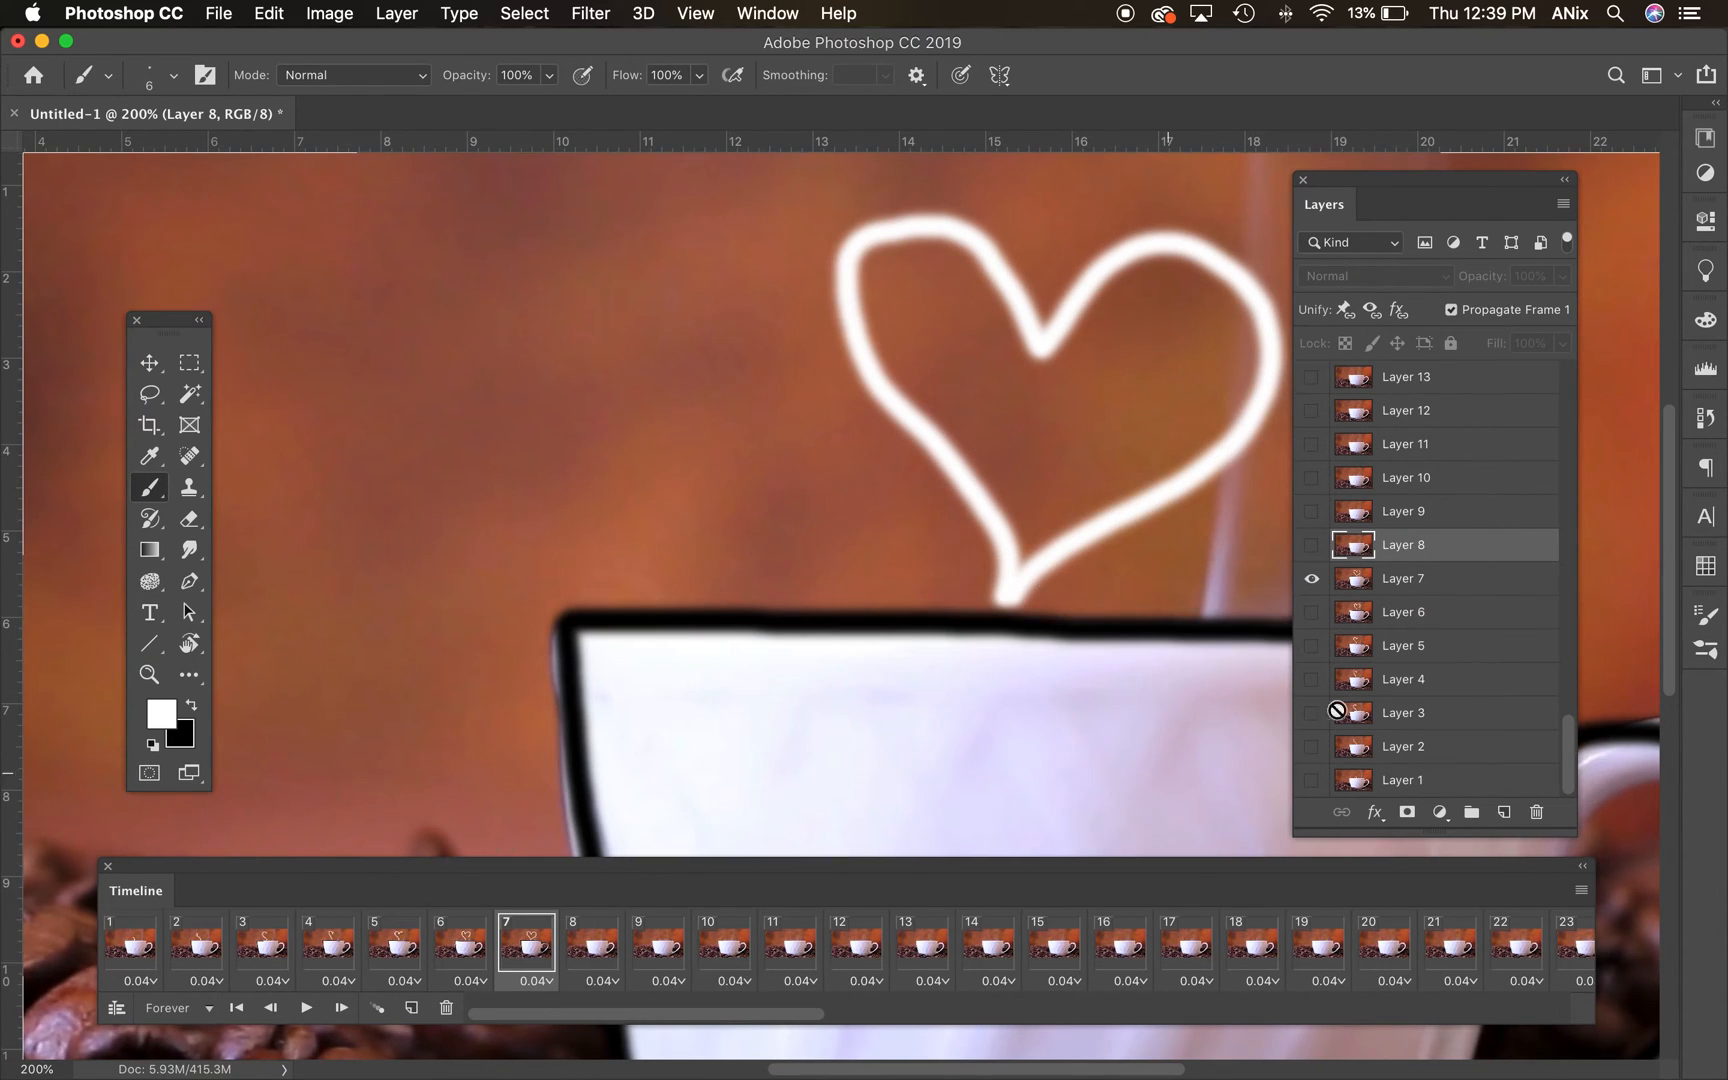
drag(1058, 590, 1152, 531)
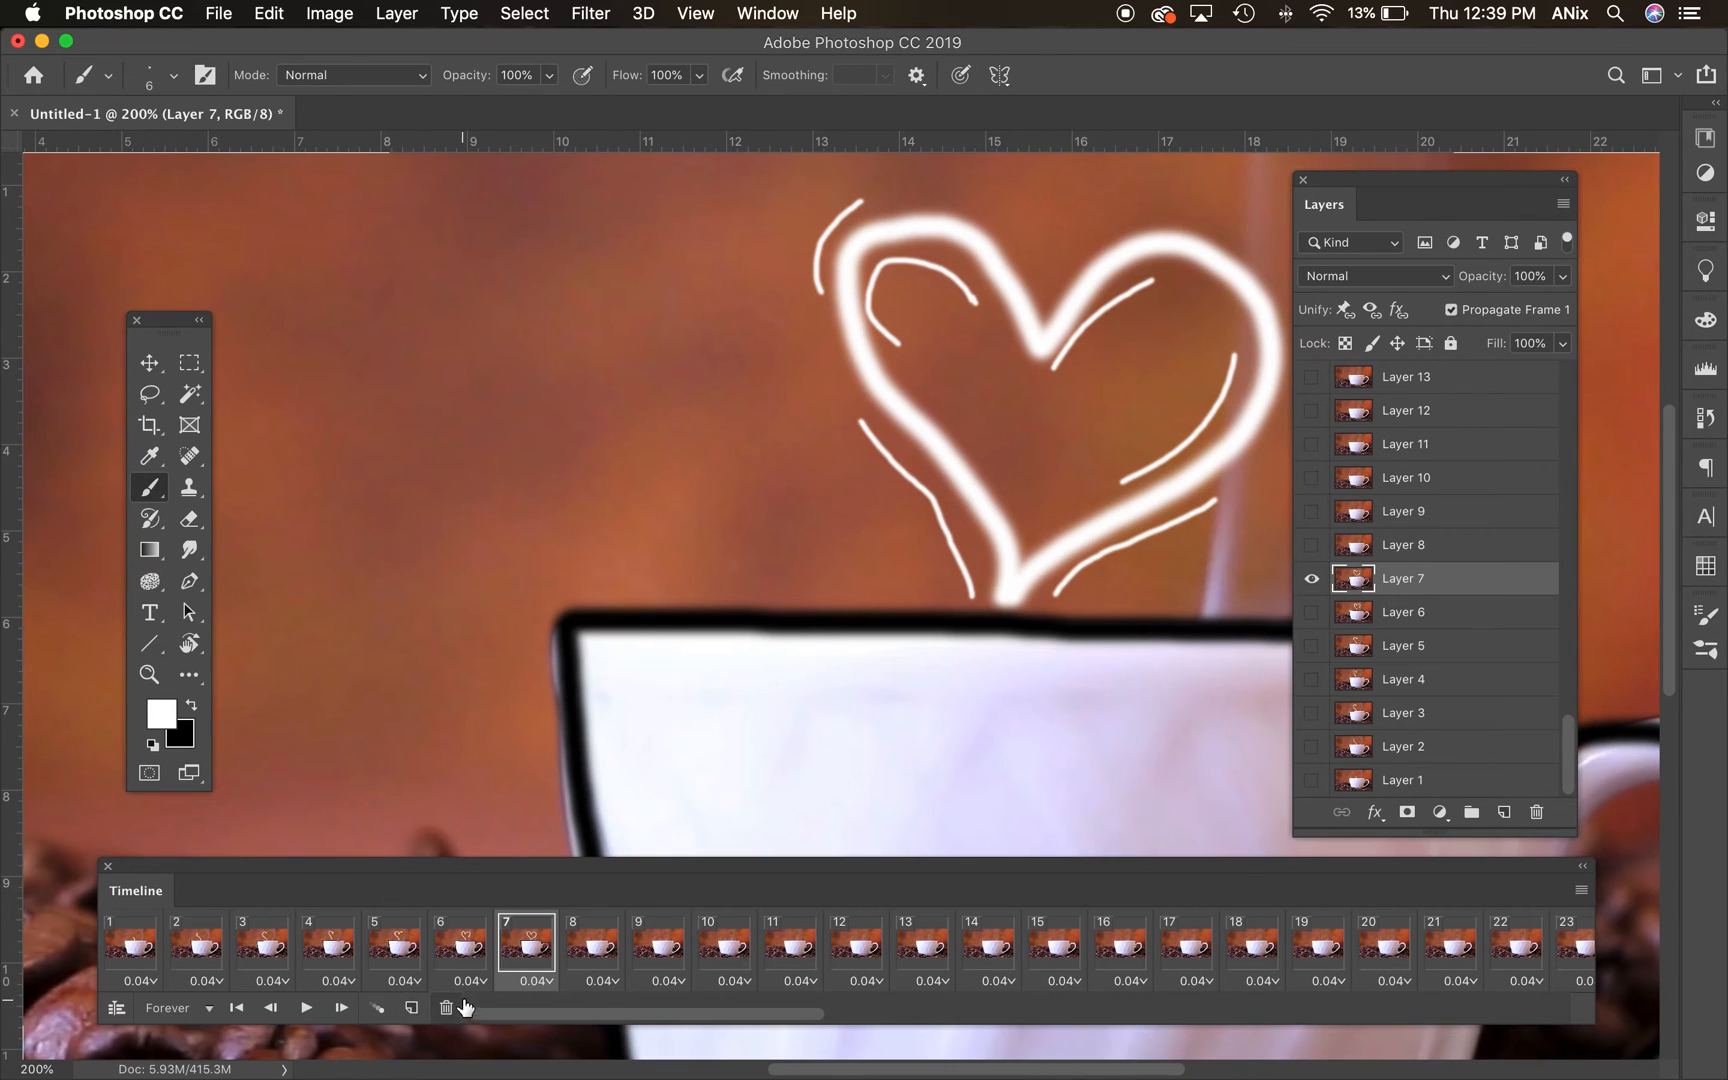
mouse_move(551, 986)
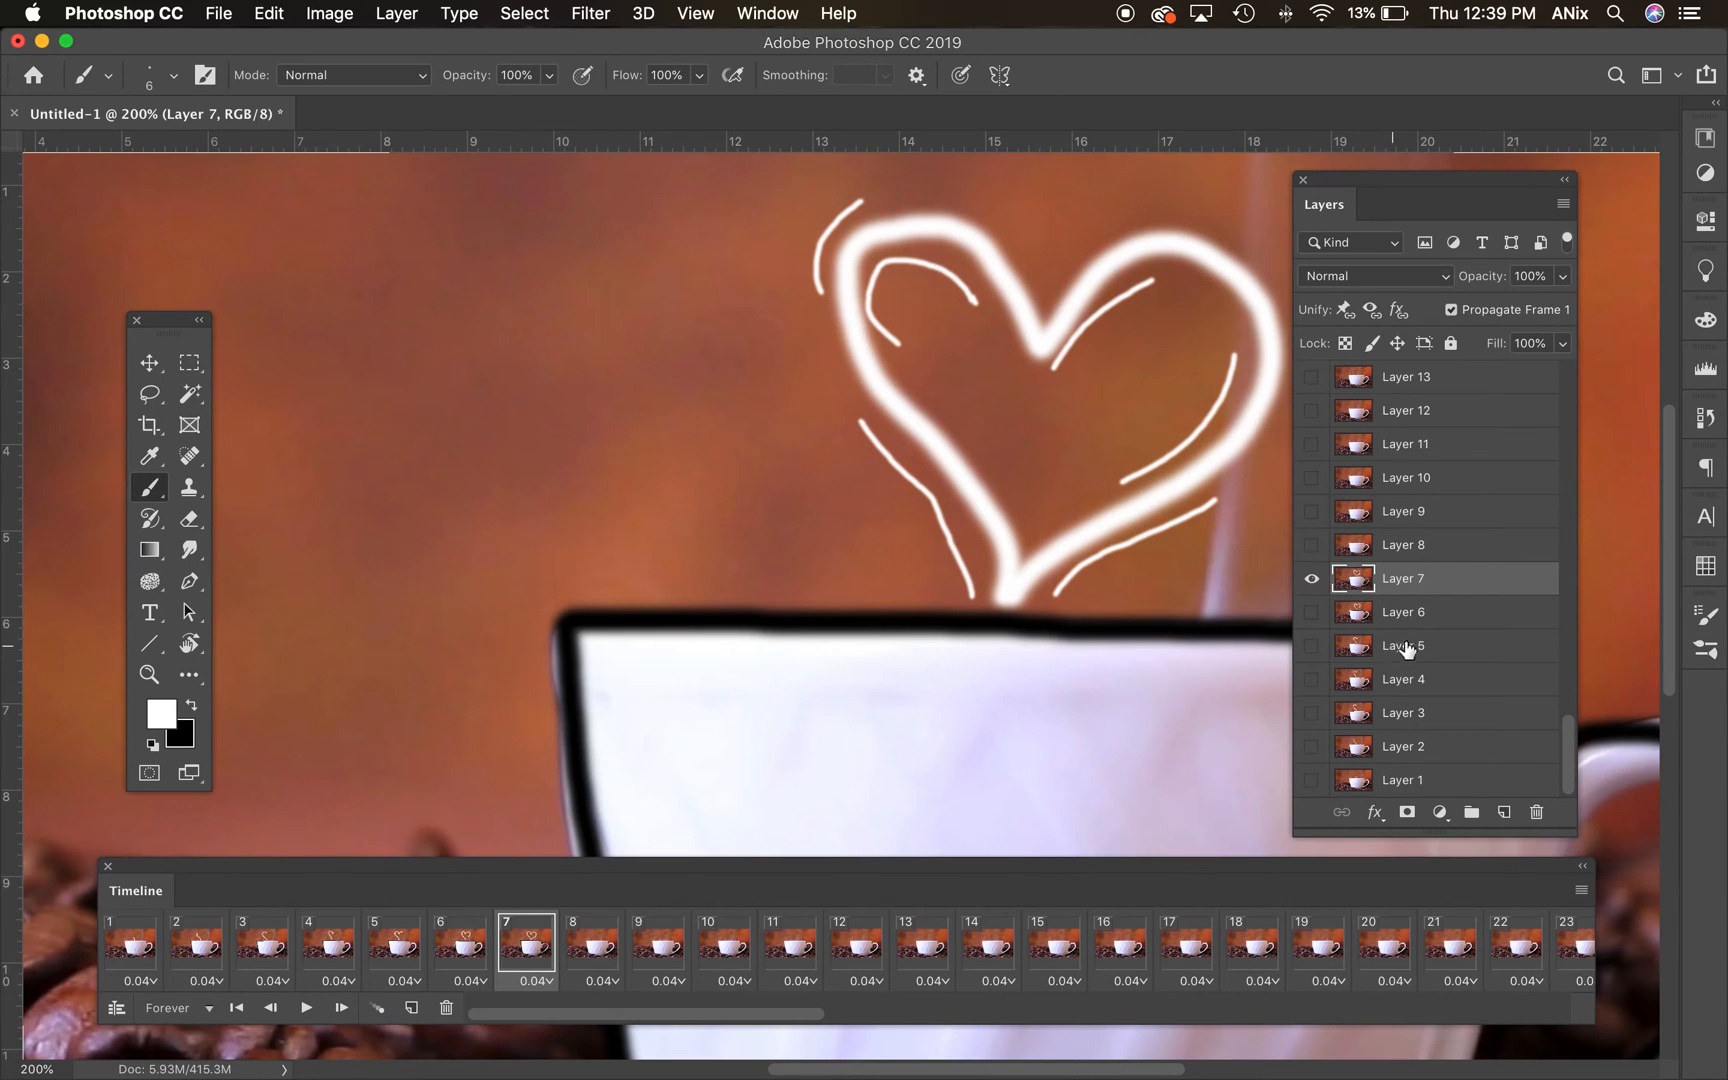
- Select Layers 8 through 70 and delete them, leaving only the seven animation layers
click(1405, 543)
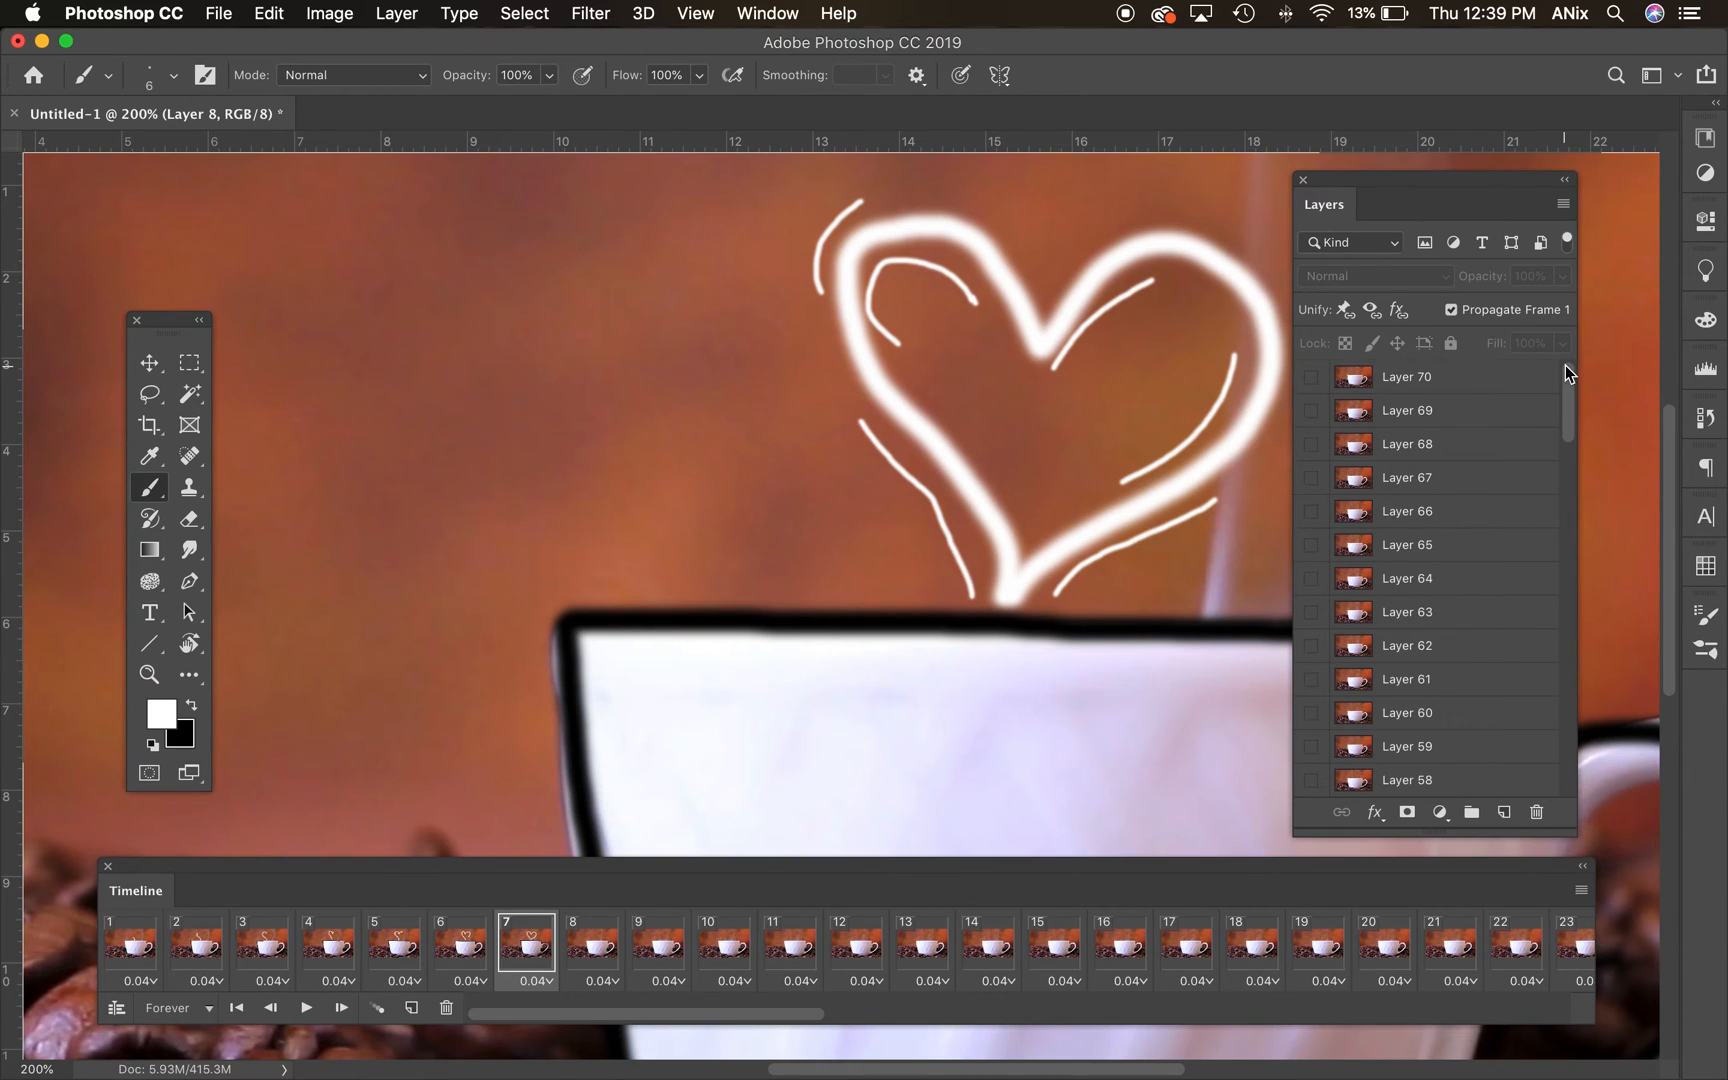
scroll(down, 3)
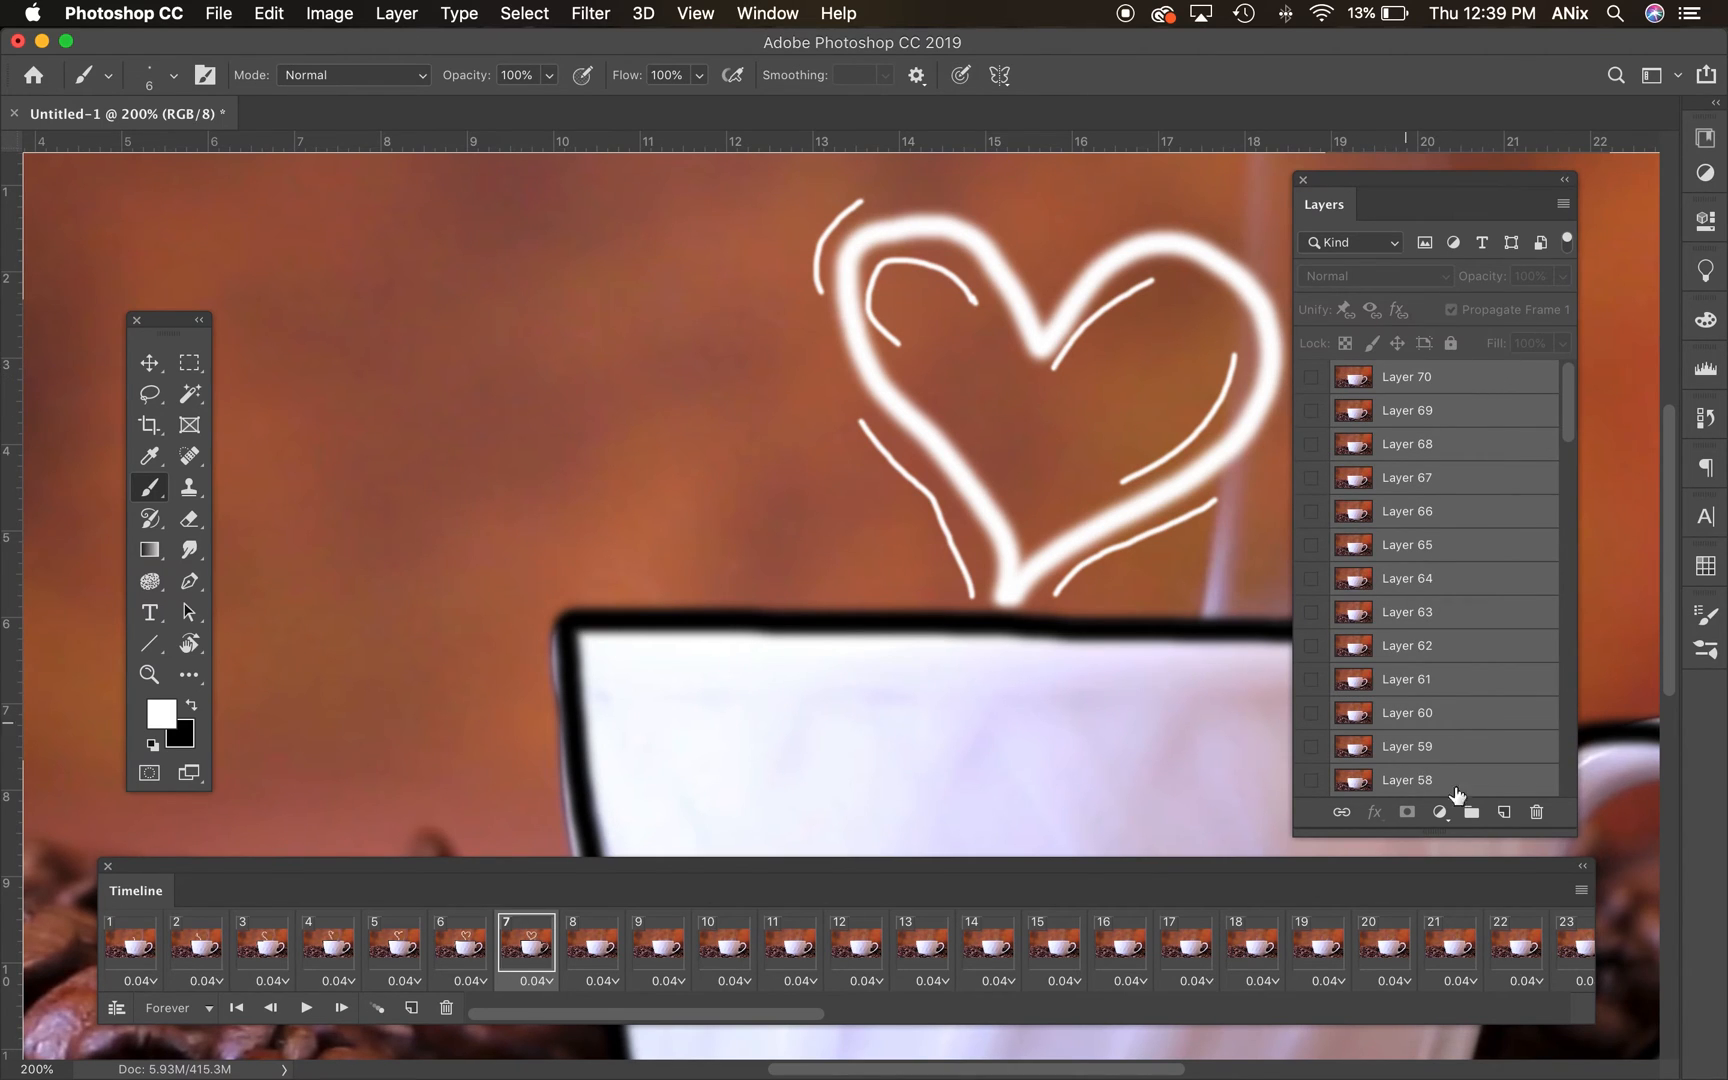
click(1535, 812)
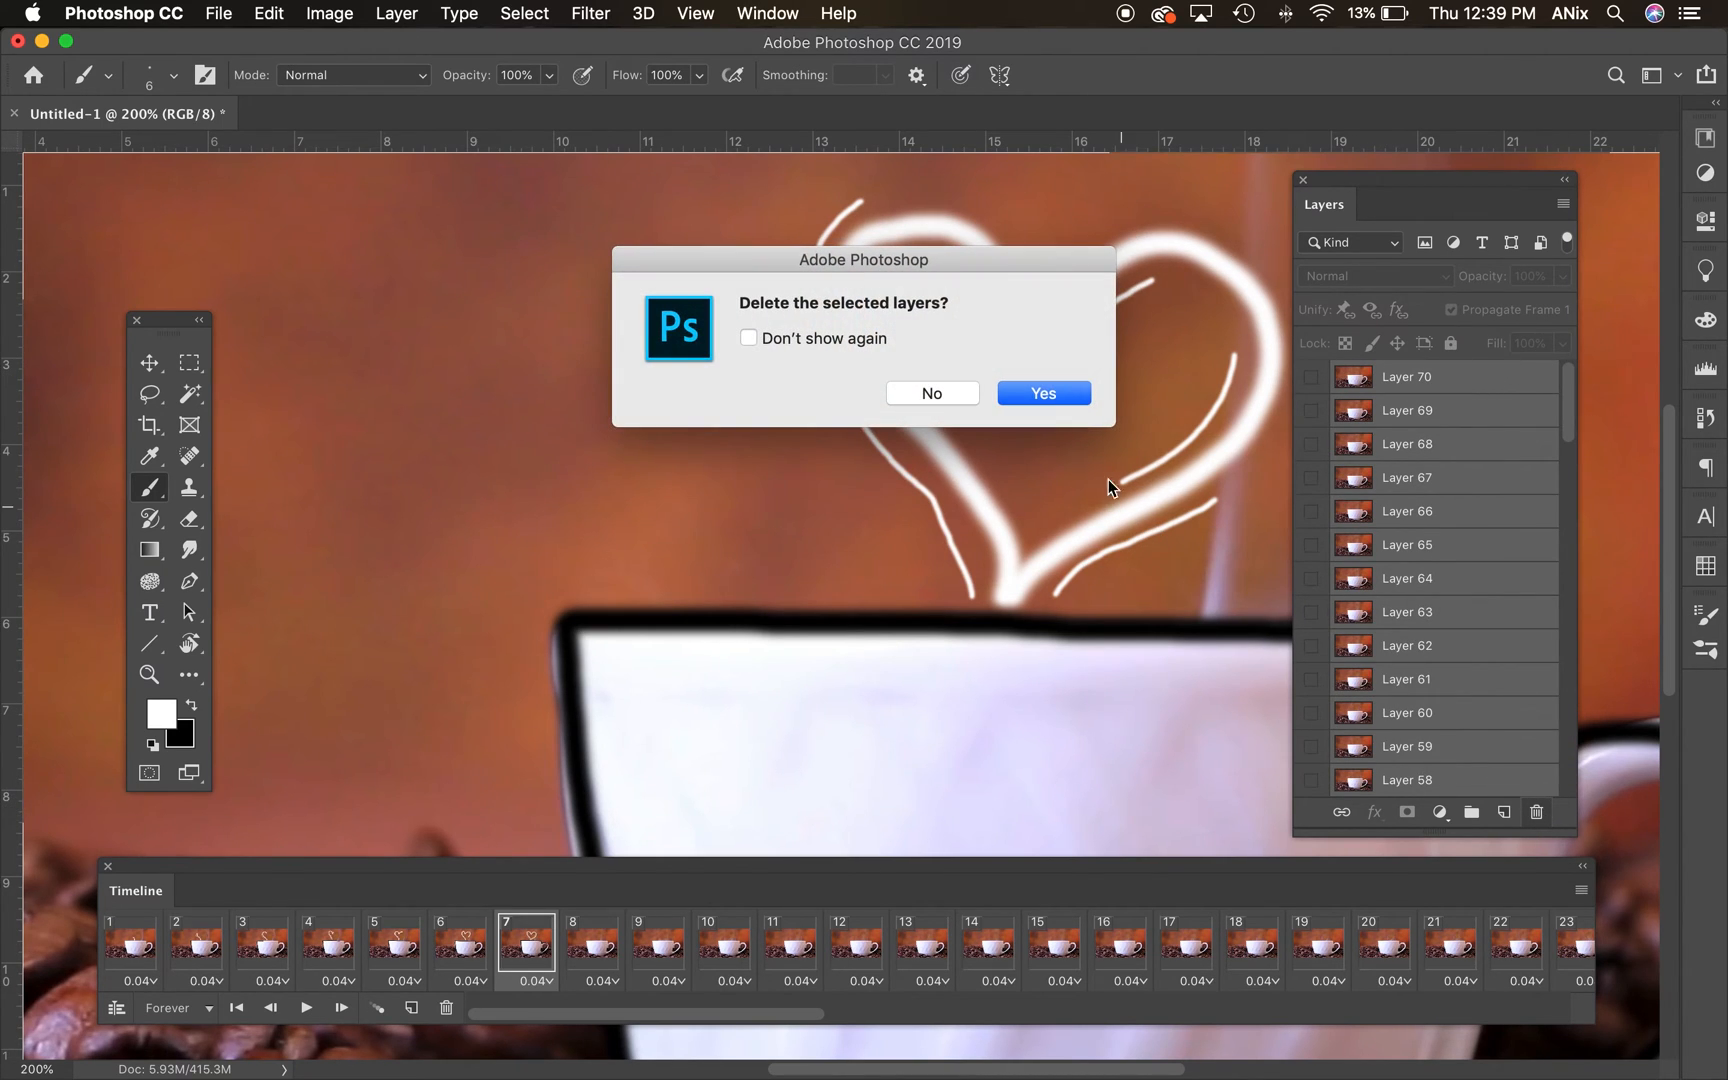
click(1041, 393)
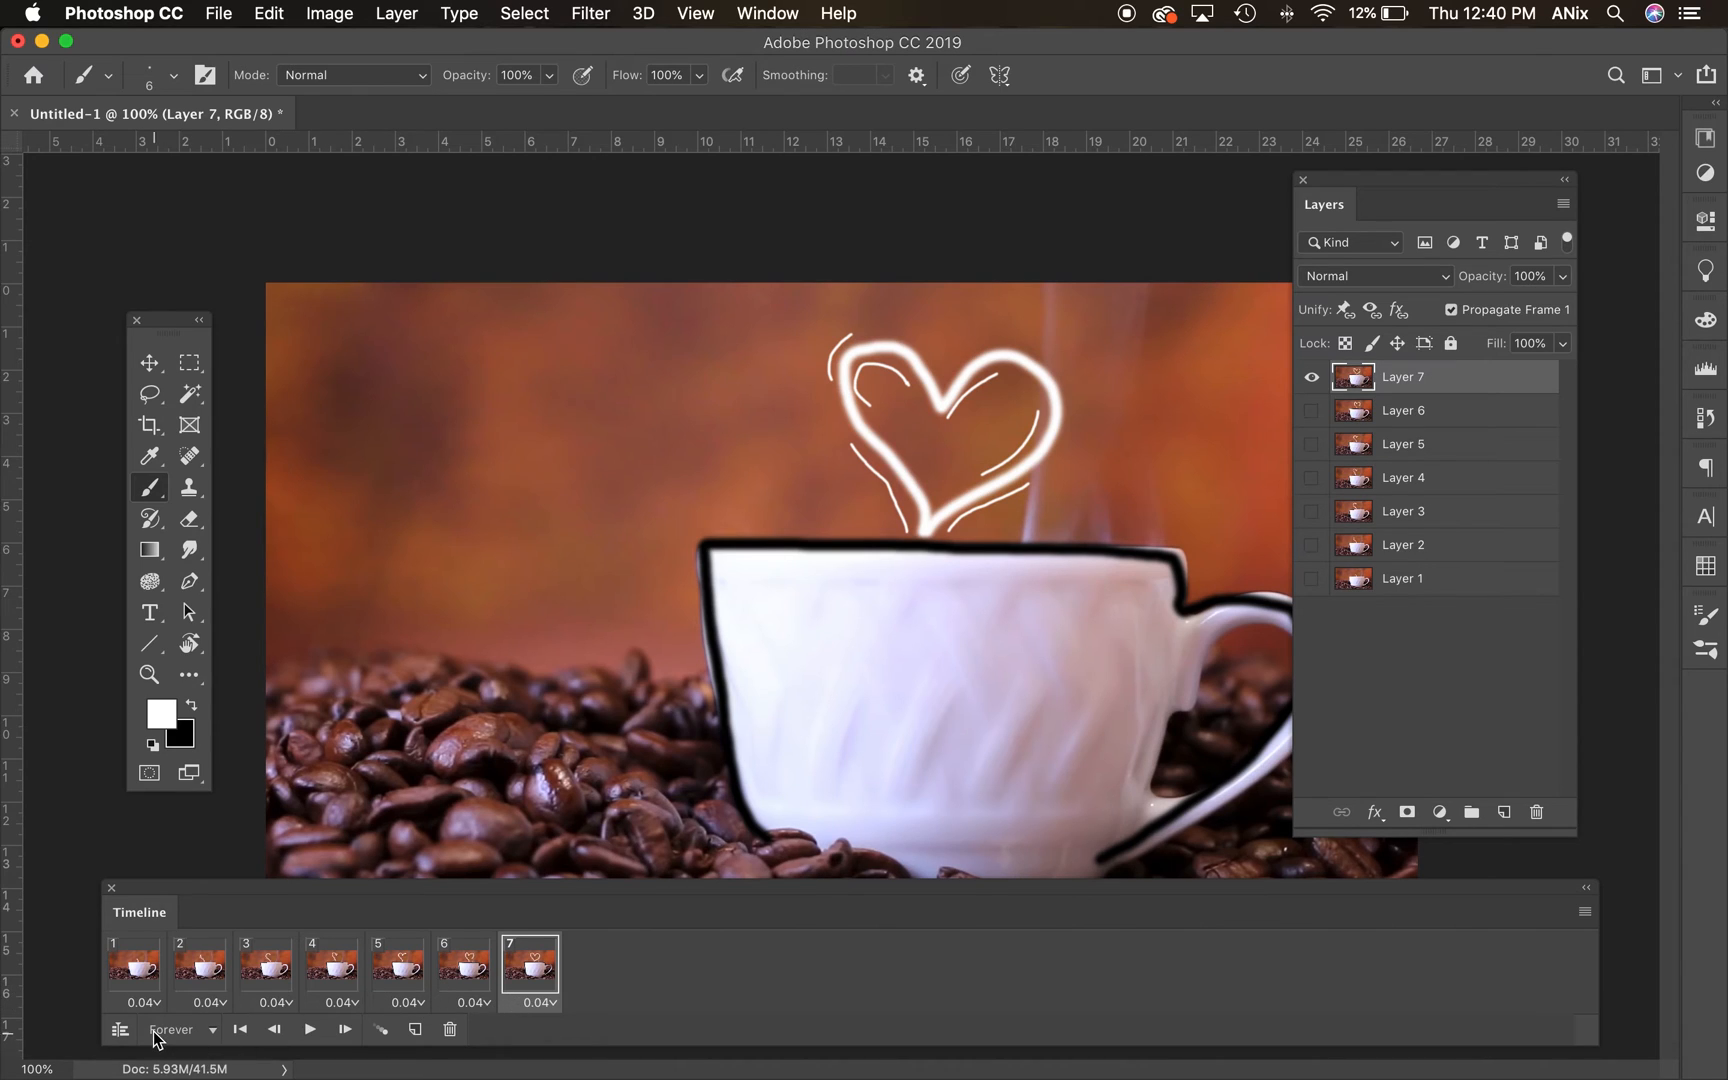
- Set every frame's delay, play the animation preview, and stop it back on frame 1
click(182, 1029)
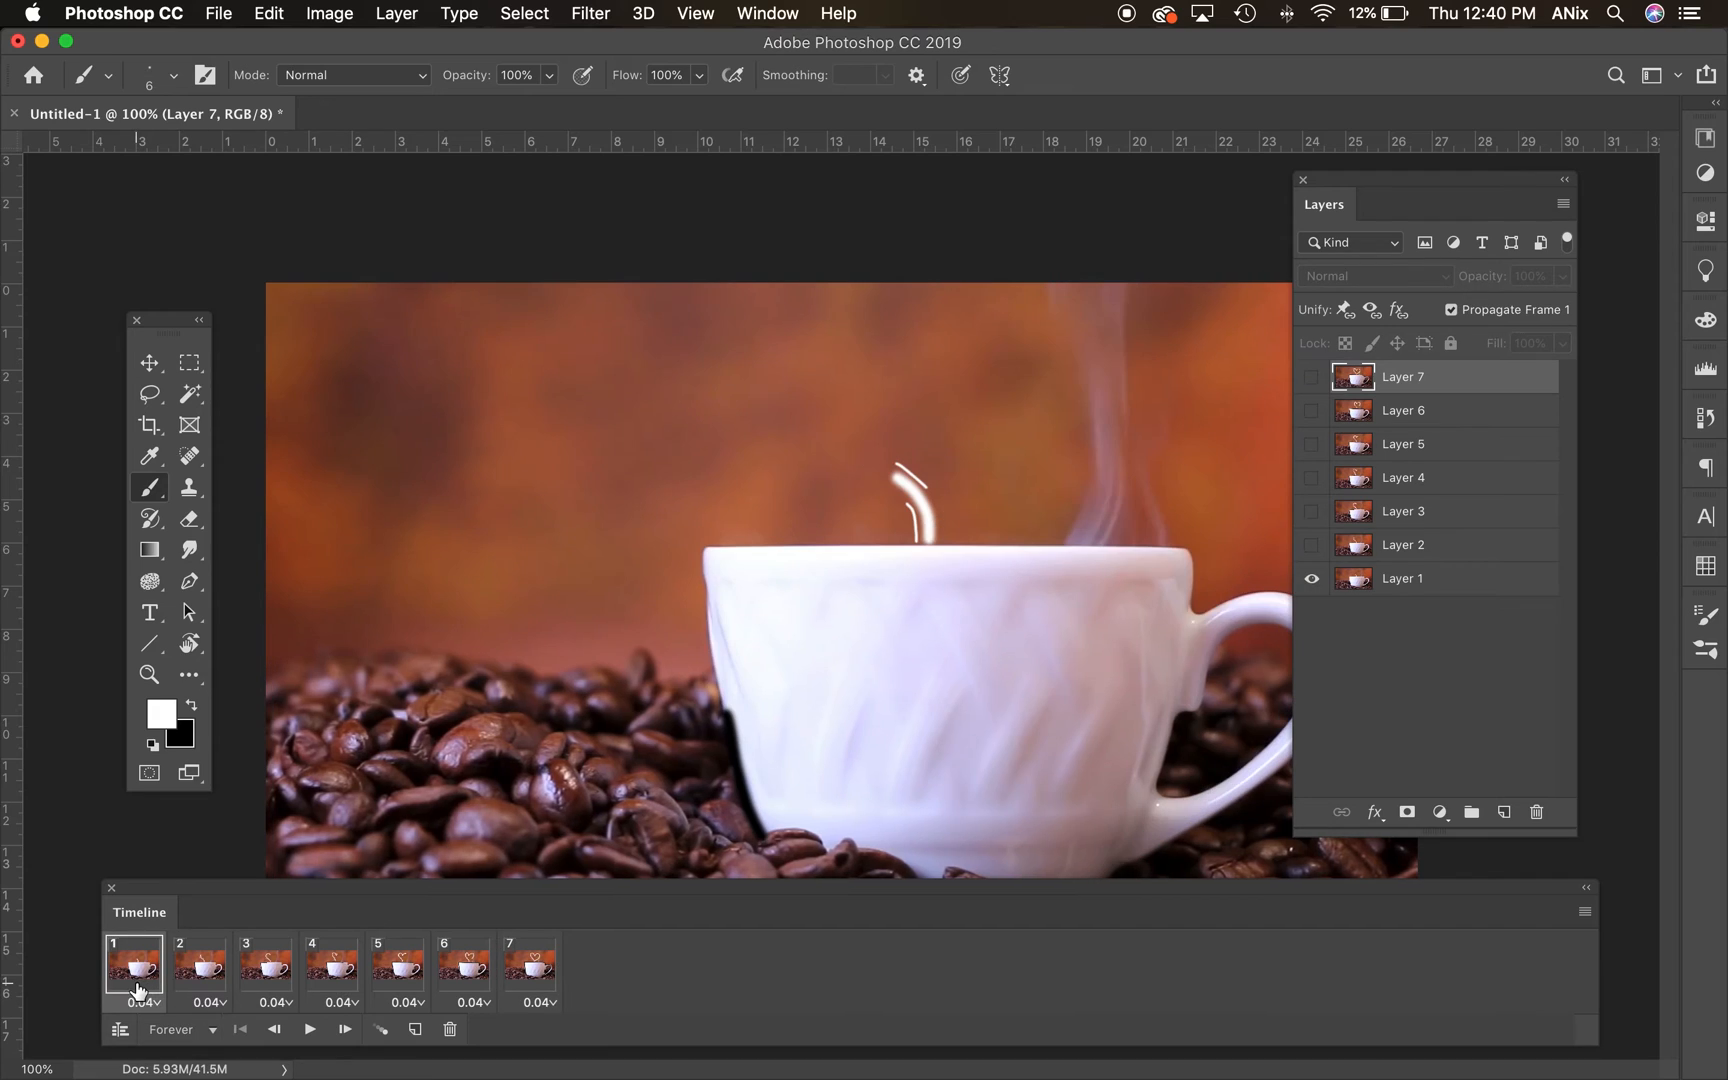
click(141, 1003)
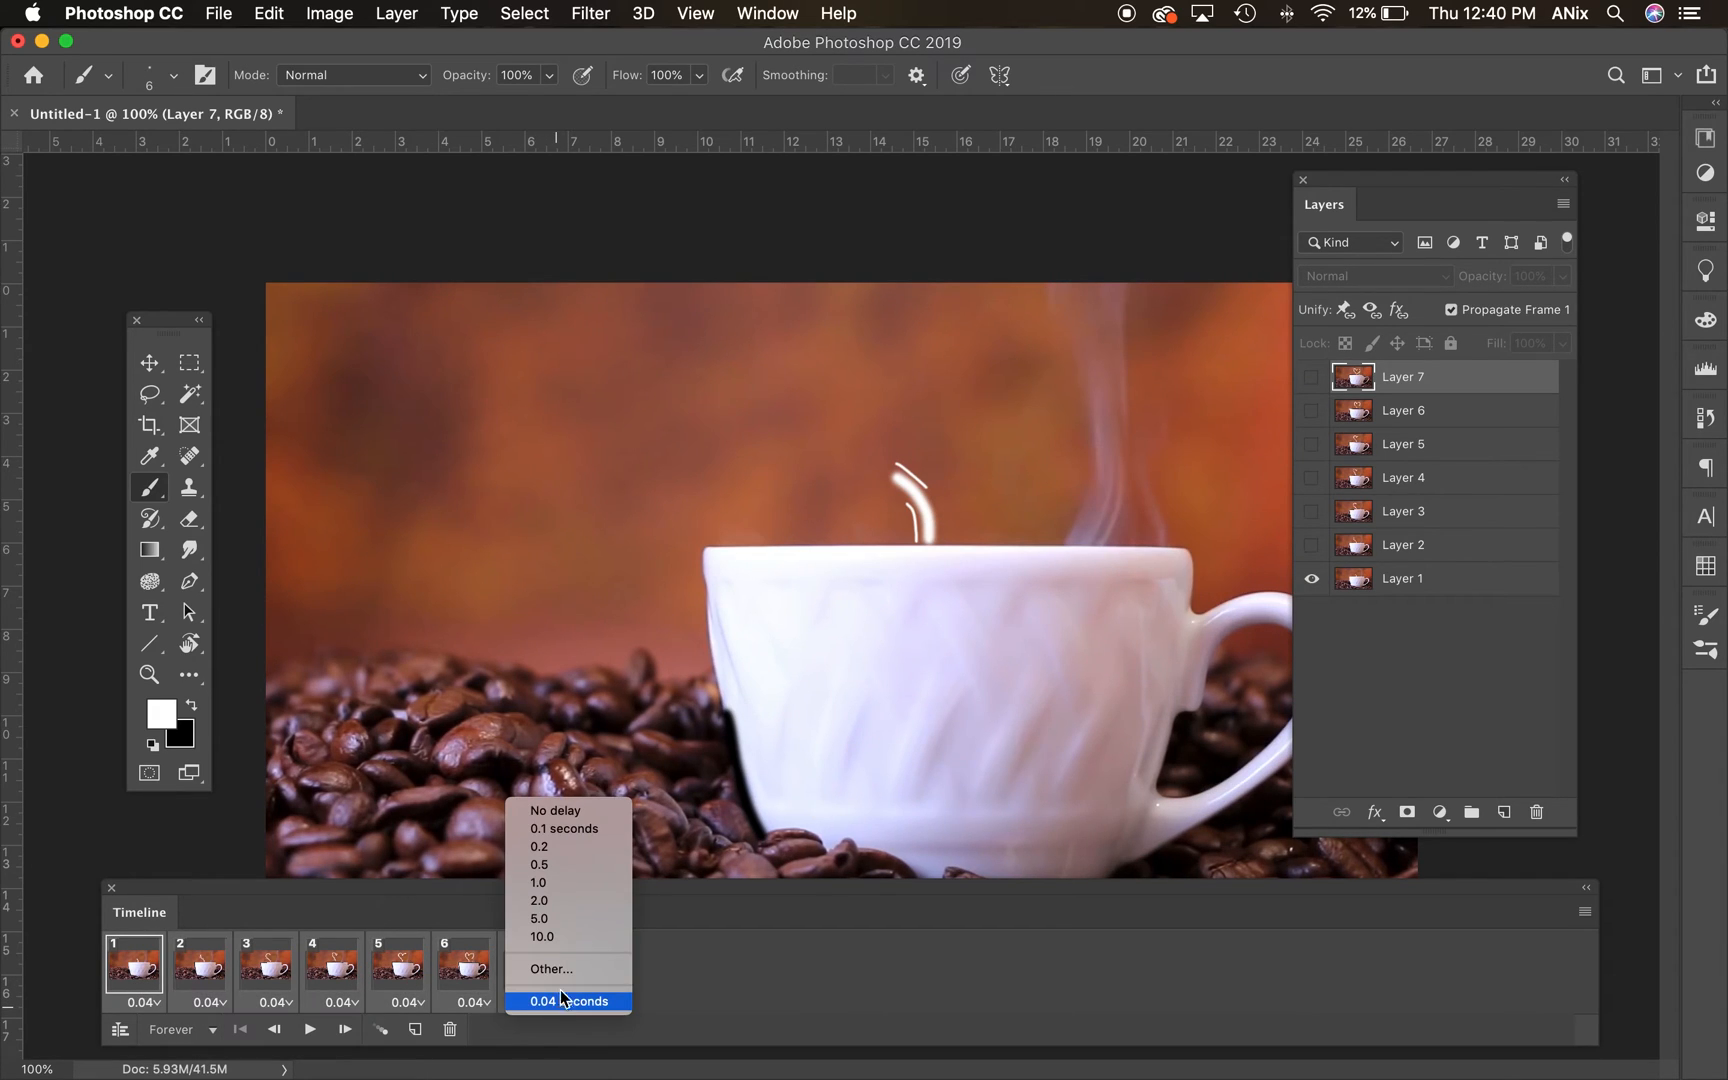
click(539, 864)
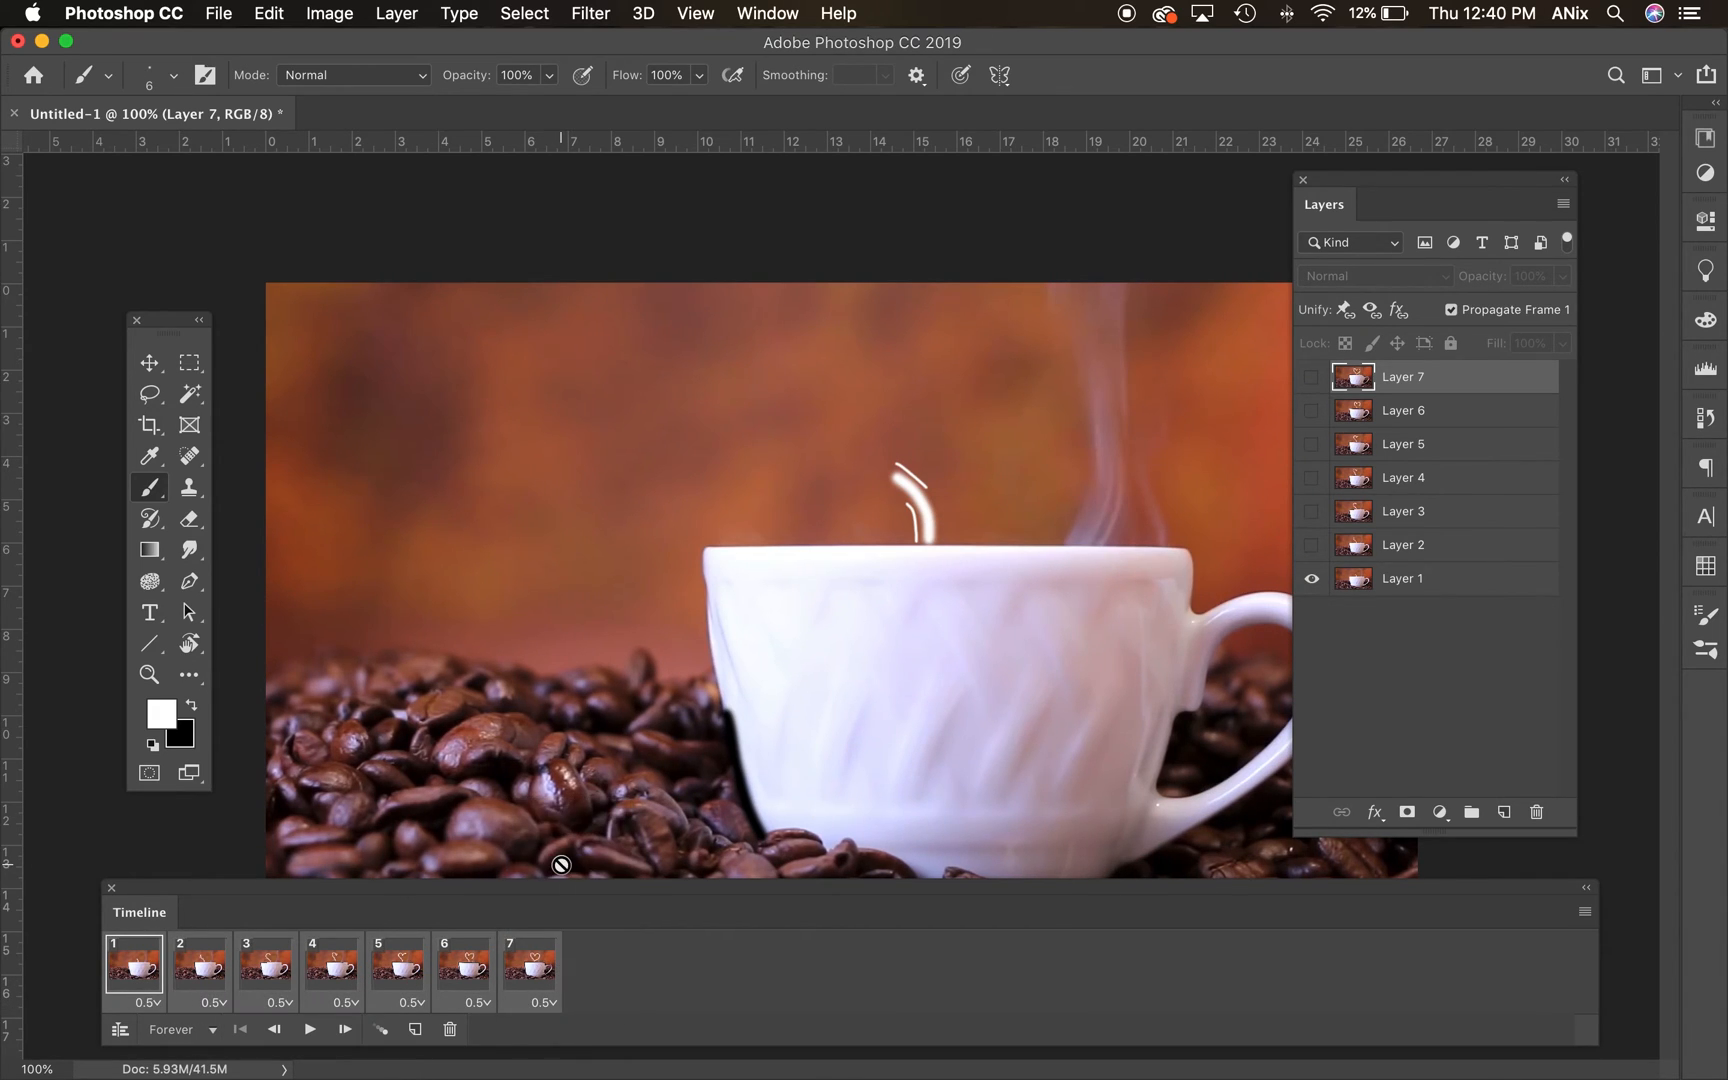
click(310, 1028)
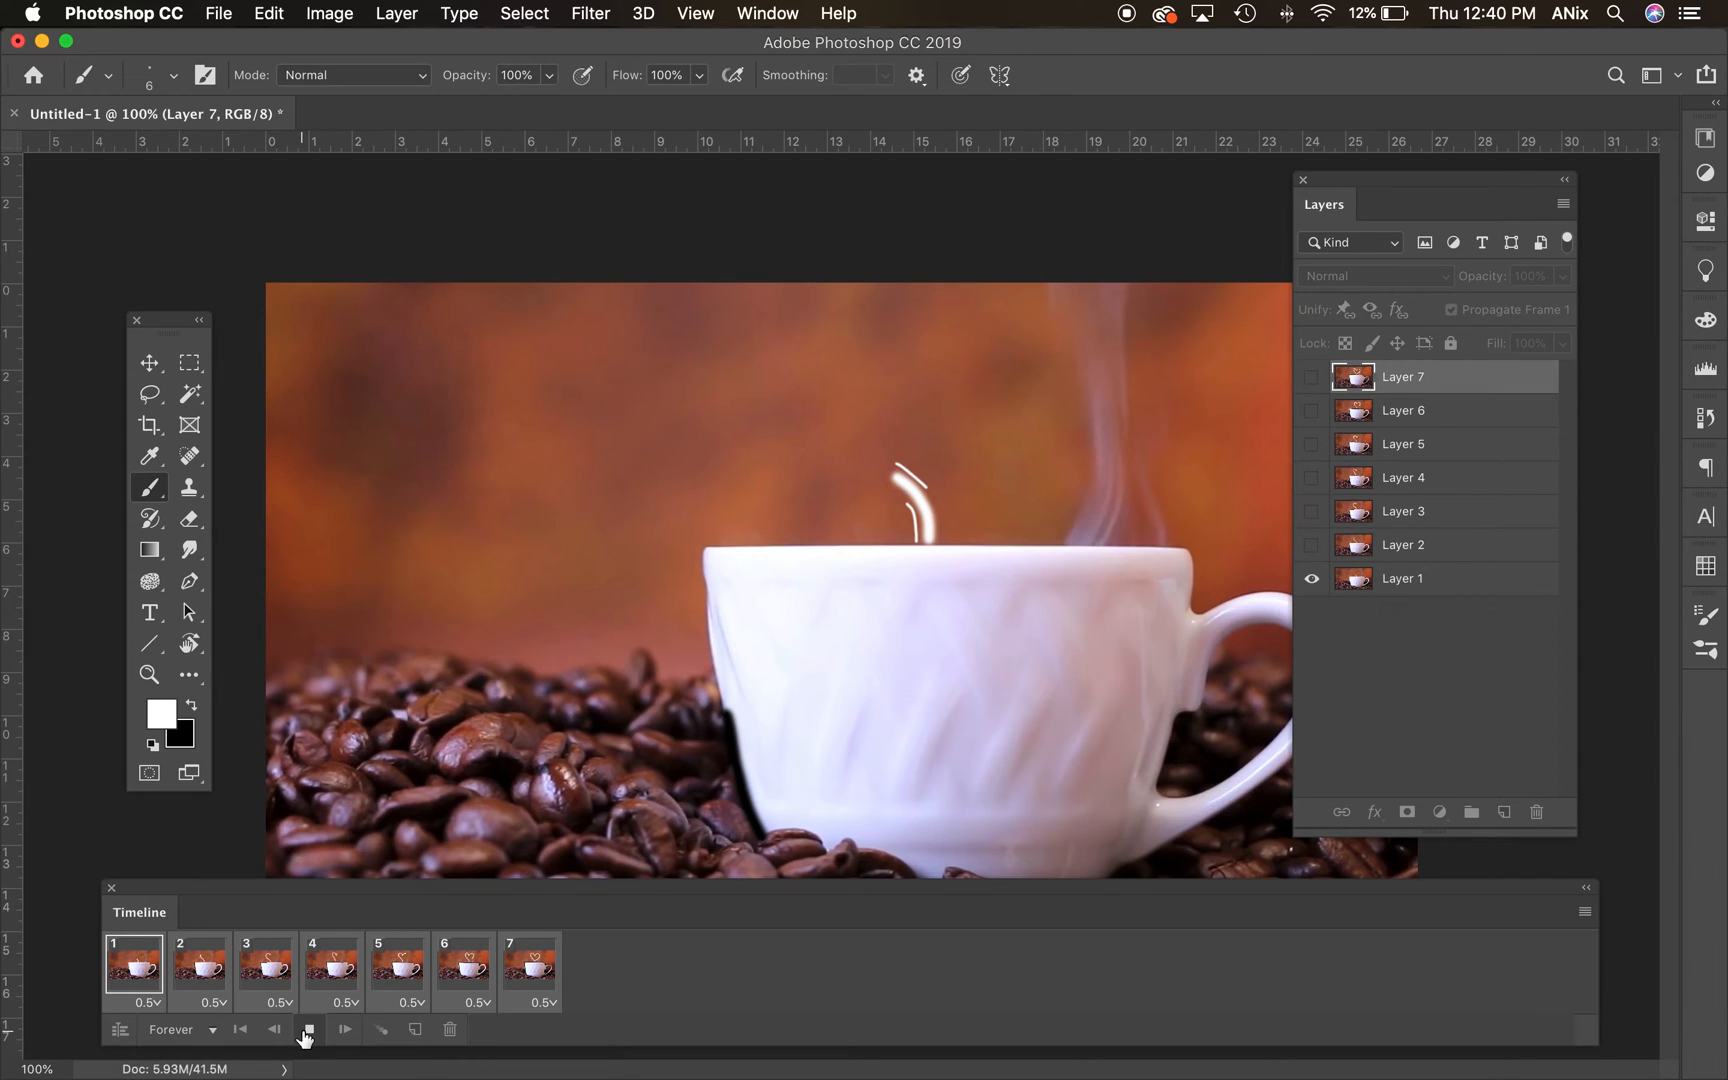
click(306, 1028)
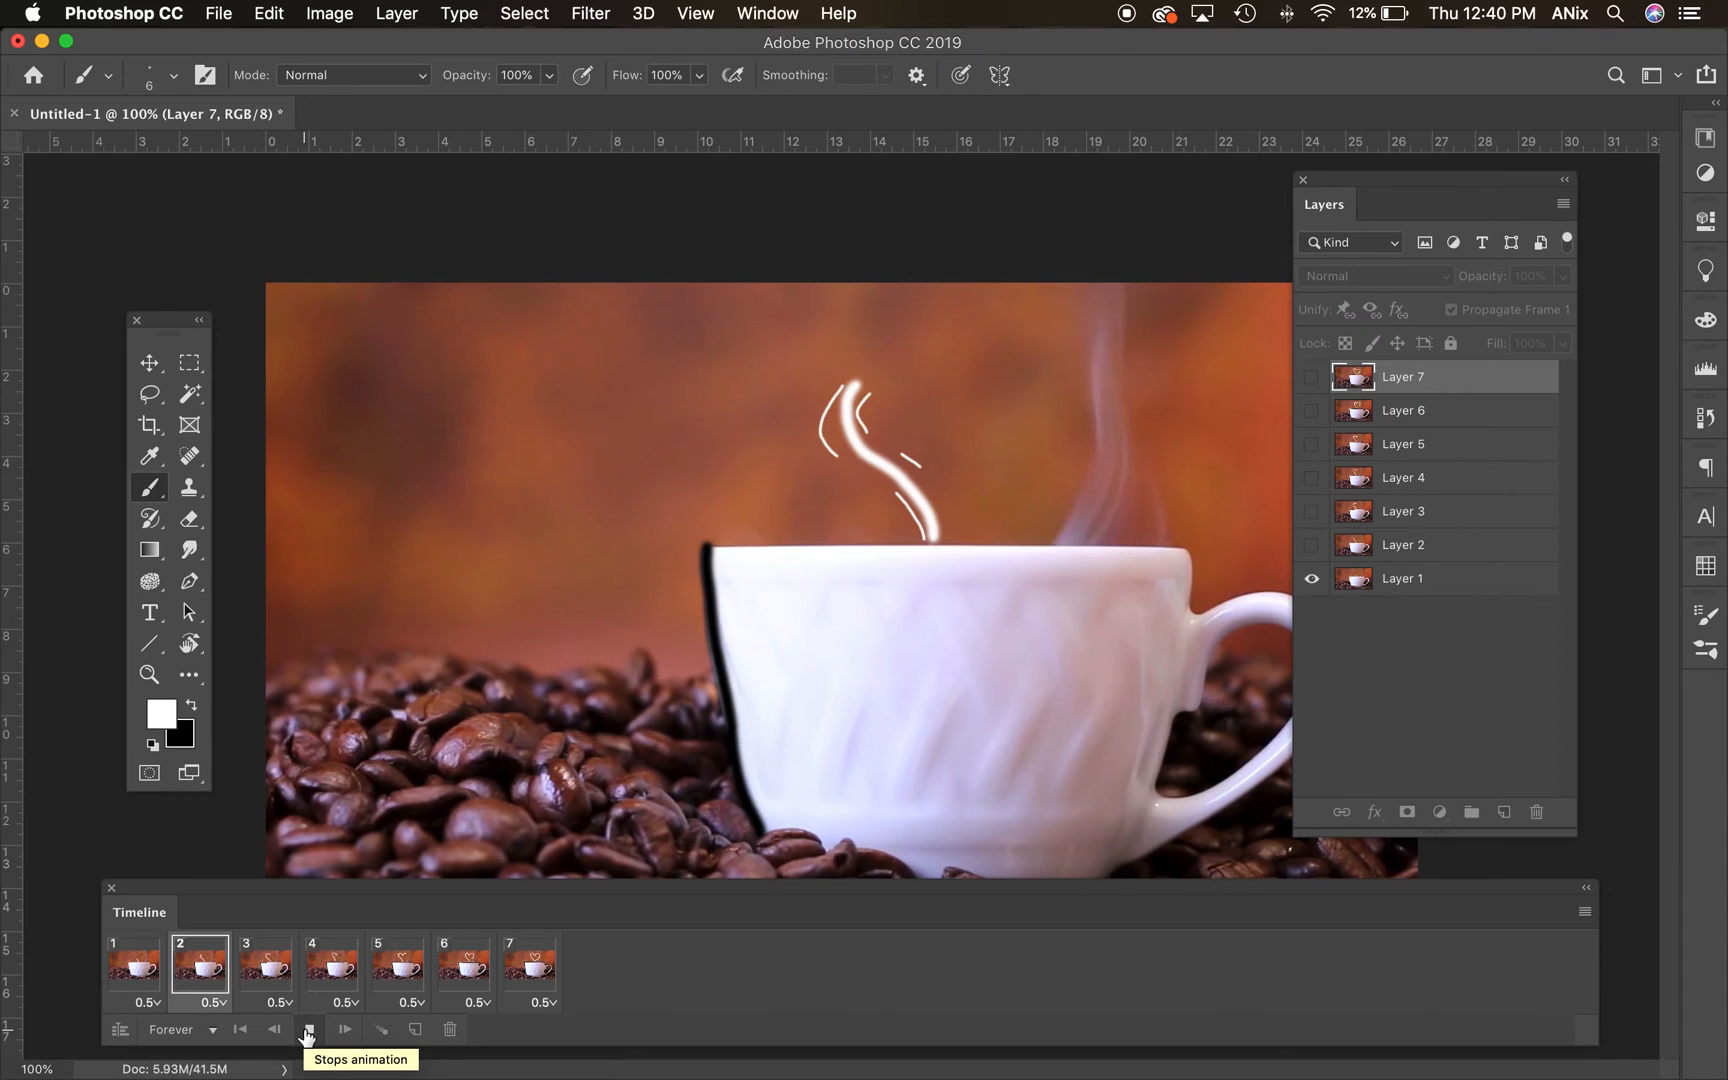
click(309, 1028)
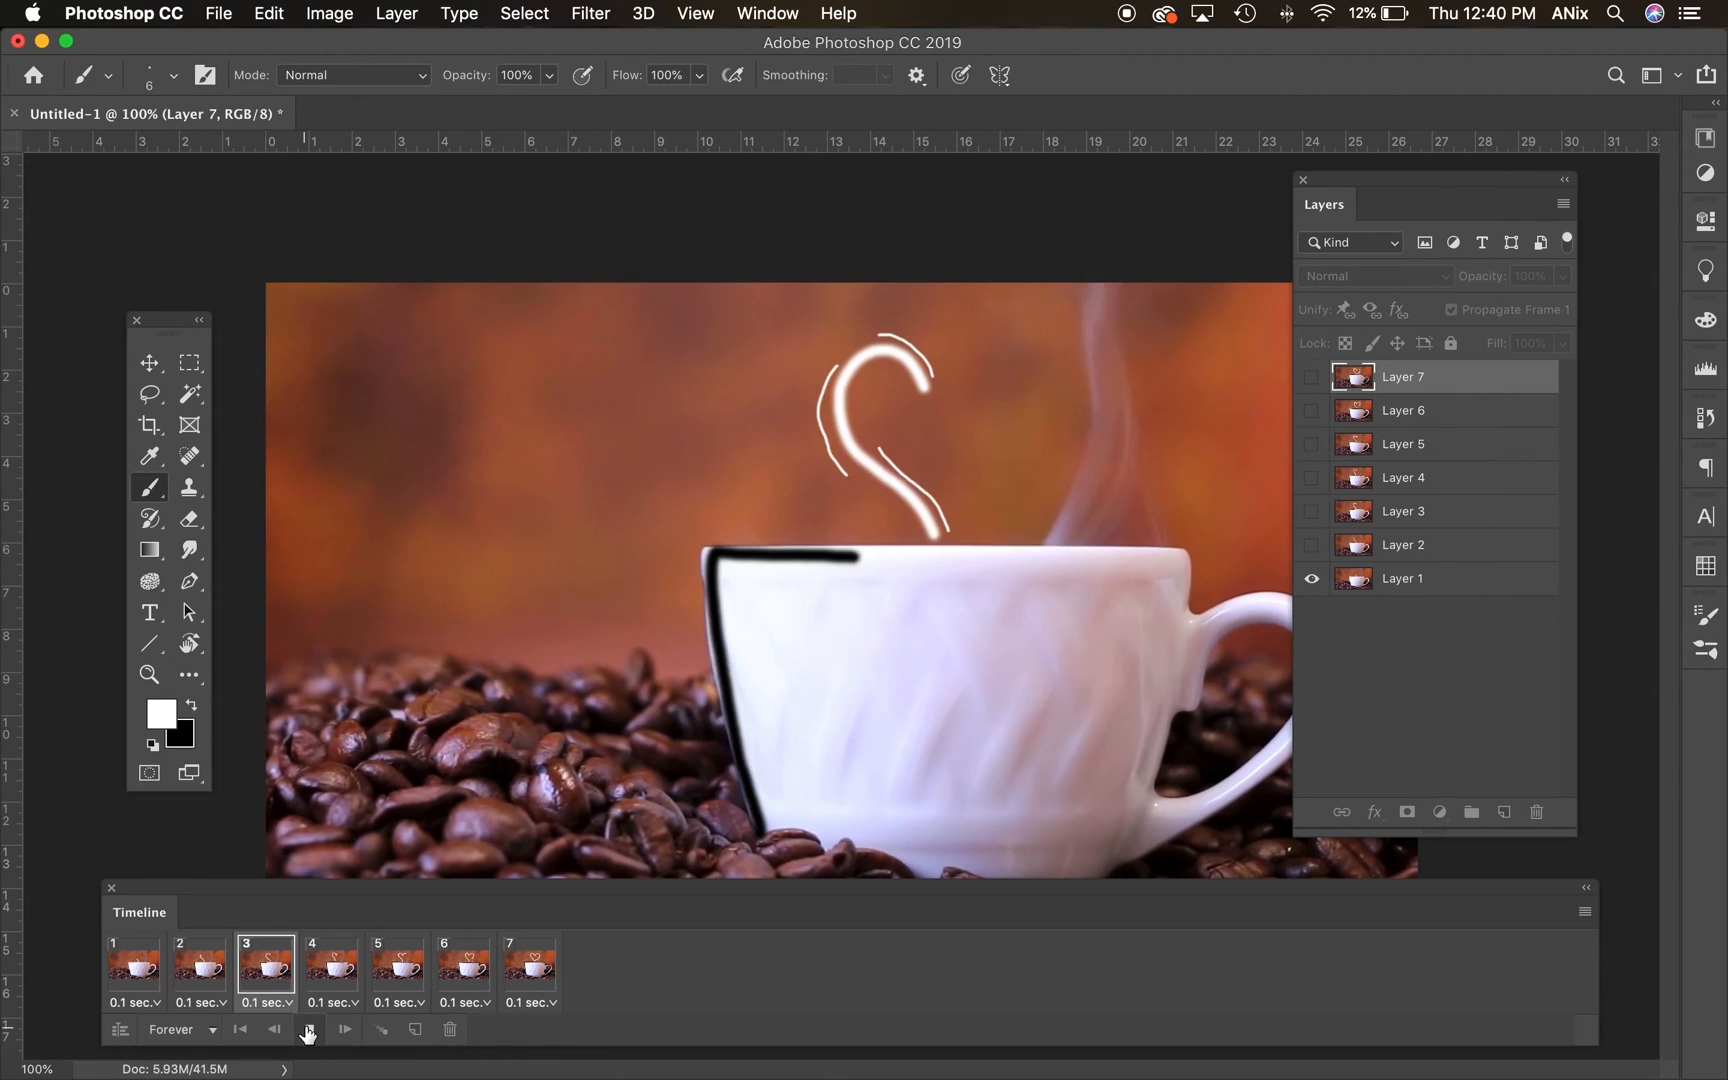
click(310, 1028)
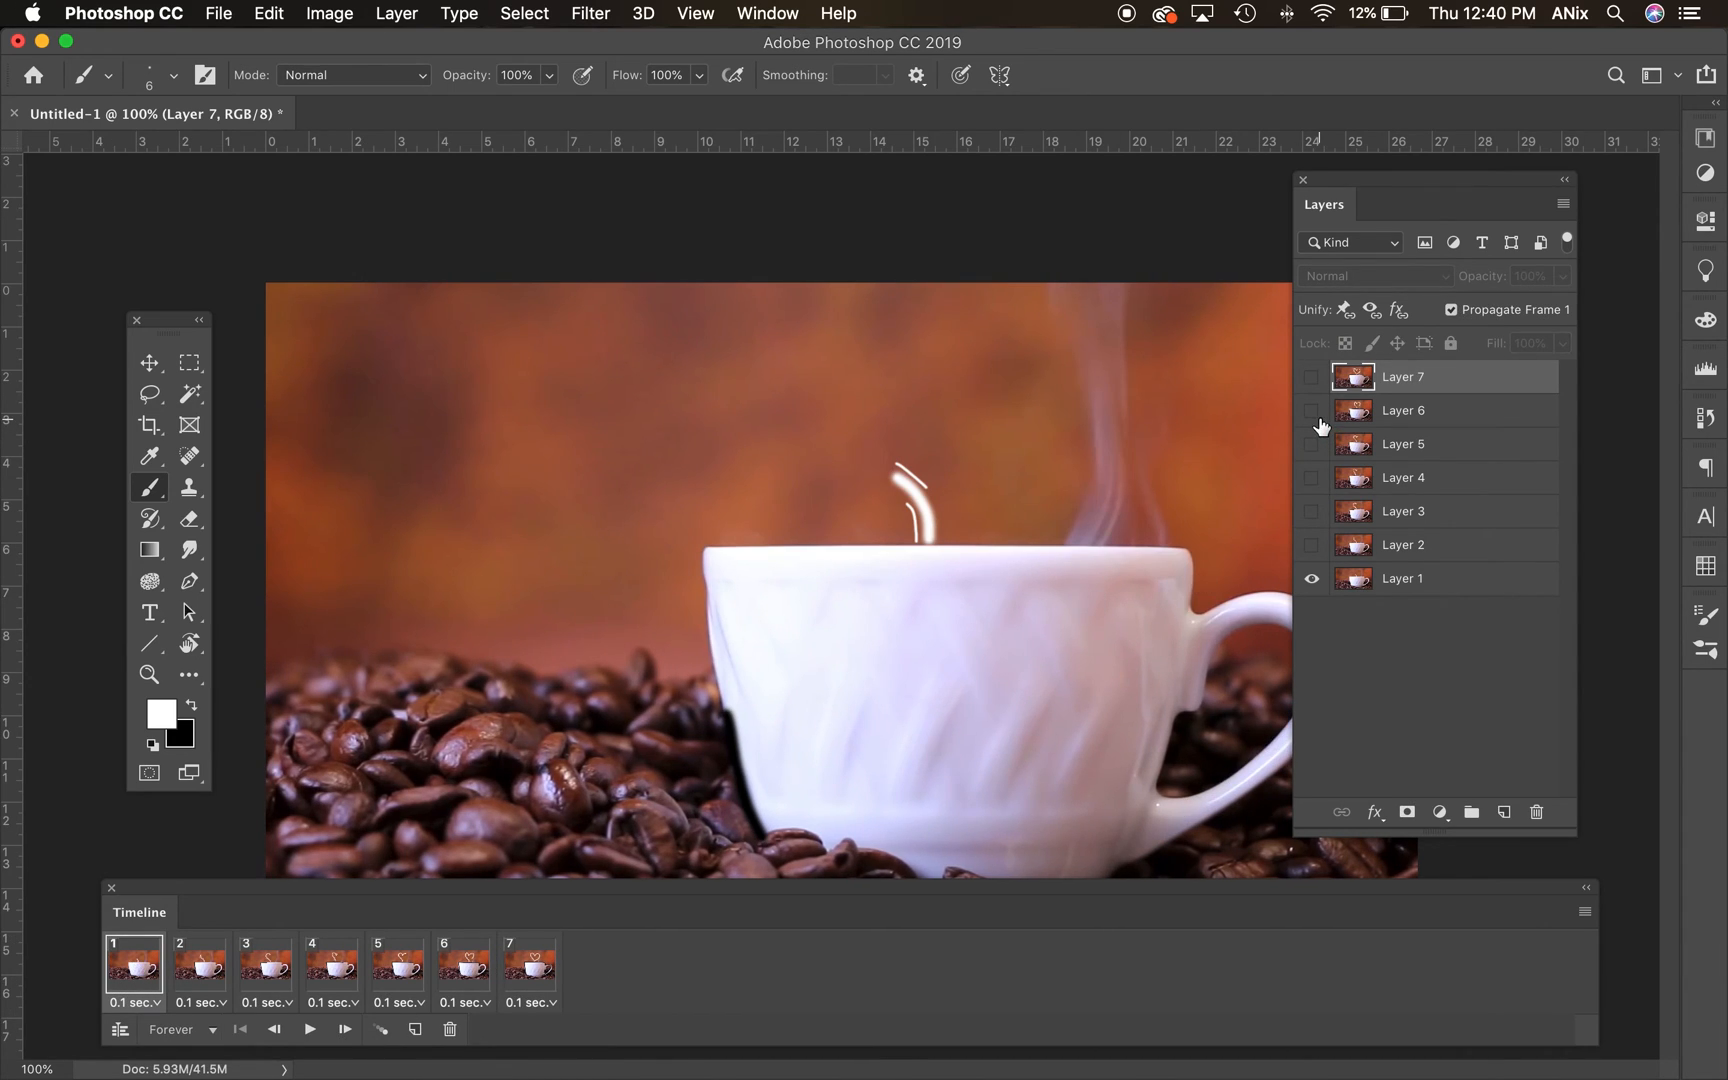
mouse_move(1311, 426)
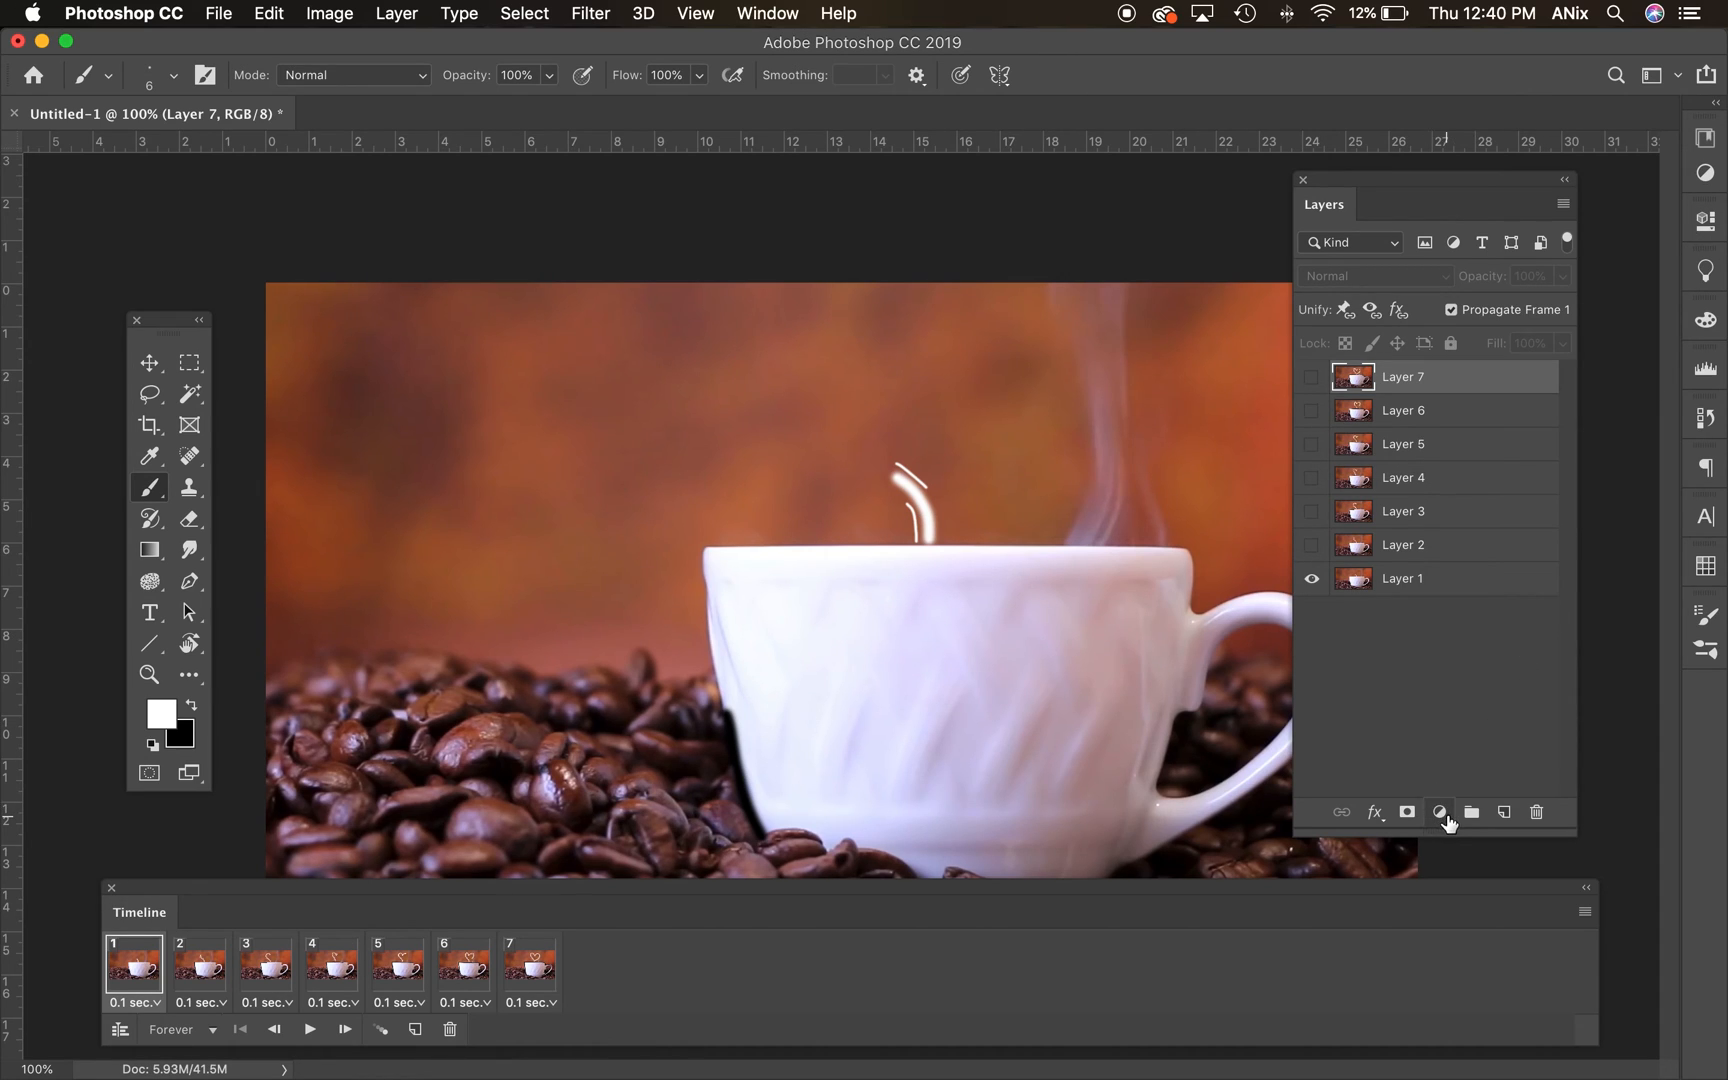
- Add a Hue/Saturation adjustment at hue -29, saturation +53 tinting frame 1 red, then select frame 2
click(1439, 812)
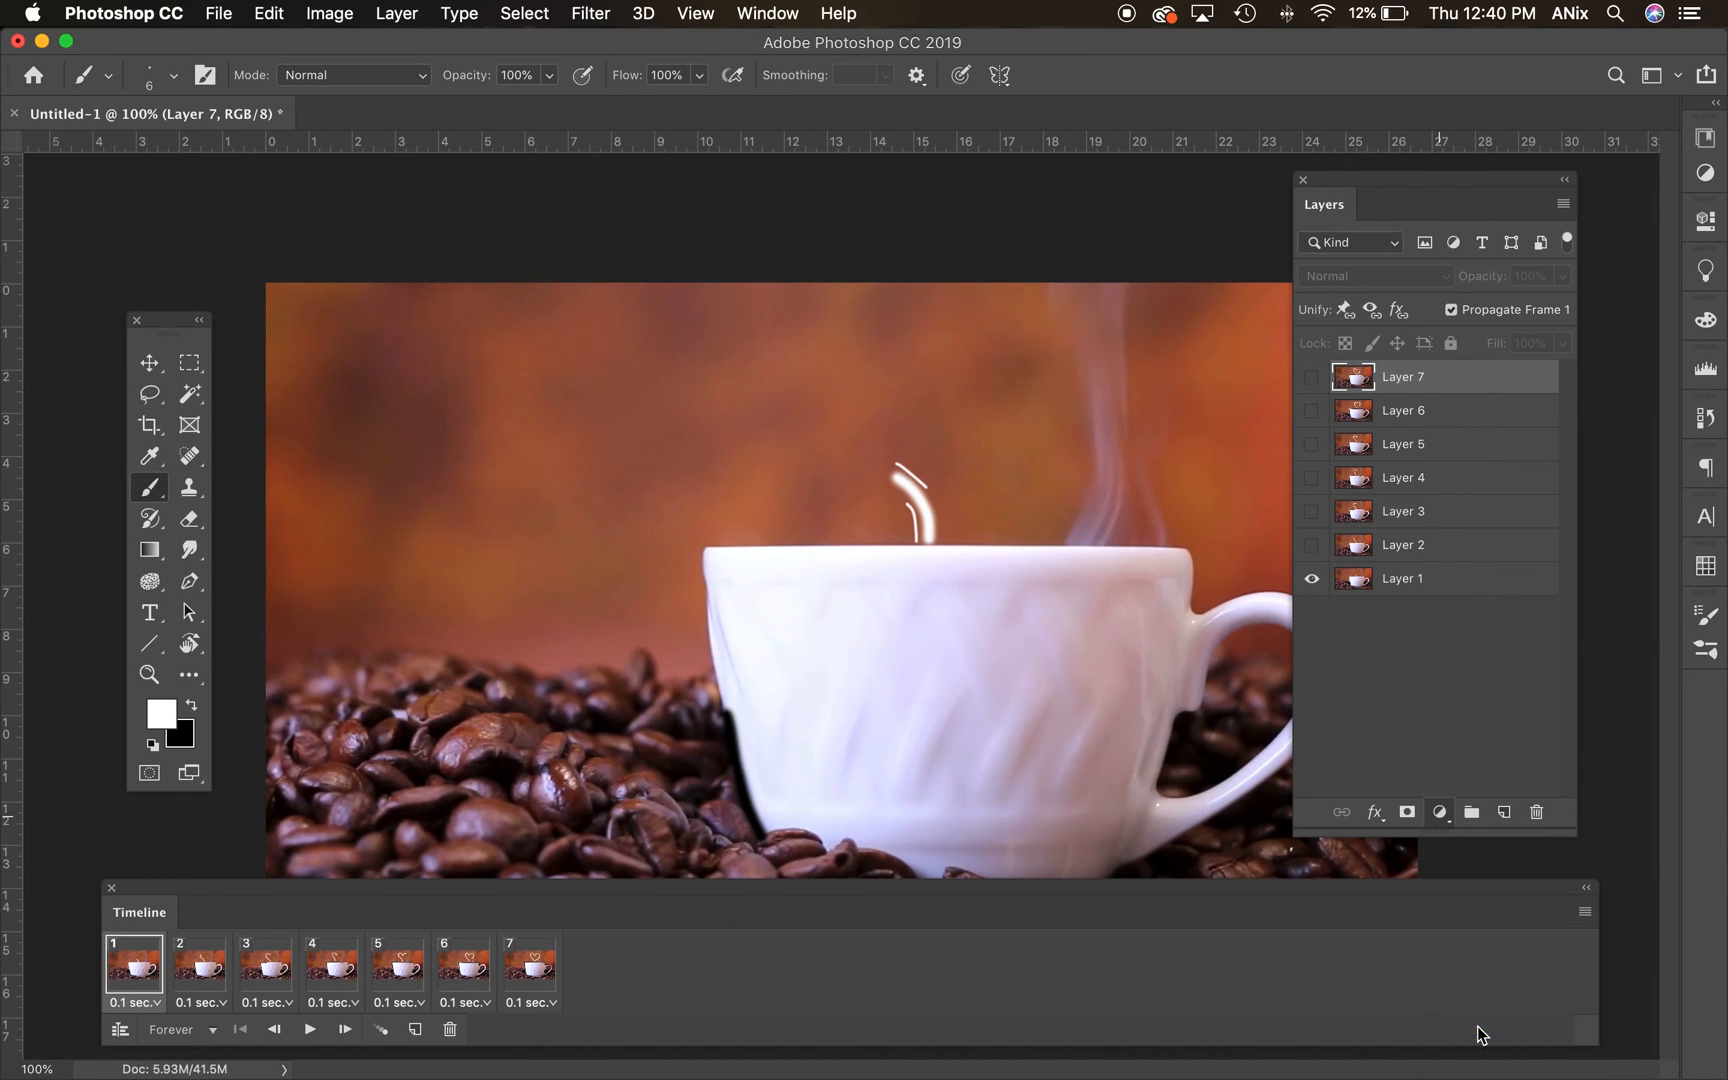
click(1439, 812)
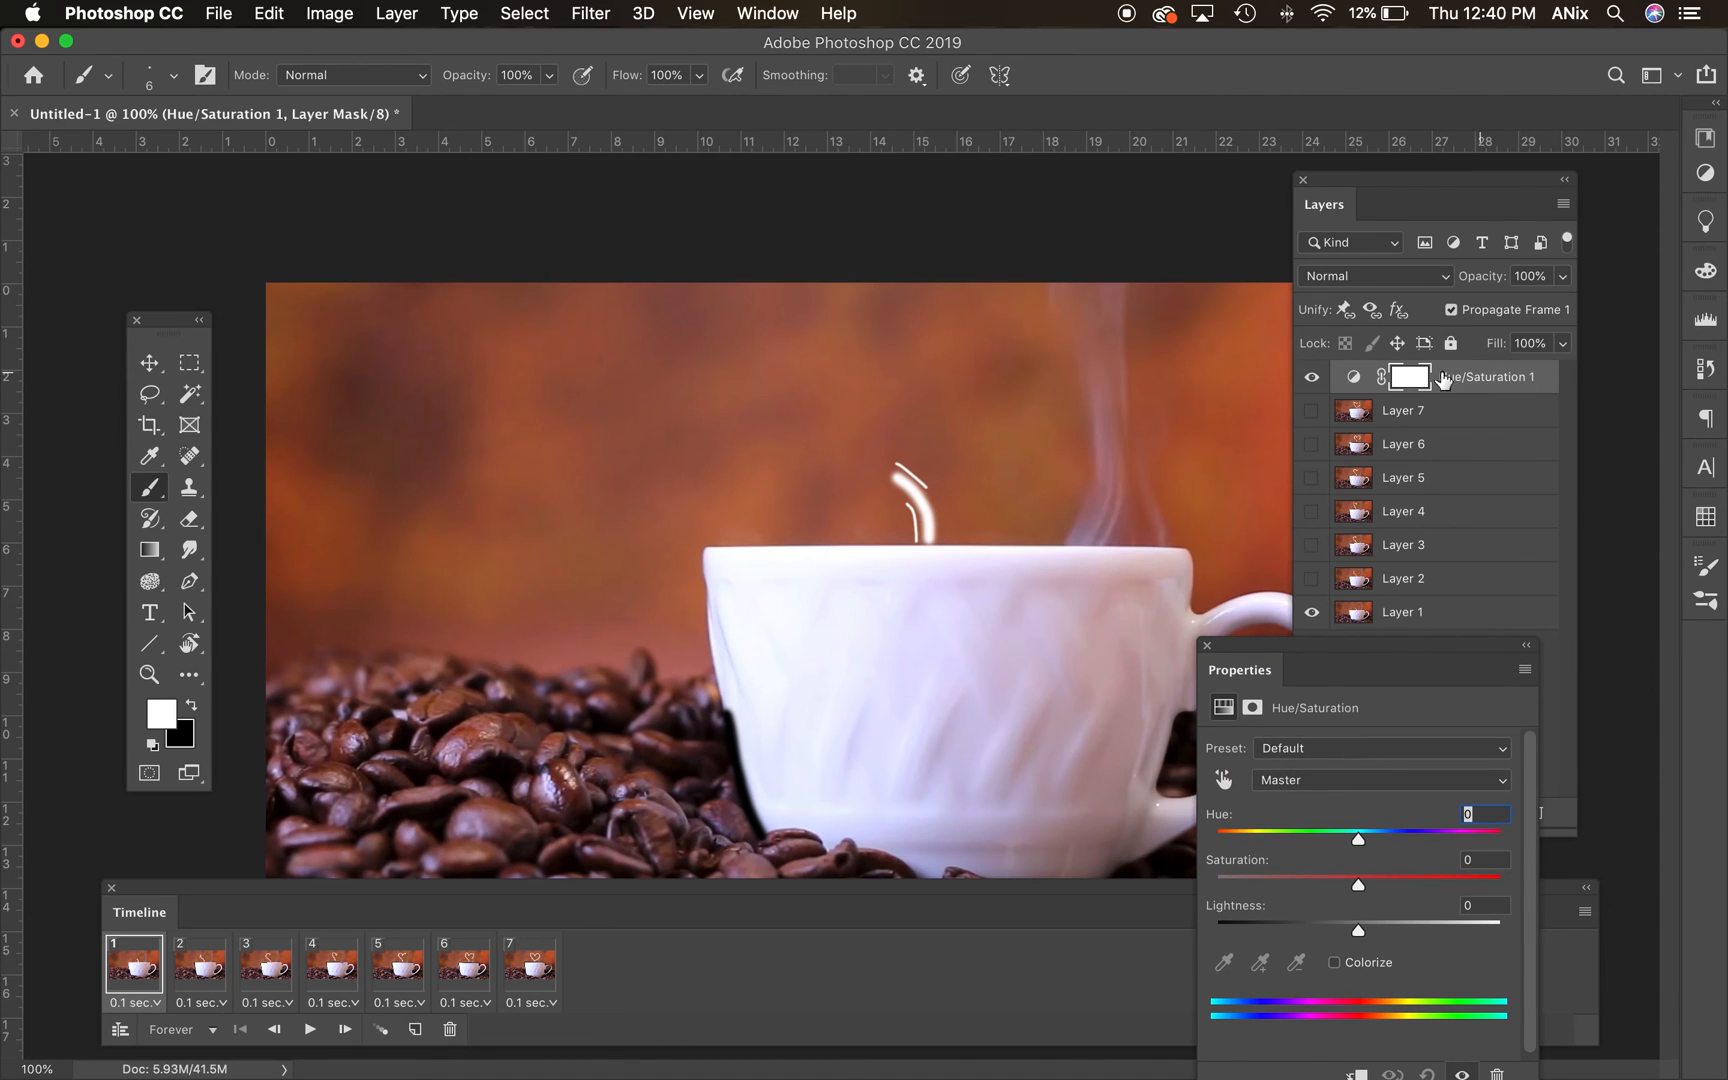
mouse_move(1440, 631)
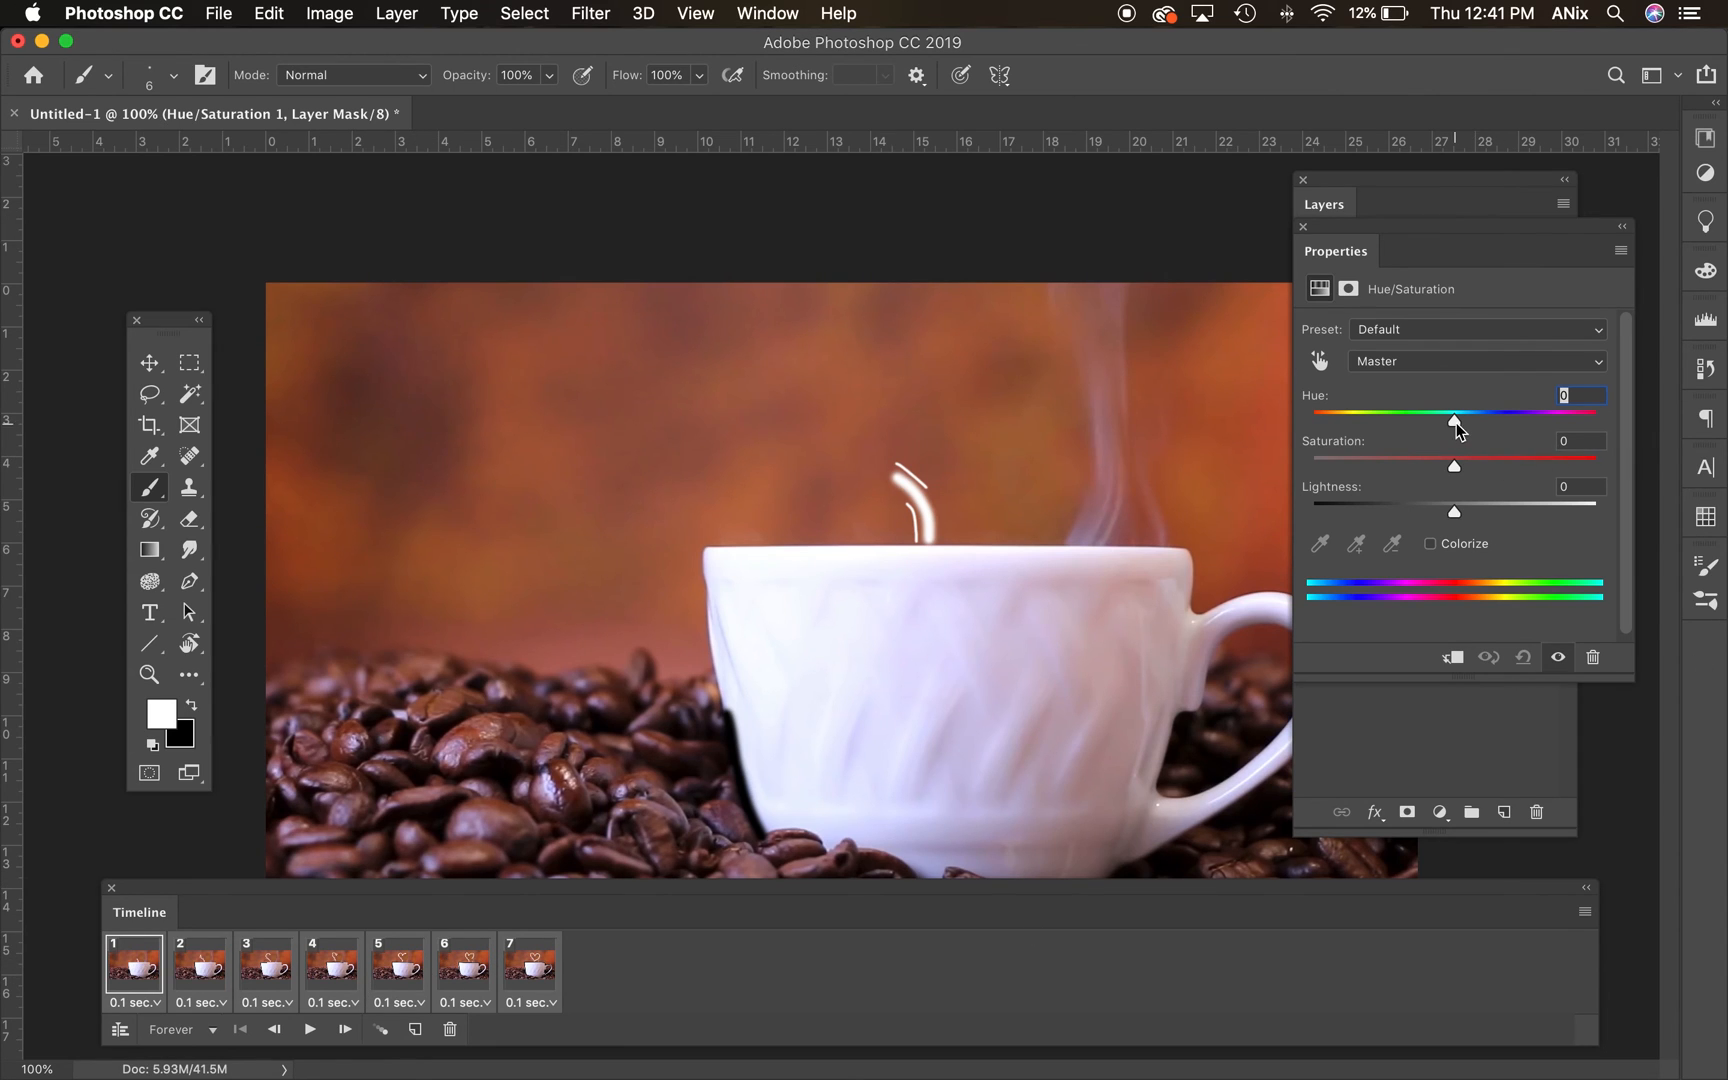
drag(1454, 420, 1506, 420)
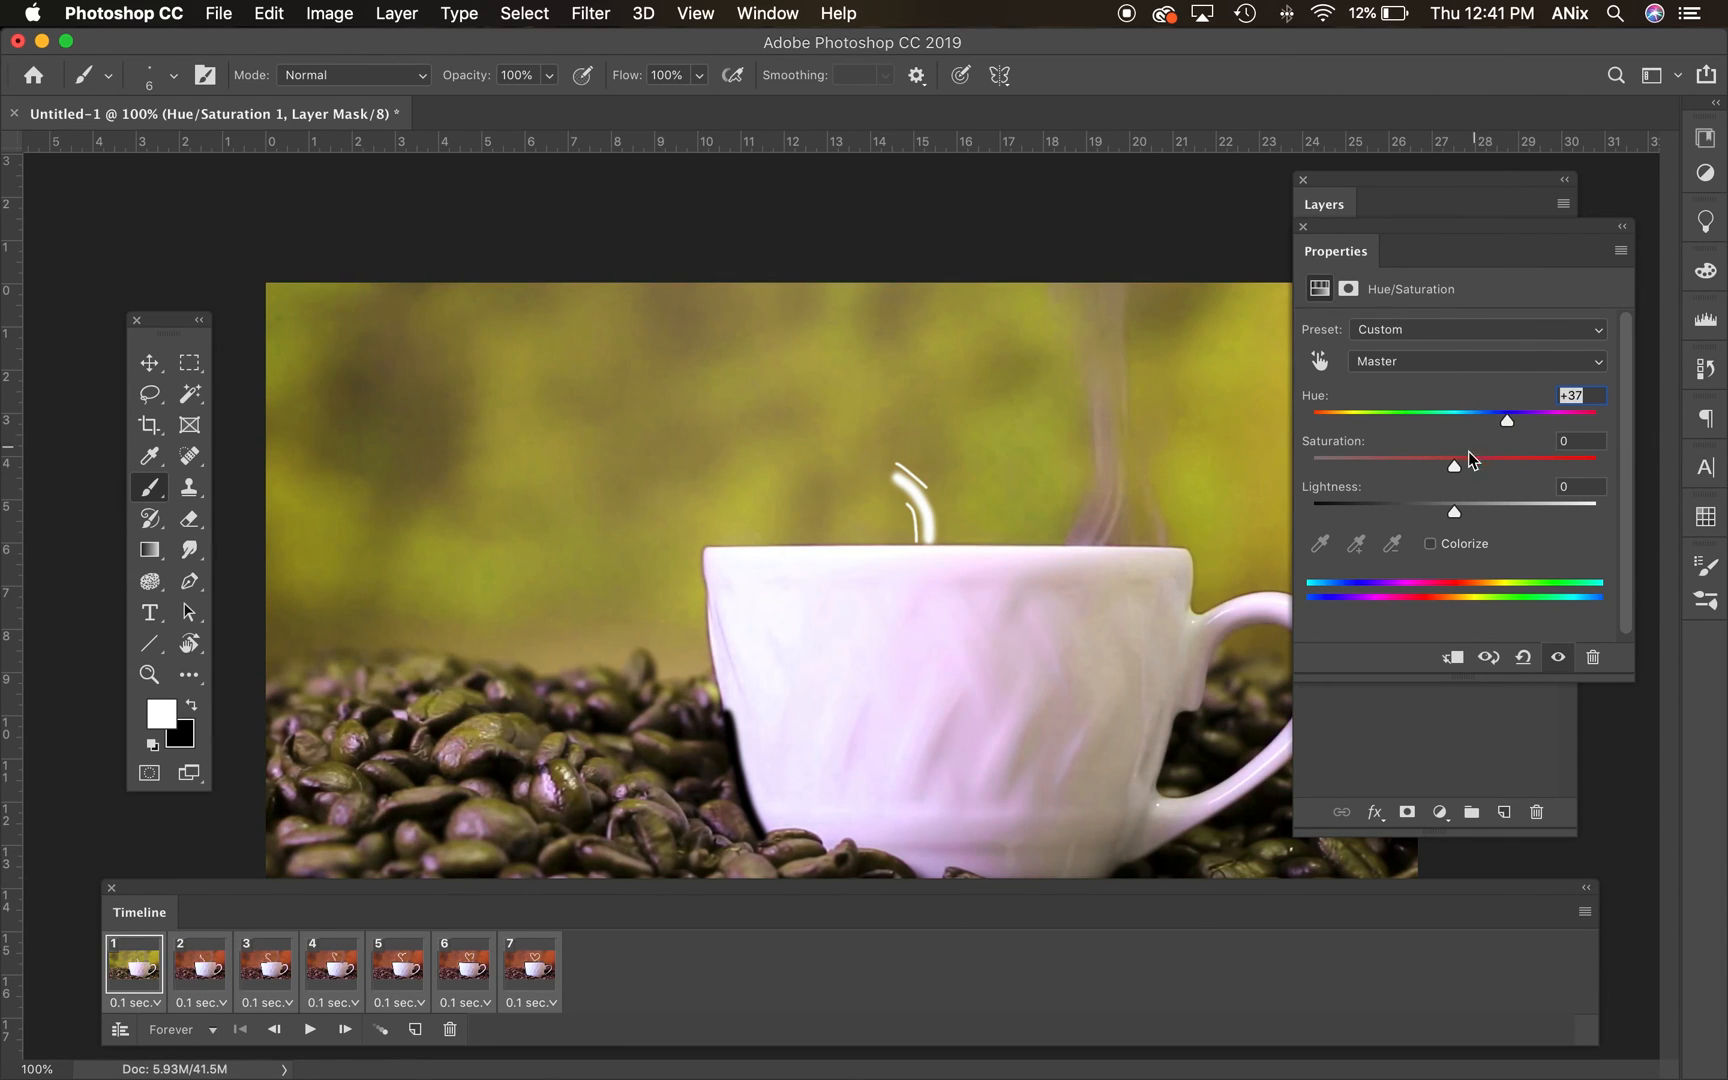
drag(1454, 465, 1513, 465)
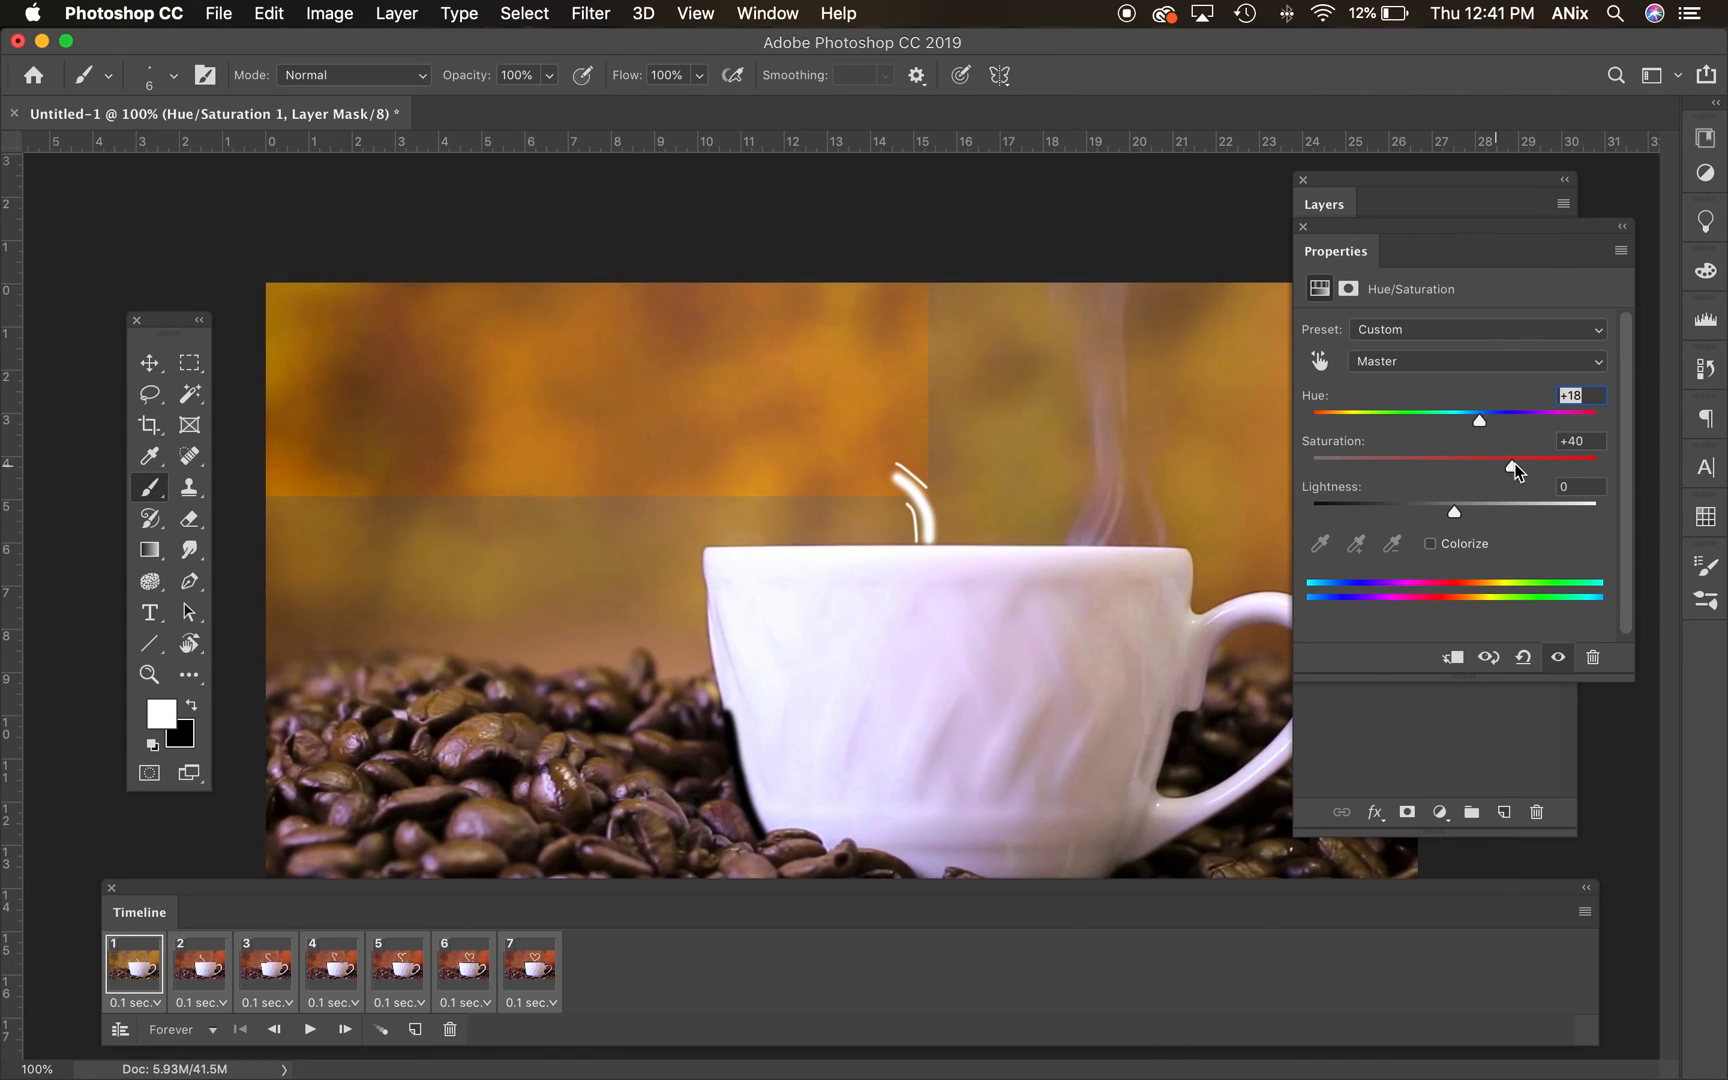
drag(1478, 420, 1405, 420)
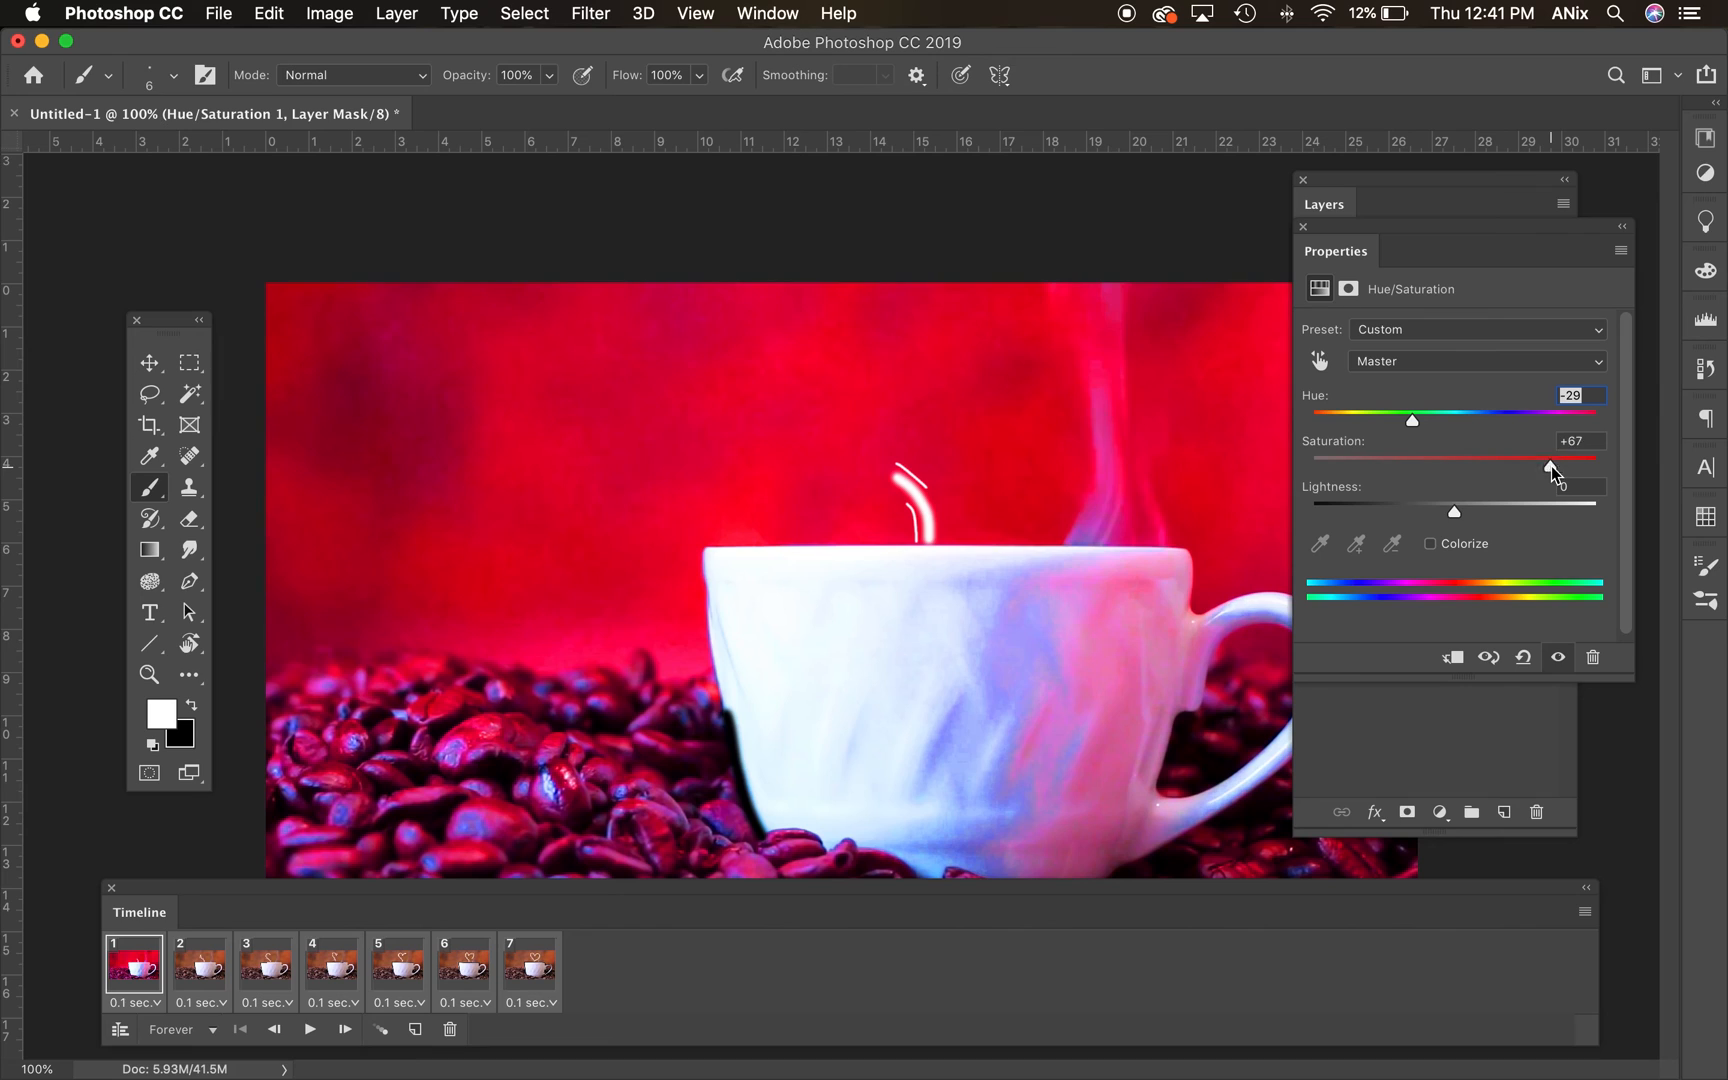
drag(1554, 460, 1530, 460)
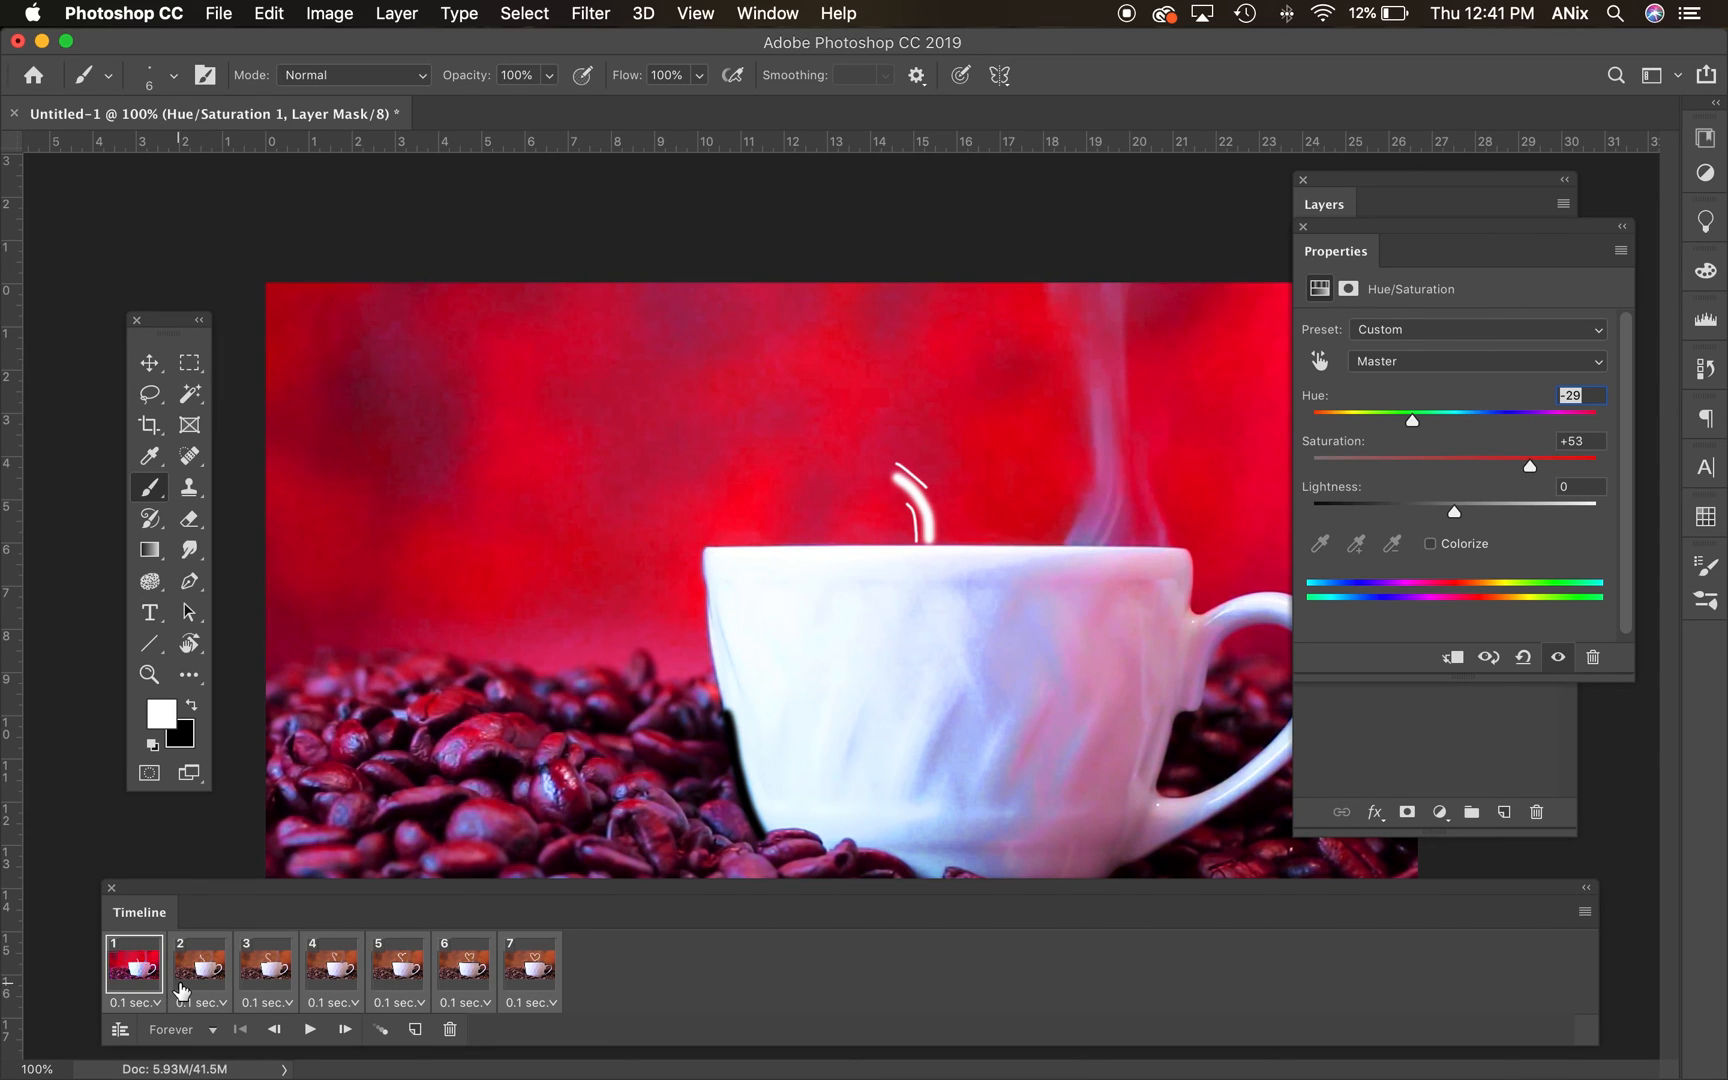
click(199, 964)
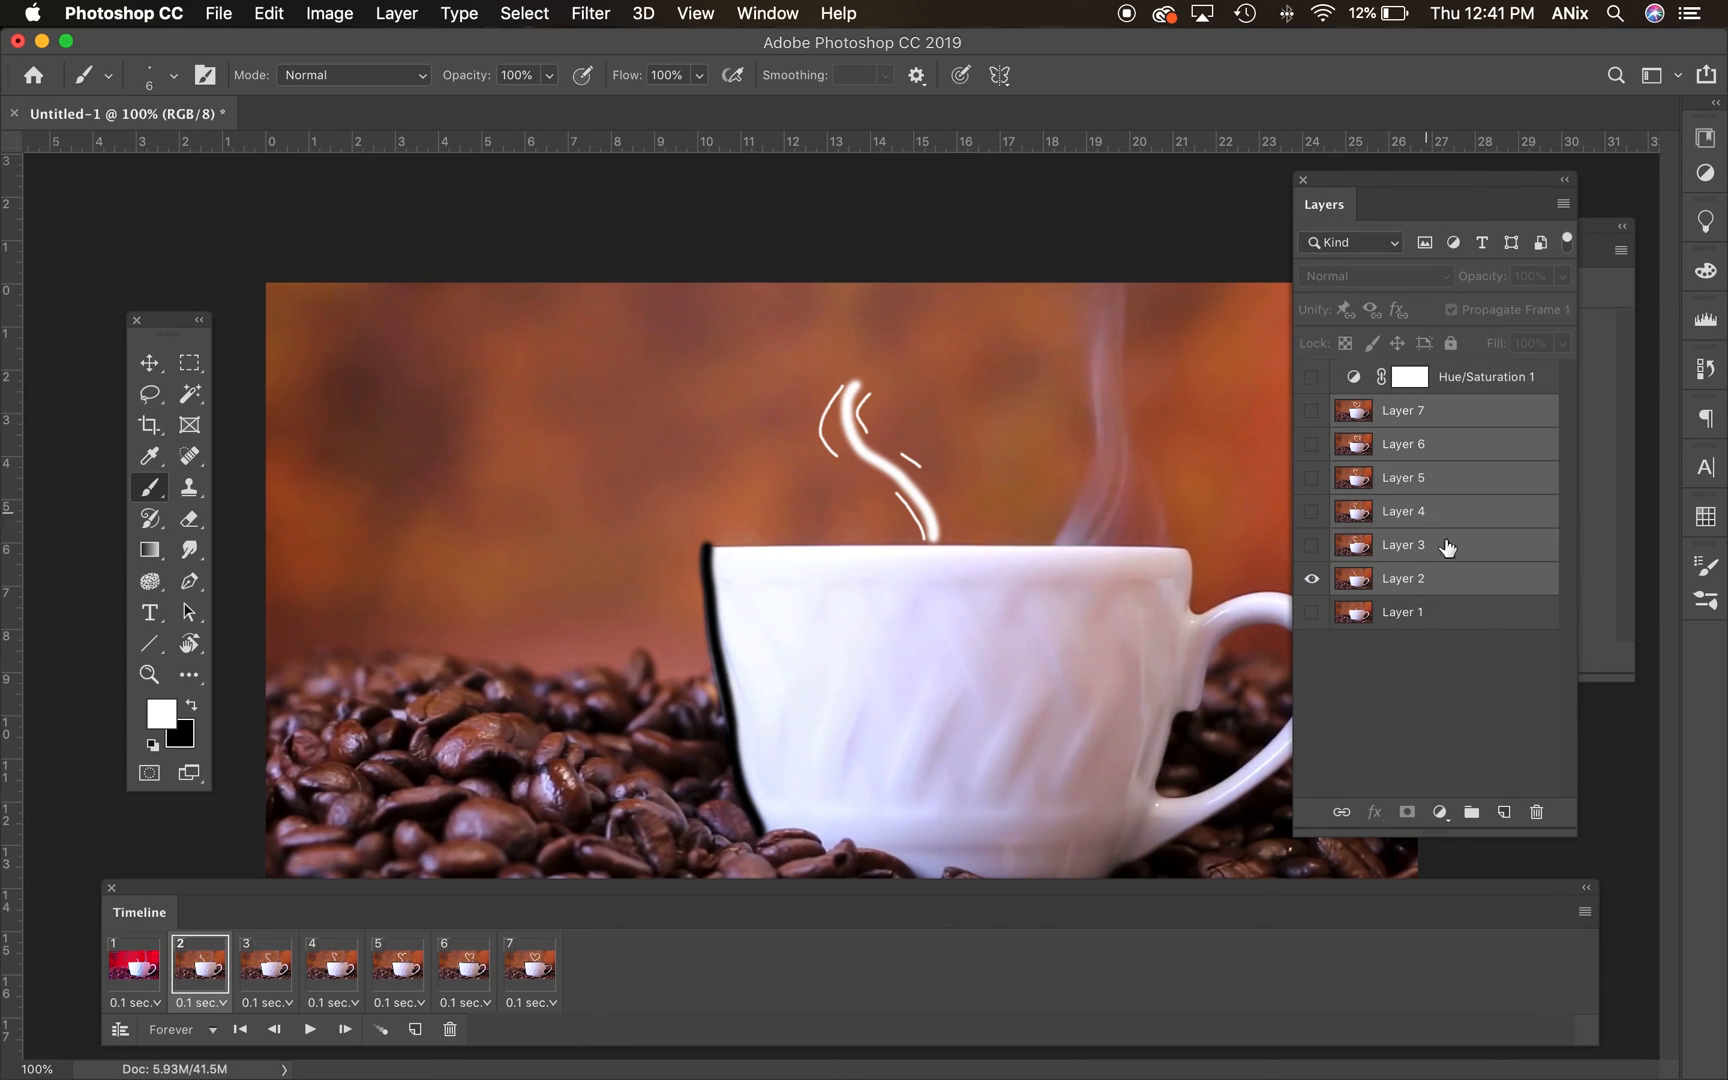
- Show the red Hue/Saturation tint on the animation frames one by one in the Timeline
click(1310, 376)
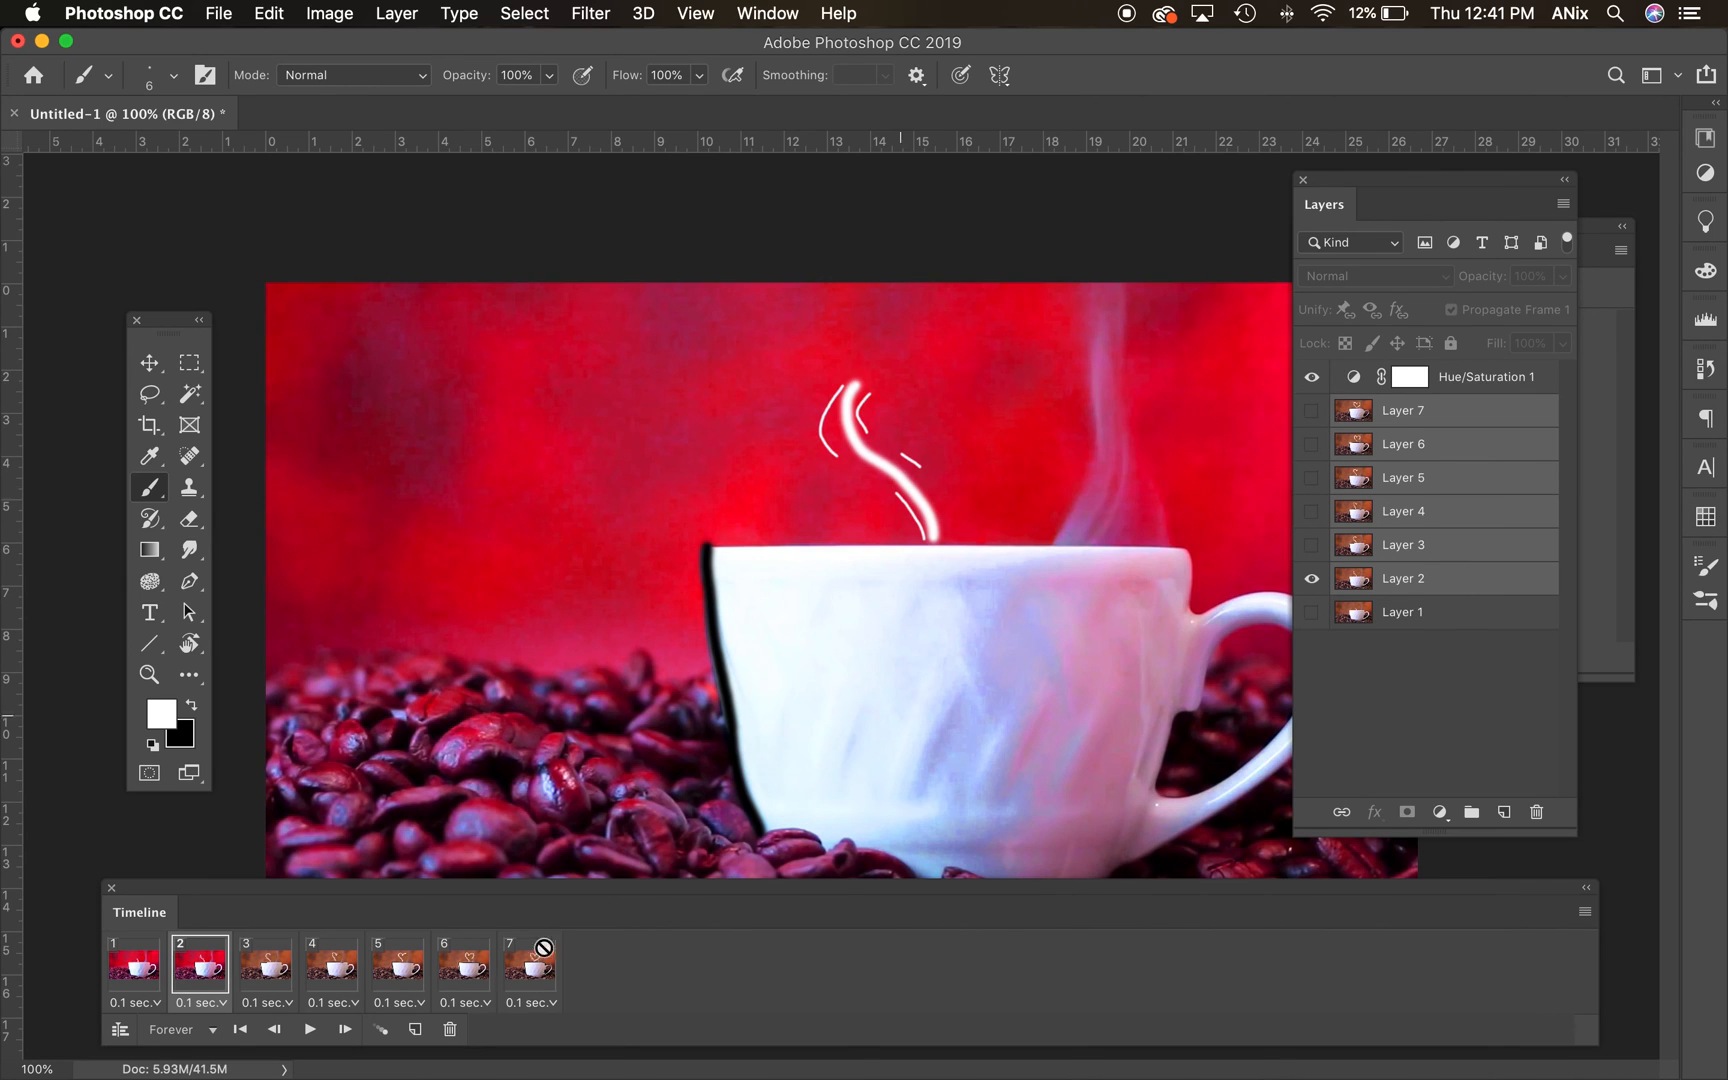
click(266, 960)
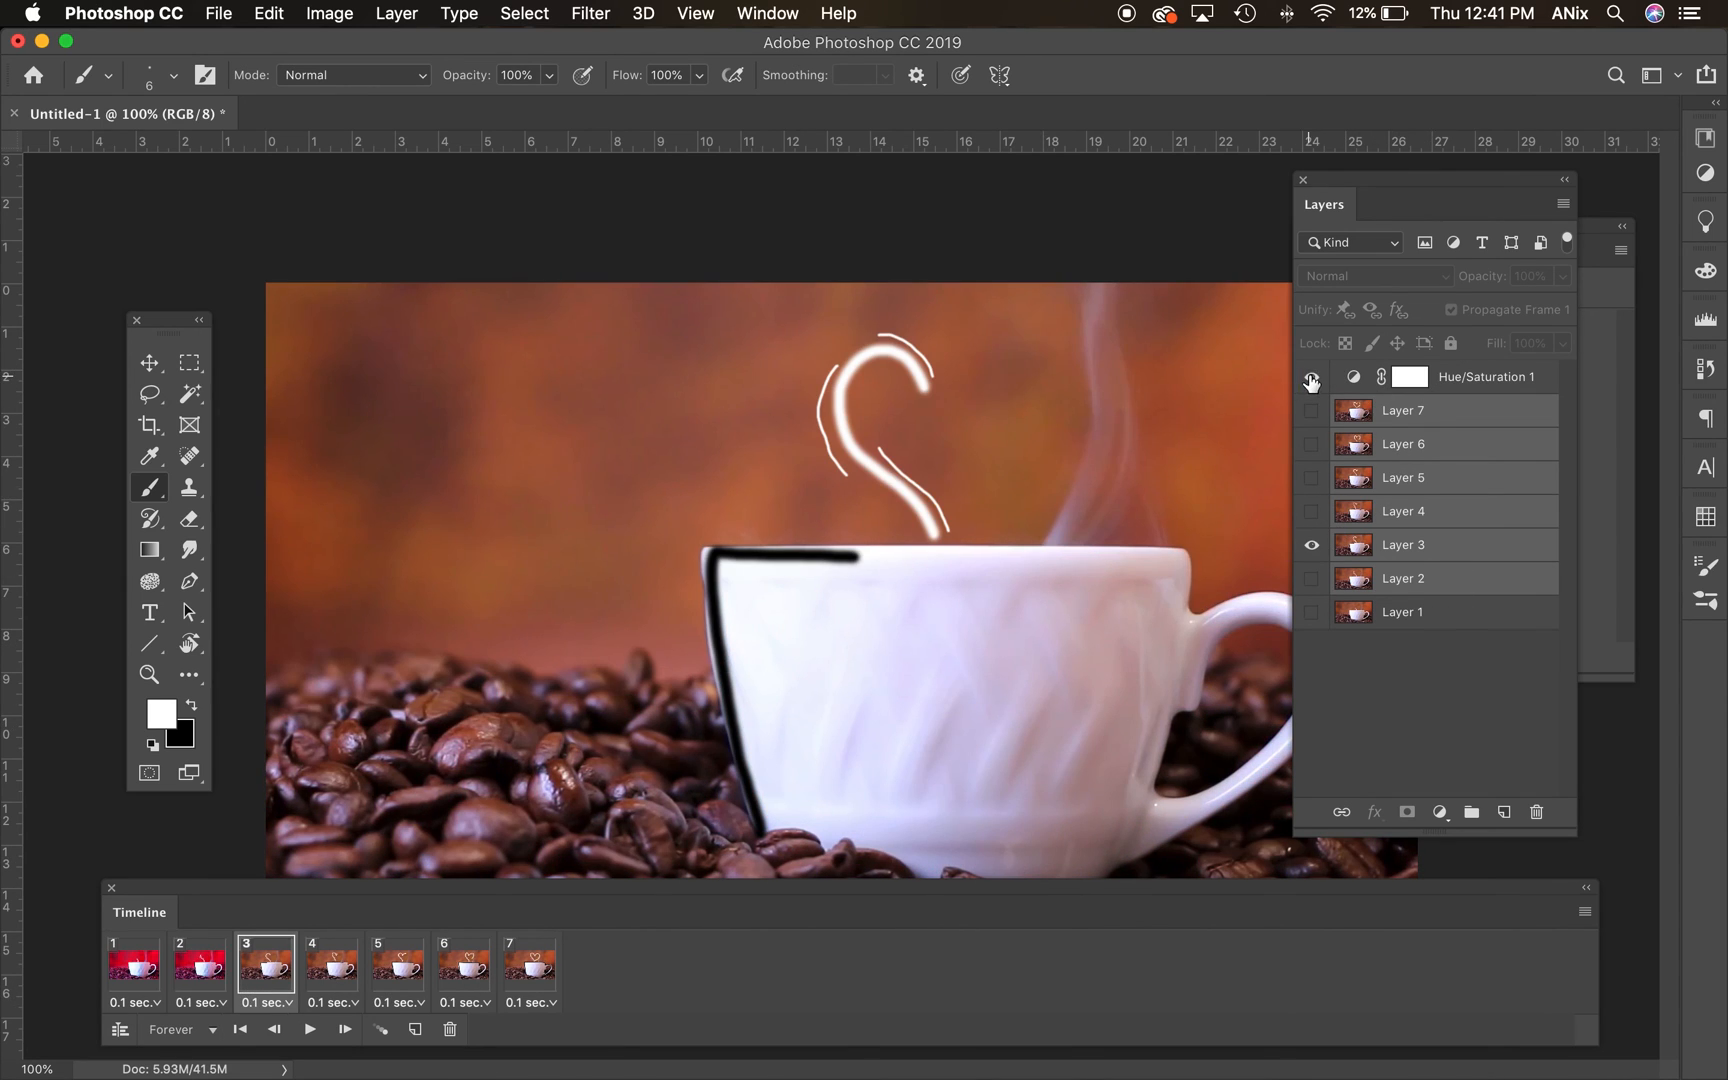
click(331, 966)
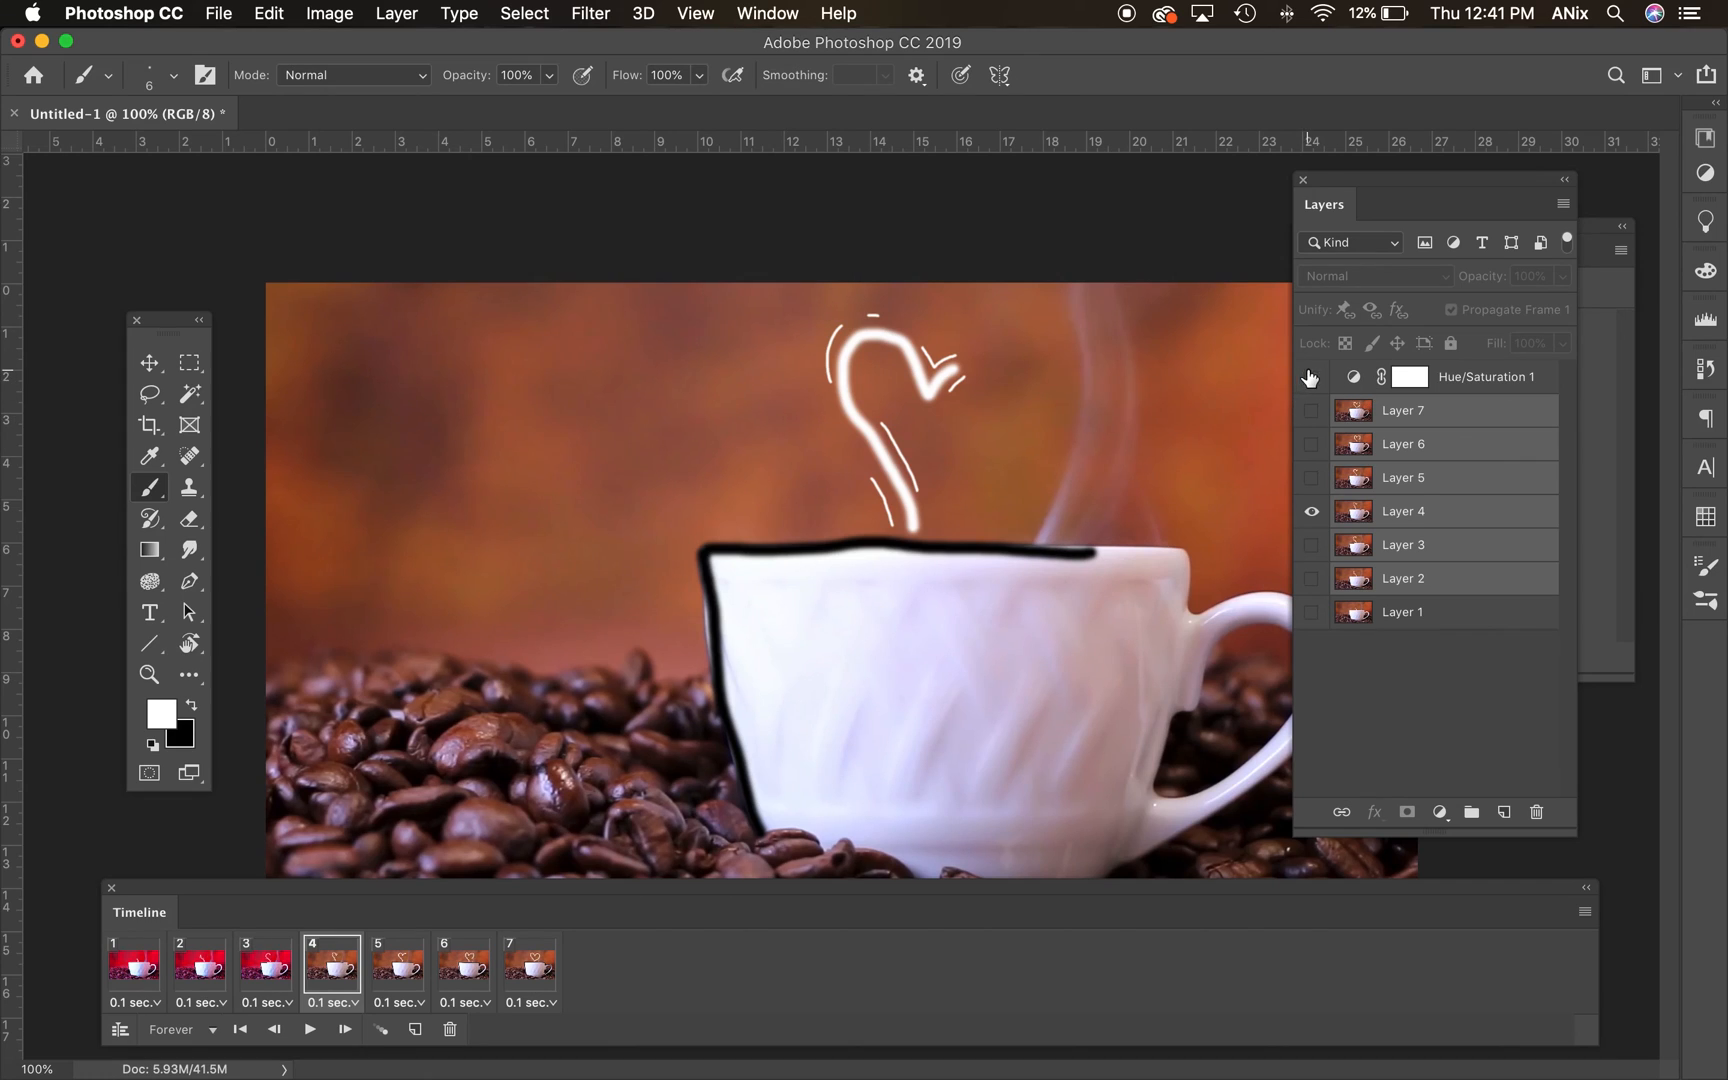
click(397, 964)
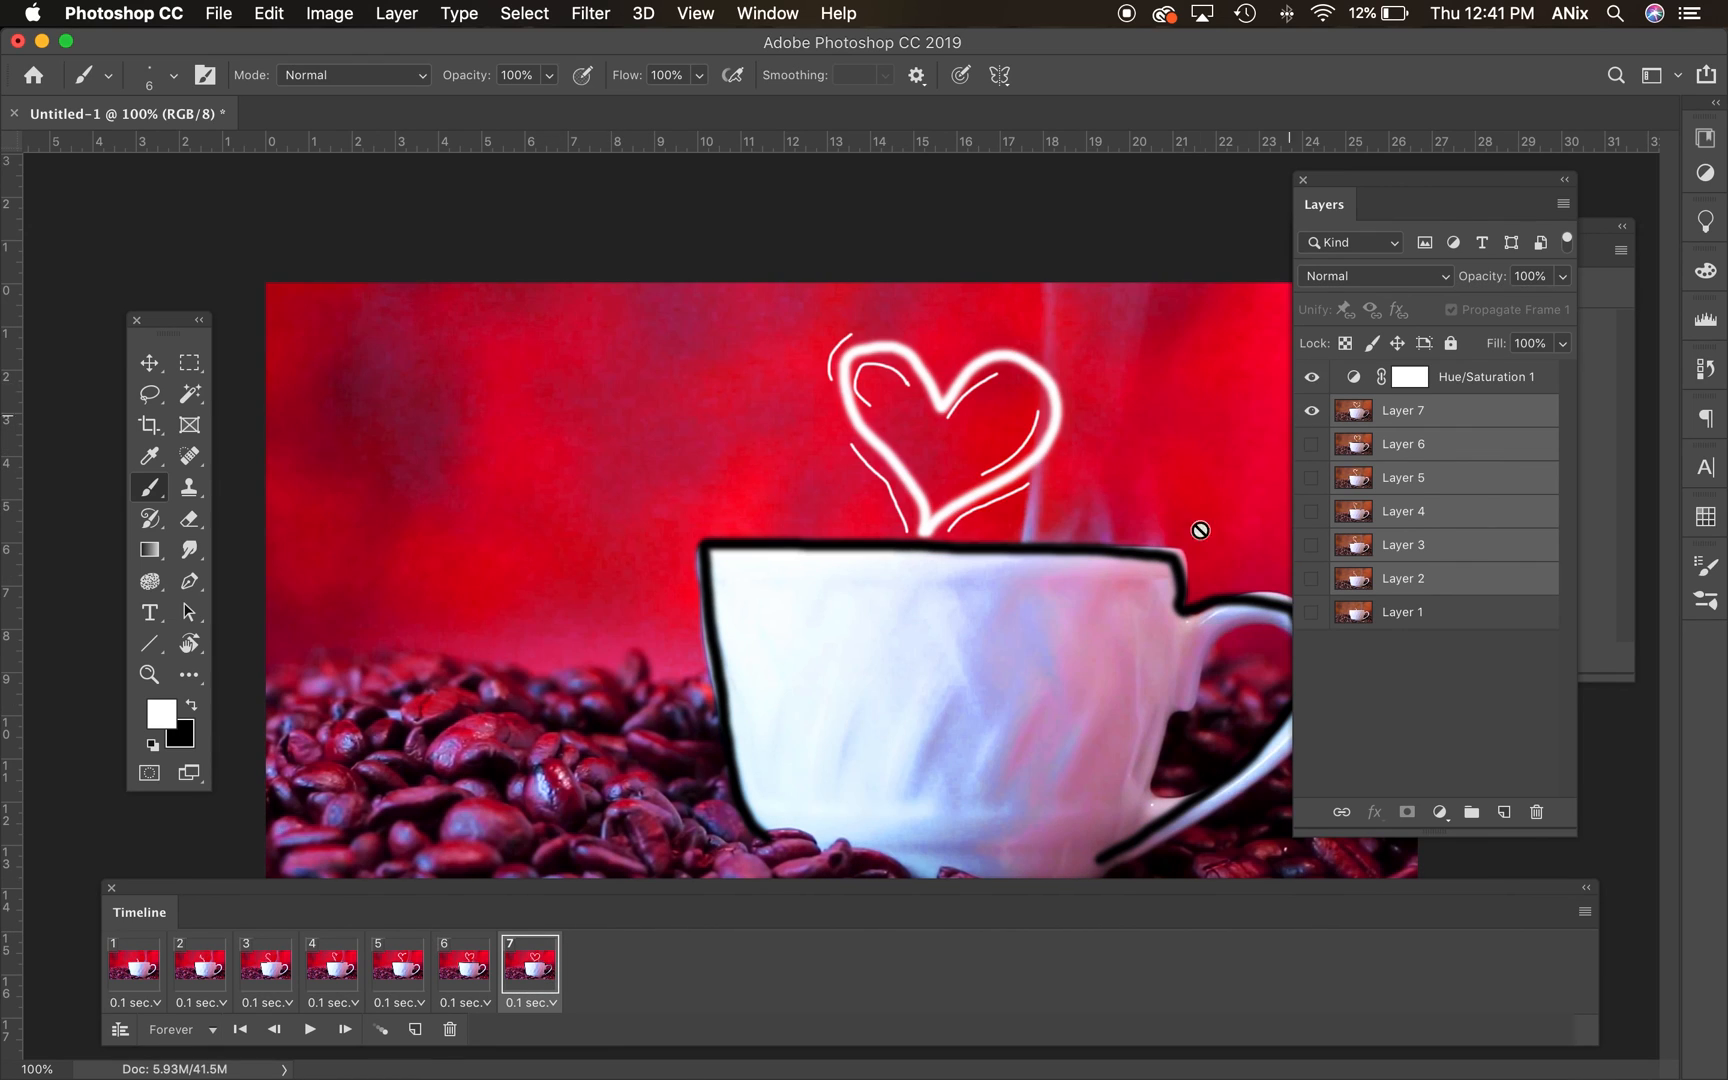
click(198, 964)
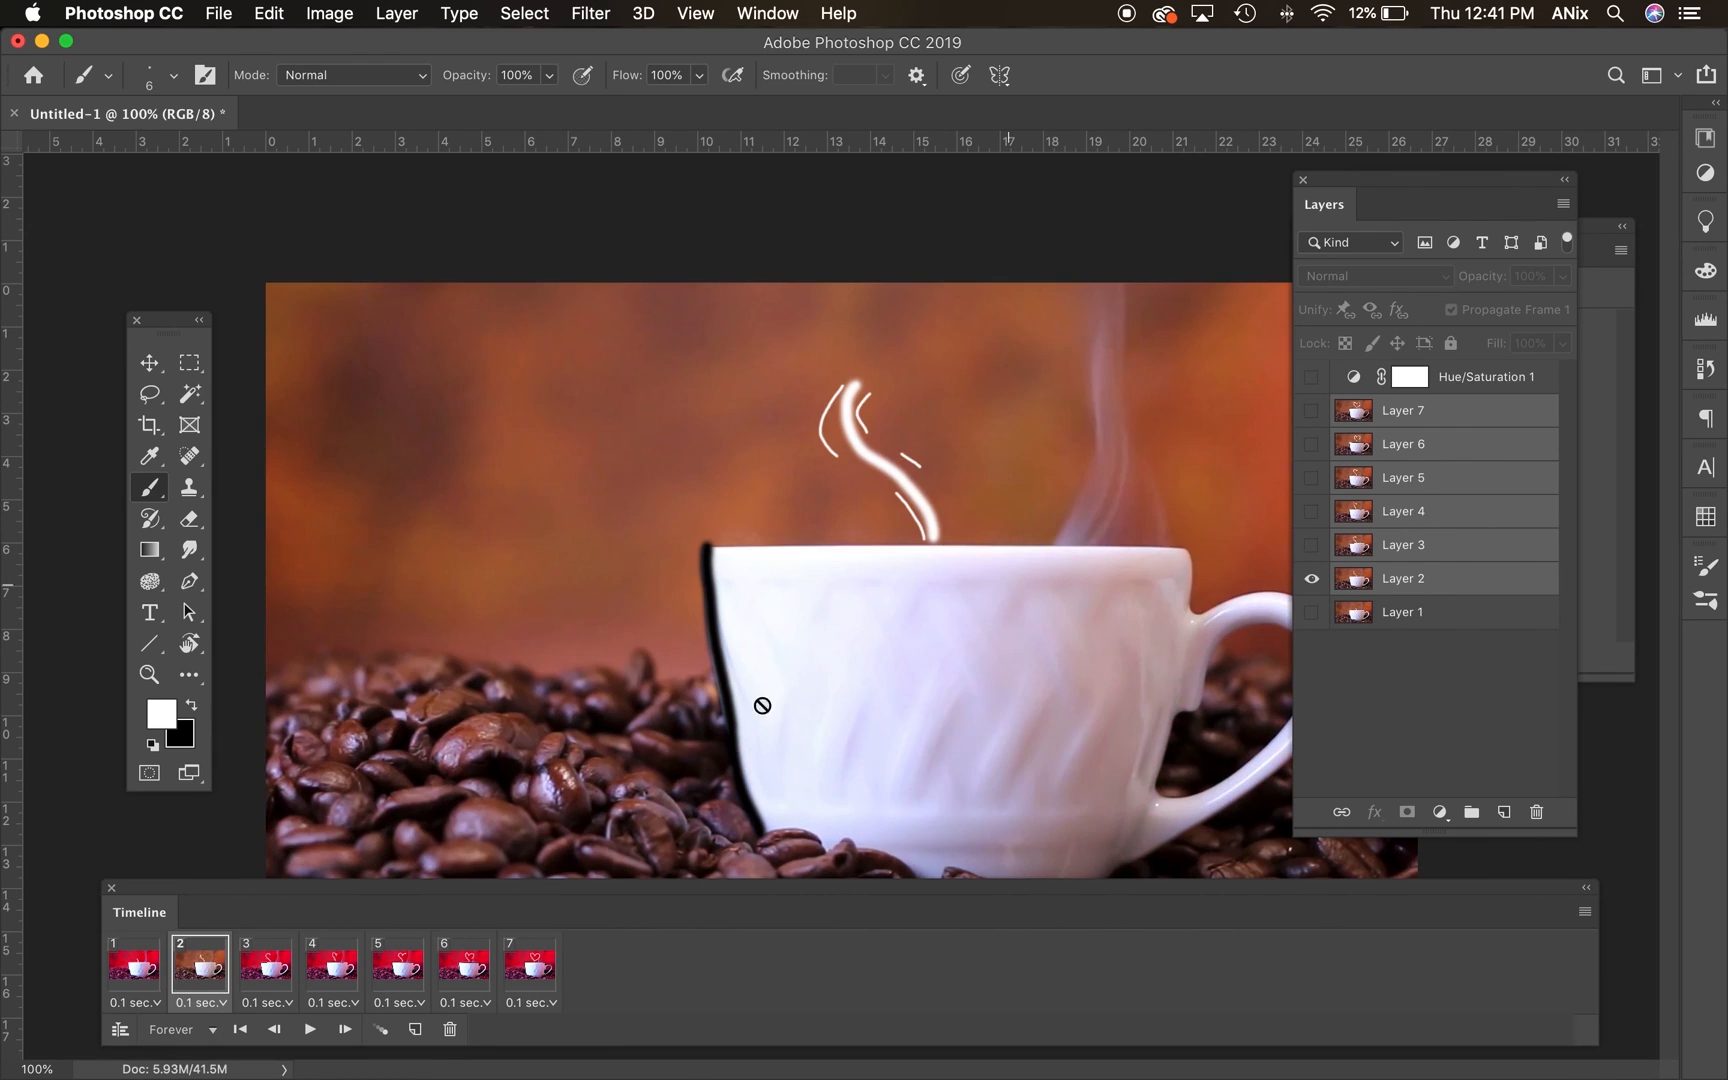
click(331, 966)
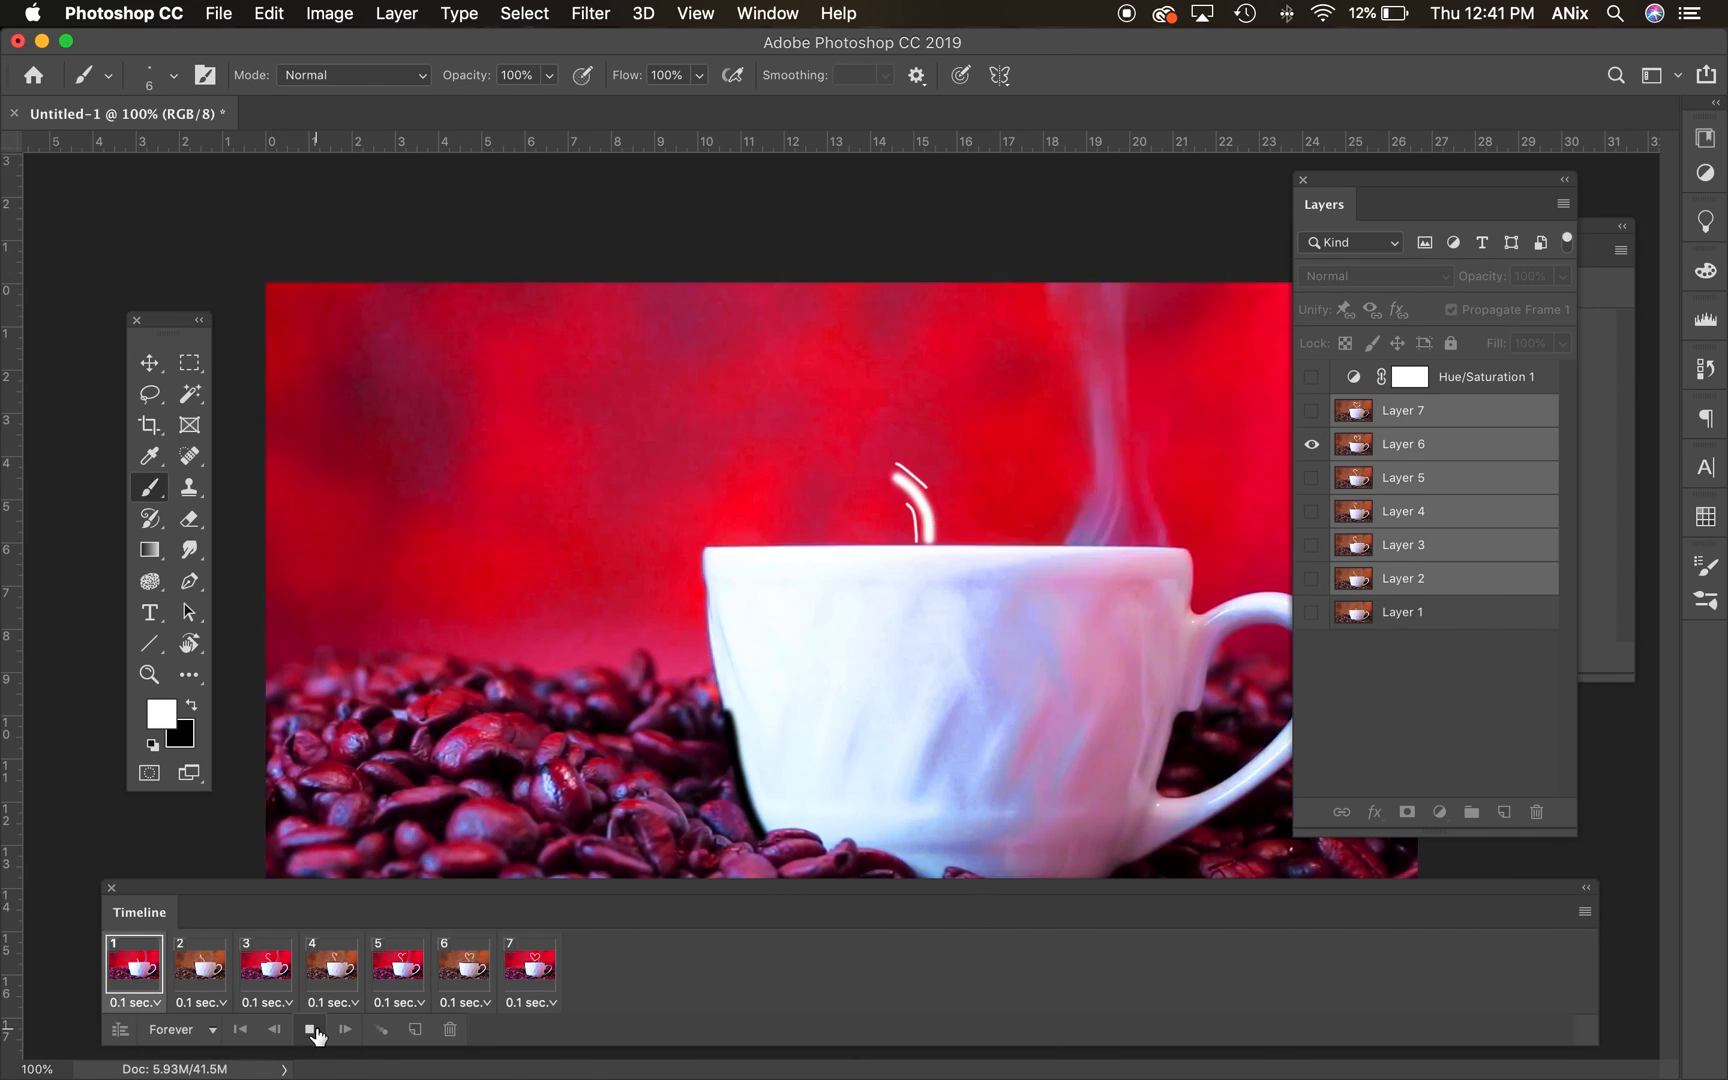
- Play the looping animation to preview the red tint alternating across the frames
click(316, 1028)
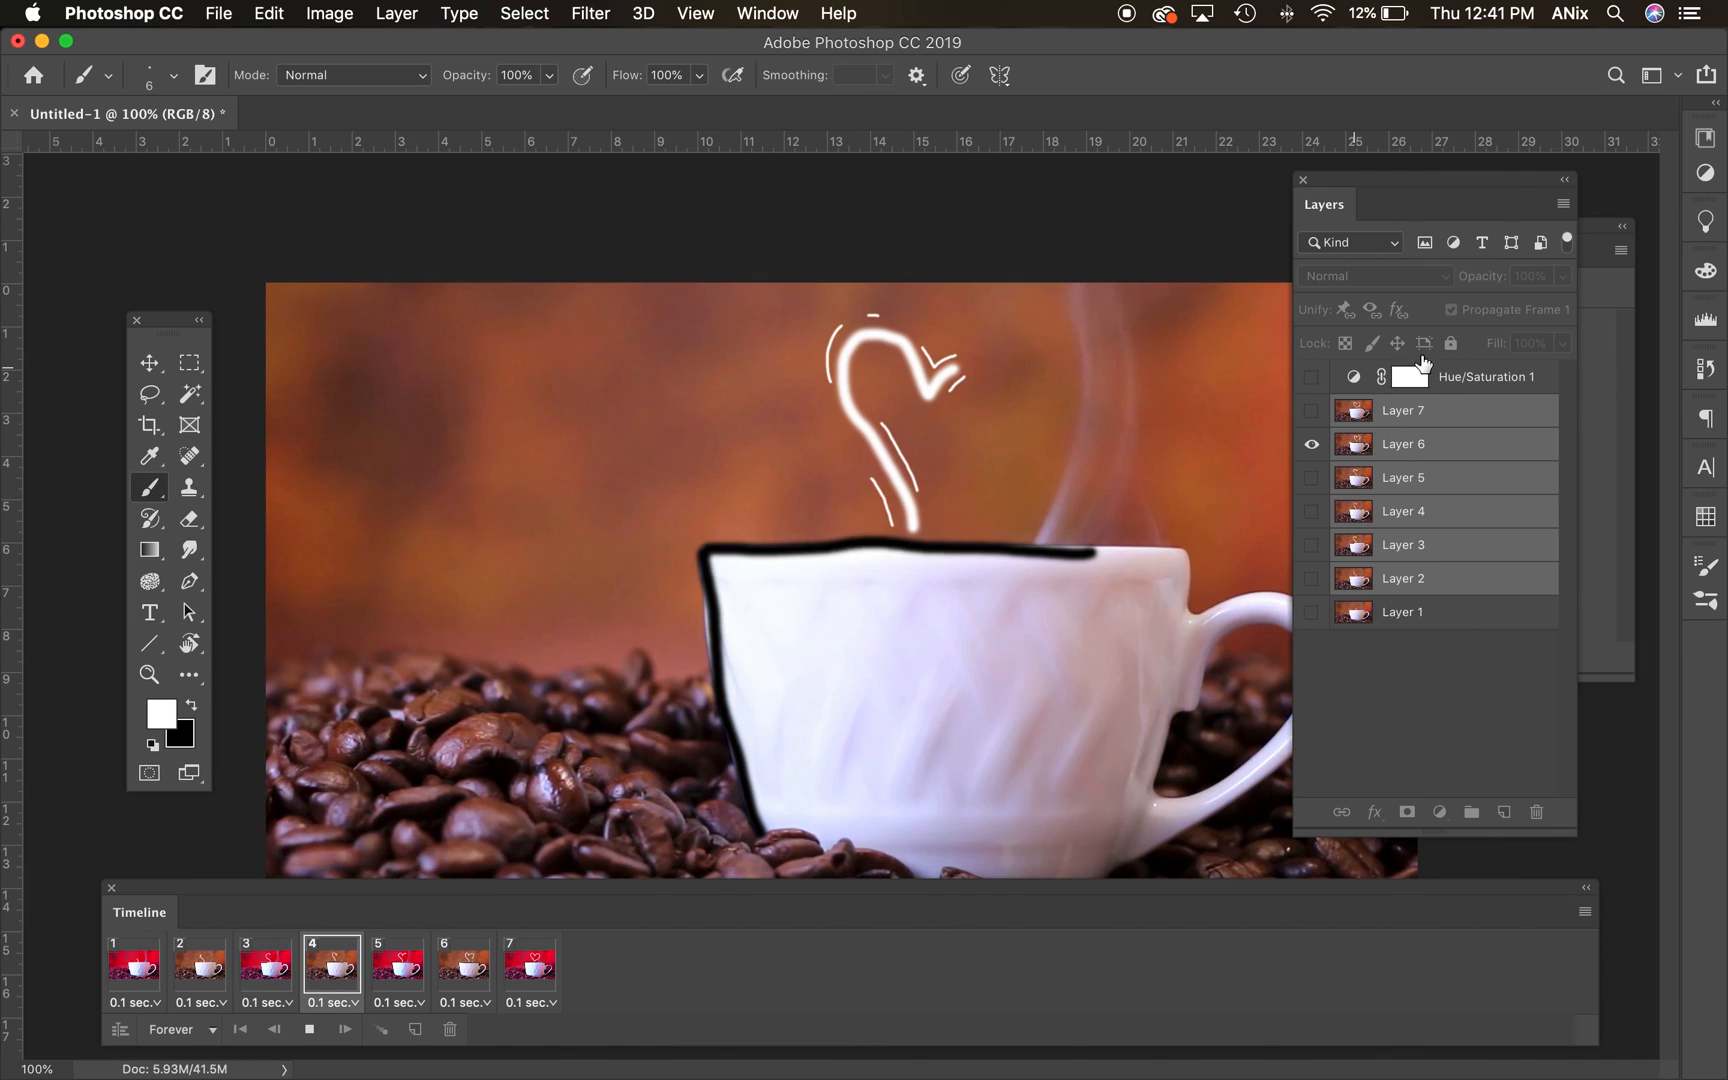
click(530, 959)
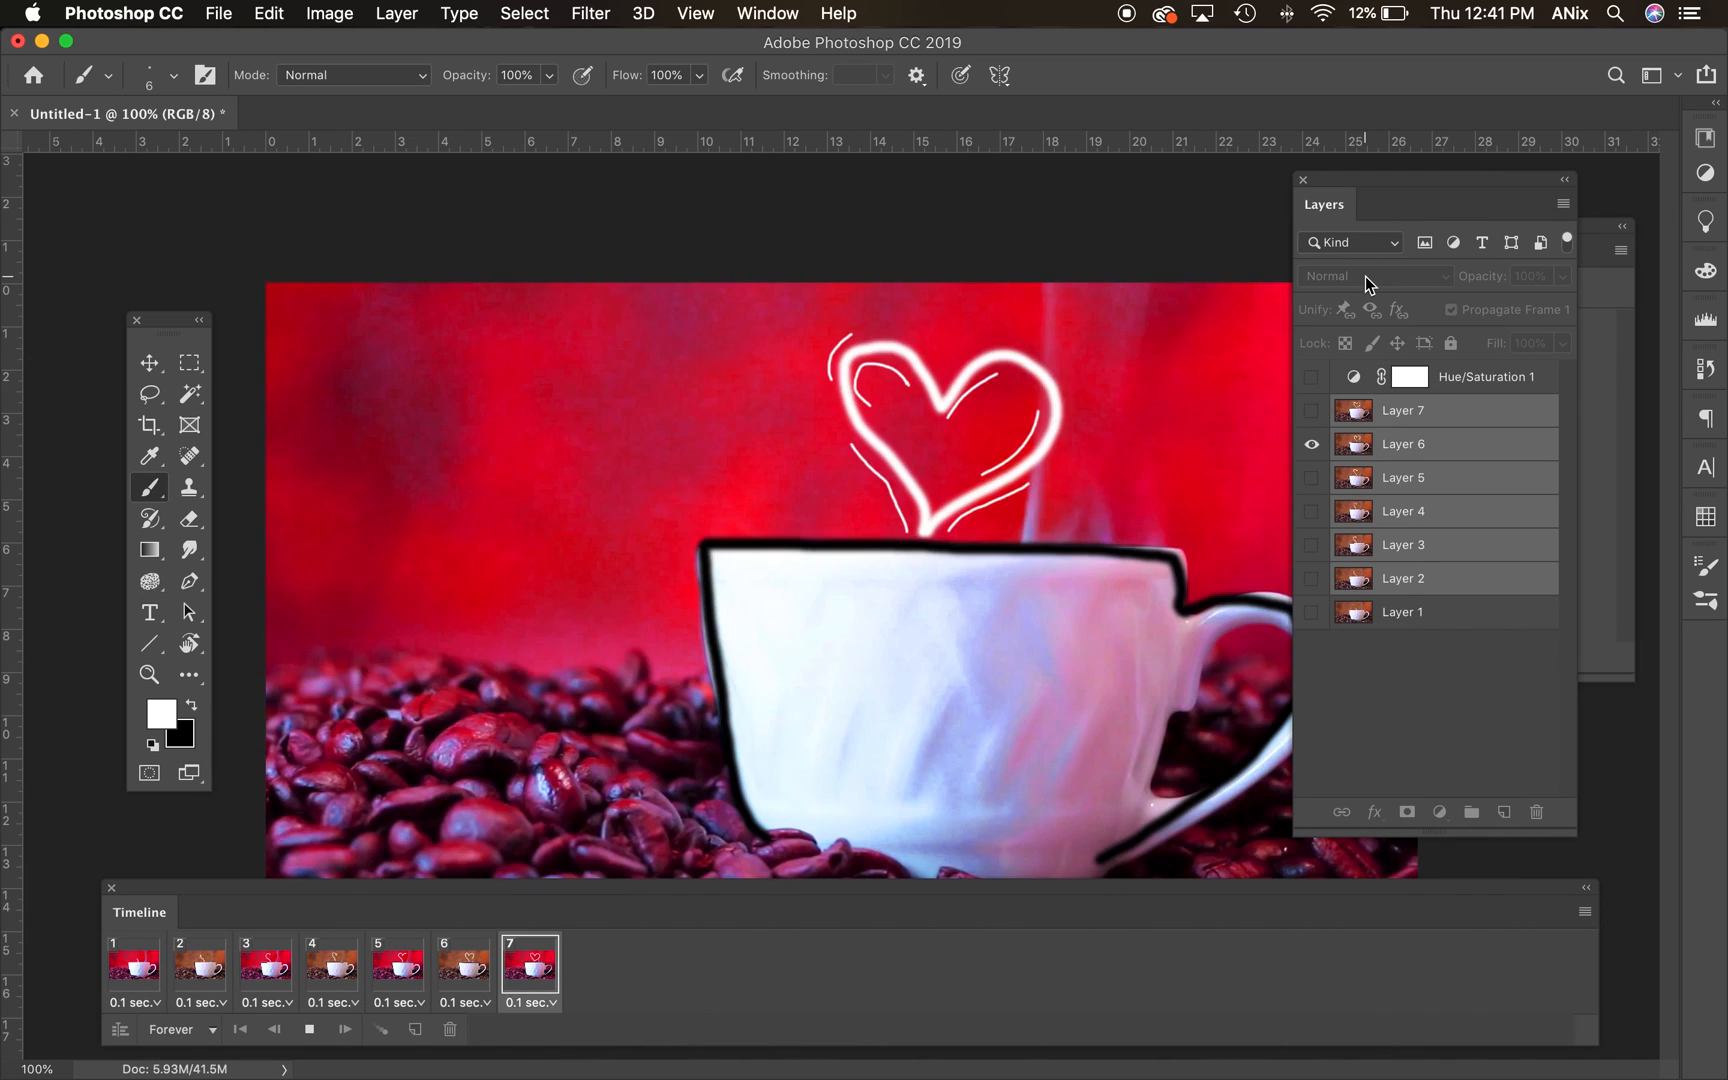
click(462, 964)
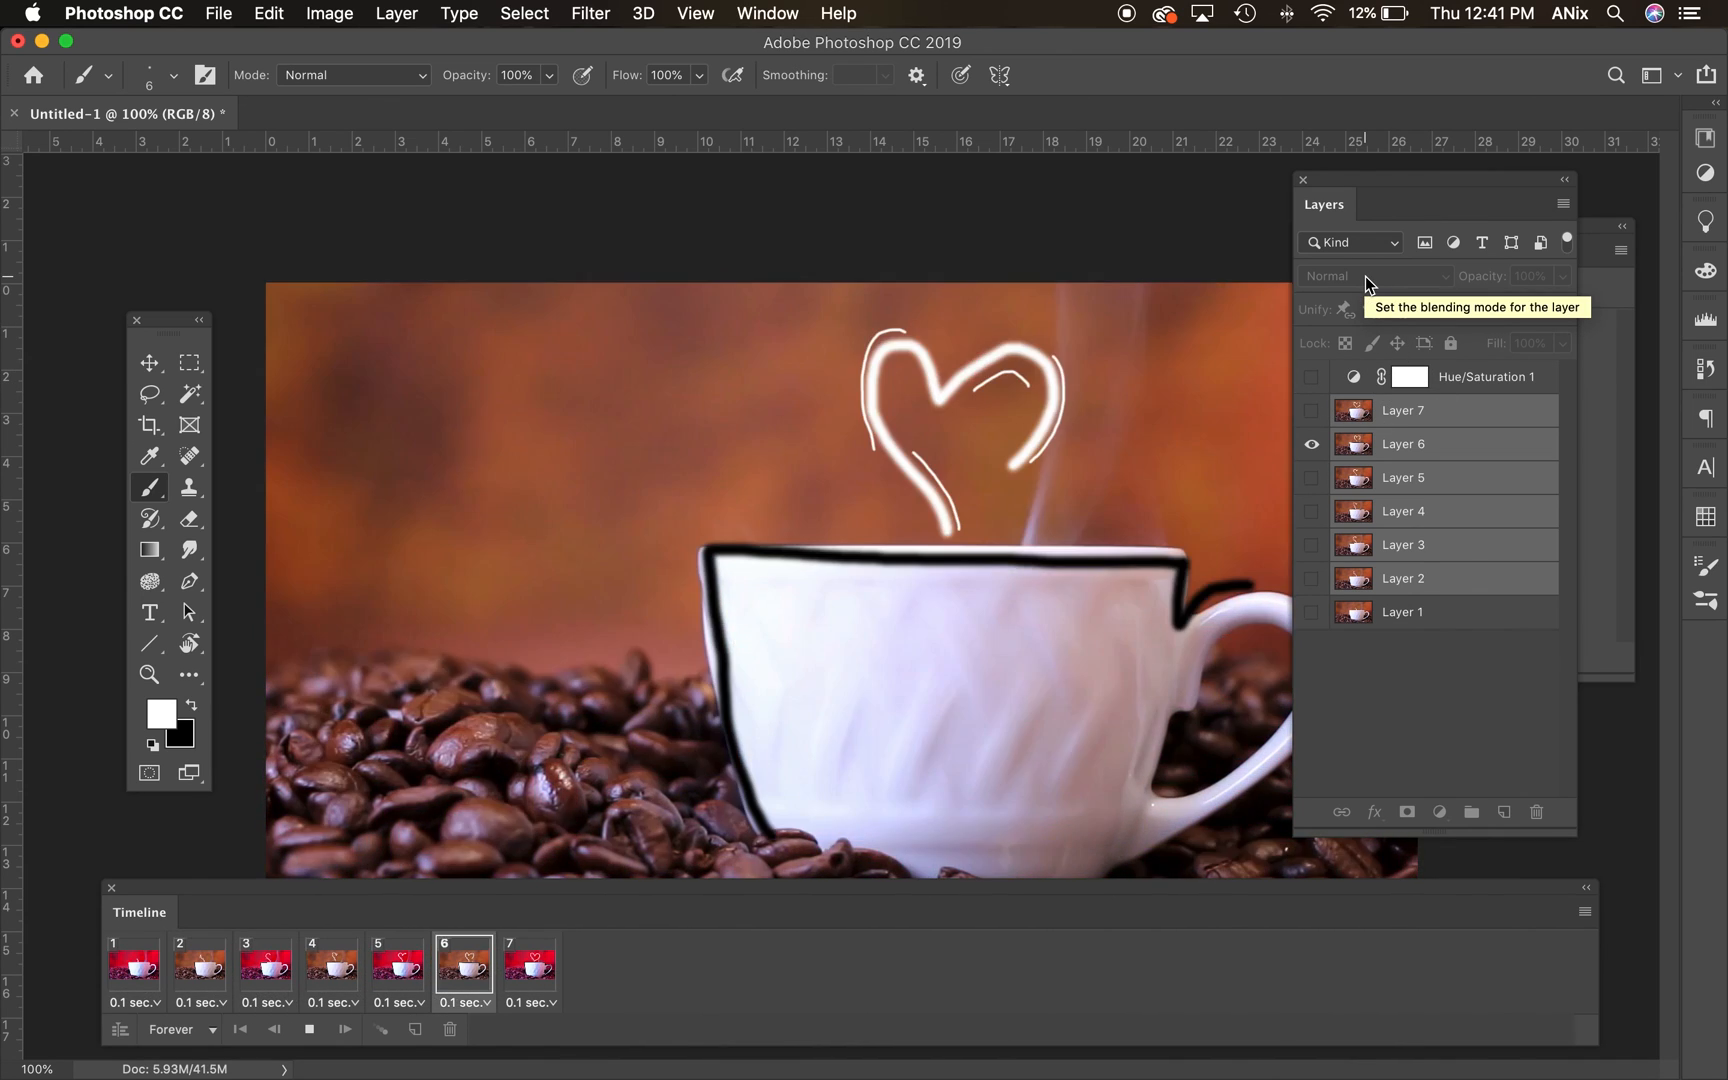
click(530, 964)
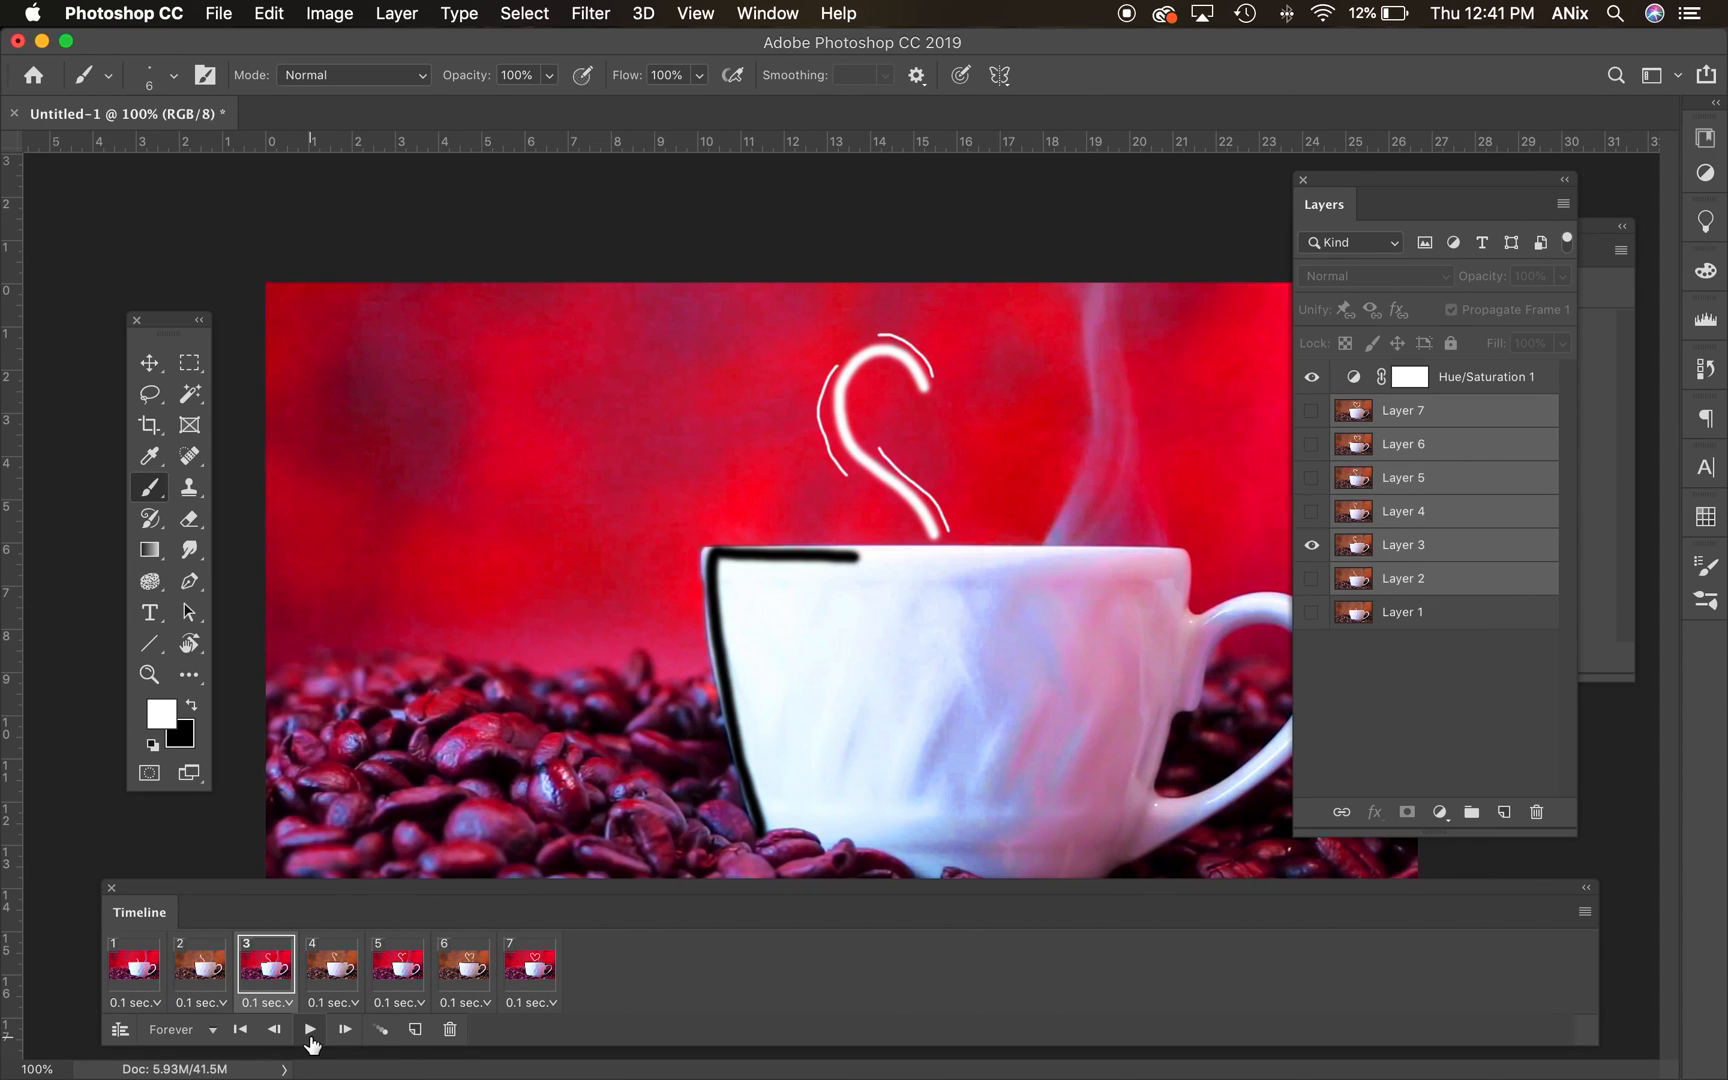
mouse_move(310, 1028)
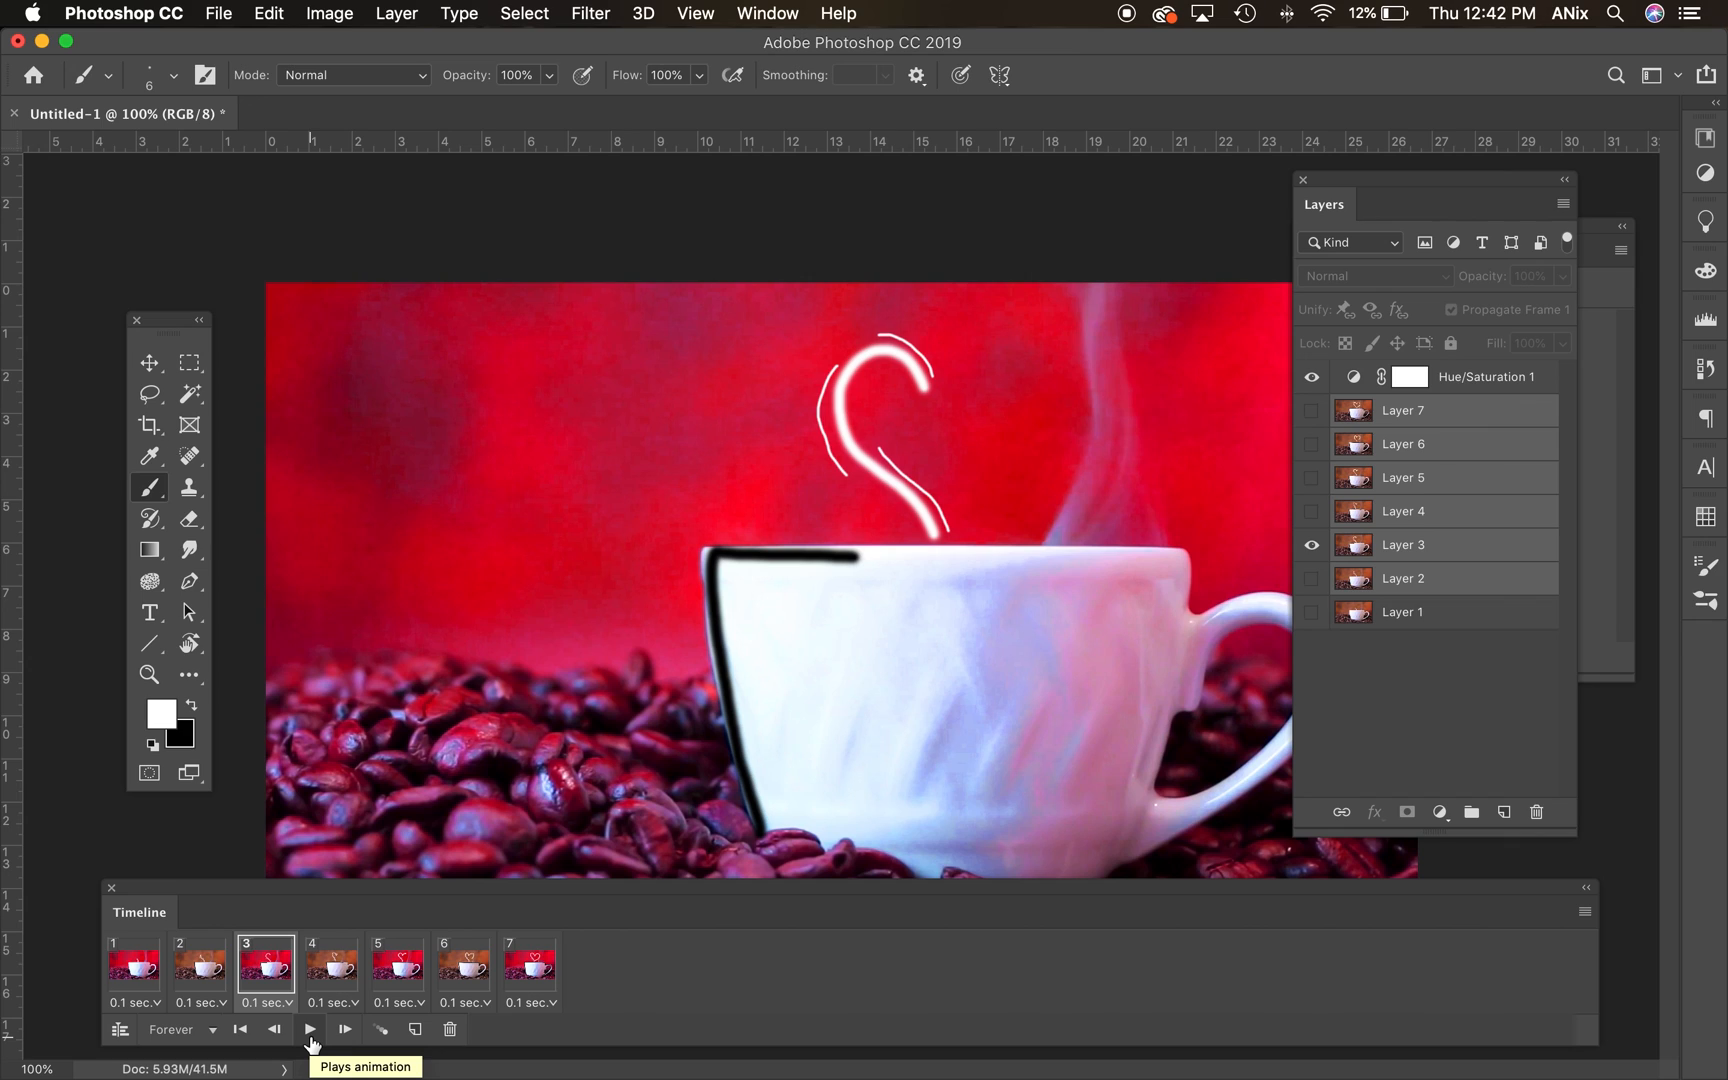
mouse_move(274, 1028)
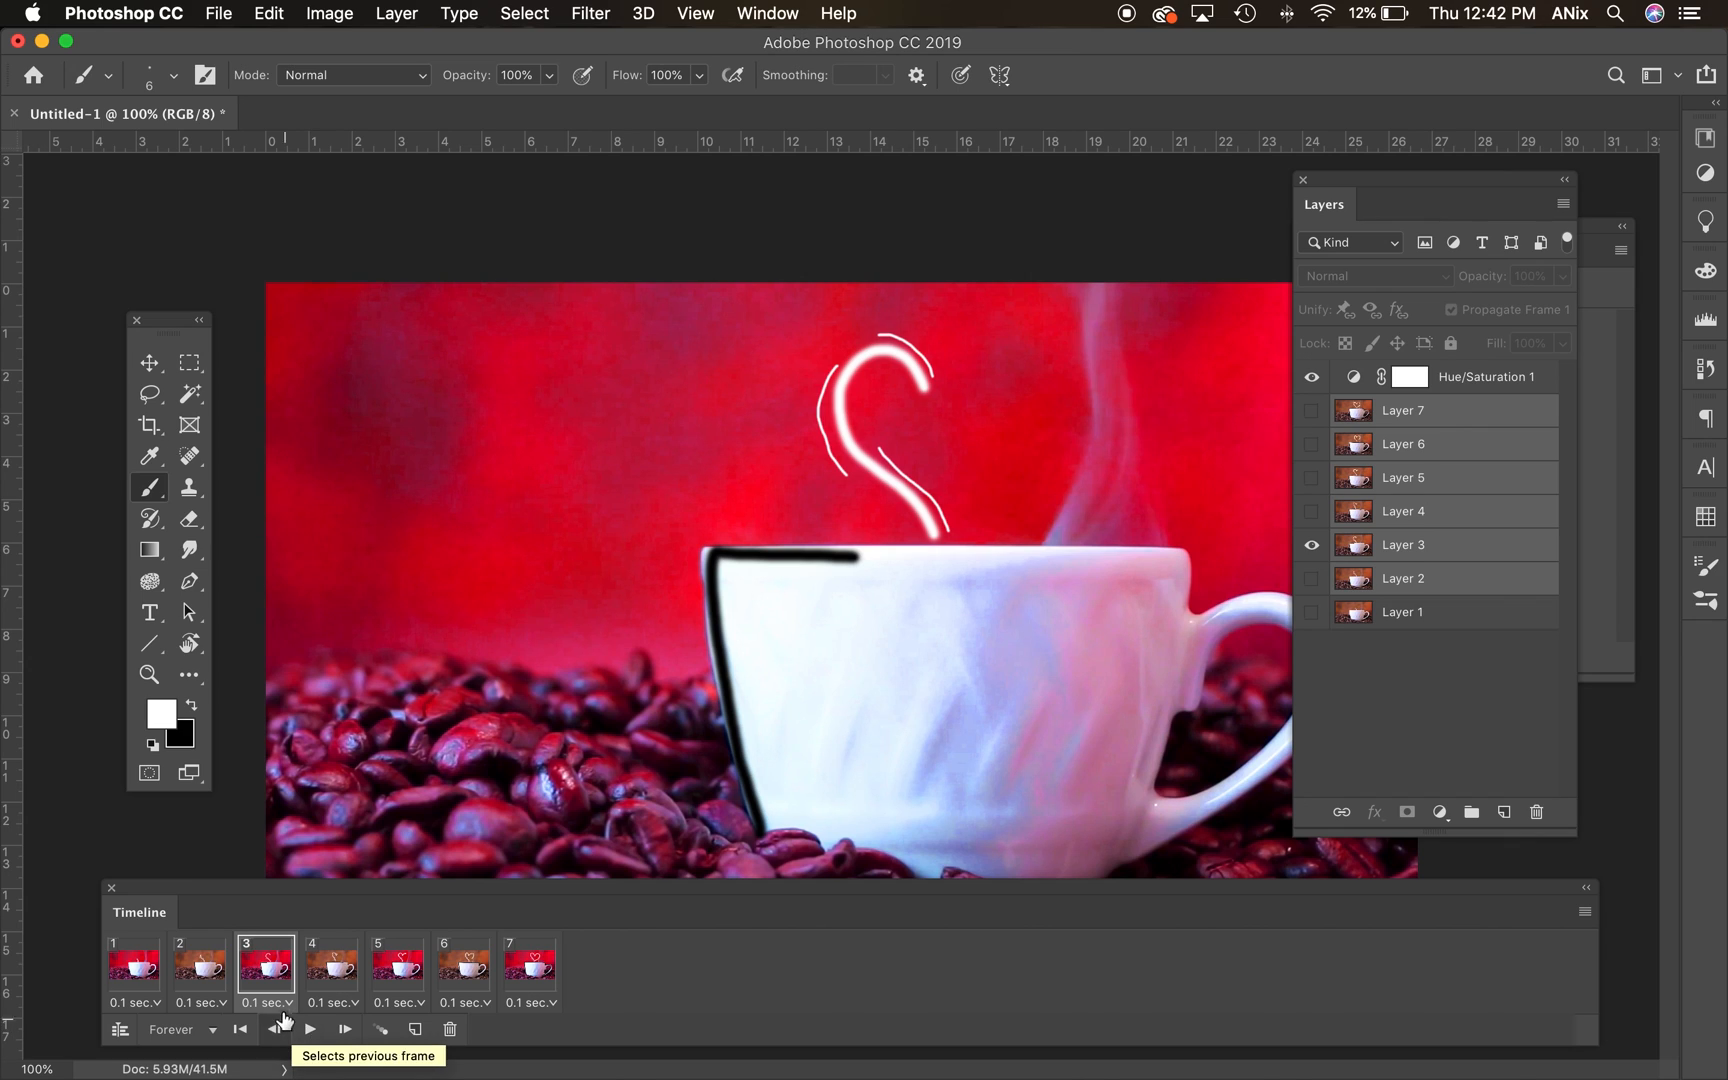
mouse_move(1382, 266)
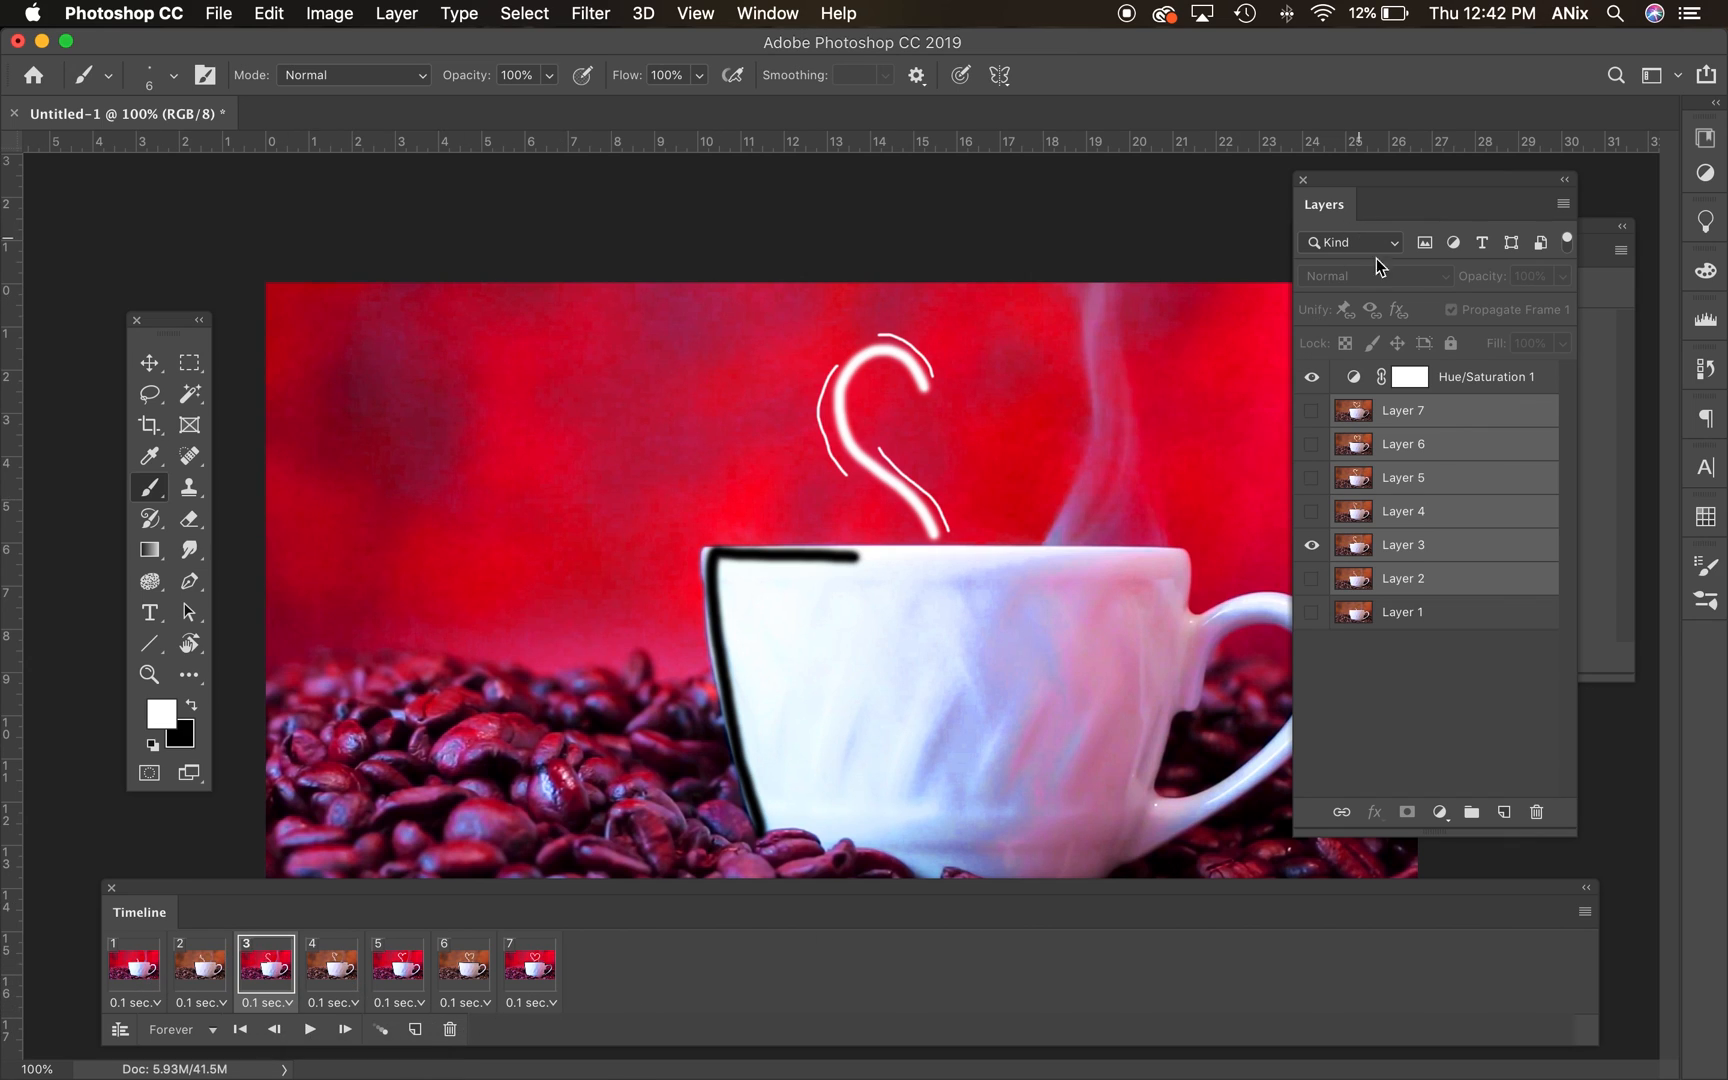